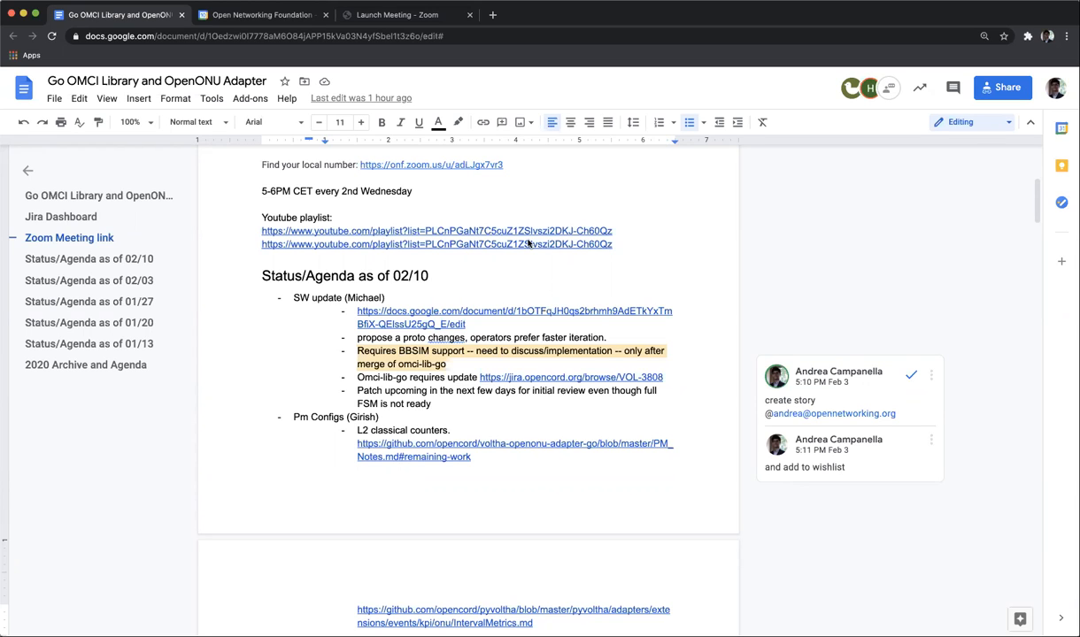
mouse_move(16, 582)
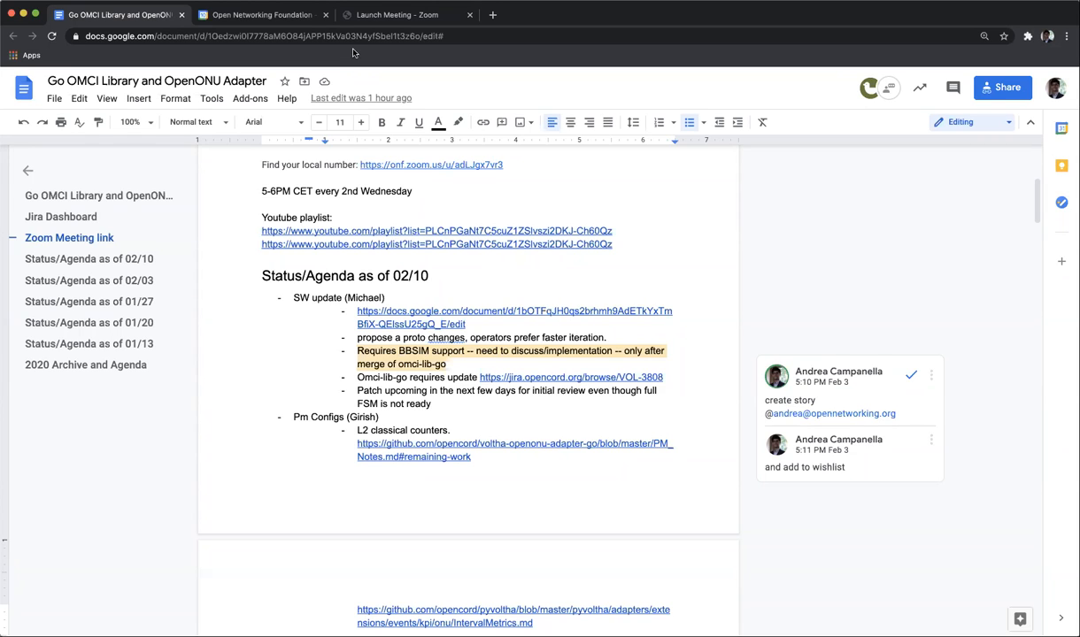
mouse_move(456, 160)
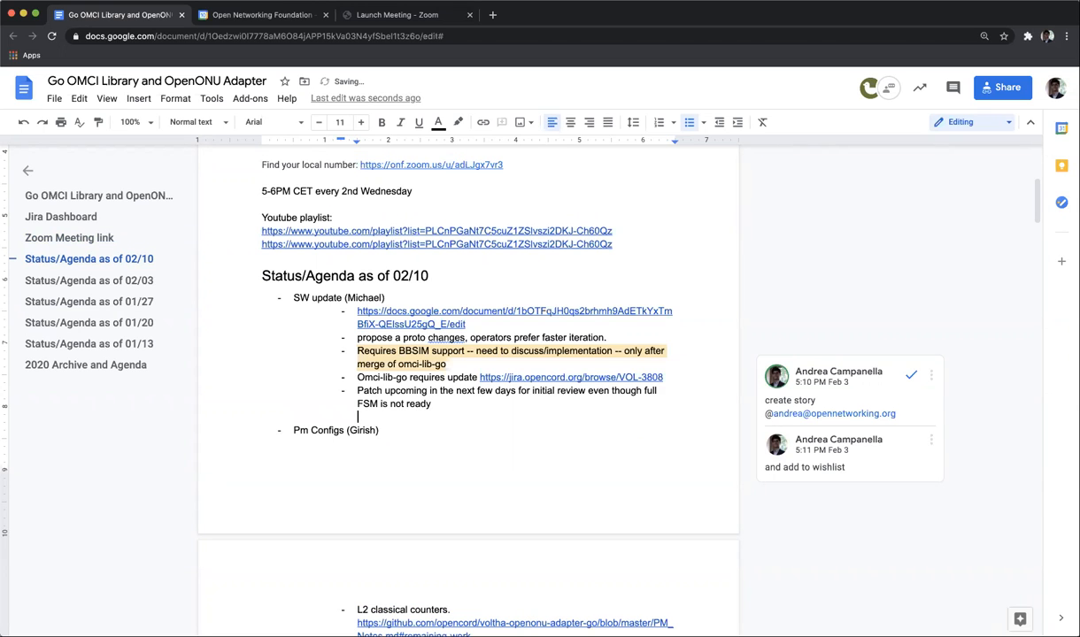
- Type 'Patch is up, comments are coming in' as the sub-bullet under SW update
type("Patch")
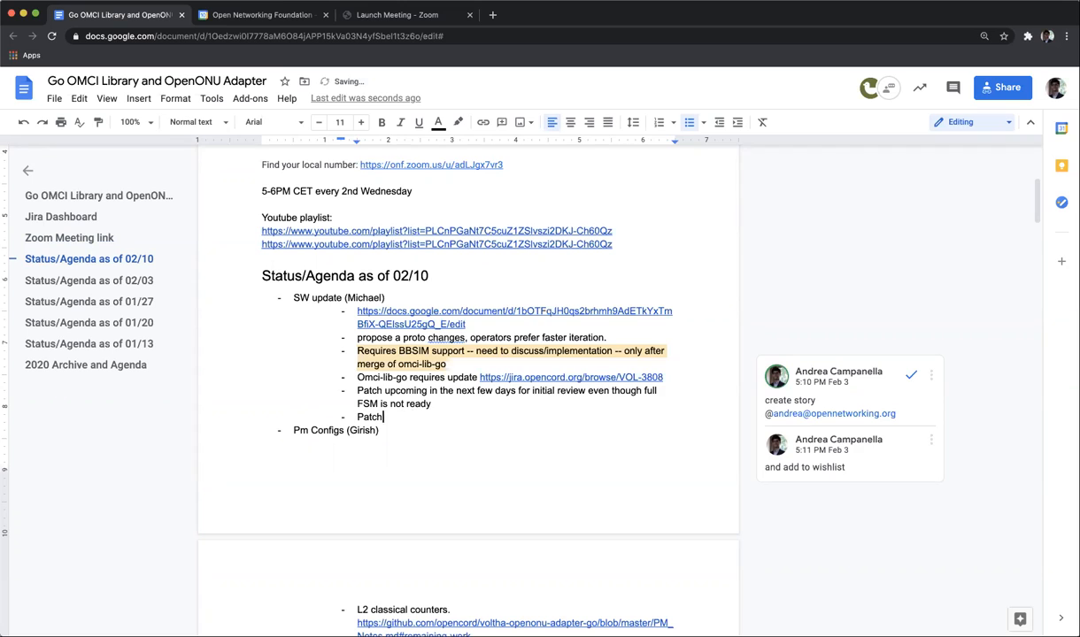
type("is up, pl")
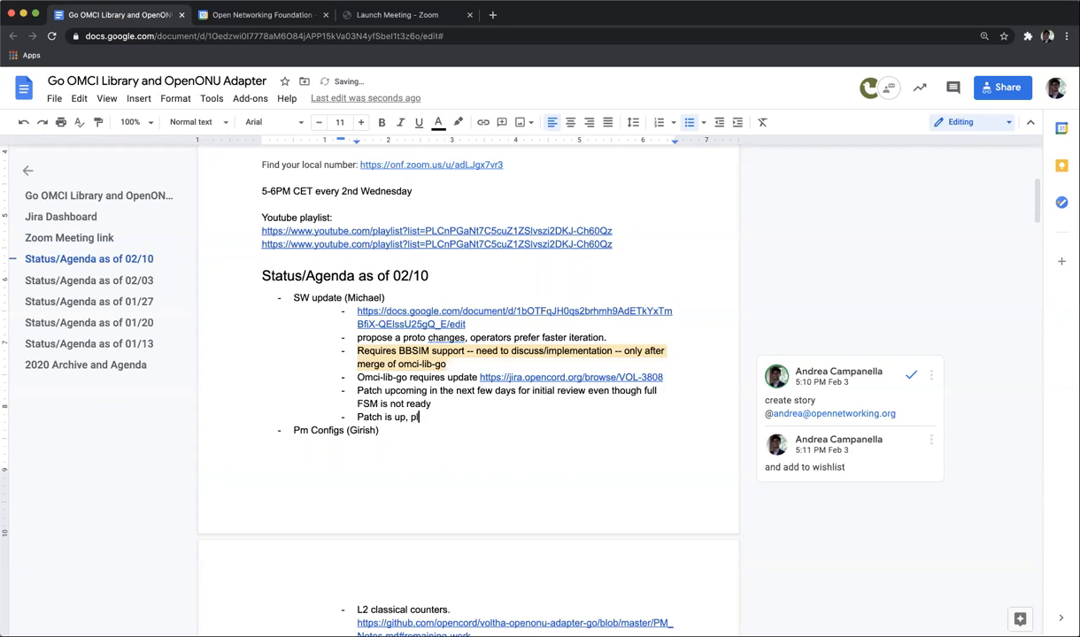
type("c")
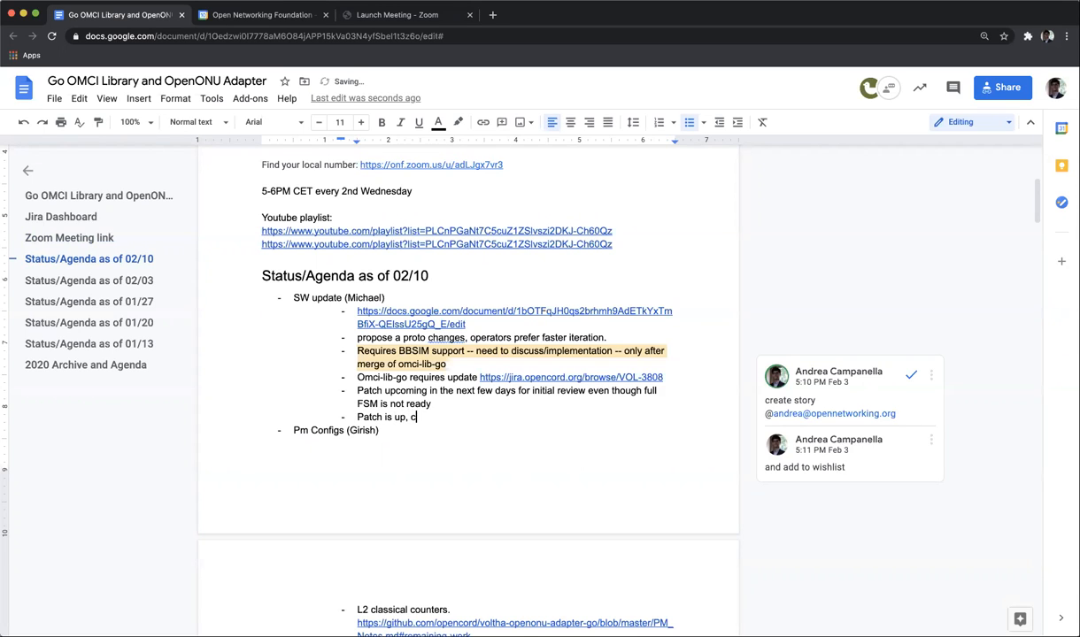
type("omments are")
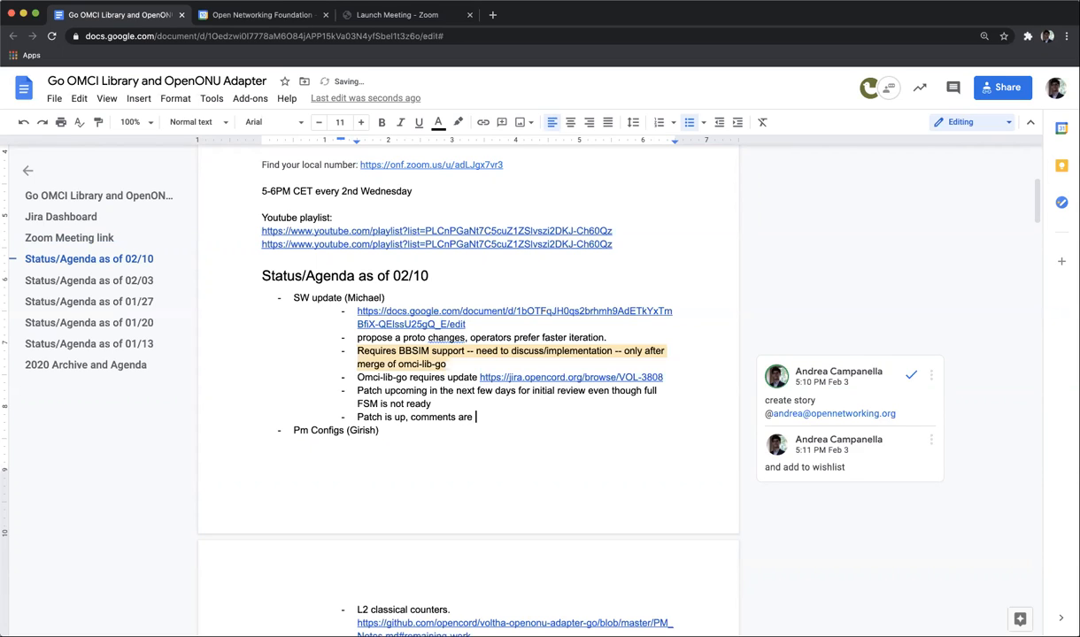
type("coming in")
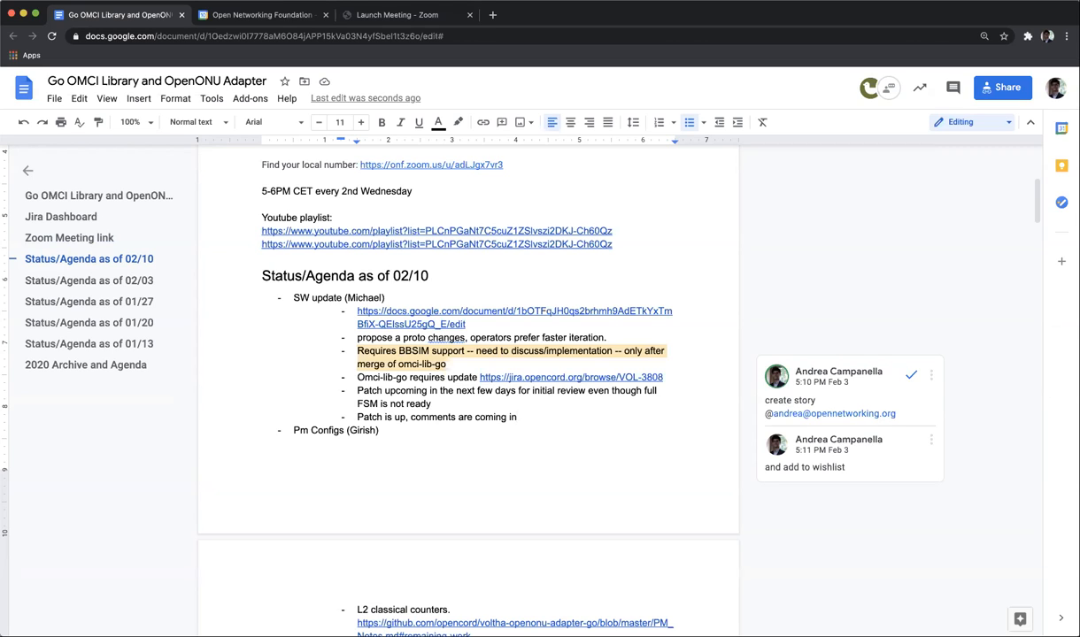
mouse_move(447, 406)
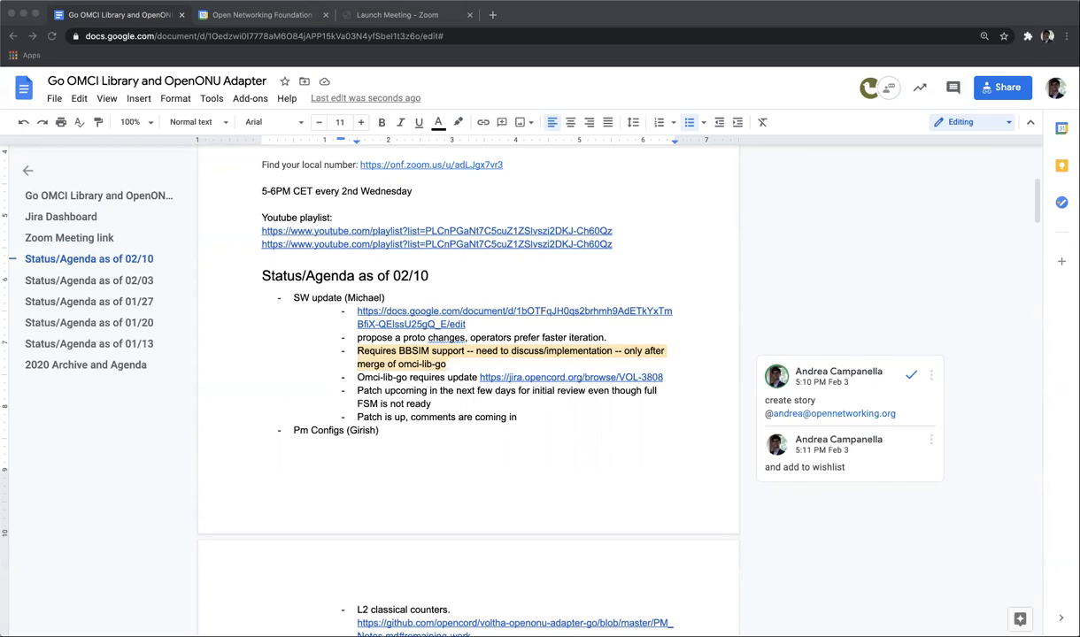
mouse_move(506, 319)
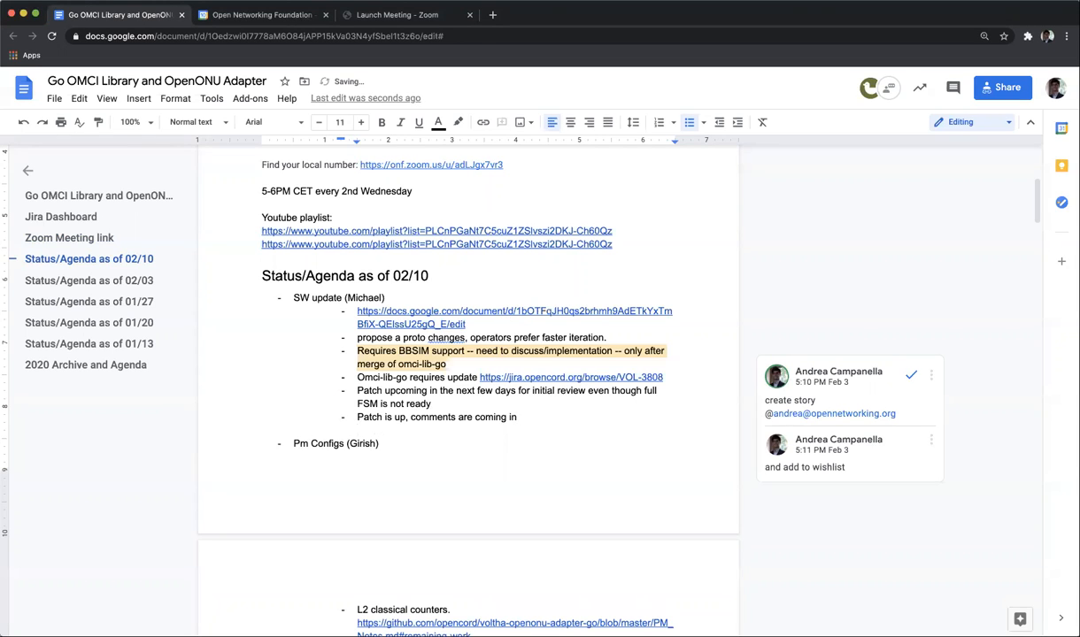
- Write the bullet 'Issue with debug level, lots of code. Zap does not support "Trace".' and select it
type("iss")
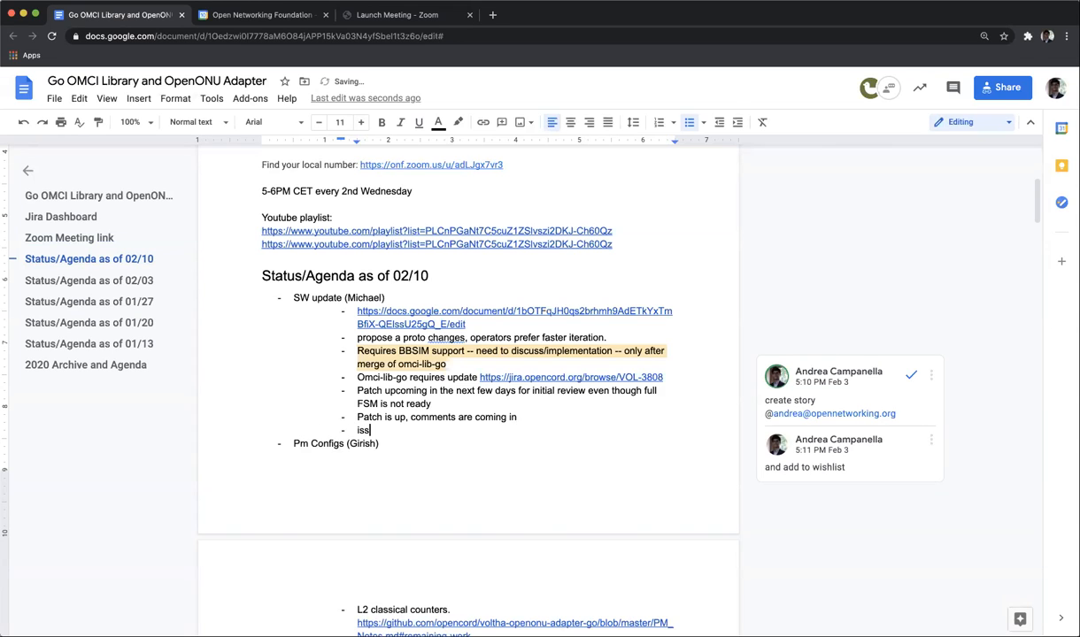
type("Issue with")
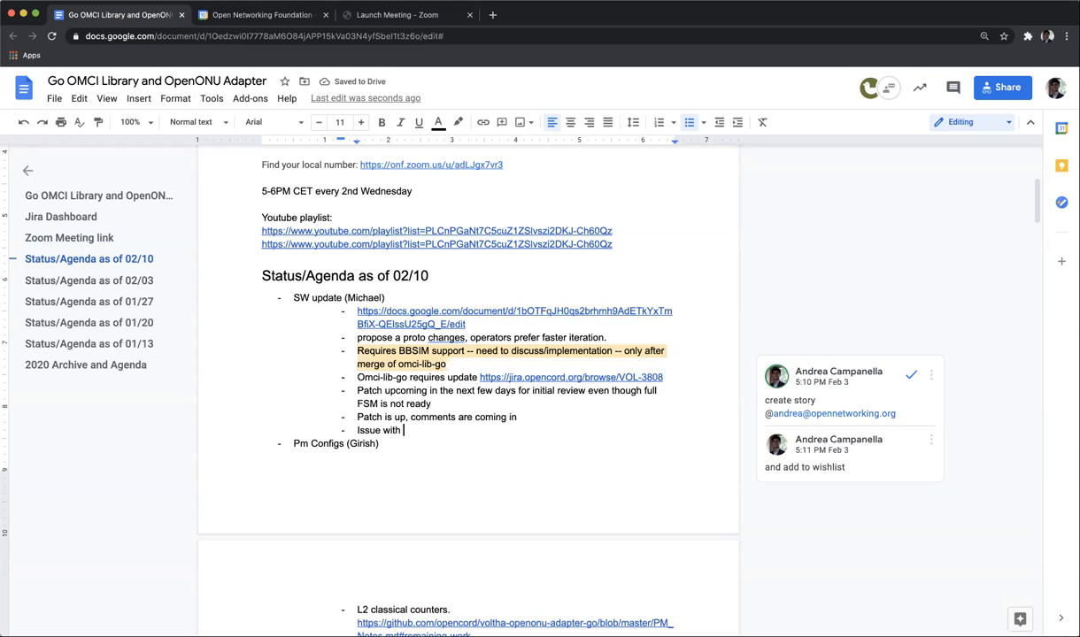
type("debug level")
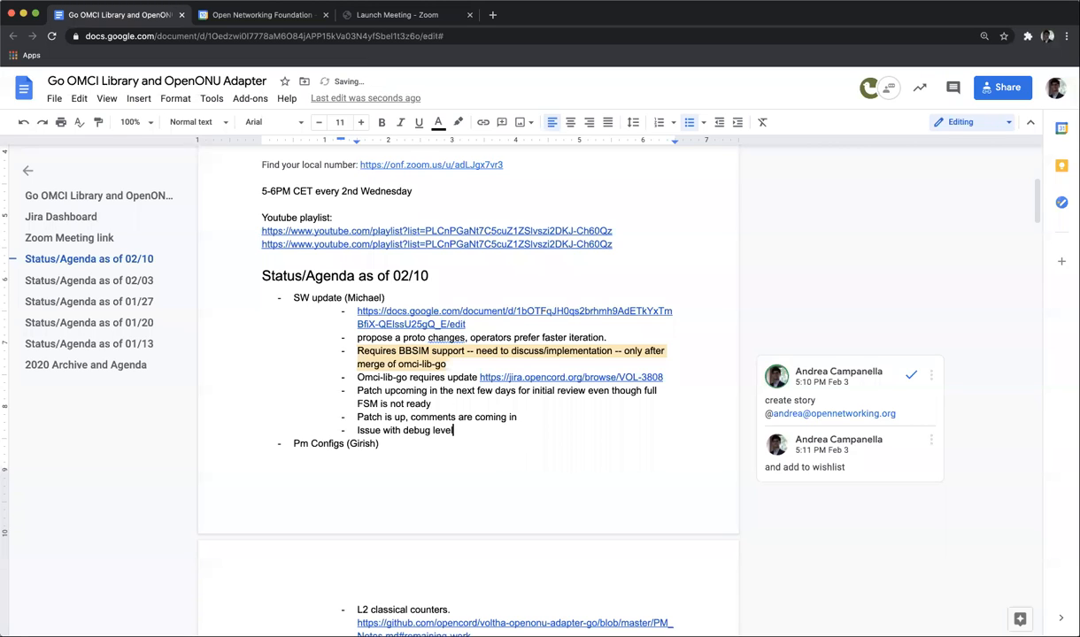
type("lots of")
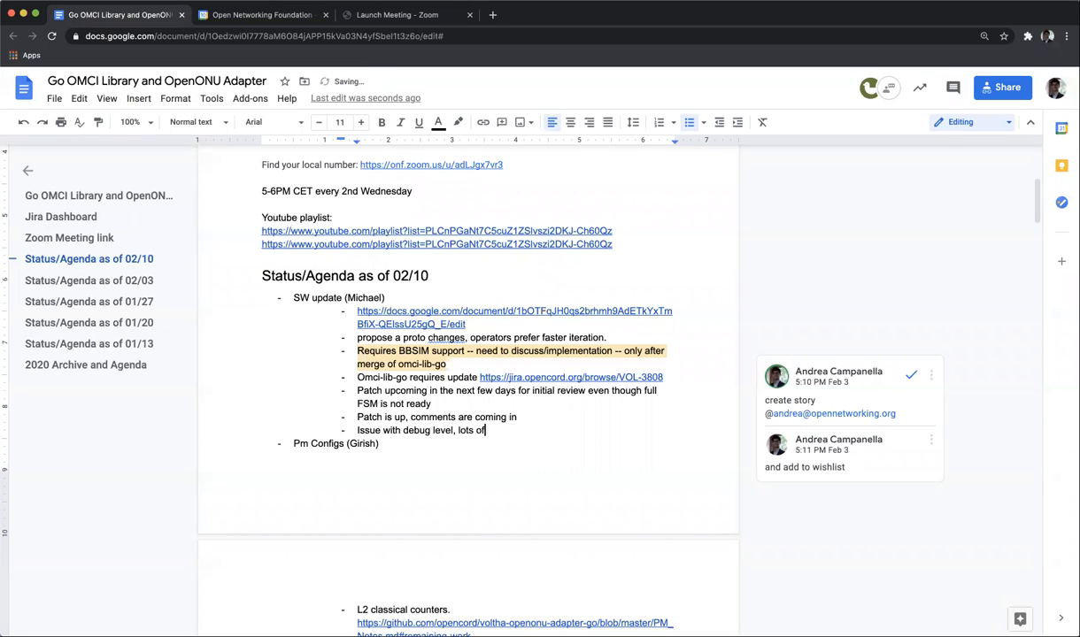
type("code. Z")
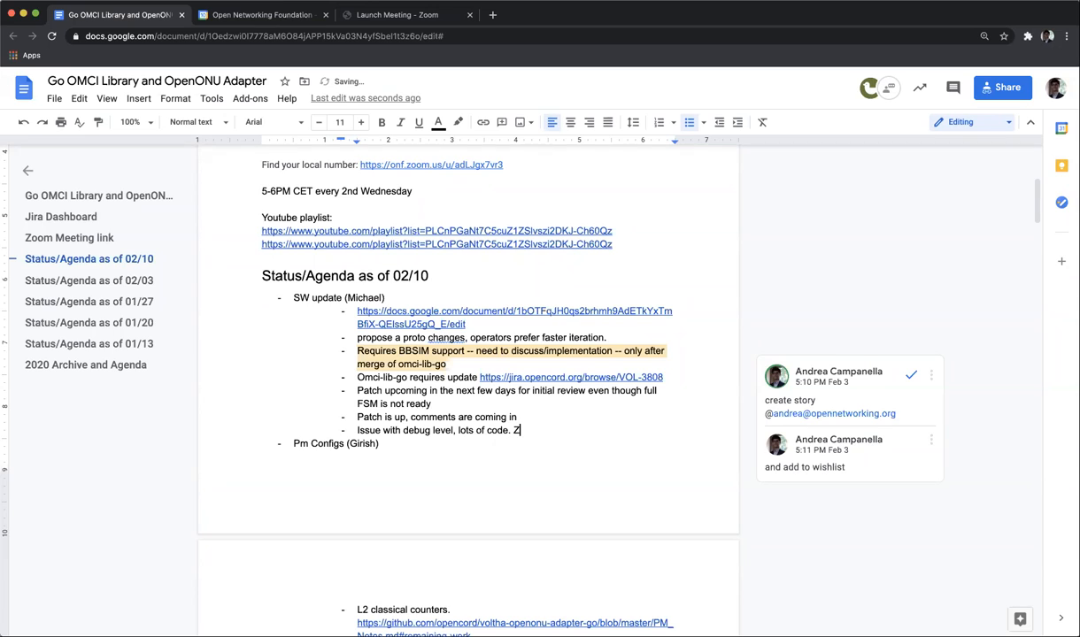
type("ap does not")
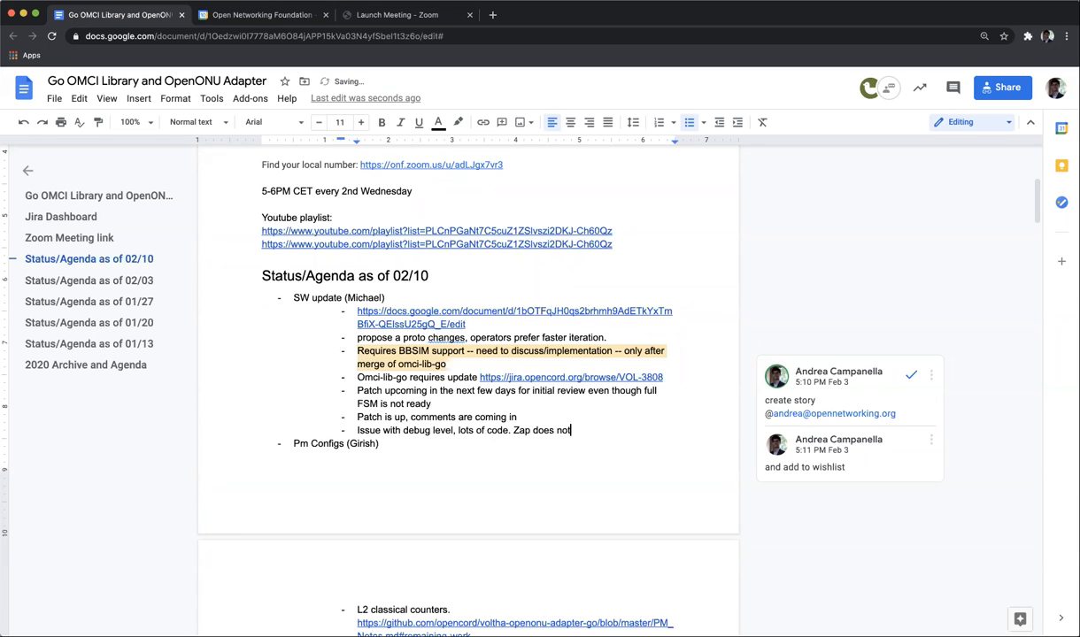
type("support")
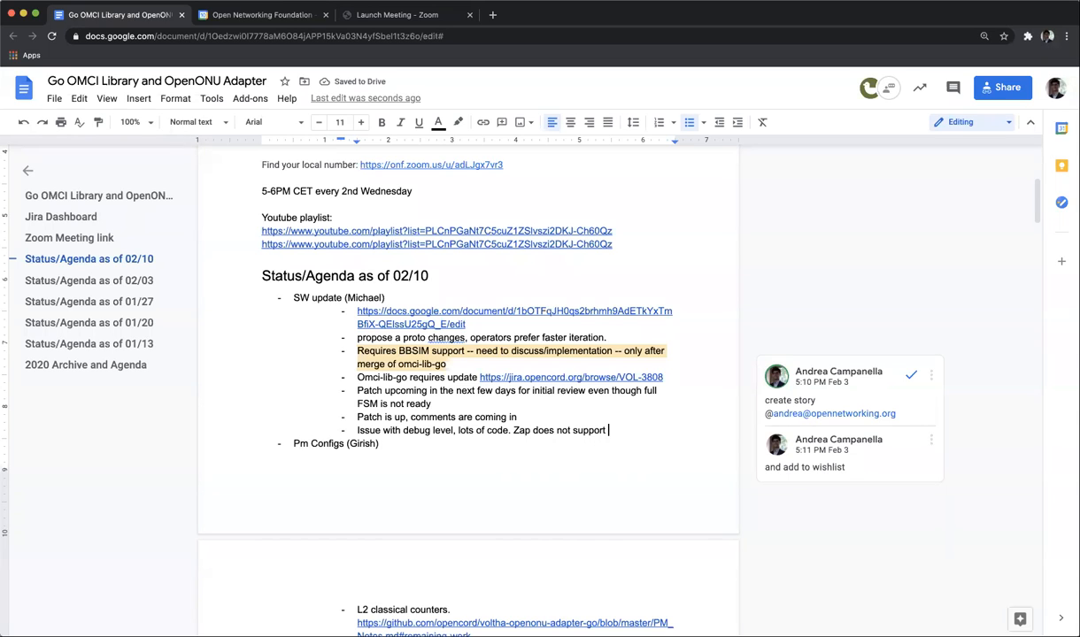
type("\"Trace”.")
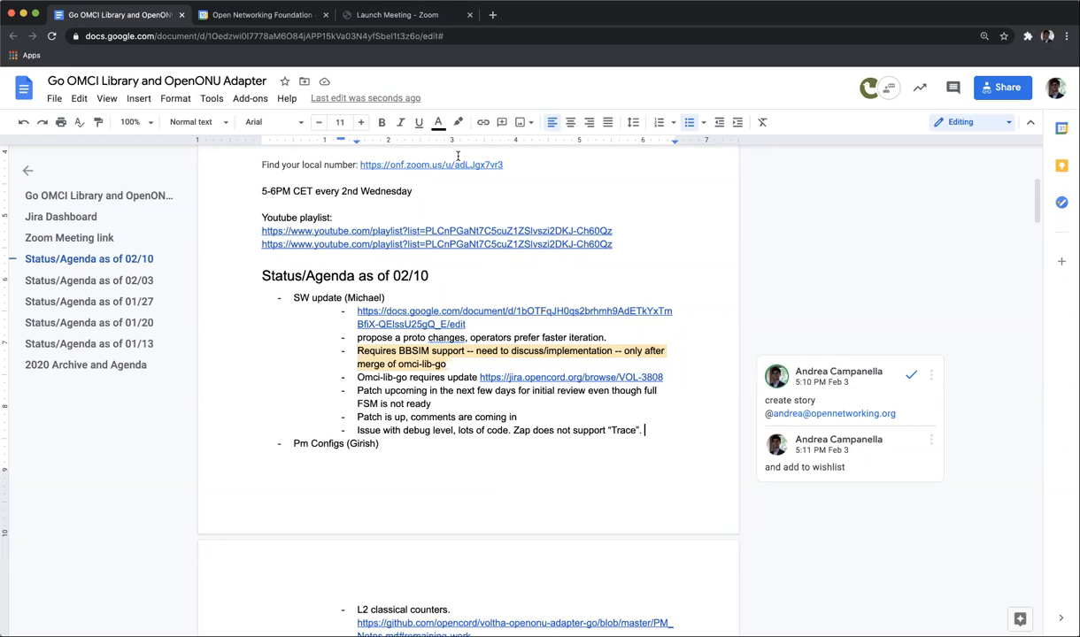
mouse_move(361, 47)
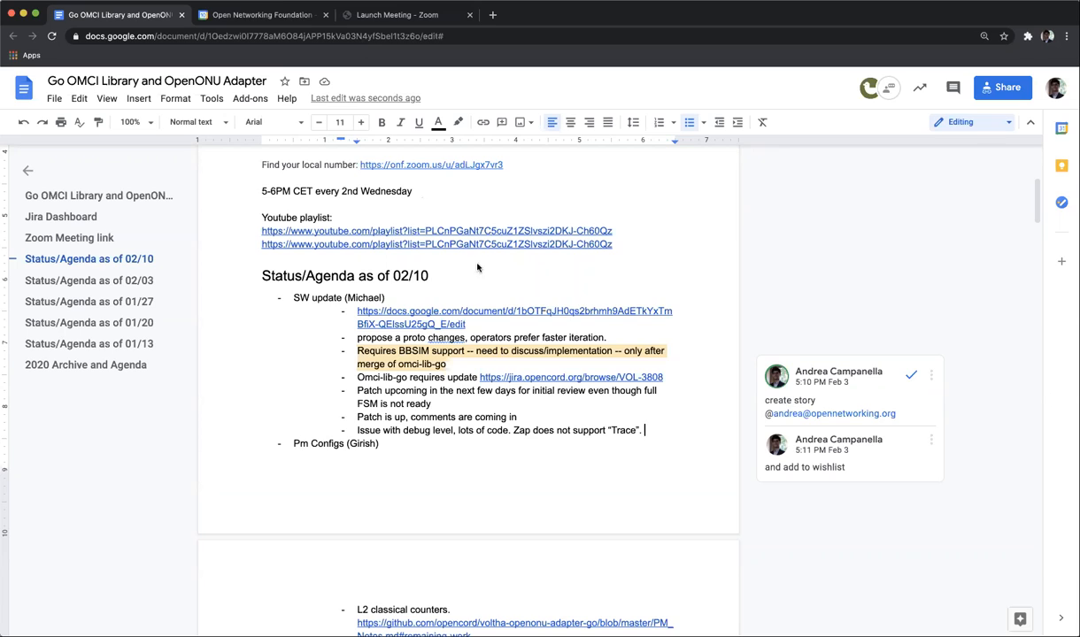
key("enter")
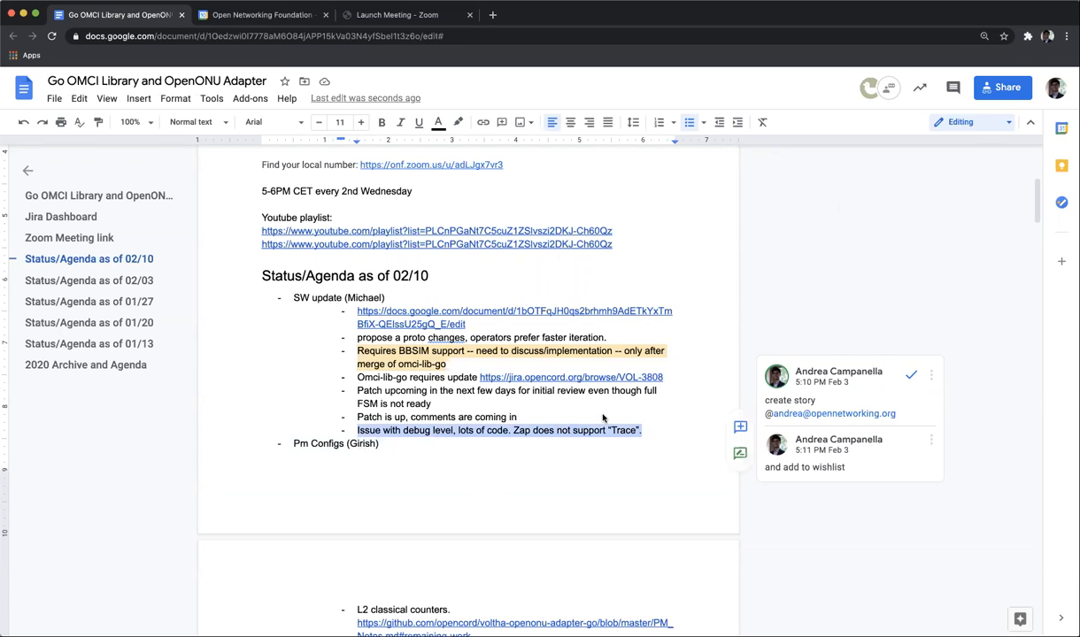
- Comment on the debug-level bullet, mentioning the colleague and requesting a Jira with voltha-lib-go debug logs
left_click(740, 428)
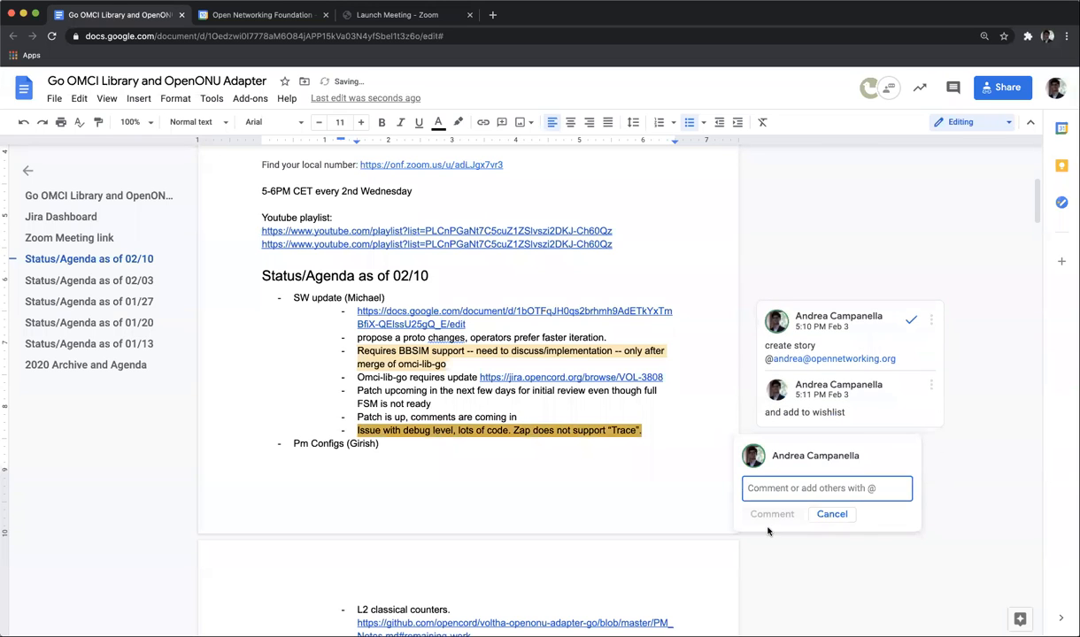
type("@mi")
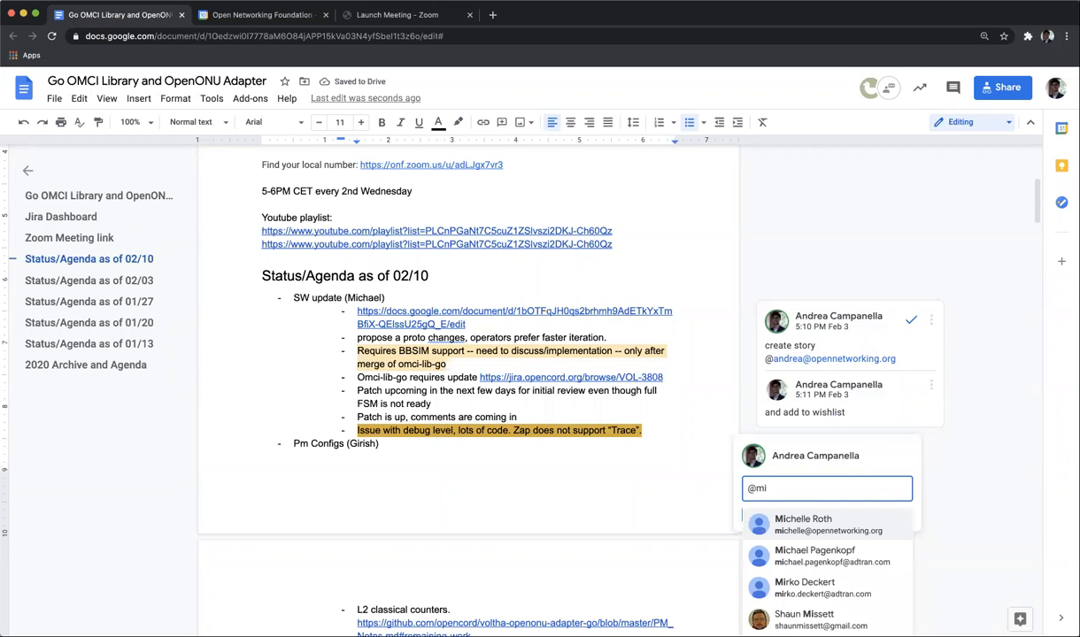
left_click(814, 556)
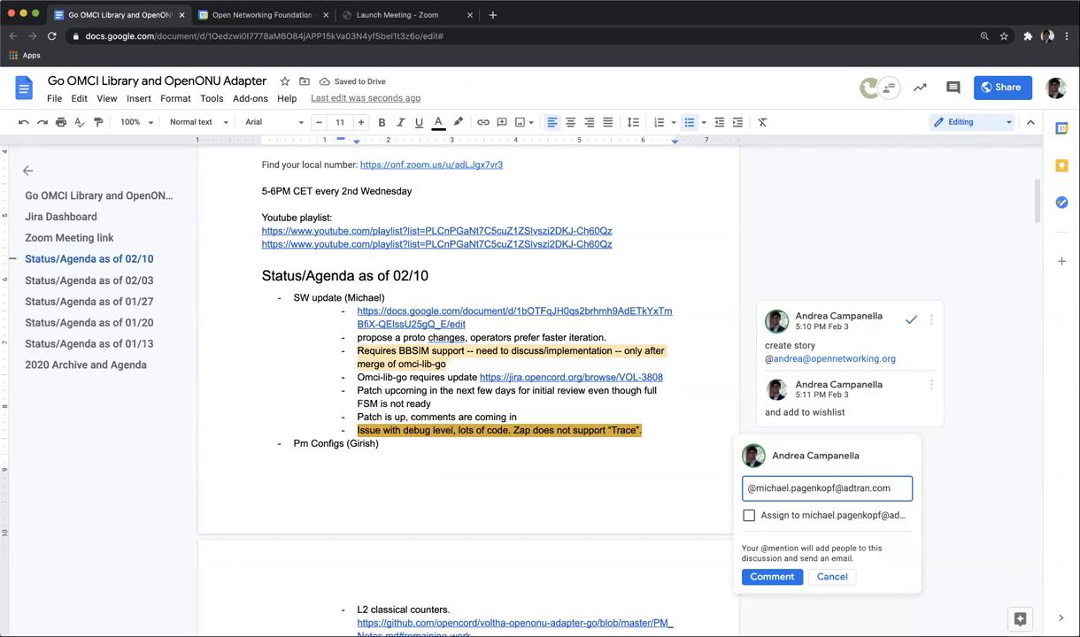
type("please open jira with")
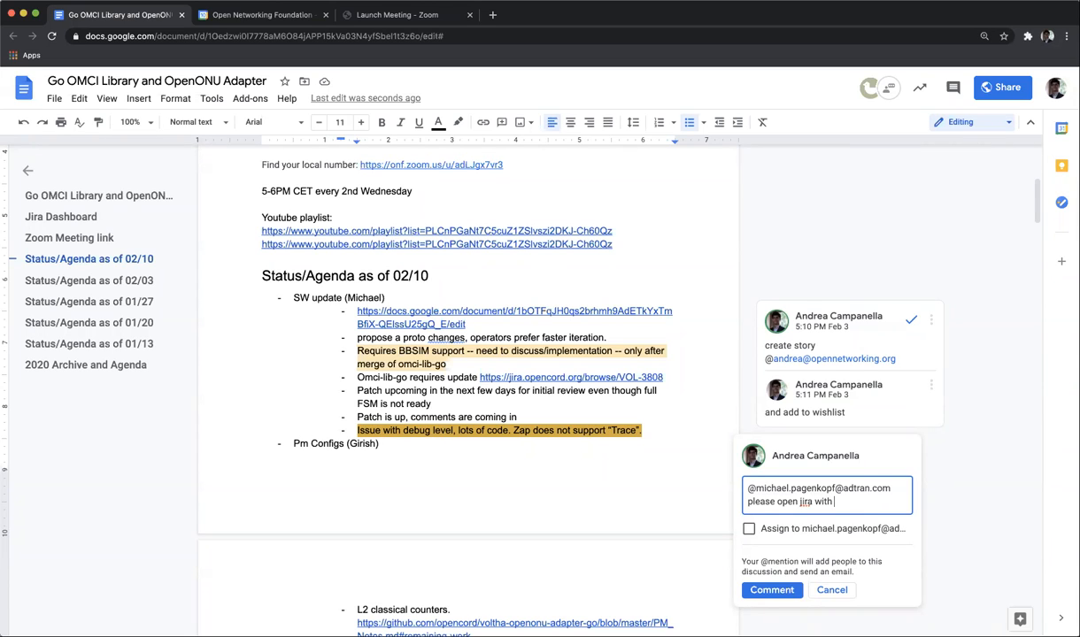
type("debug")
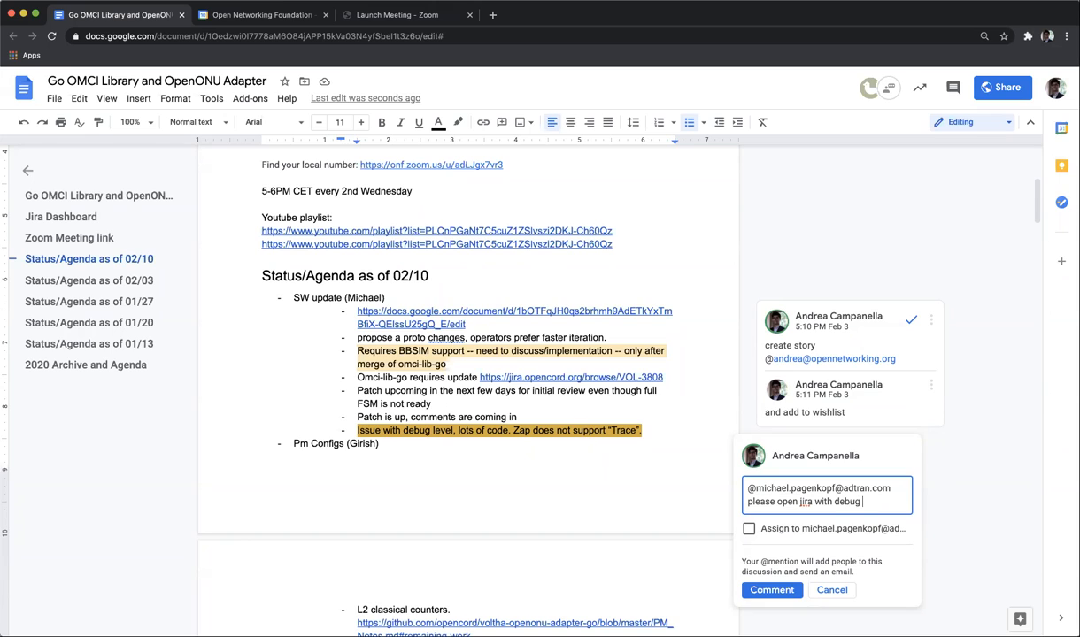
type("logs")
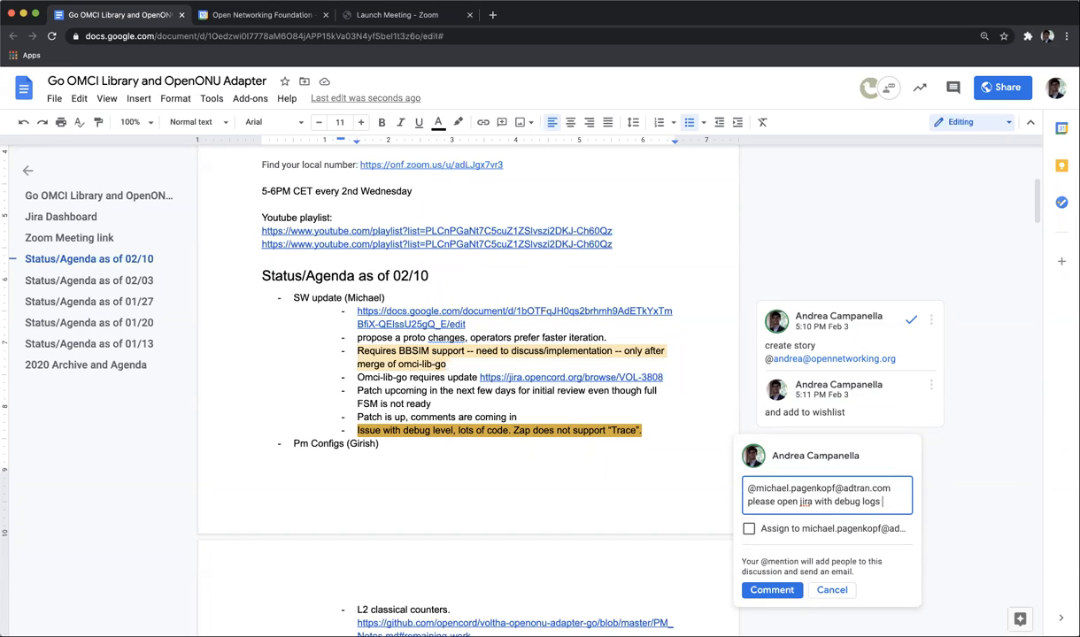
type("that")
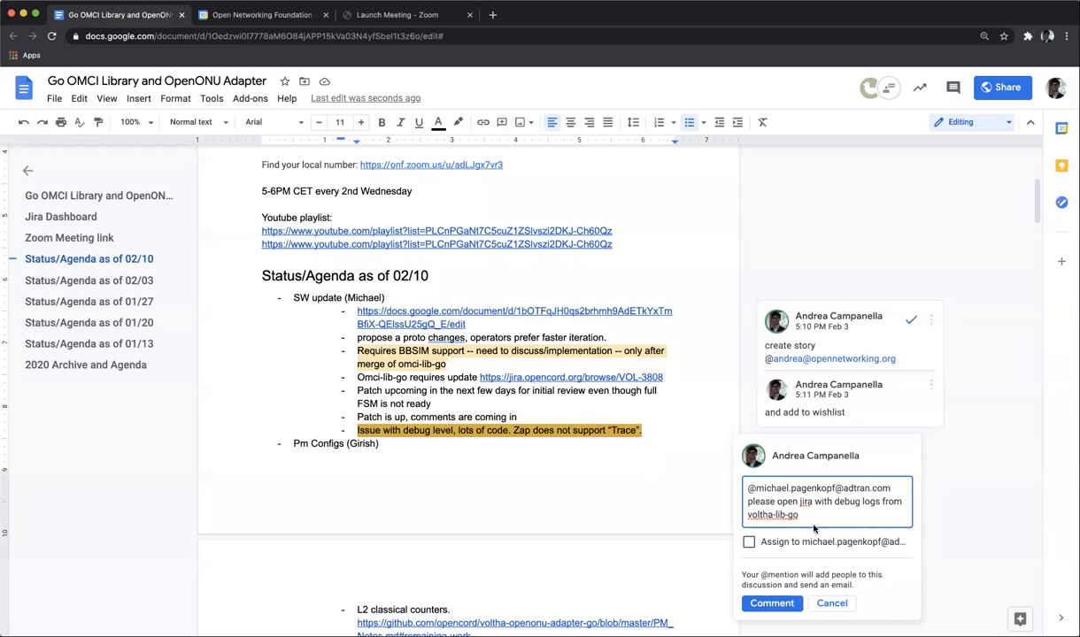
type("that cause the issue,")
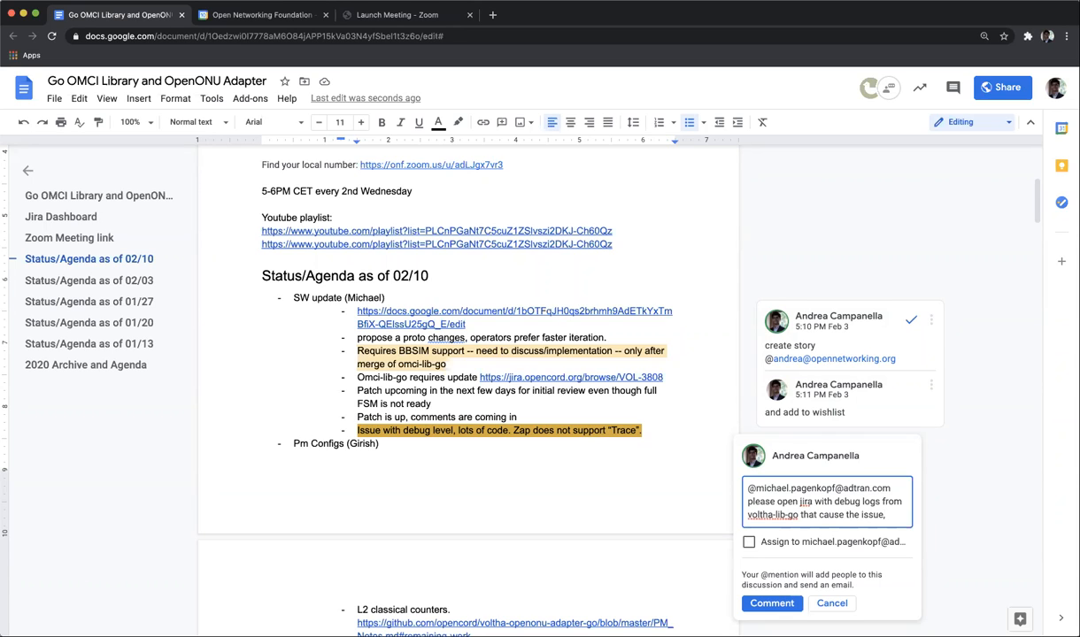
type("i might remove some.")
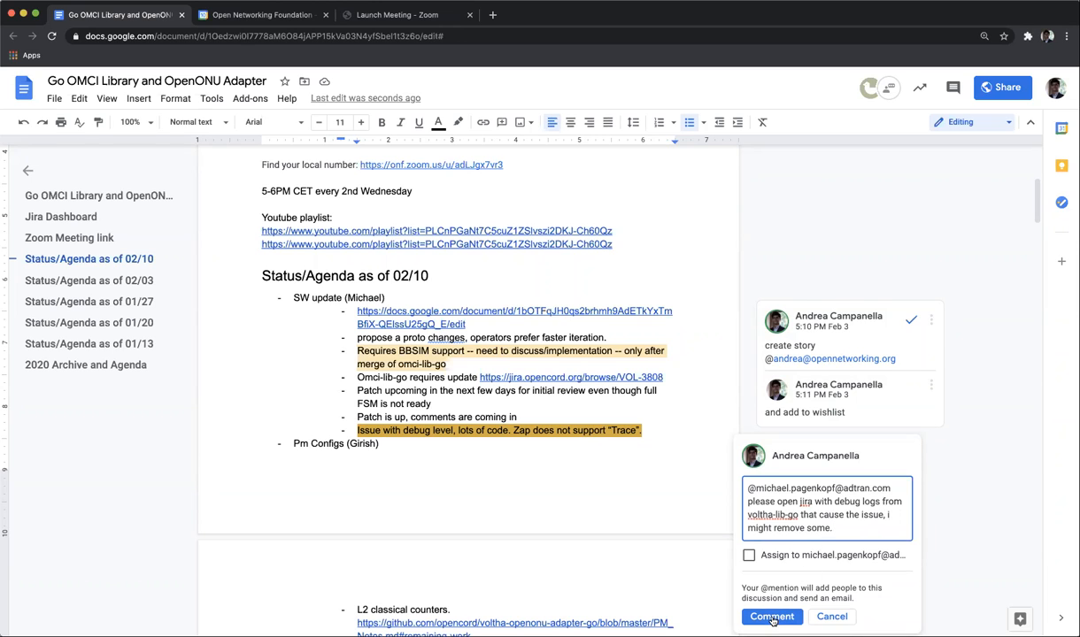
left_click(749, 555)
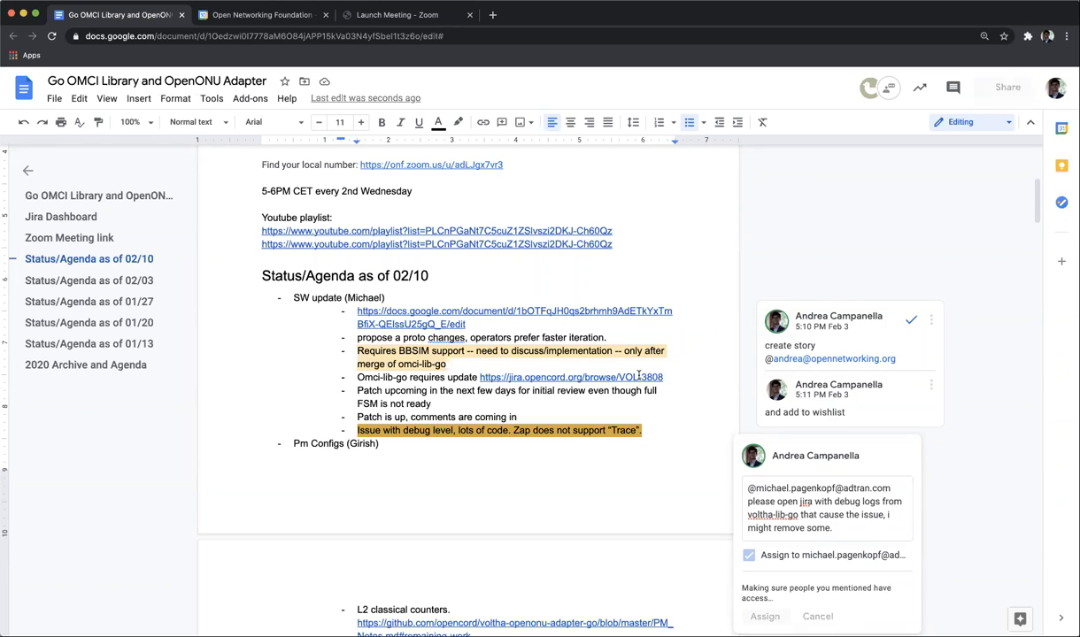
- Finalize the Jira-request comment so it posts assigned to the mentioned colleague
left_click(764, 616)
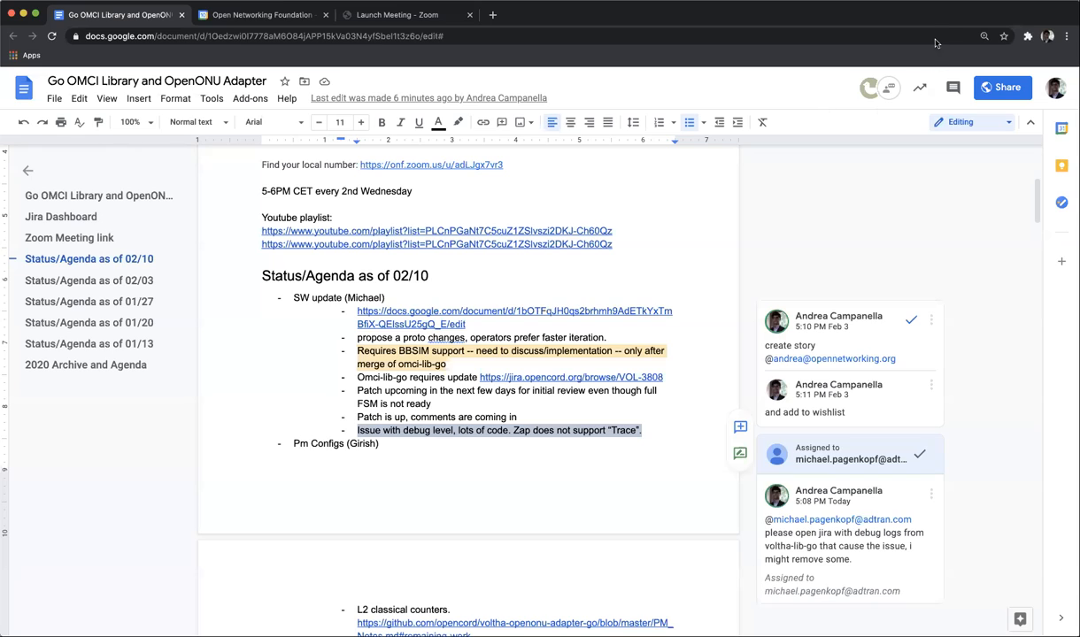
mouse_move(469, 210)
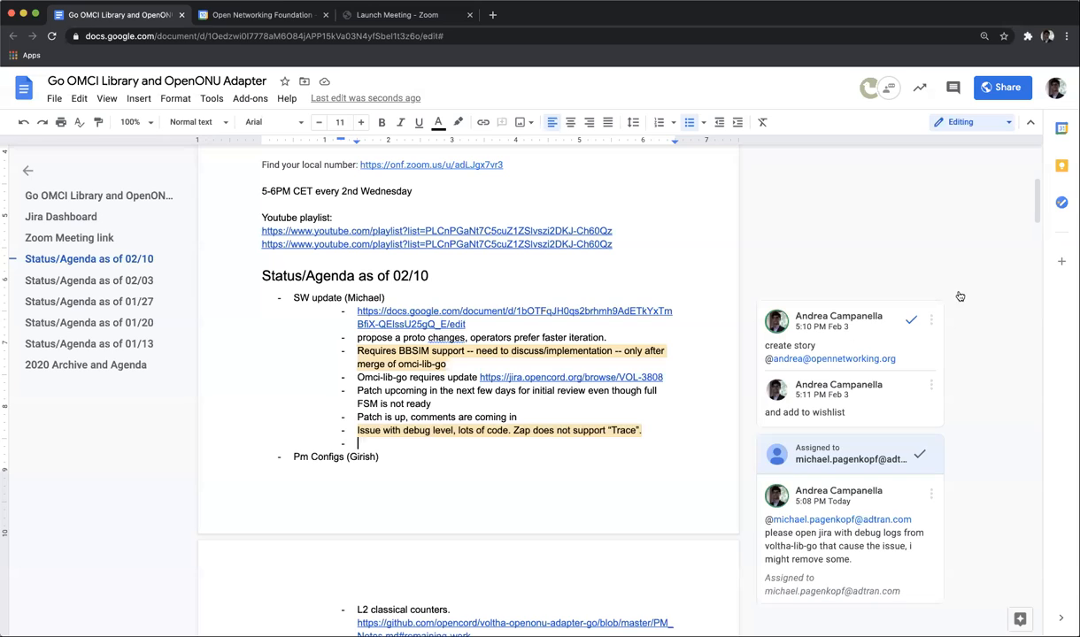
mouse_move(901, 238)
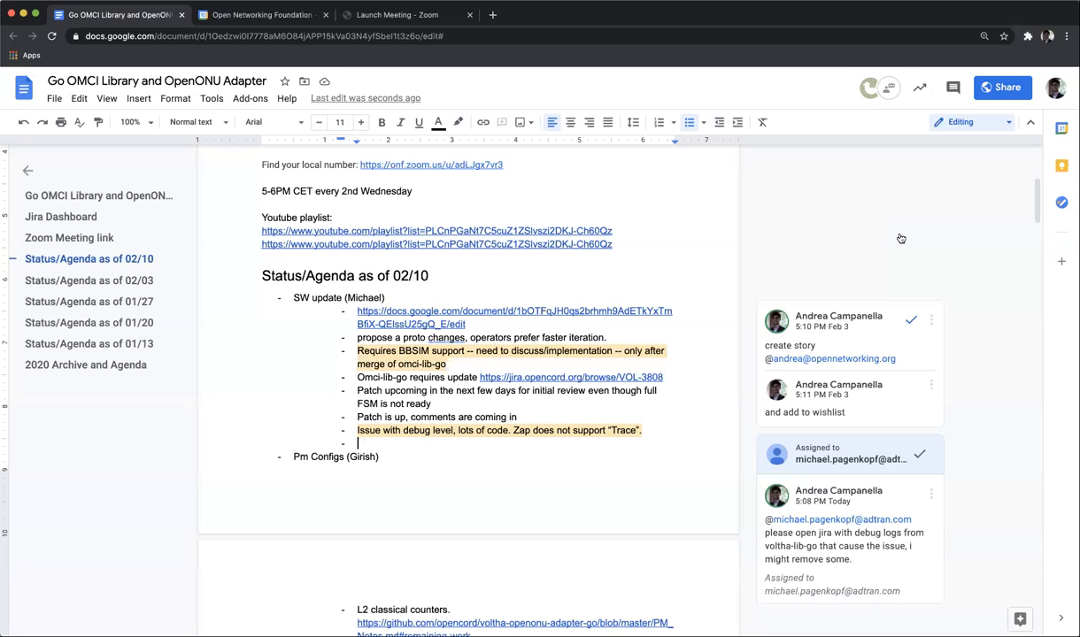
- Type 'Testing pending on BBSIM implementation of image handling.' into the new sub-bullet
type("Testing p")
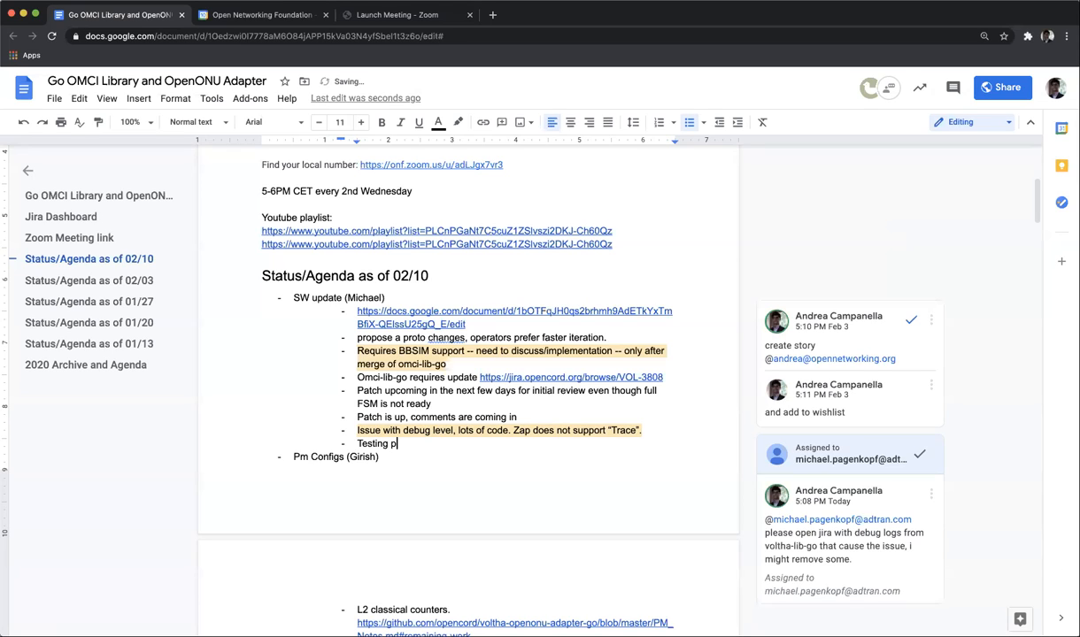
type("ending on BBSIM implementation")
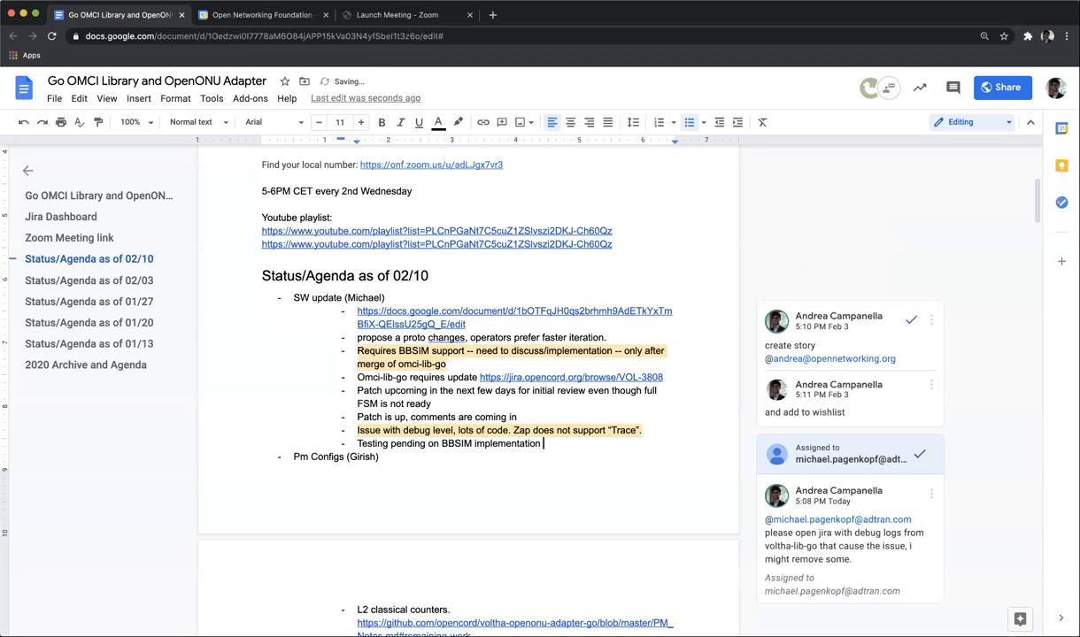
type("of image handling.")
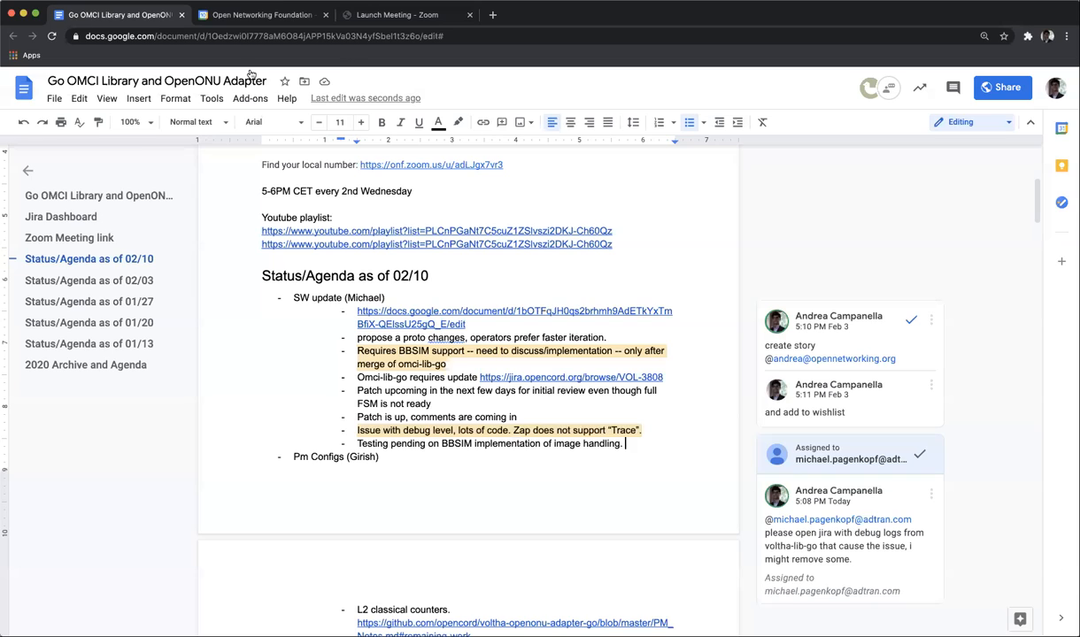
mouse_move(188, 384)
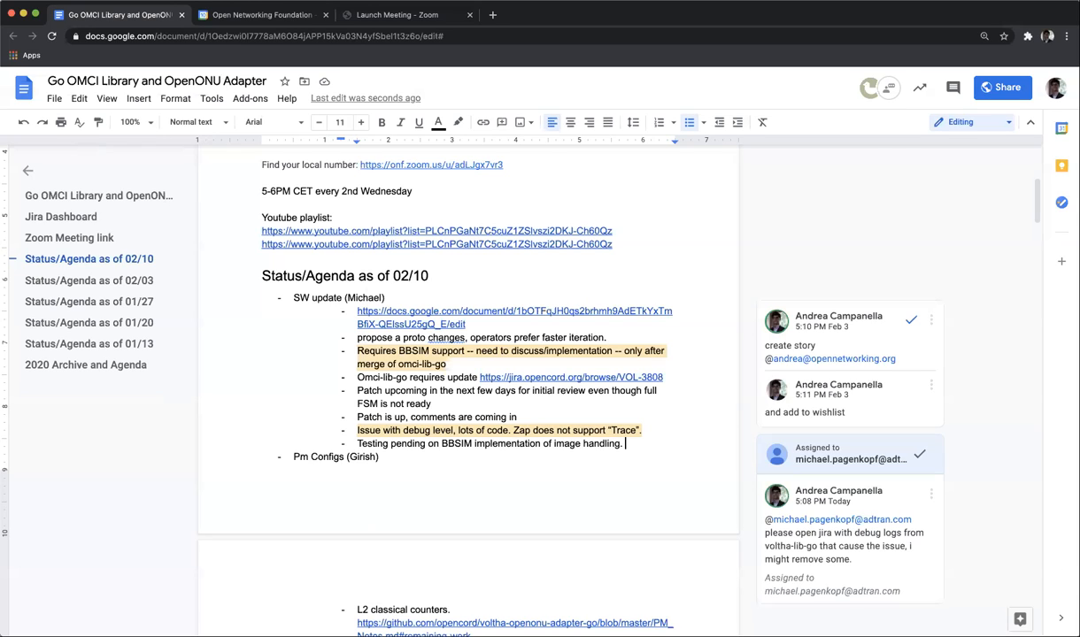
mouse_move(470, 69)
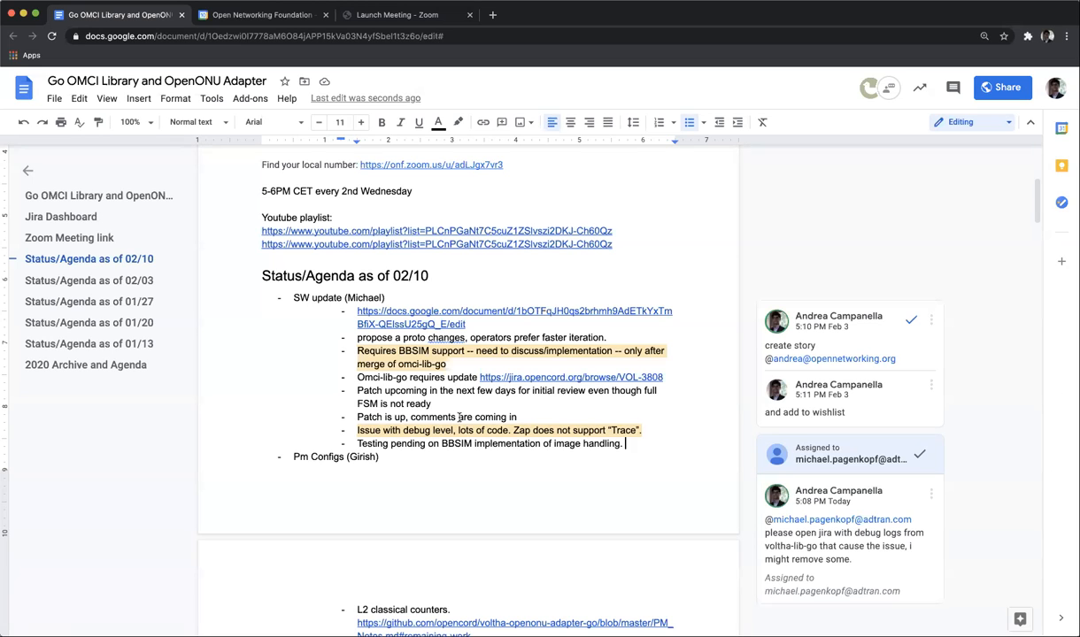
scroll("down", 3)
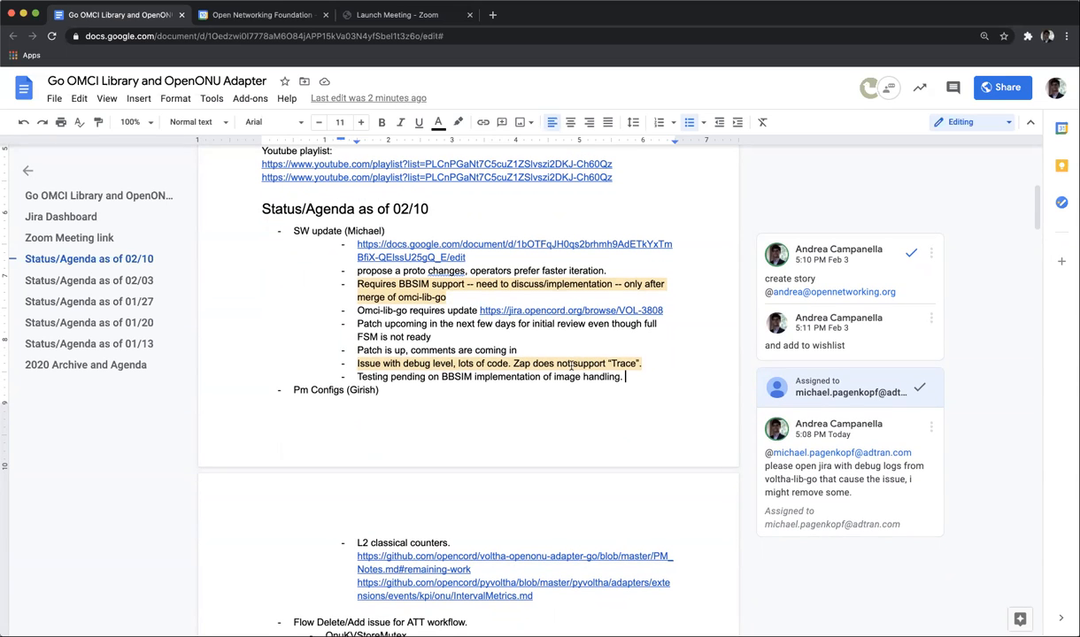
scroll("down", 3)
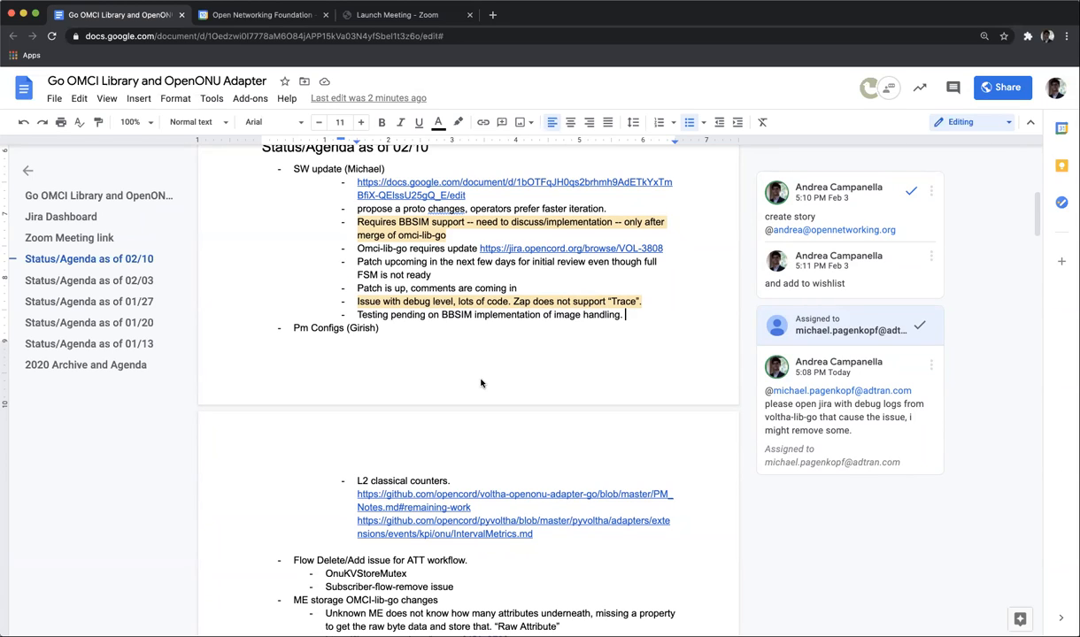
scroll("down", 3)
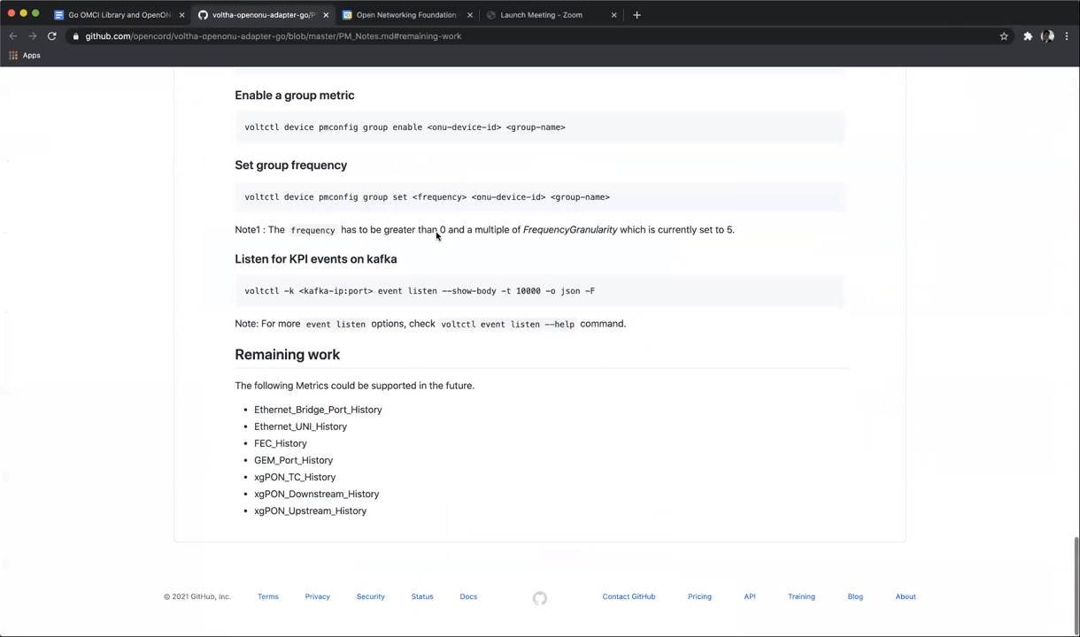
mouse_move(419, 397)
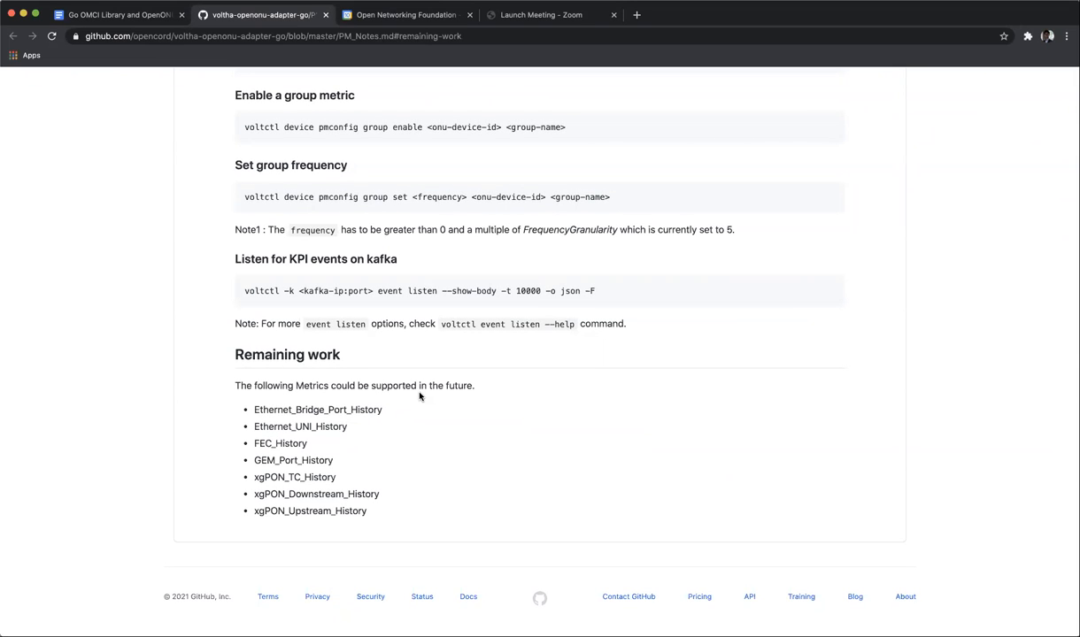
mouse_move(398, 425)
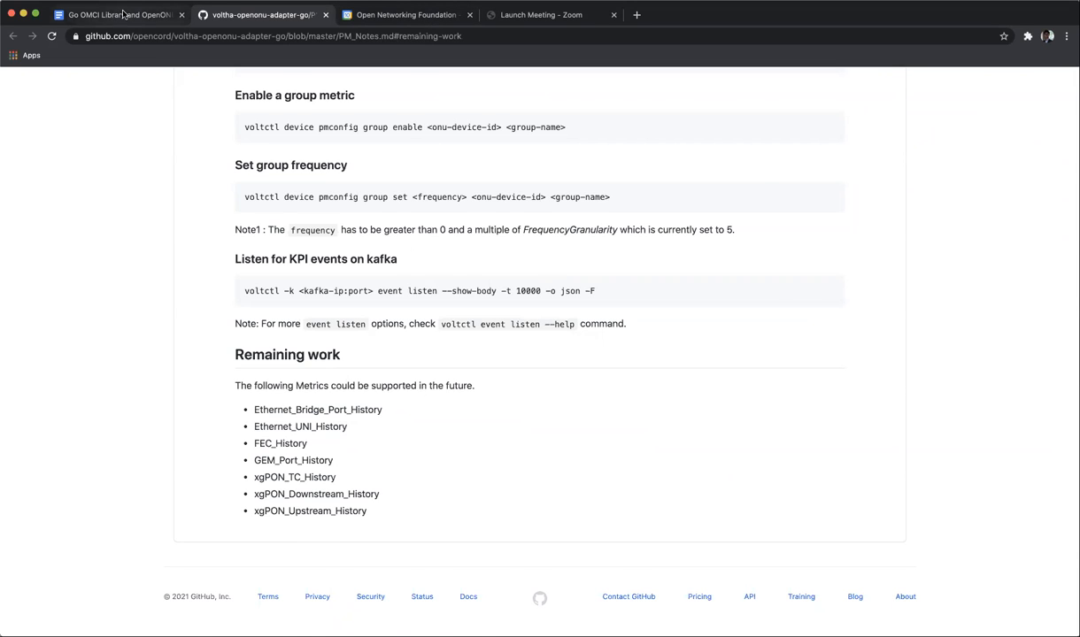
- Switch to the GitHub tab showing the PM Notes Remaining work metrics list
left_click(115, 14)
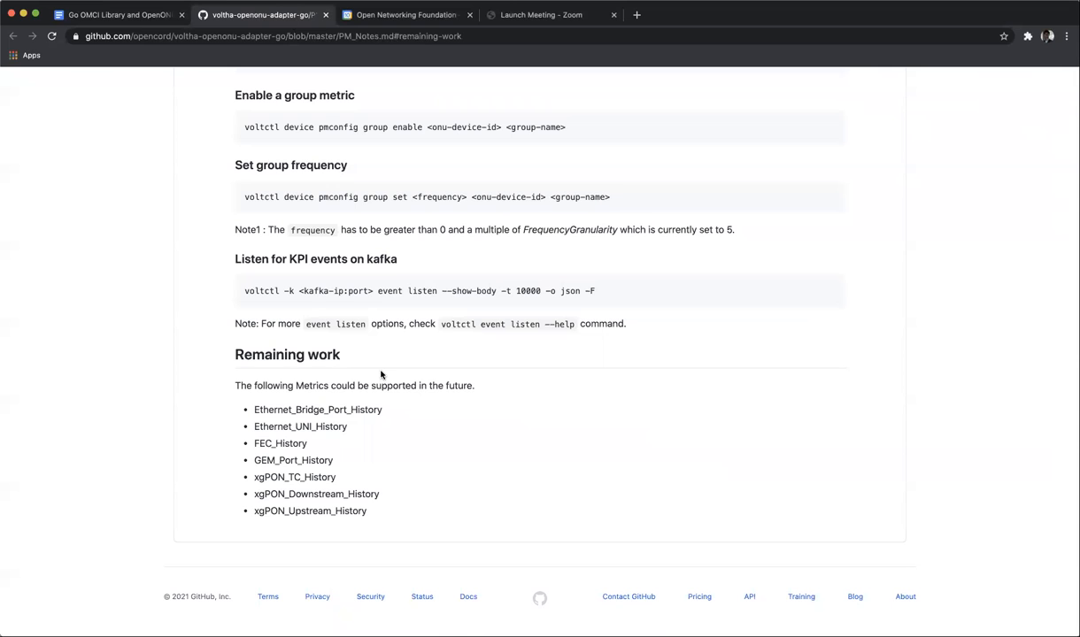
mouse_move(378, 353)
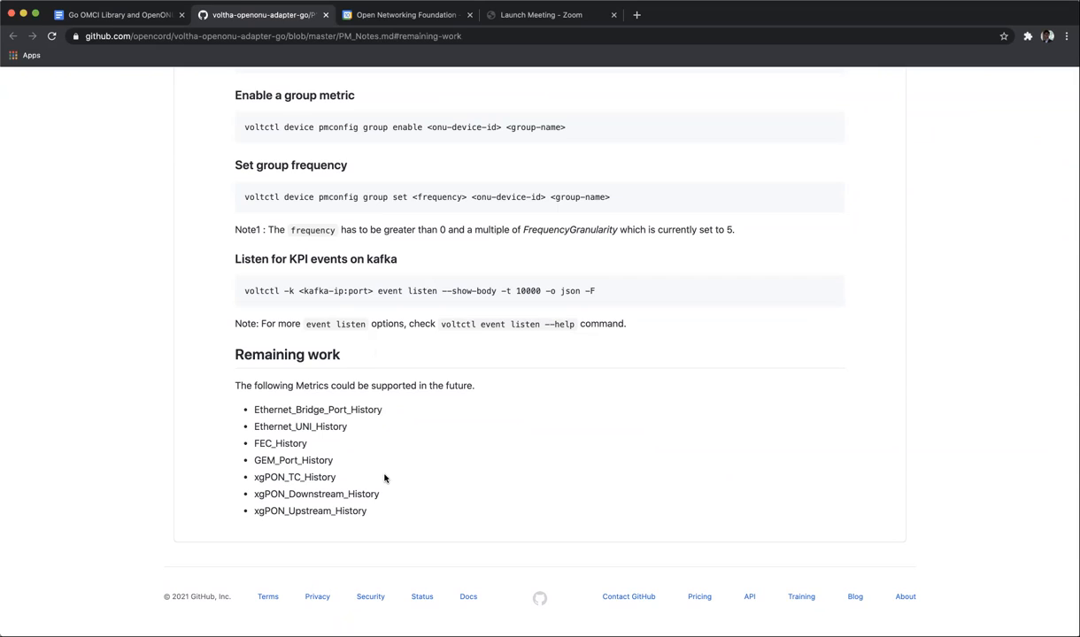
mouse_move(378, 471)
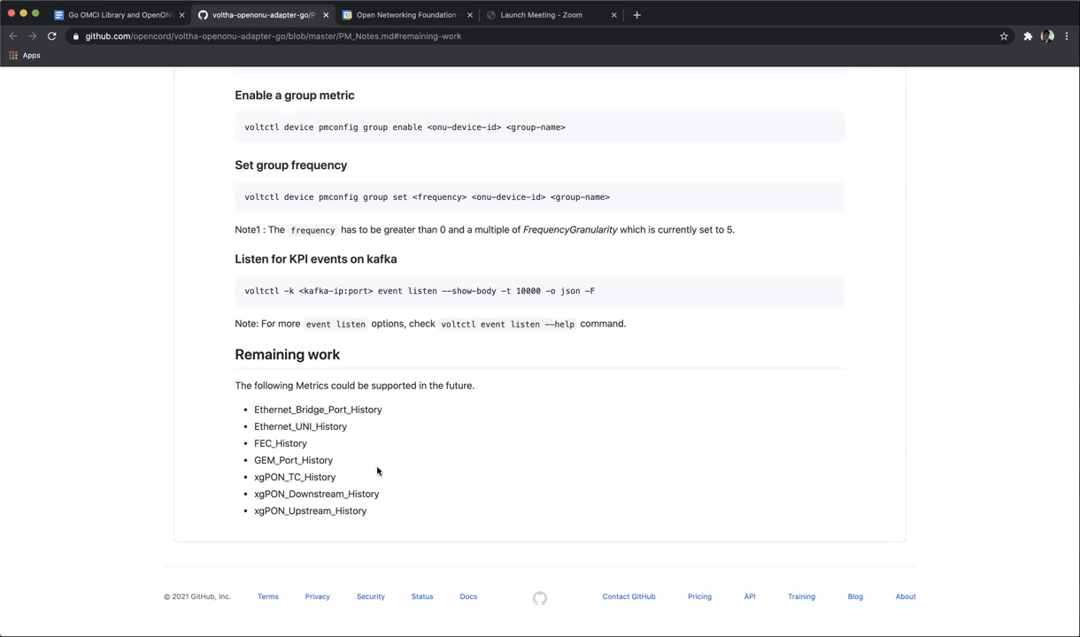
mouse_move(341, 426)
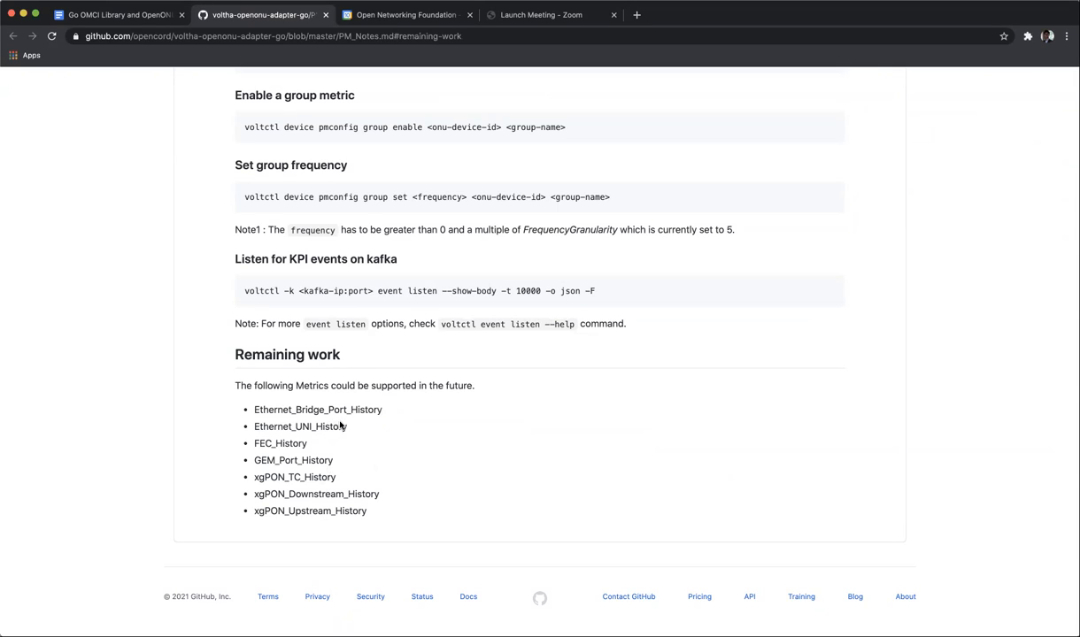
double_click(300, 427)
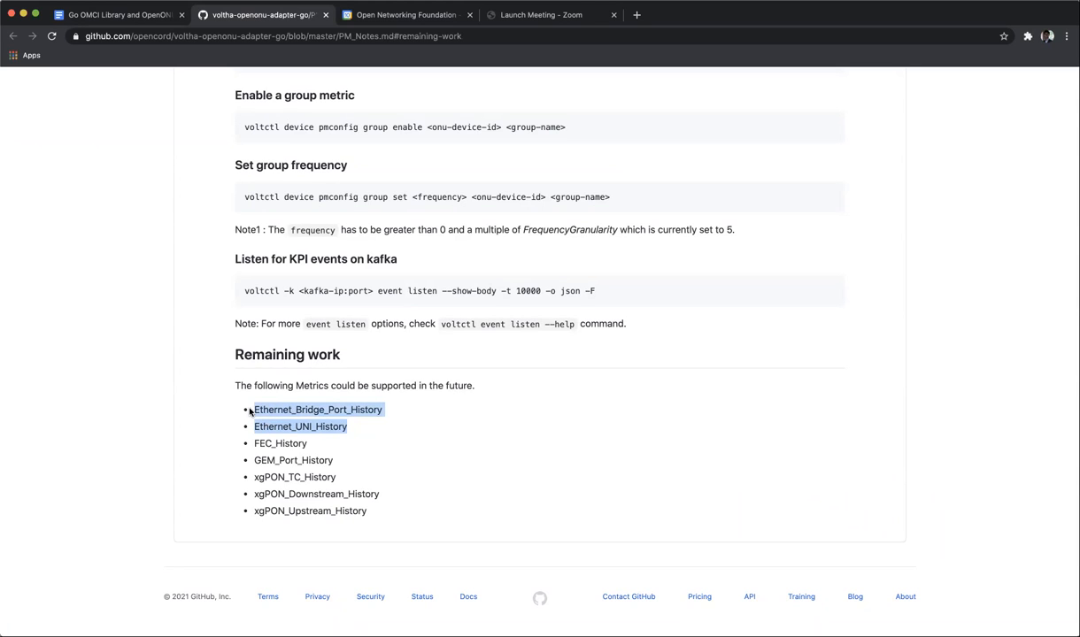
mouse_move(375, 516)
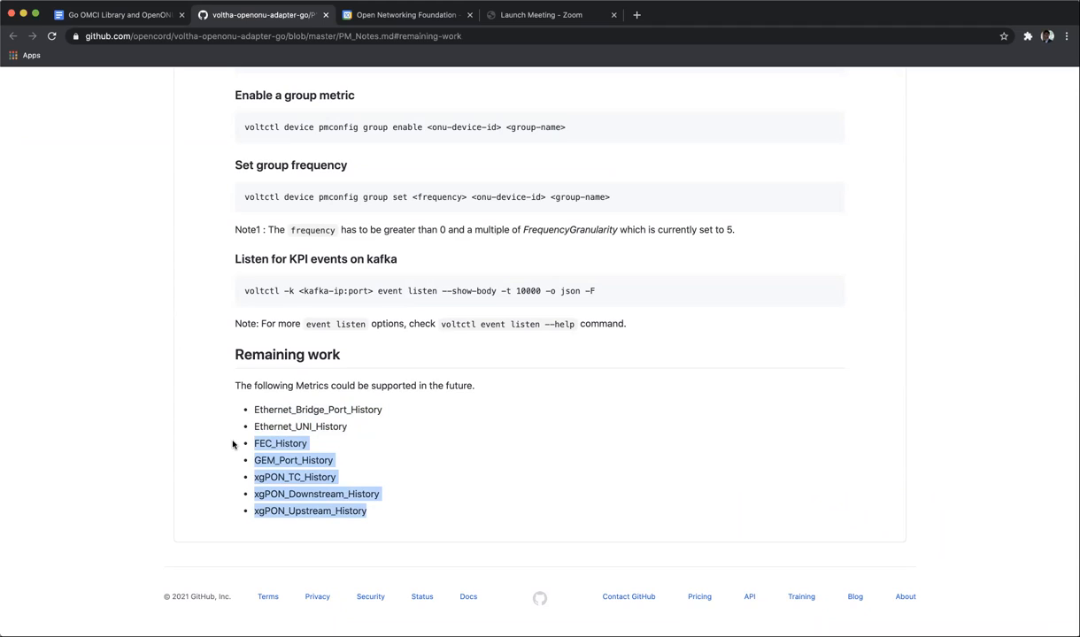
mouse_move(897, 158)
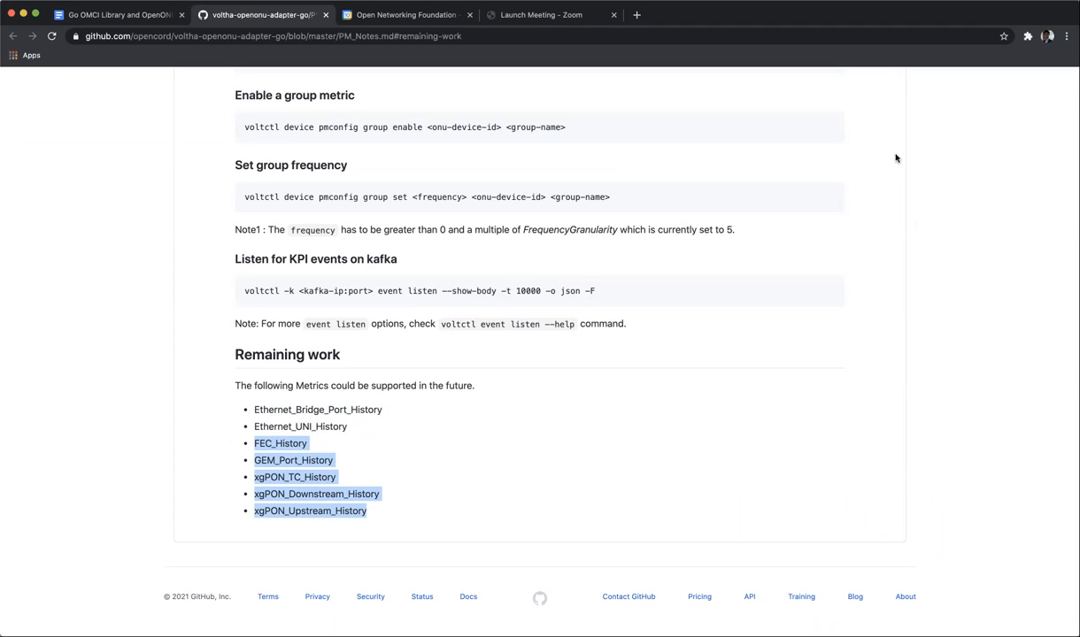
mouse_move(889, 218)
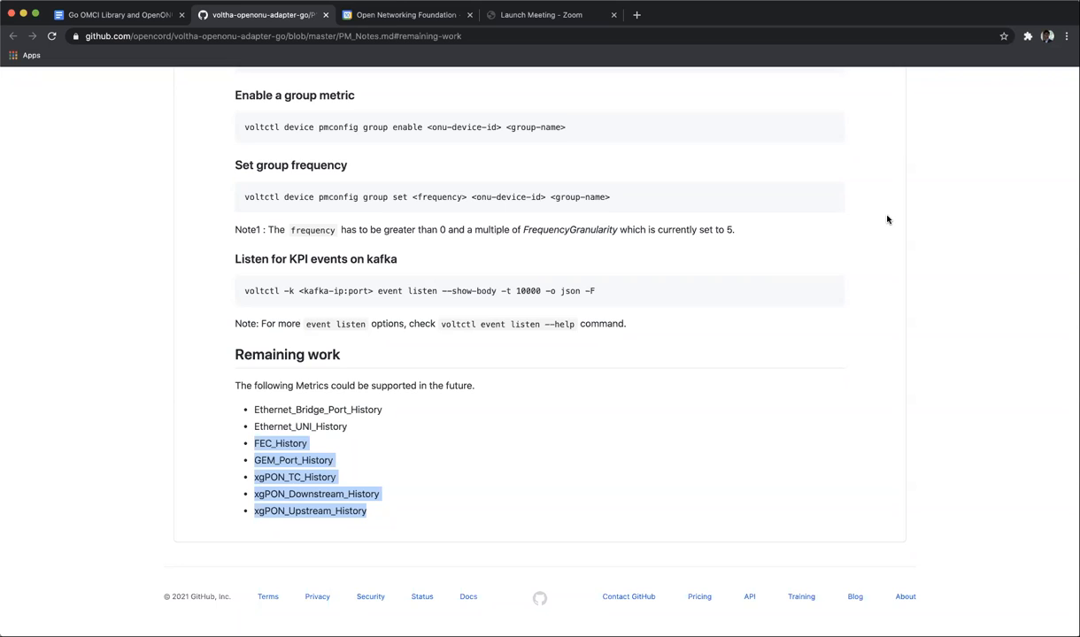
mouse_move(675, 314)
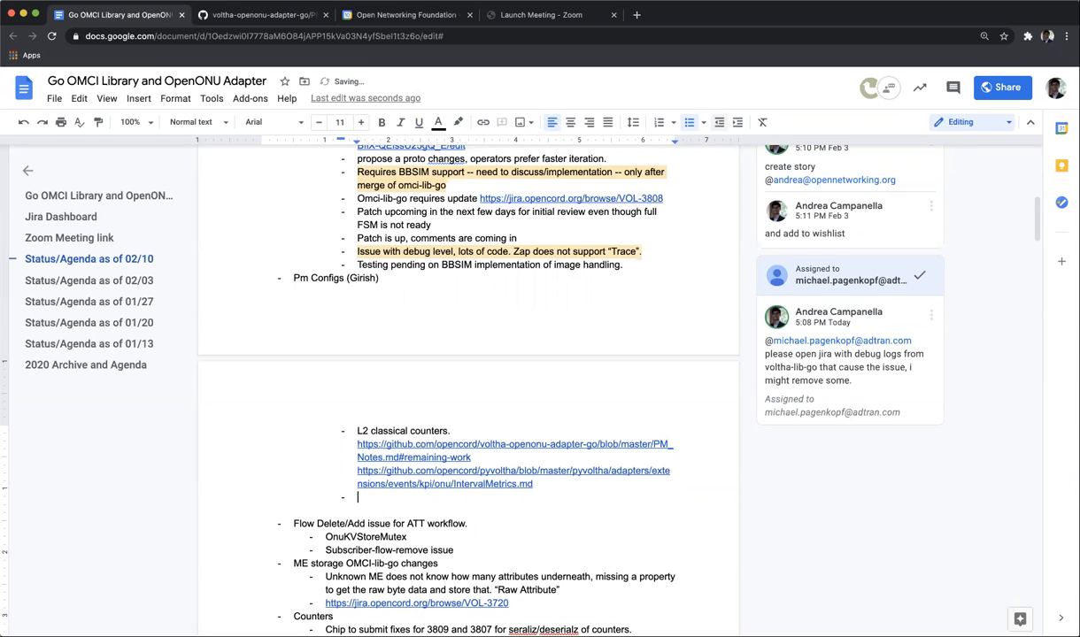
- Add the bullet 'Fetch ONU capability for counters'
type("FETC")
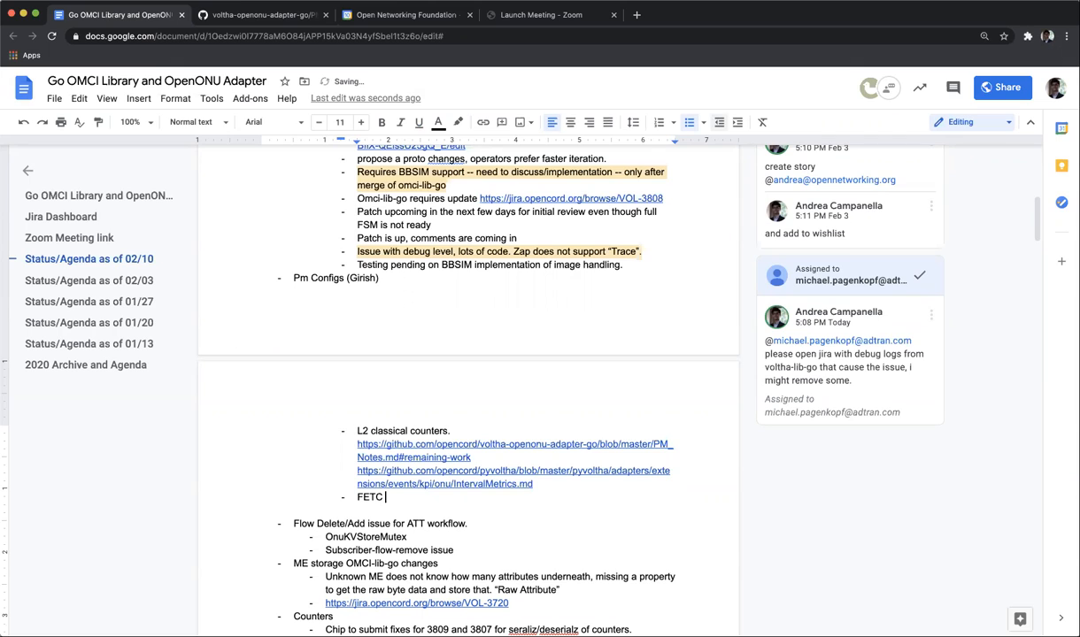
type("ONU ca")
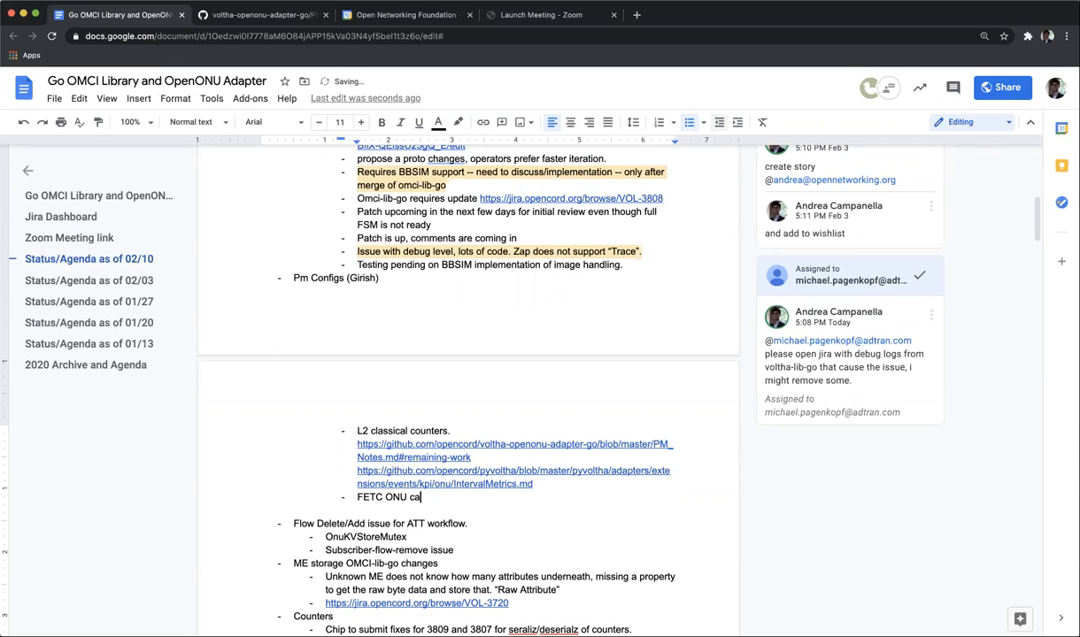
type("pability for co")
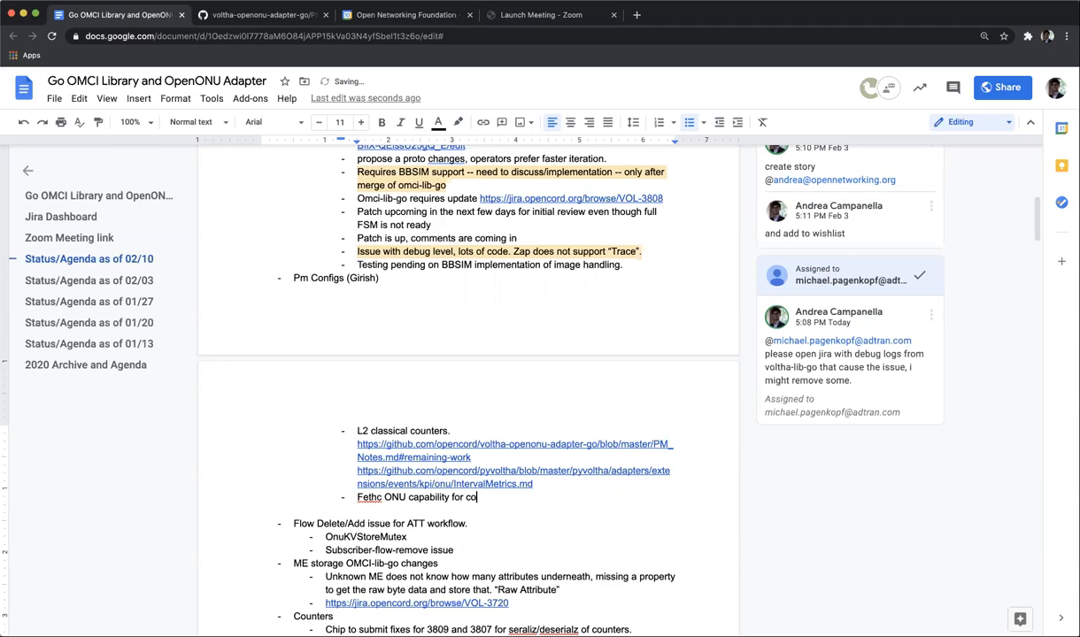
type("unters")
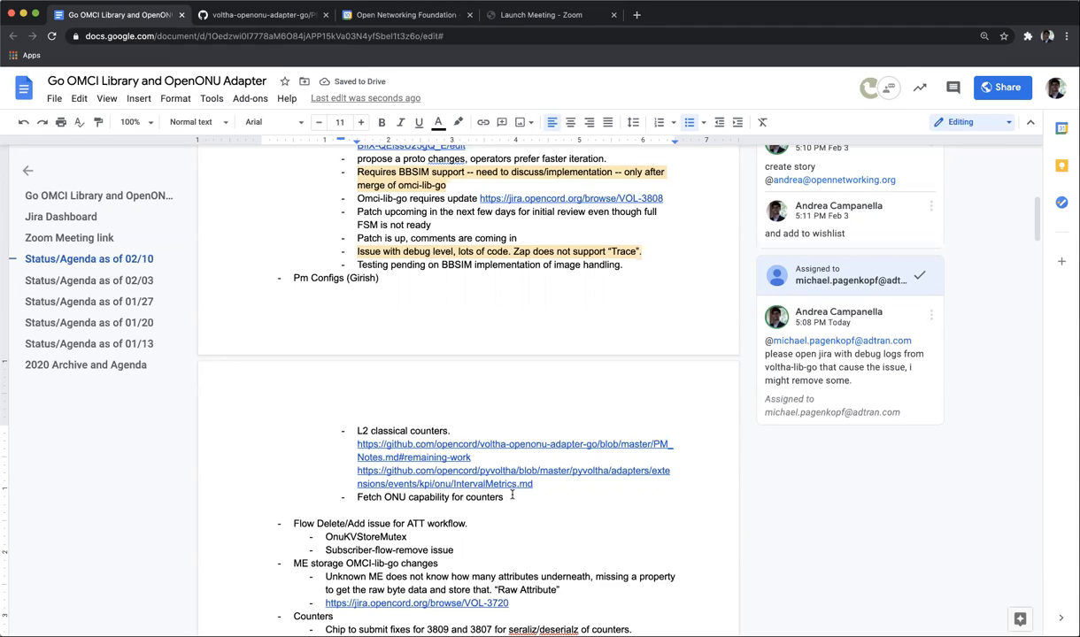
- Add bullets for next counters FEC_History and GEM_Port_History, and Andrea investigating xgPON counters with operators
left_click(503, 496)
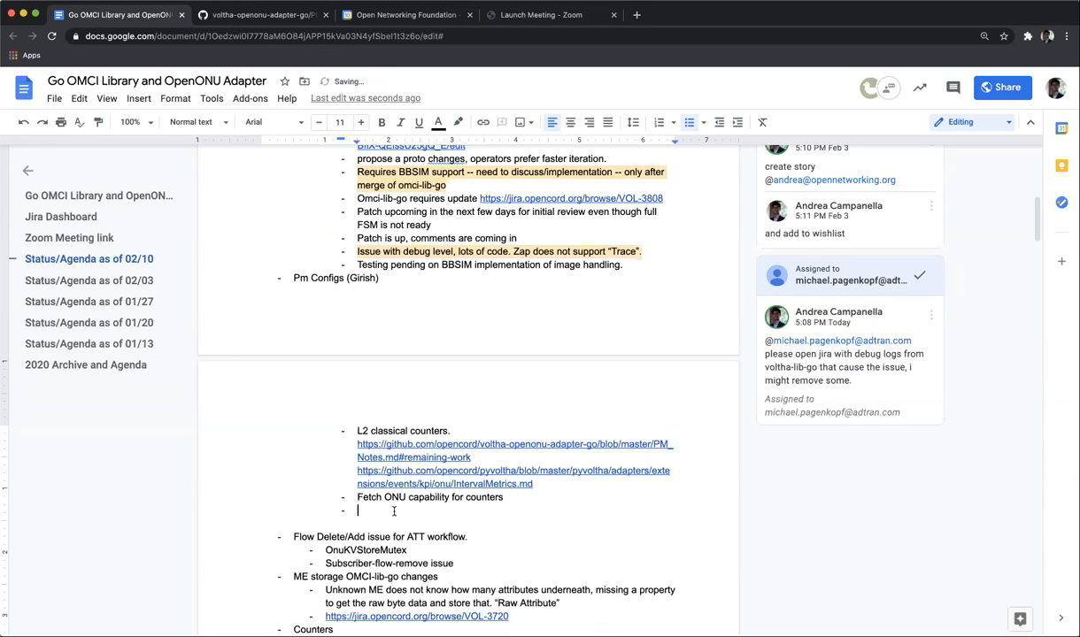
type("NExt counters:")
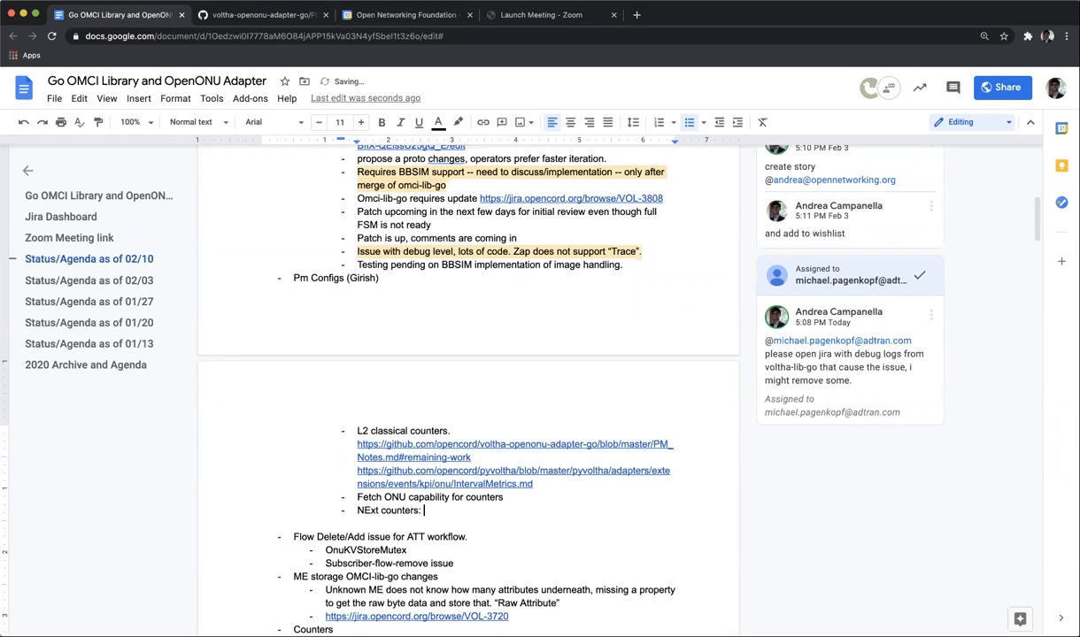
type("FEC_History, GEM_Port_History")
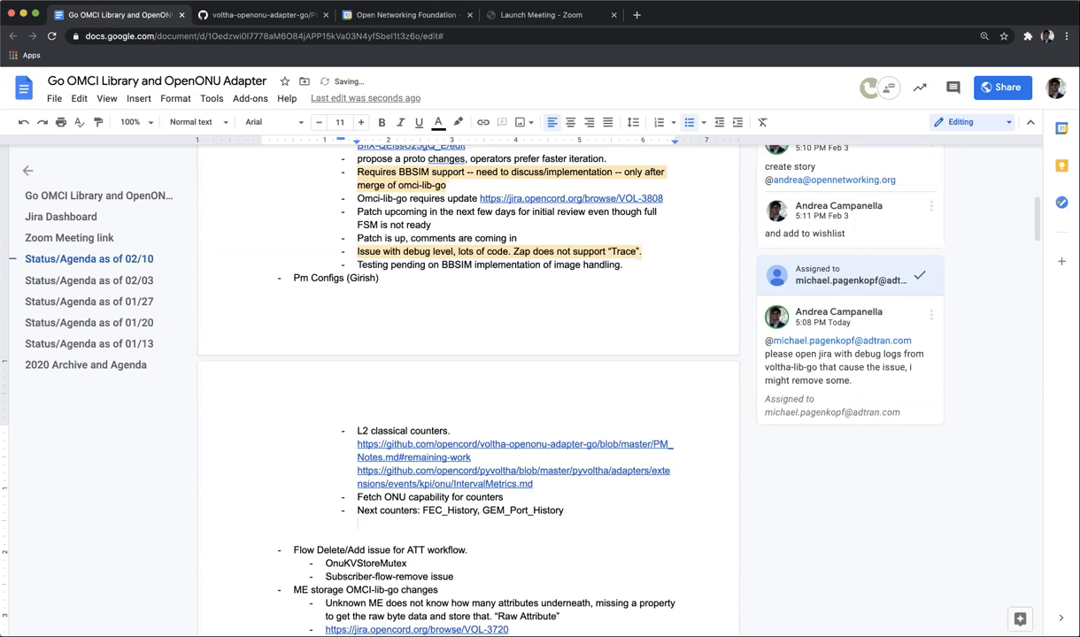
type("Andrea to investigate the xgP")
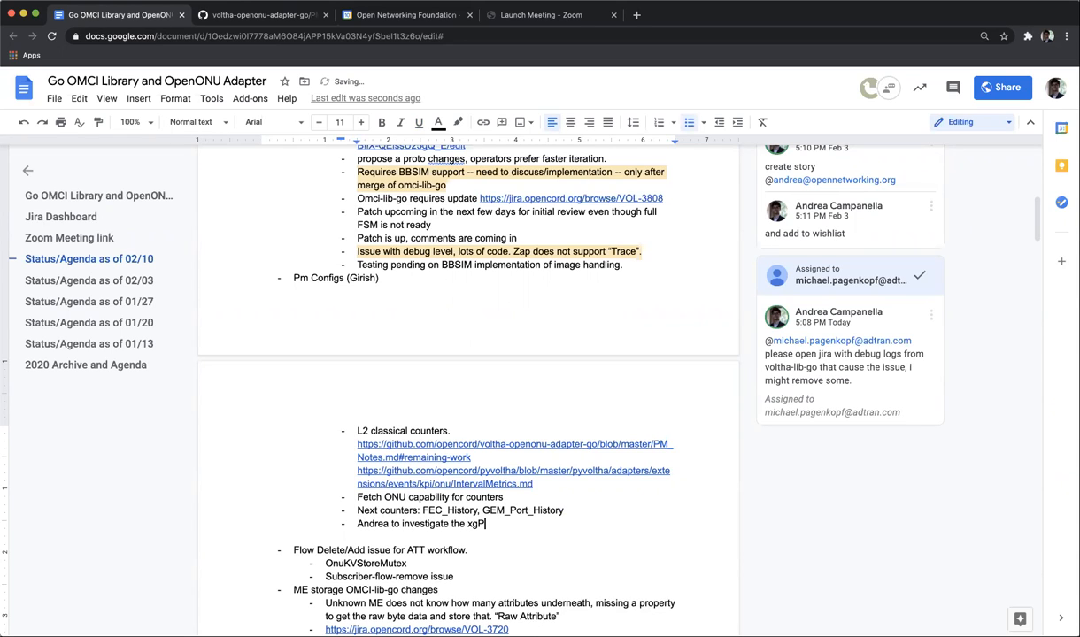
type("ON related")
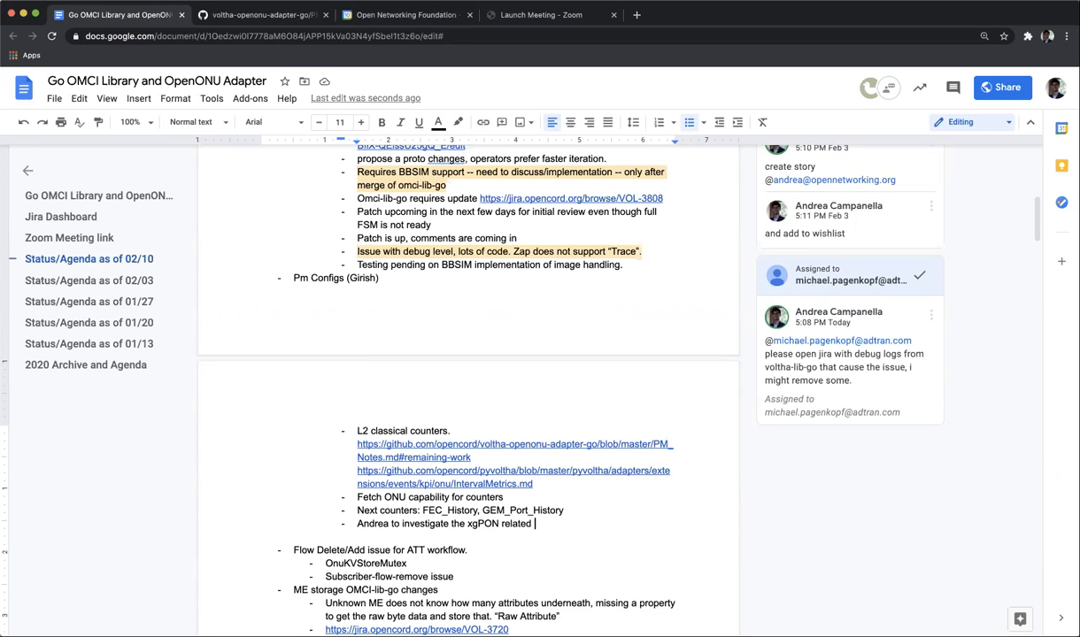
type("counters.")
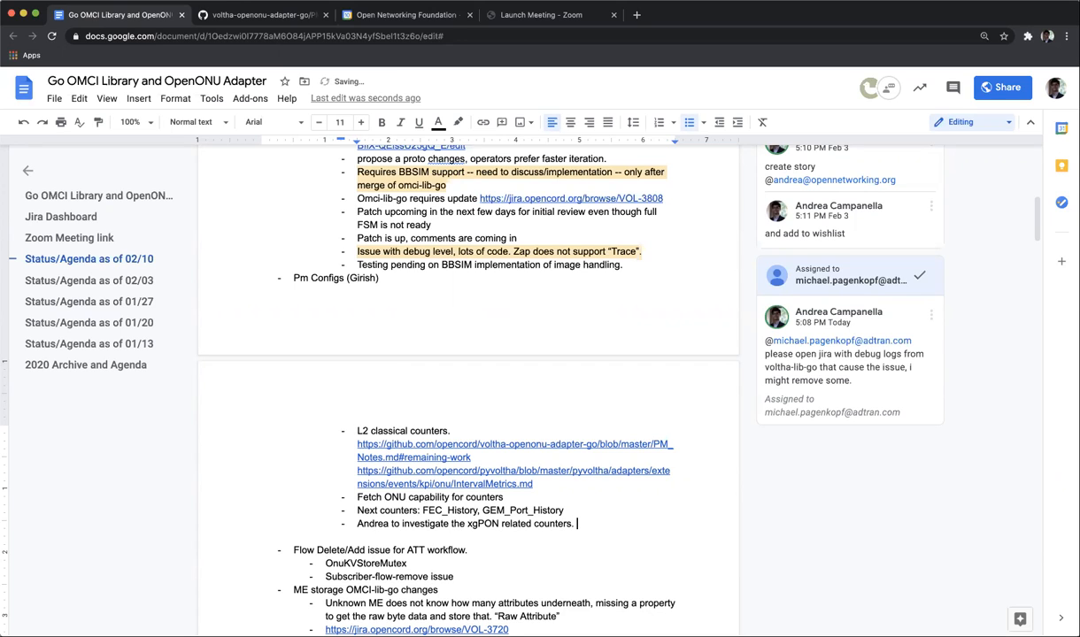
type("wit")
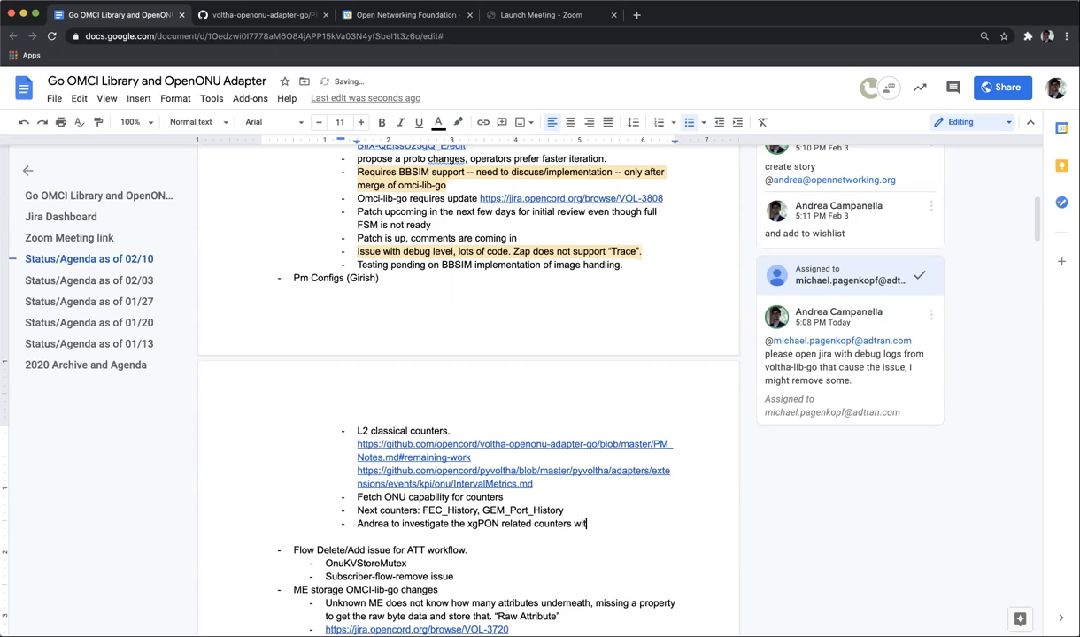
type("h operators.")
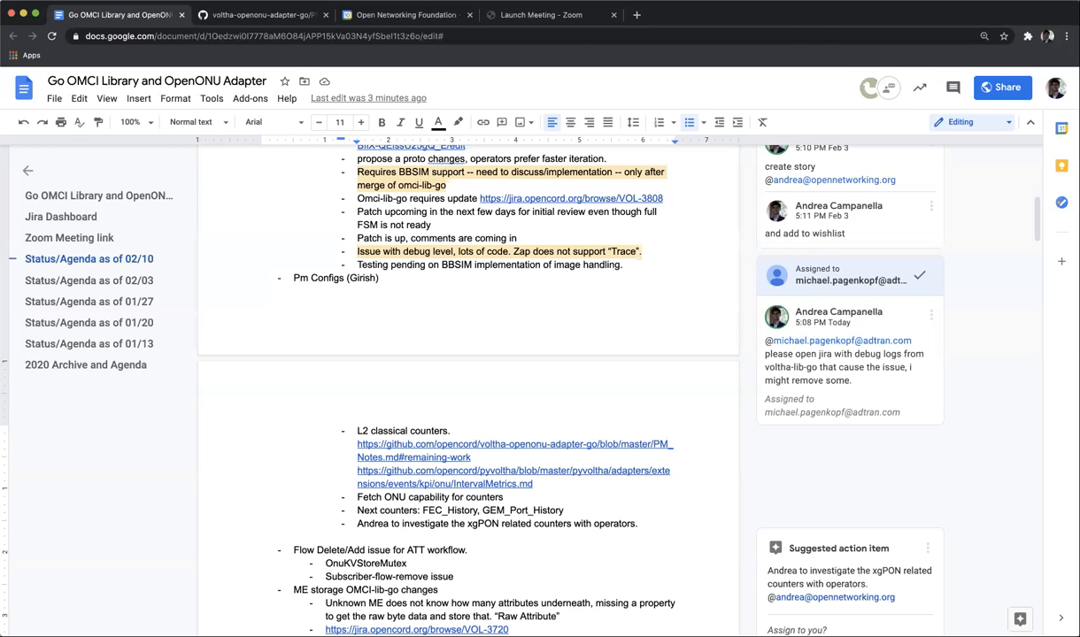
mouse_move(571, 512)
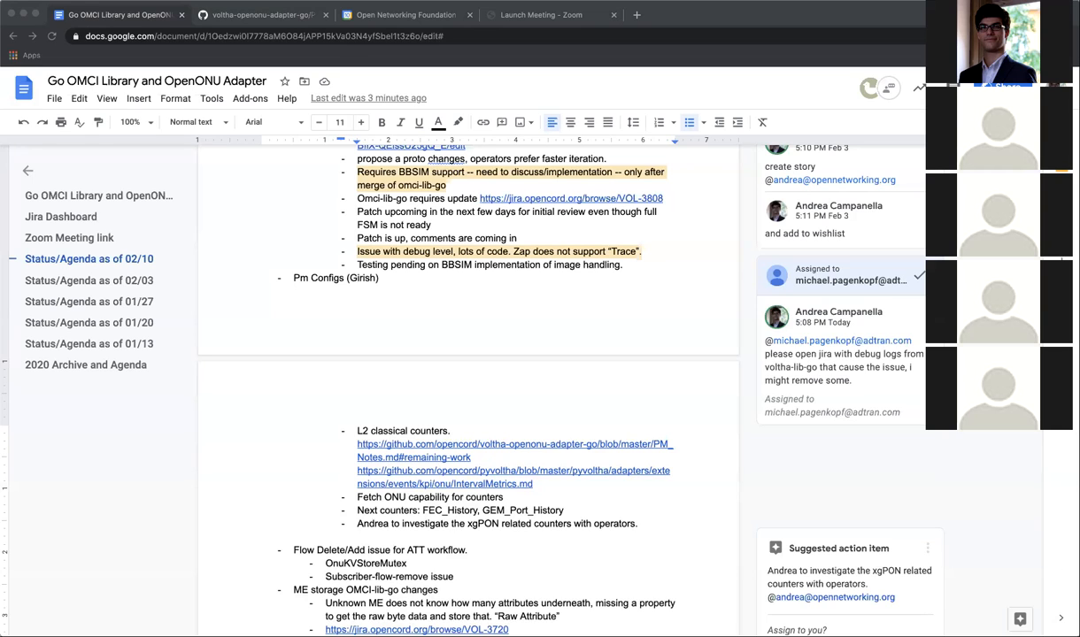
mouse_move(502, 256)
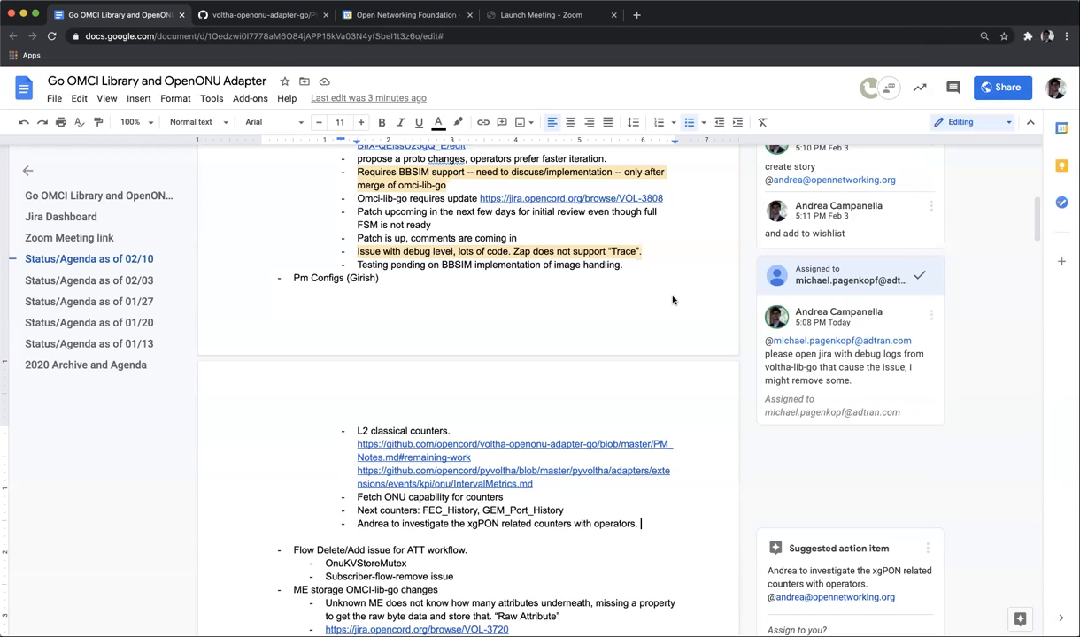
mouse_move(669, 299)
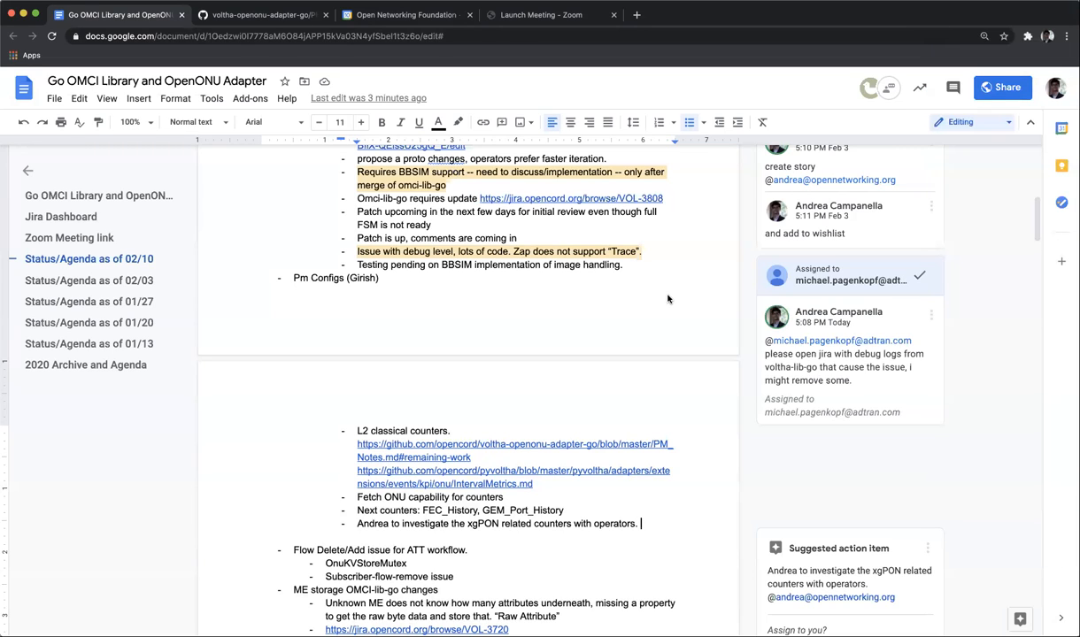
- Scroll down to the Counters item about serialization fixes for 3809 and 3807
scroll("down", 3)
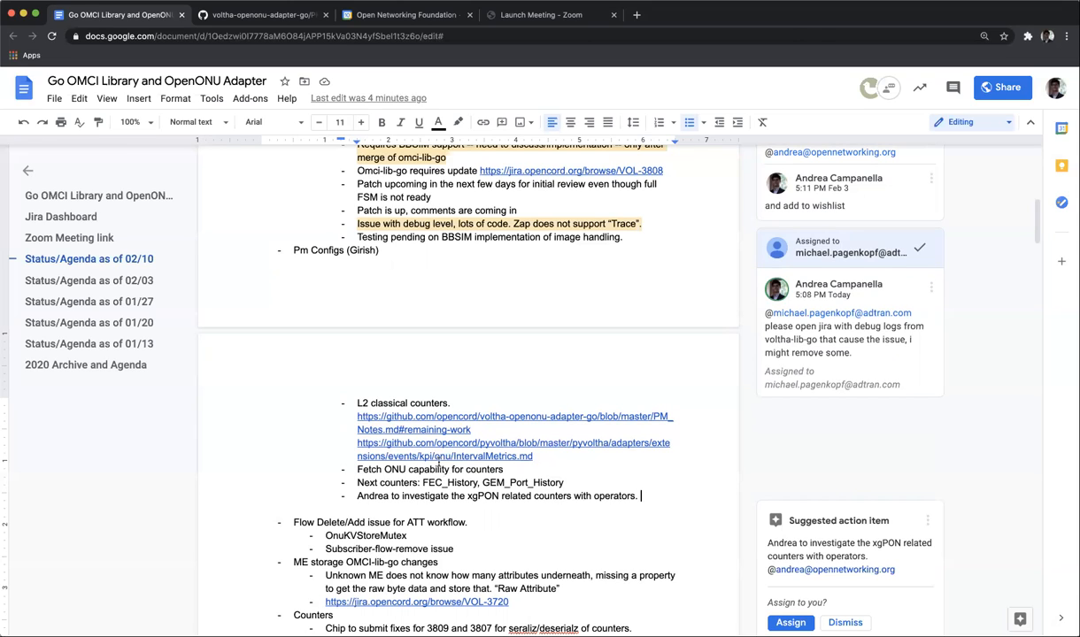
mouse_move(498, 278)
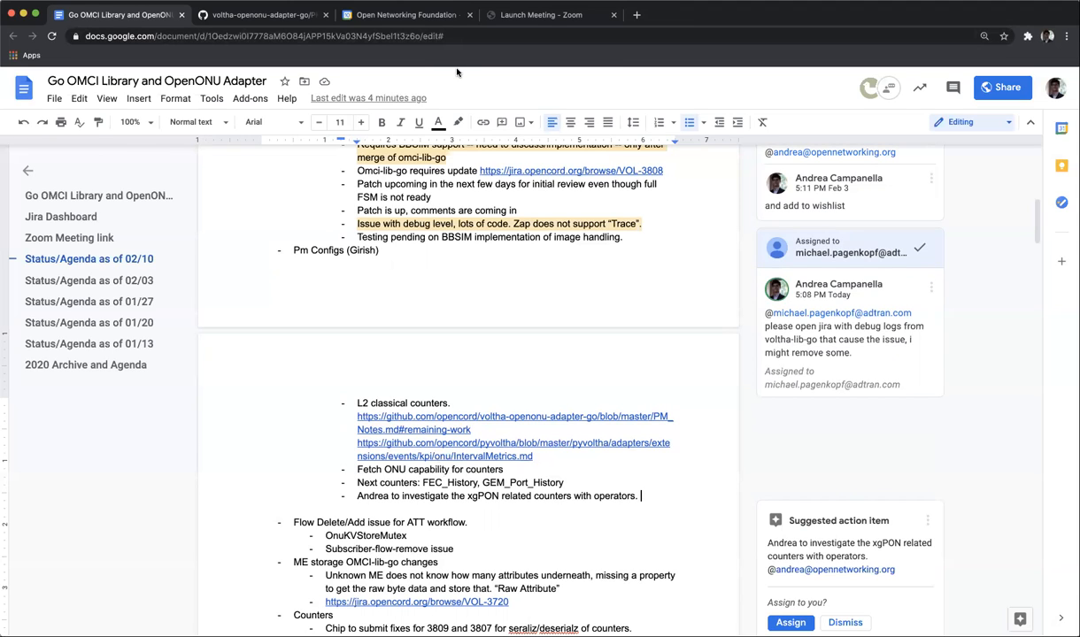
mouse_move(356, 49)
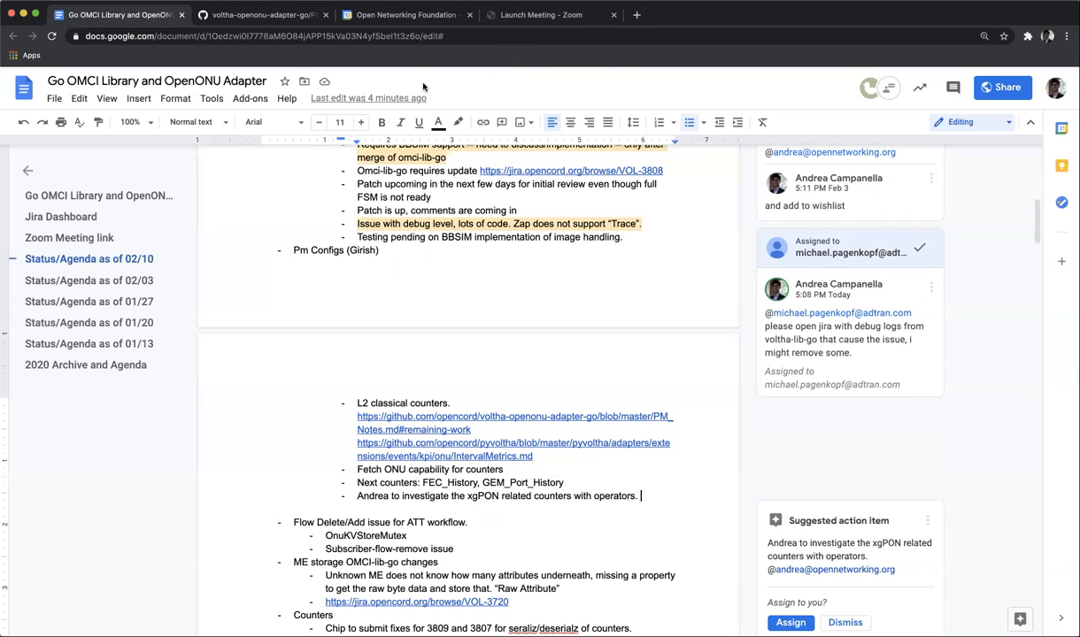
mouse_move(783, 195)
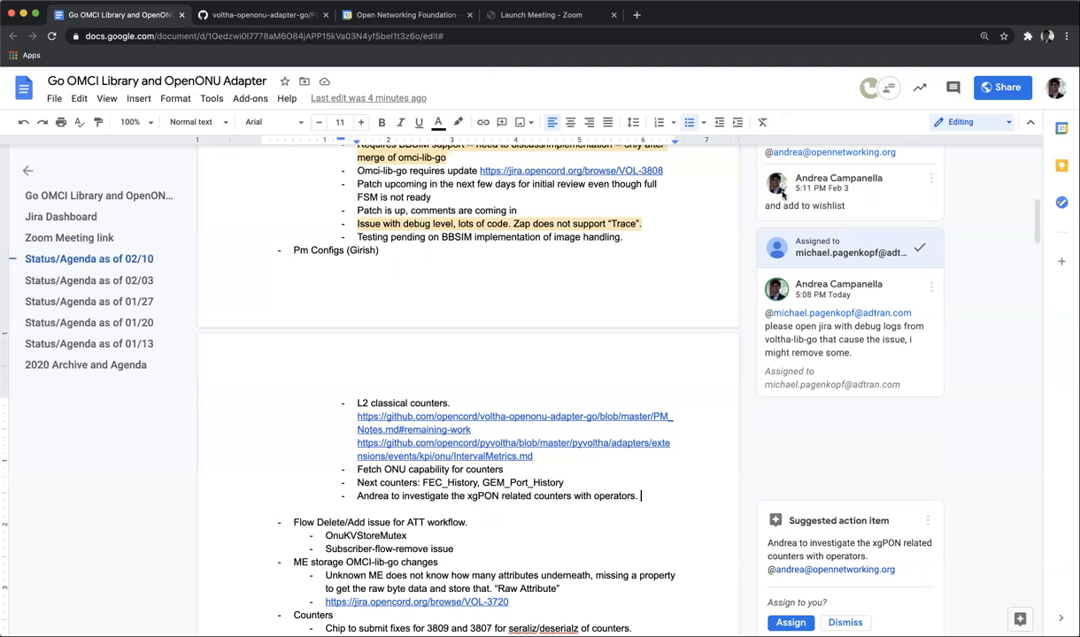
mouse_move(335, 103)
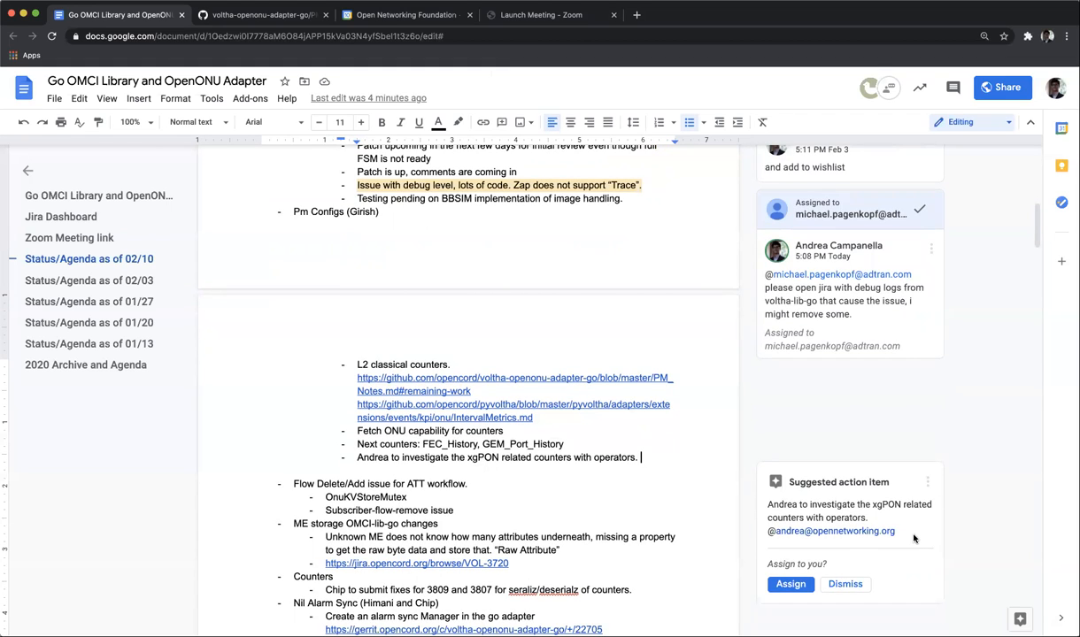
left_click(789, 584)
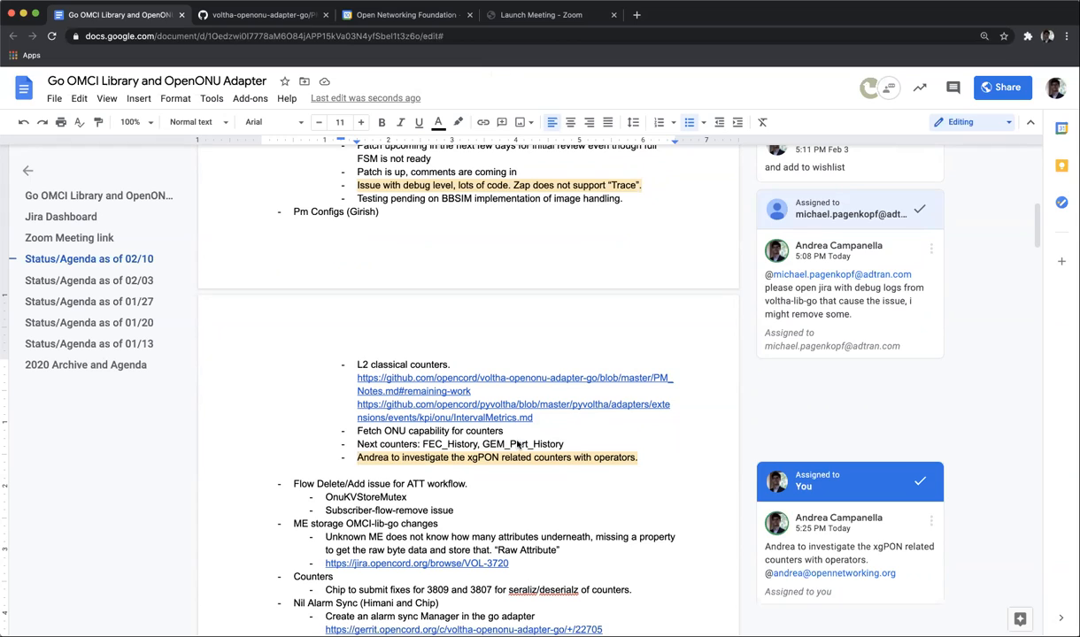
mouse_move(509, 405)
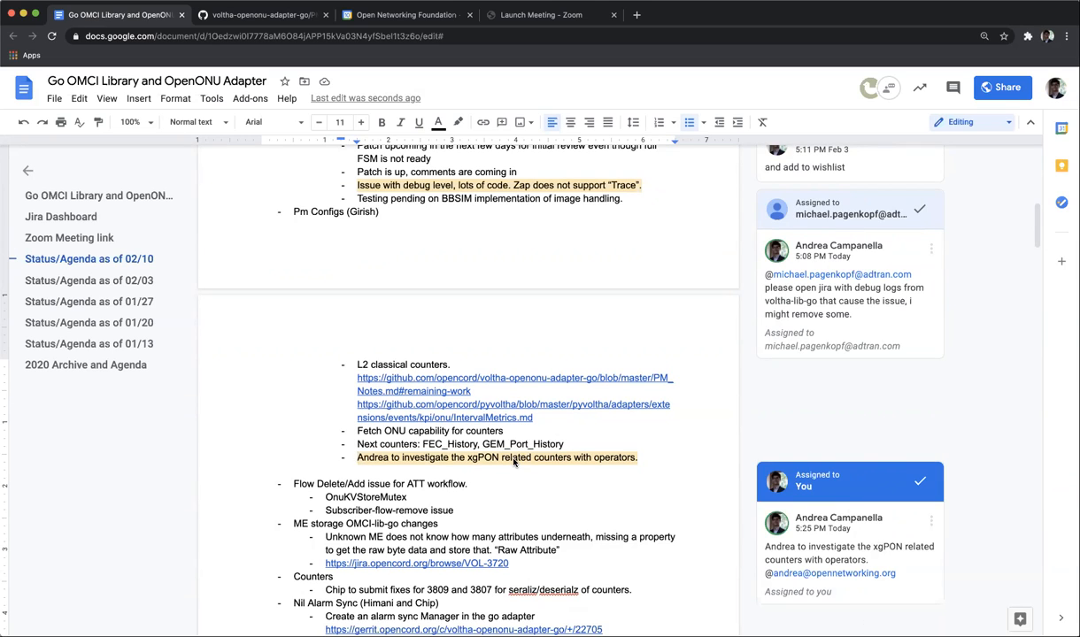
scroll("down", 3)
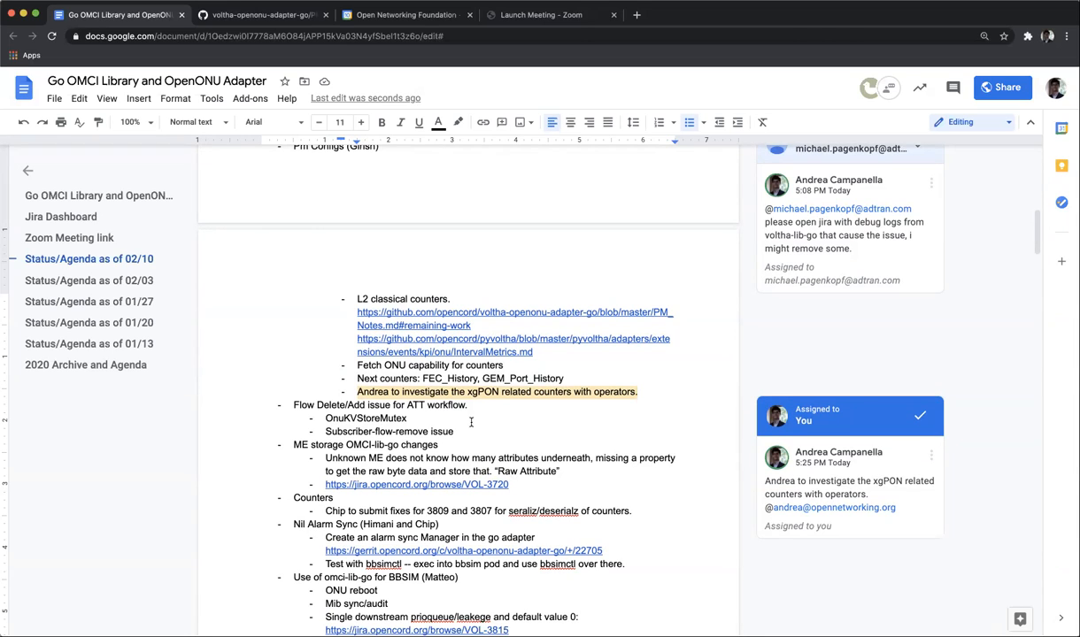
left_click(639, 391)
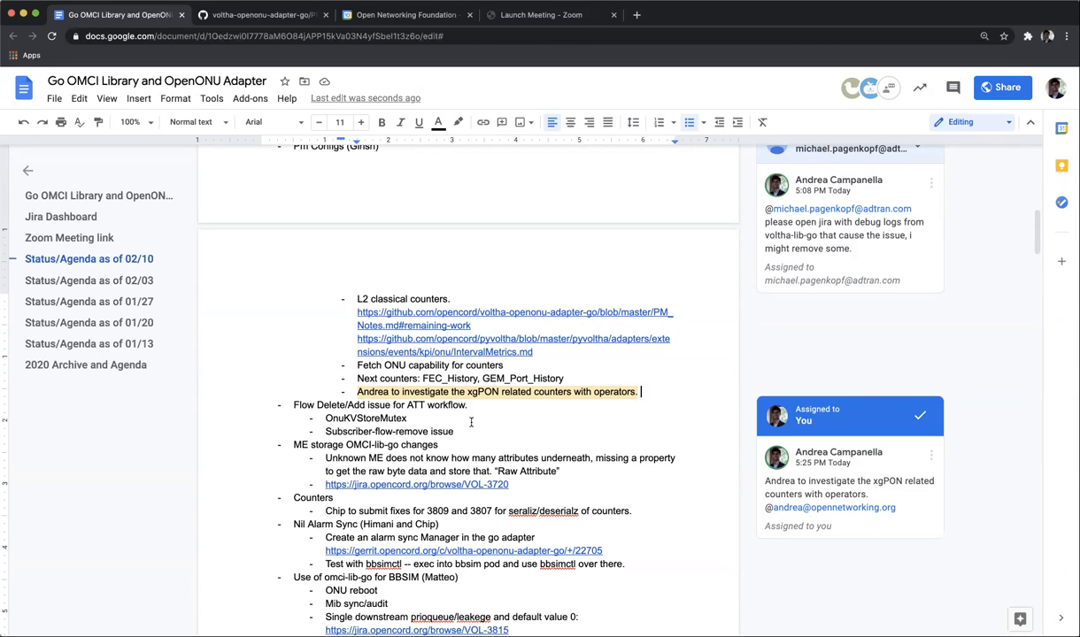
mouse_move(471, 424)
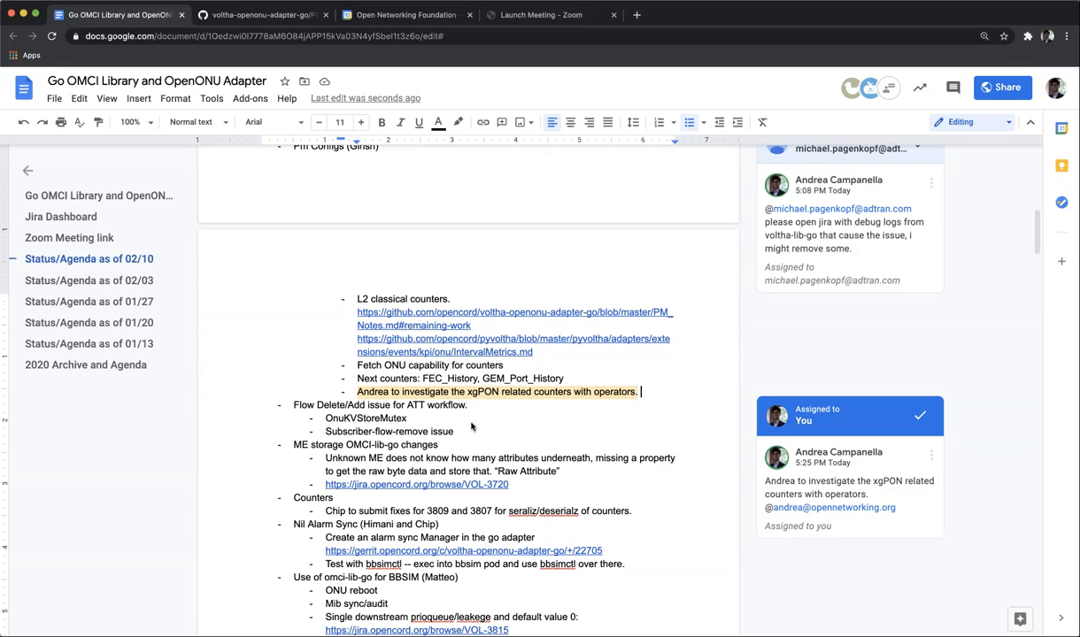
mouse_move(345, 58)
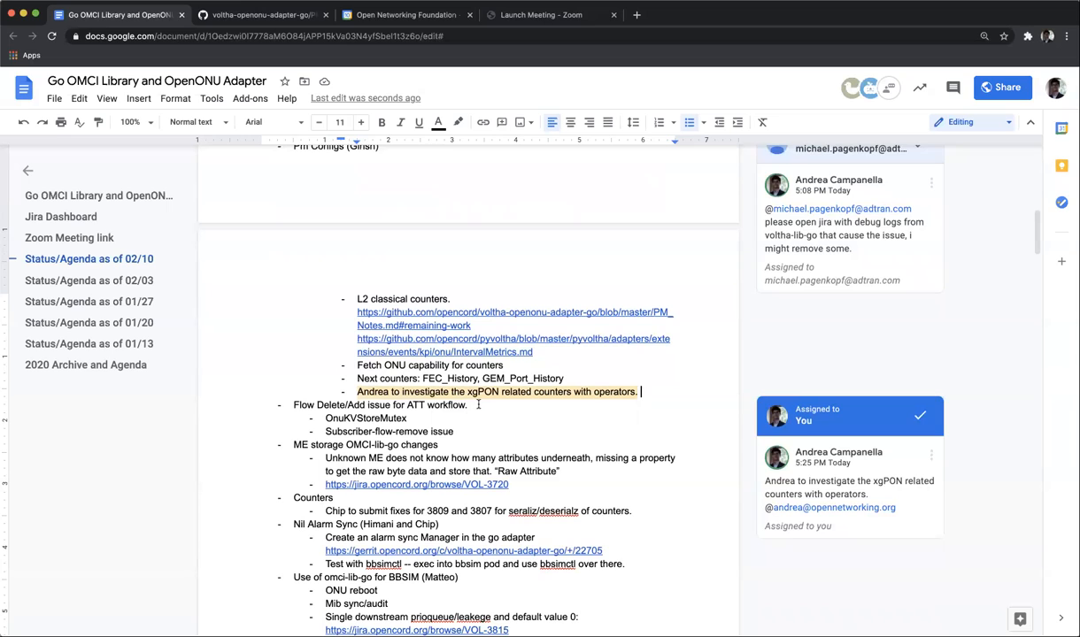
- Add a Flow Delete/Add sub-bullet listing the EAP flow removed, TCONT/GEM, Subscriber sequence
type("E")
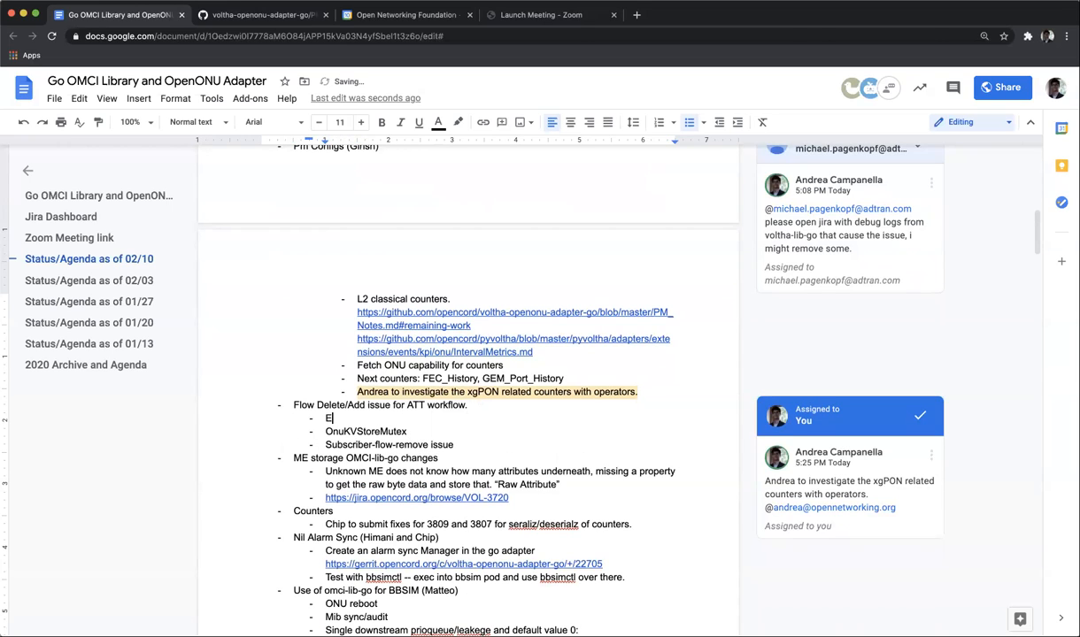
type("AP flow installed, EAP Flow r")
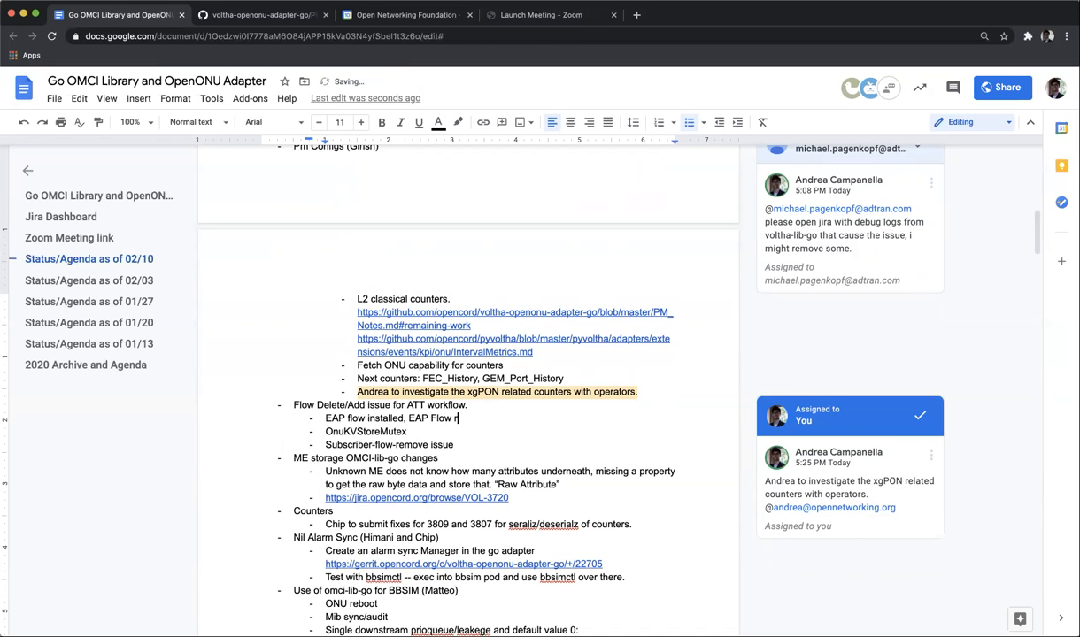
type("emoved,")
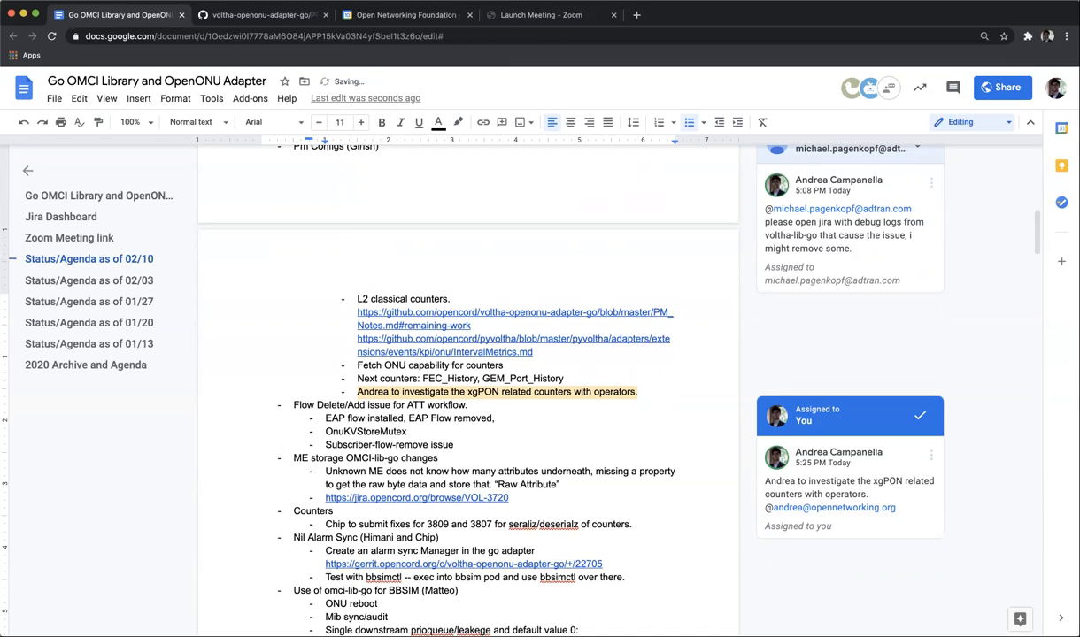
type("TCONT/GEM are remove")
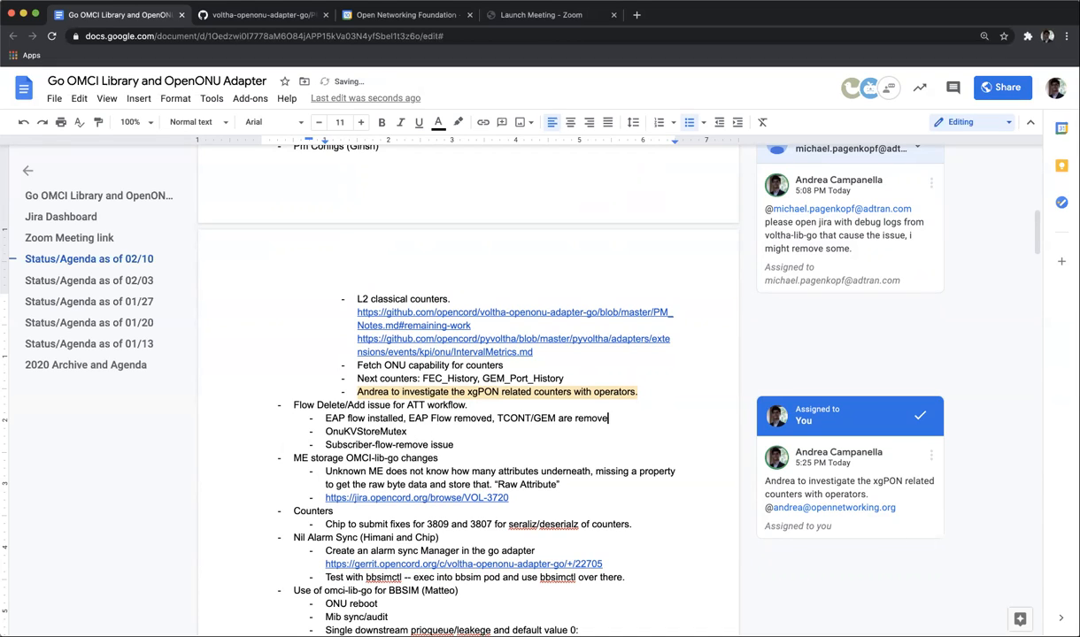
type(", Subscriber is added.")
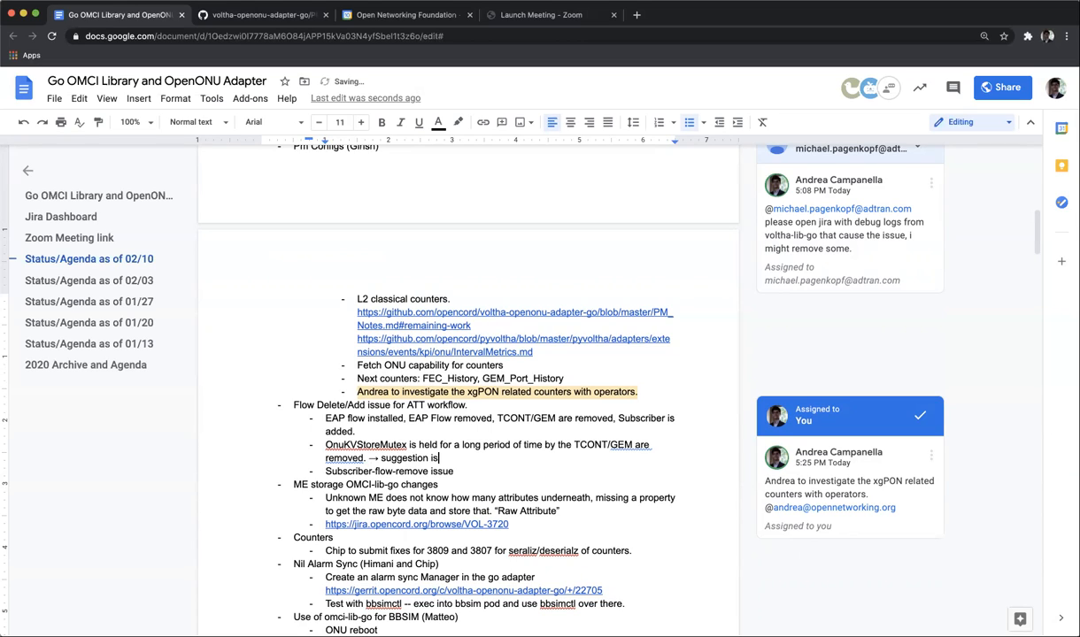
- Append the OnuKVStoreMutex long-hold explanation and store-update-only suggestion
type("to us")
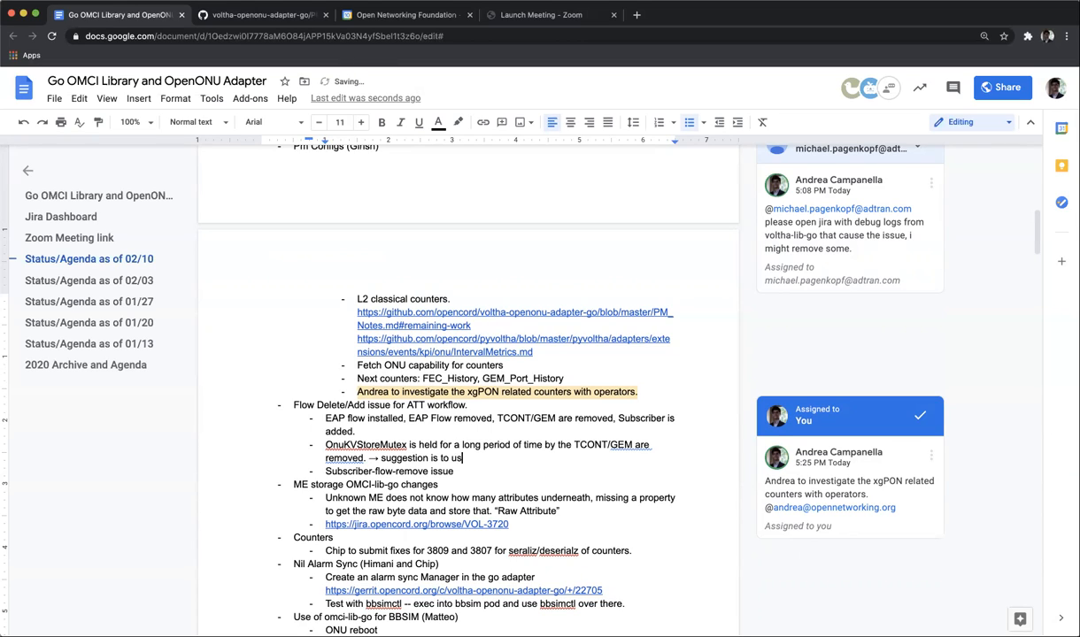
type("this log just for the store upda")
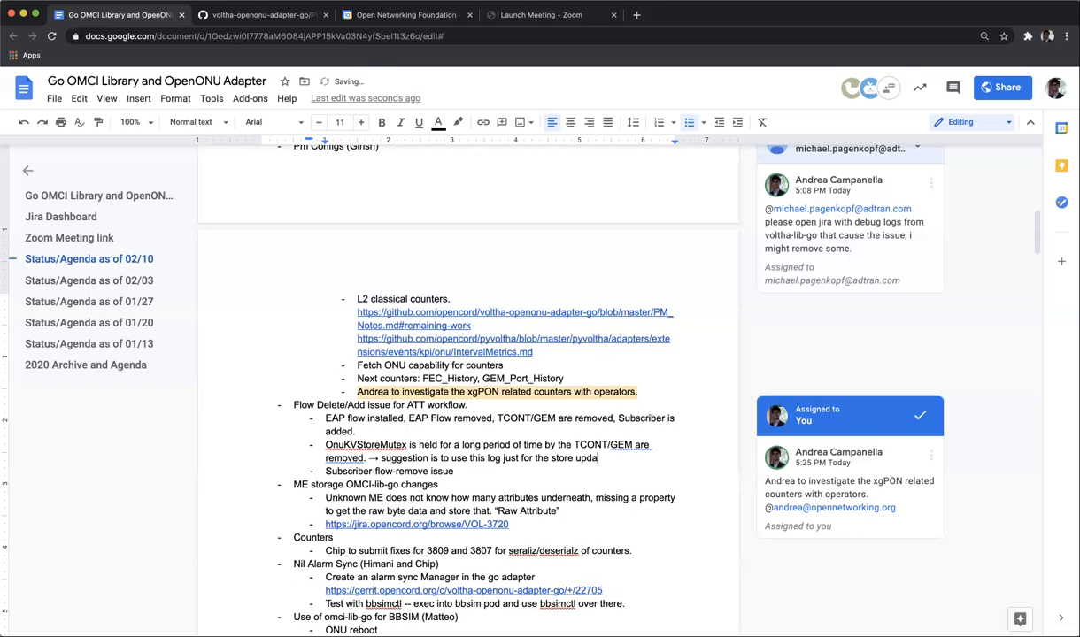
type("te.")
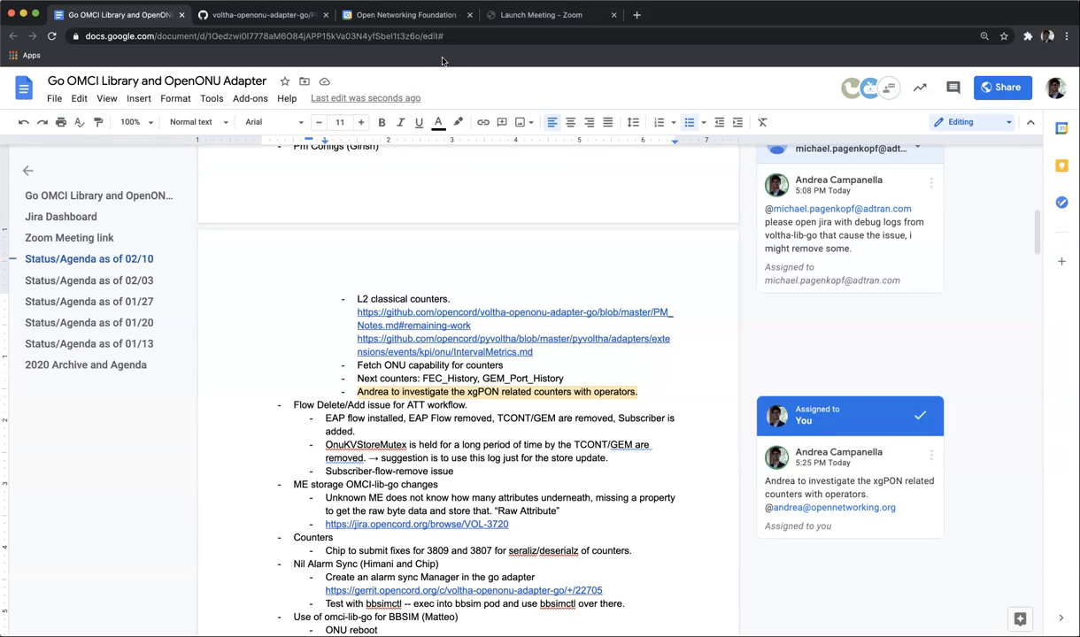
mouse_move(356, 53)
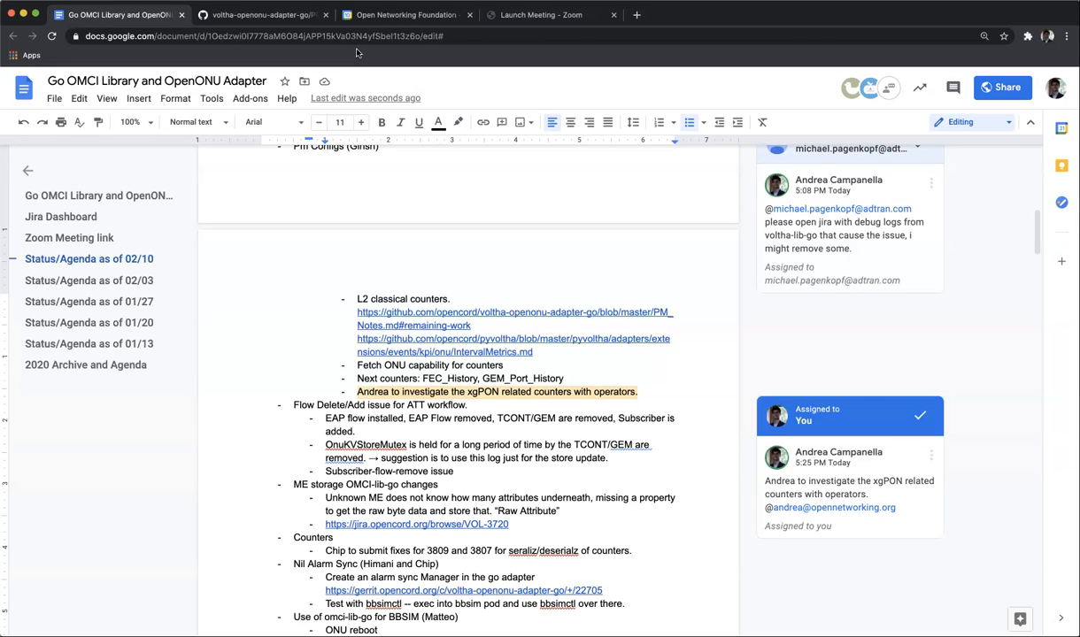
mouse_move(555, 258)
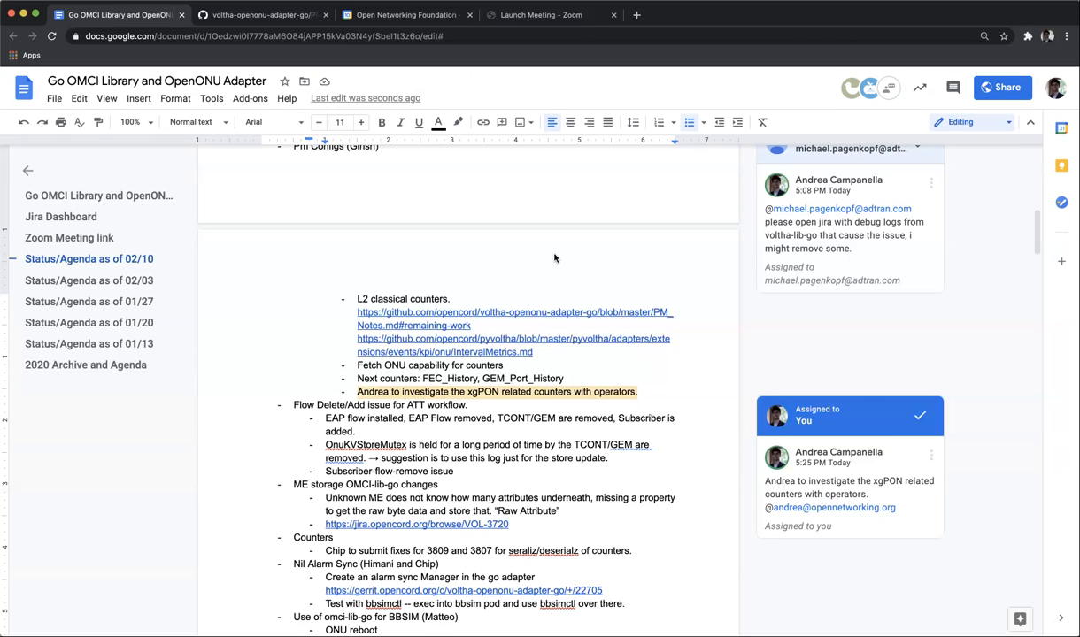
mouse_move(471, 473)
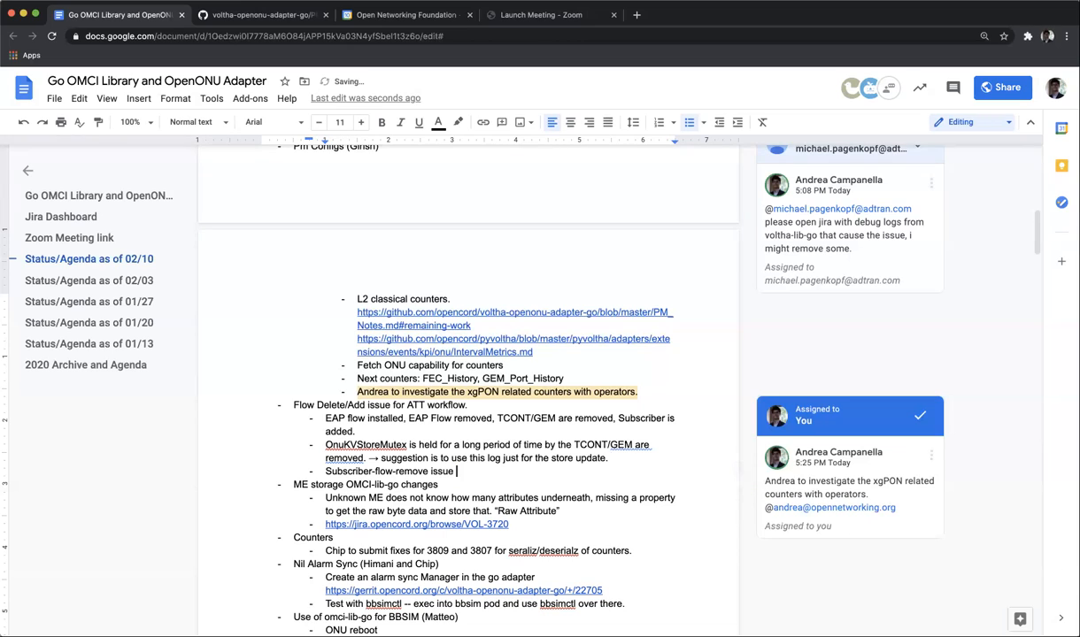
- Note EAPOL flow delete/add arriving in unexpected sequence, then select the Subscriber-flow-remove bullet
type("→")
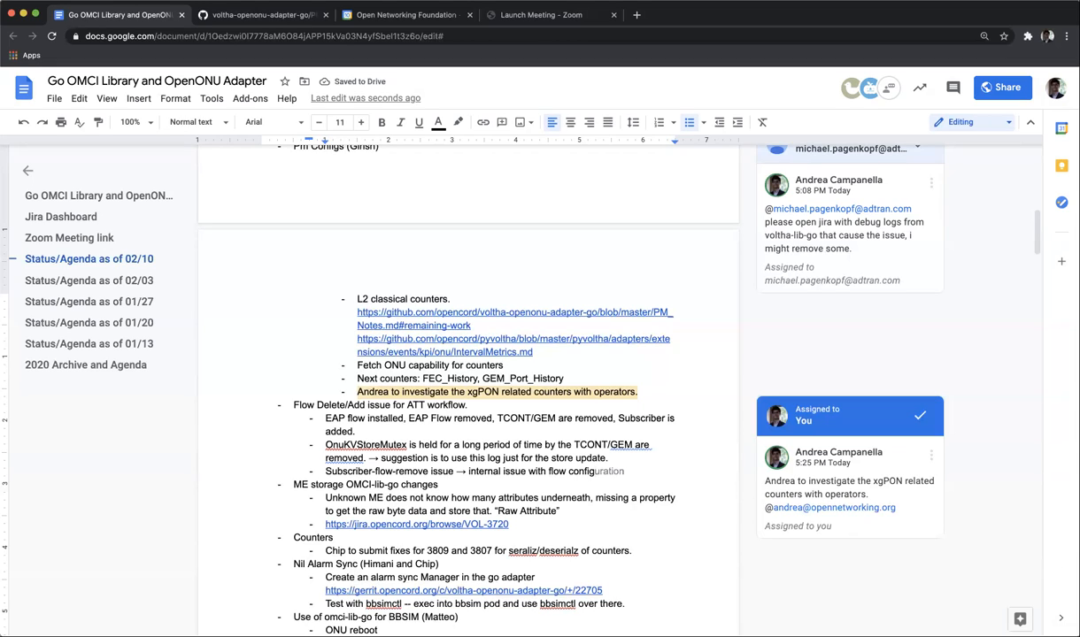
type(", delete/add of EAP")
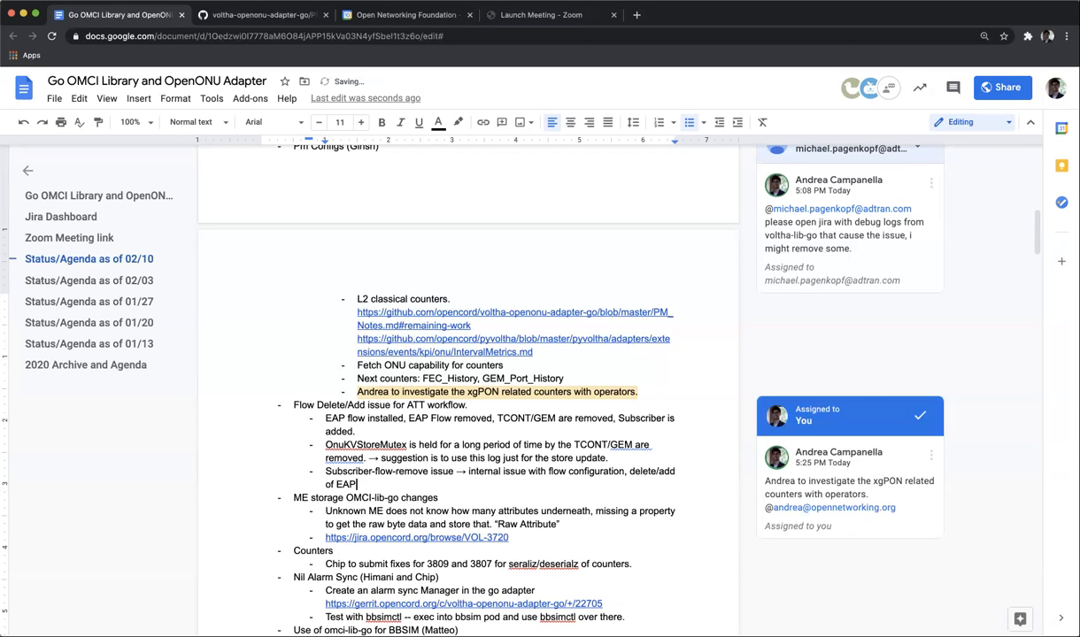
type("OL")
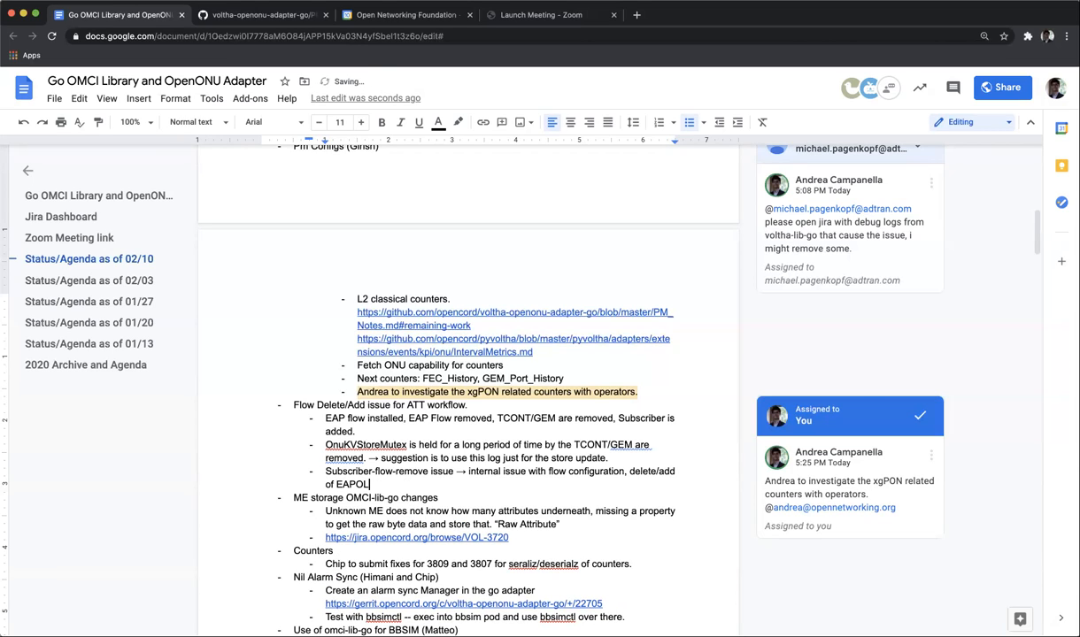
type("flow, received in")
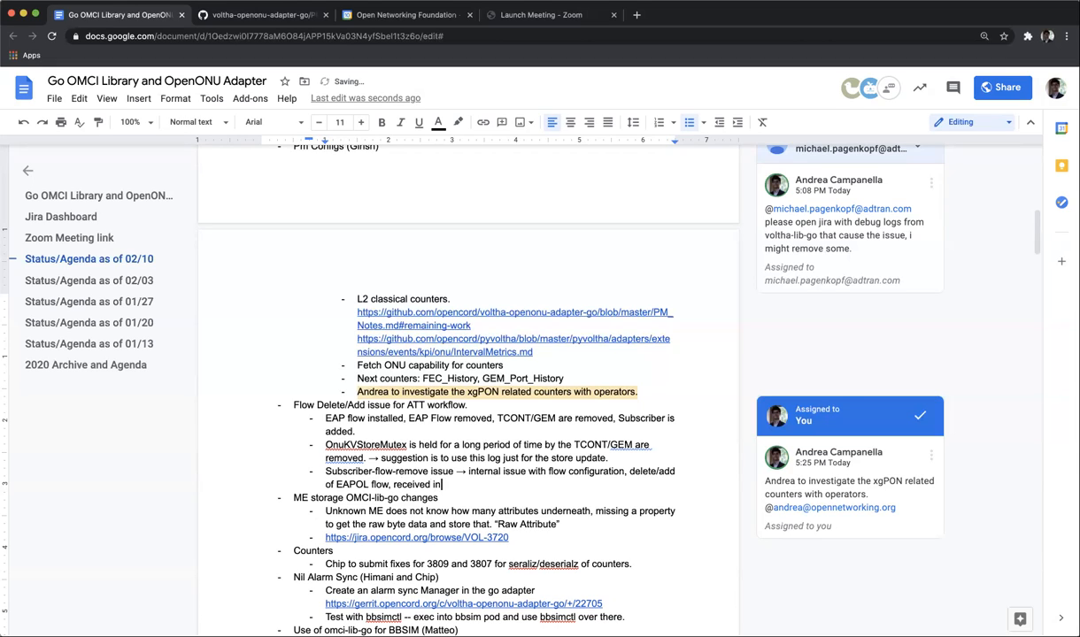
type("un-expec")
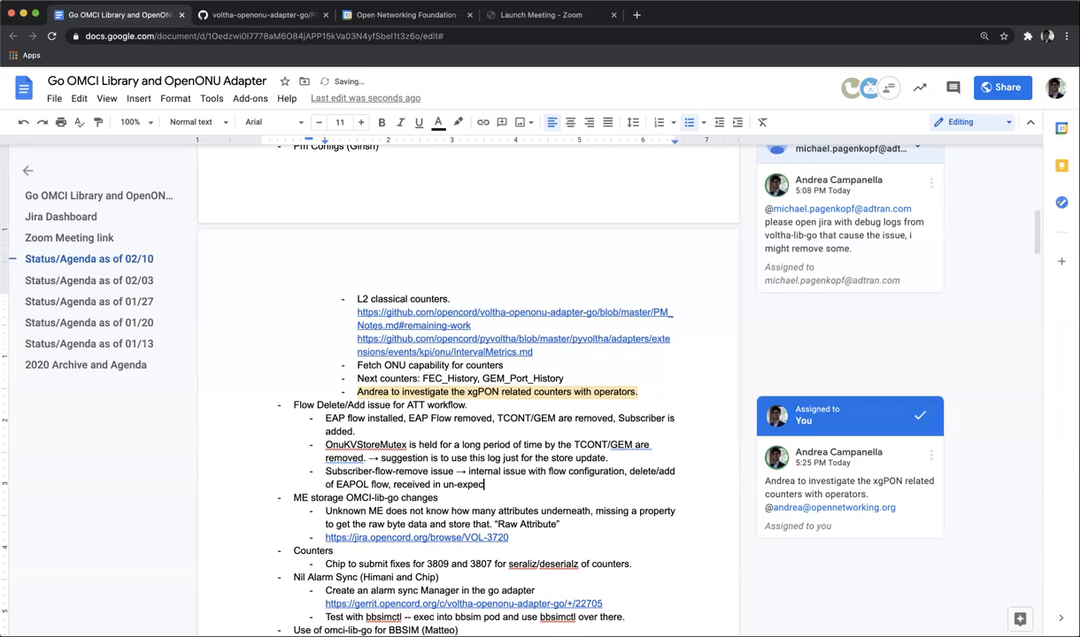
type("ted sequence.")
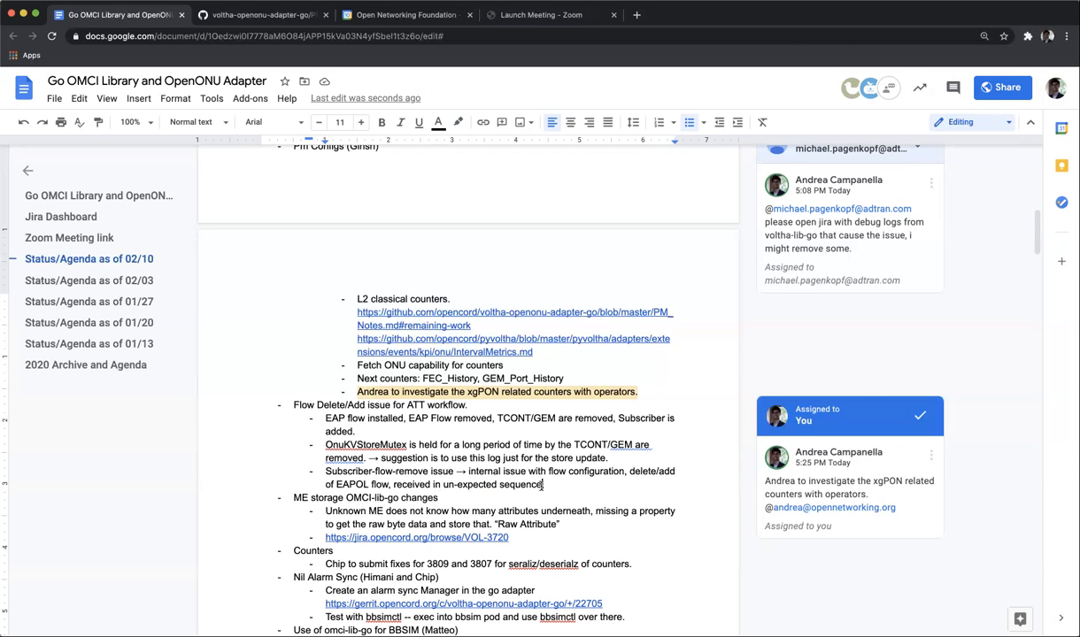
left_click_drag(326, 470, 545, 485)
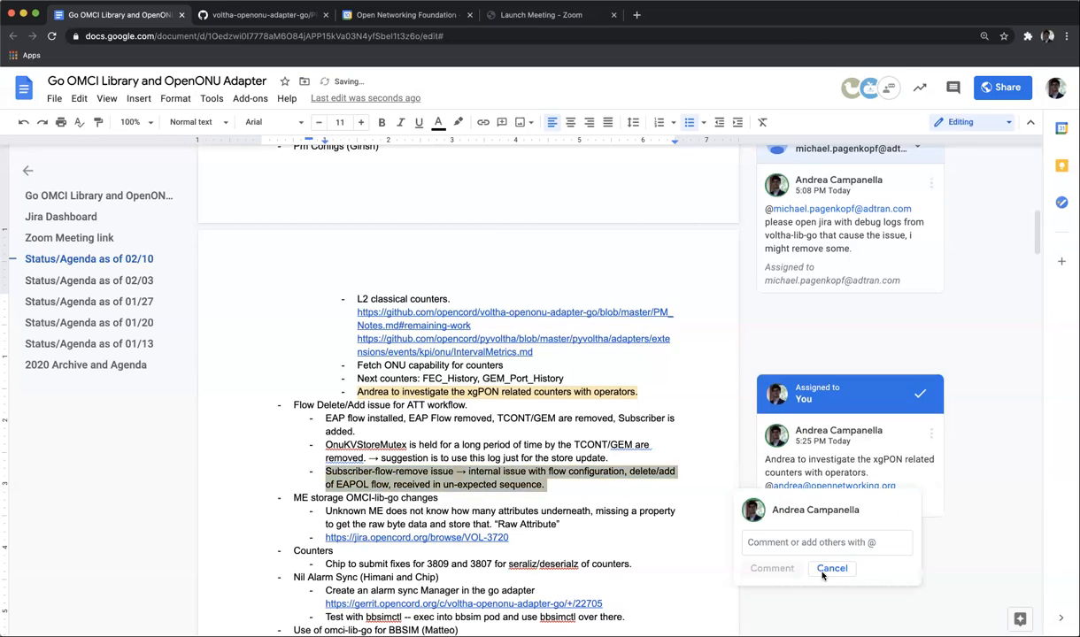
- Discard the empty draft, then comment asking Michael to create a Jira with the log, assigned to him
left_click(831, 568)
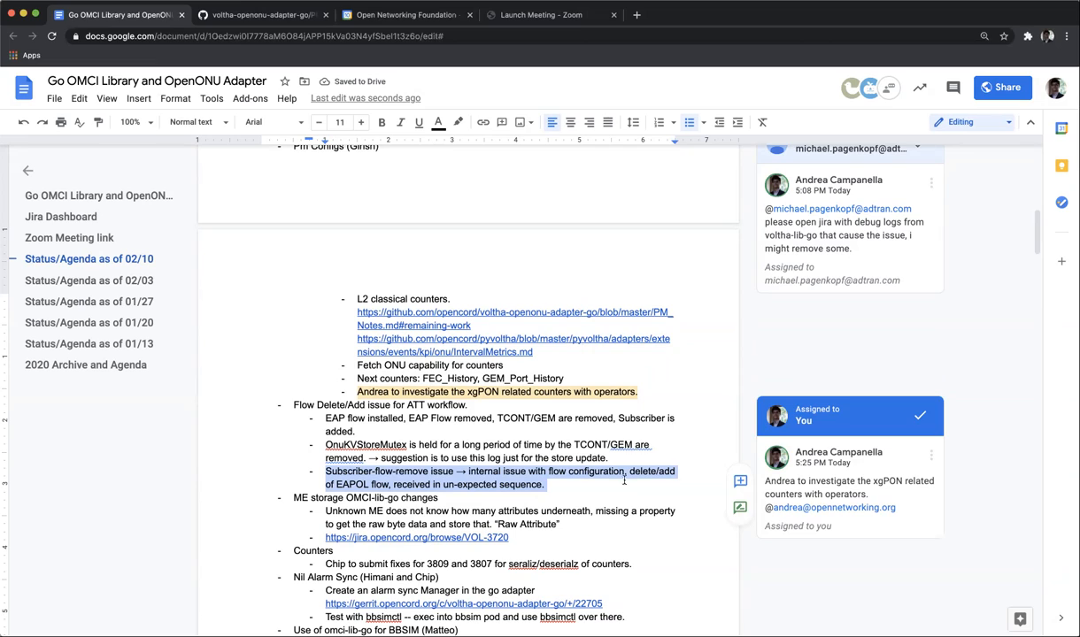
mouse_move(562, 489)
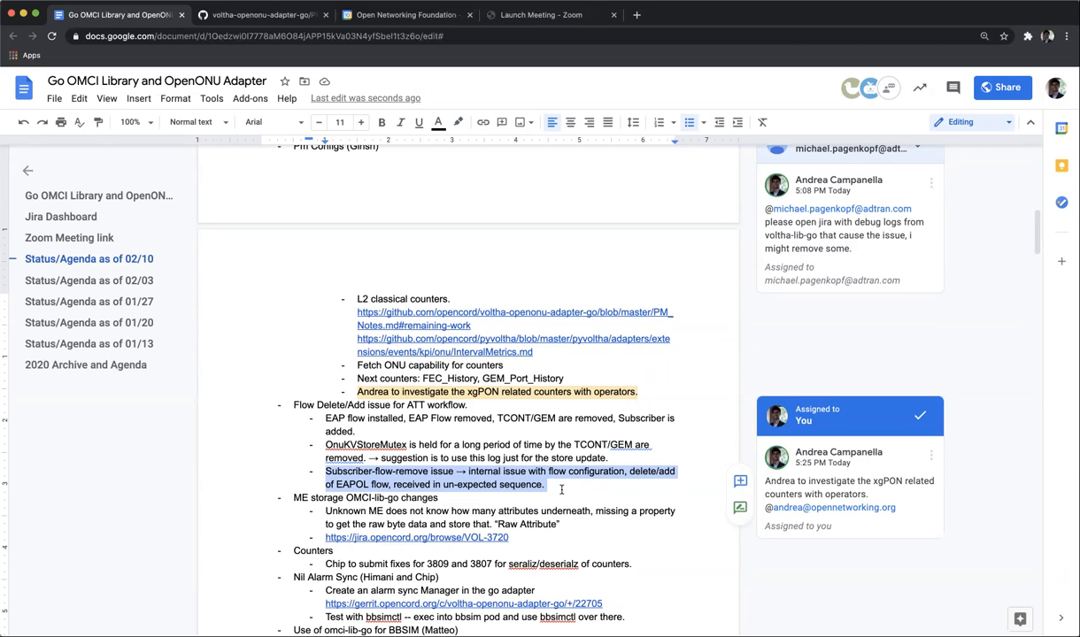
mouse_move(740, 481)
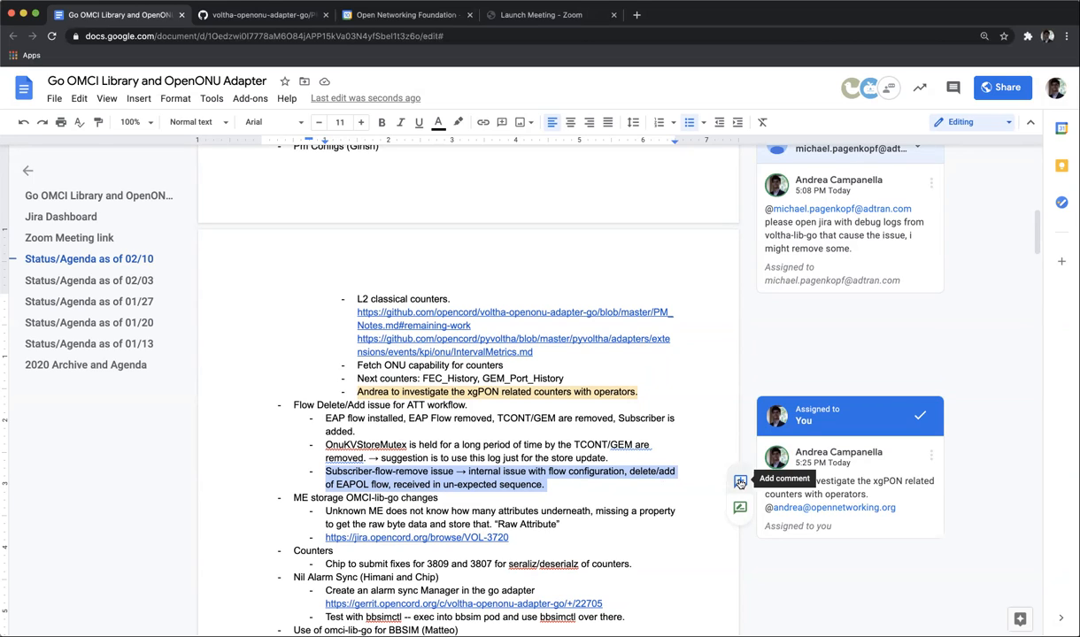
left_click(741, 482)
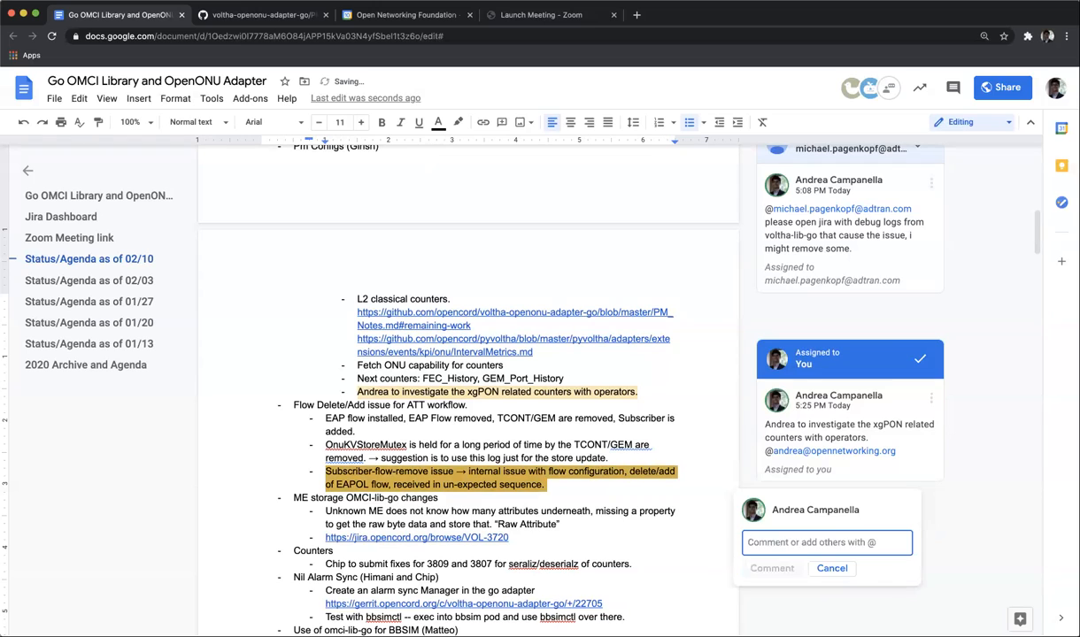
type("@mich")
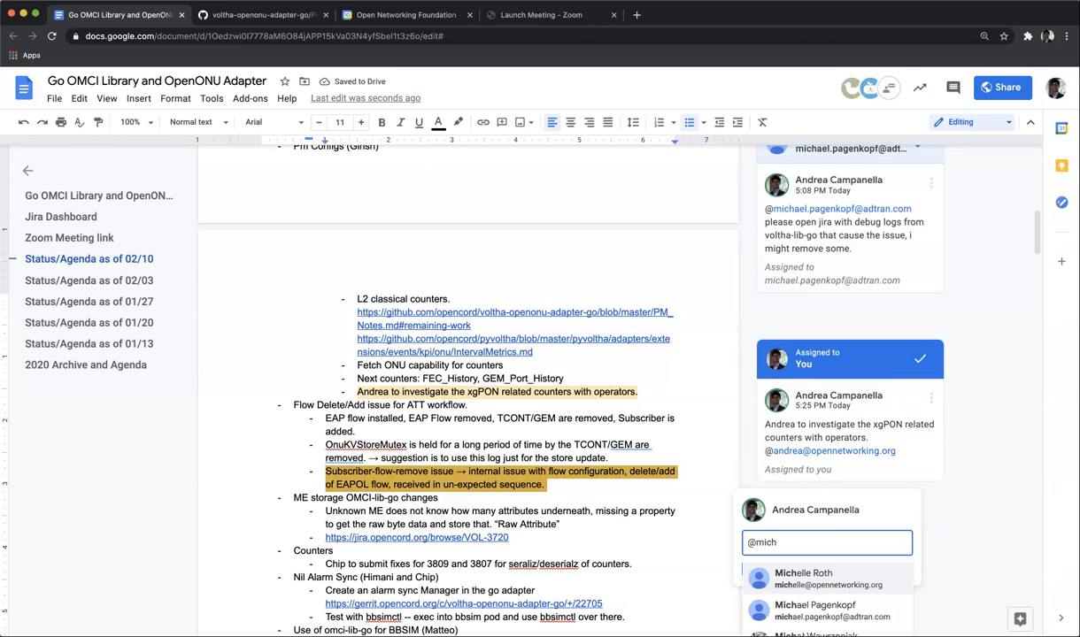
left_click(815, 611)
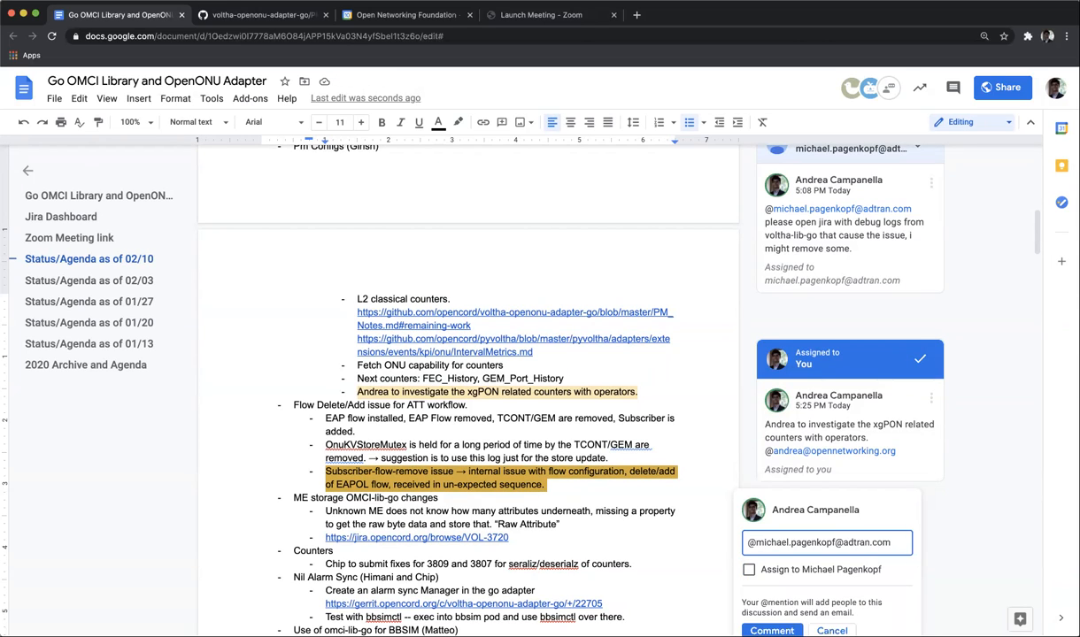
type("please create jira for this with the log")
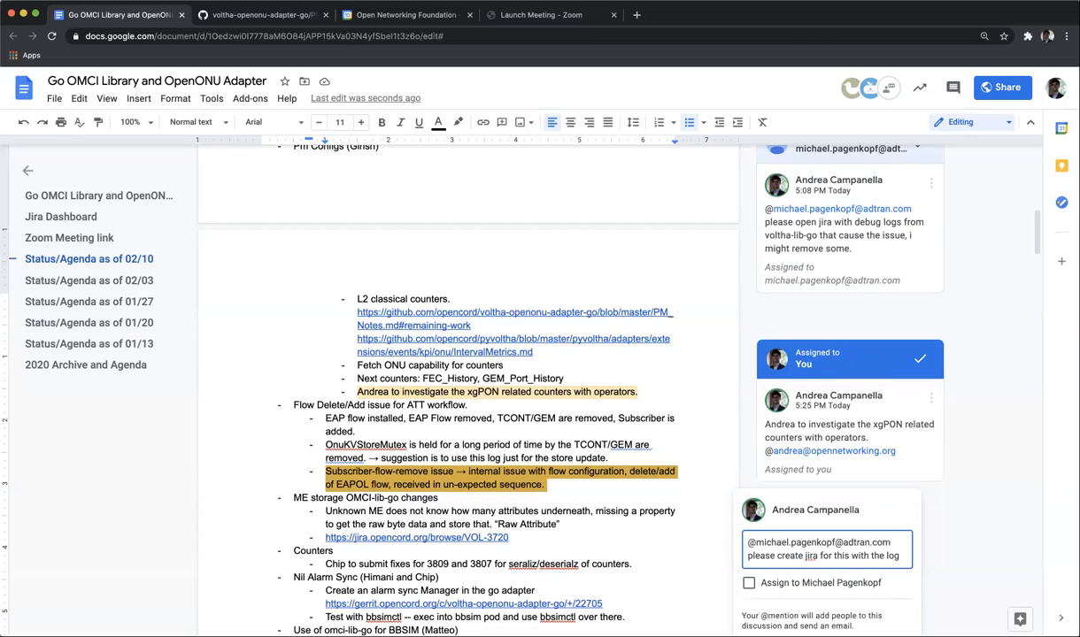
left_click(749, 527)
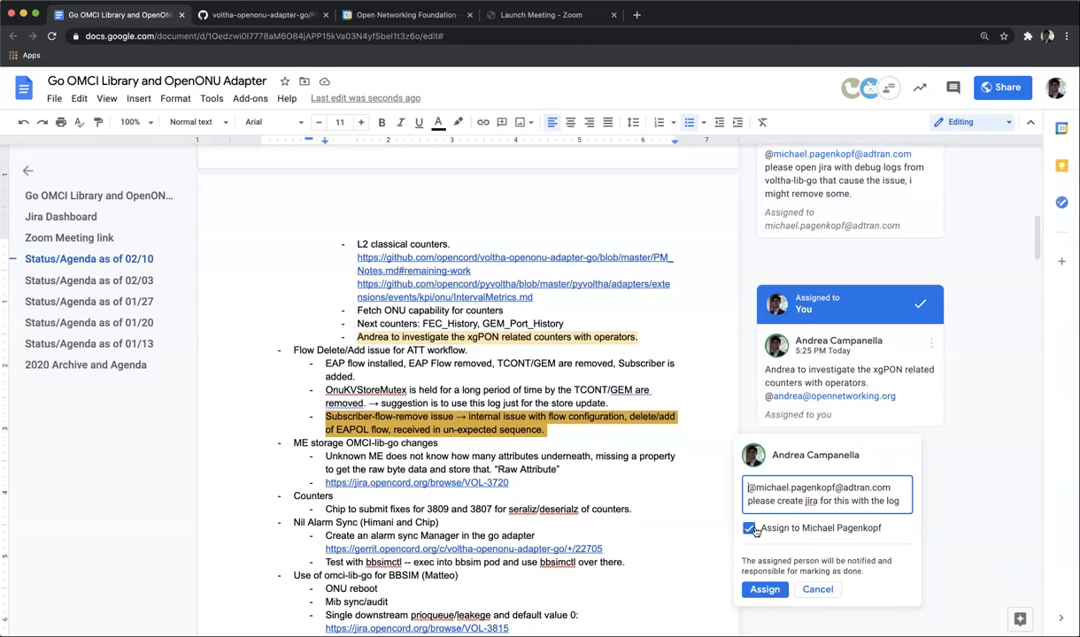
left_click(764, 590)
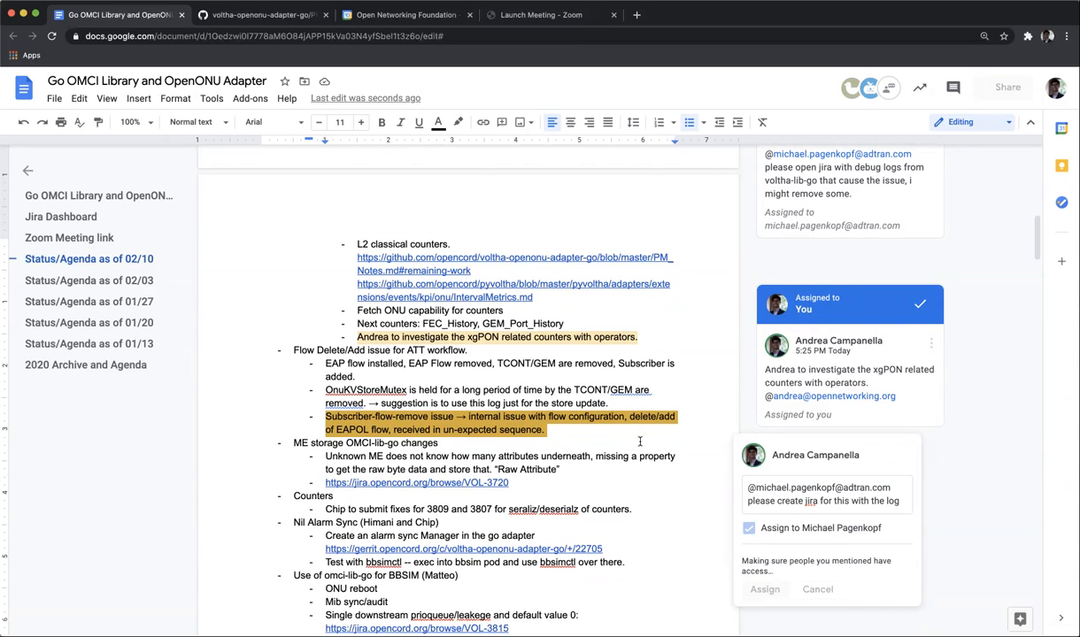
left_click(763, 590)
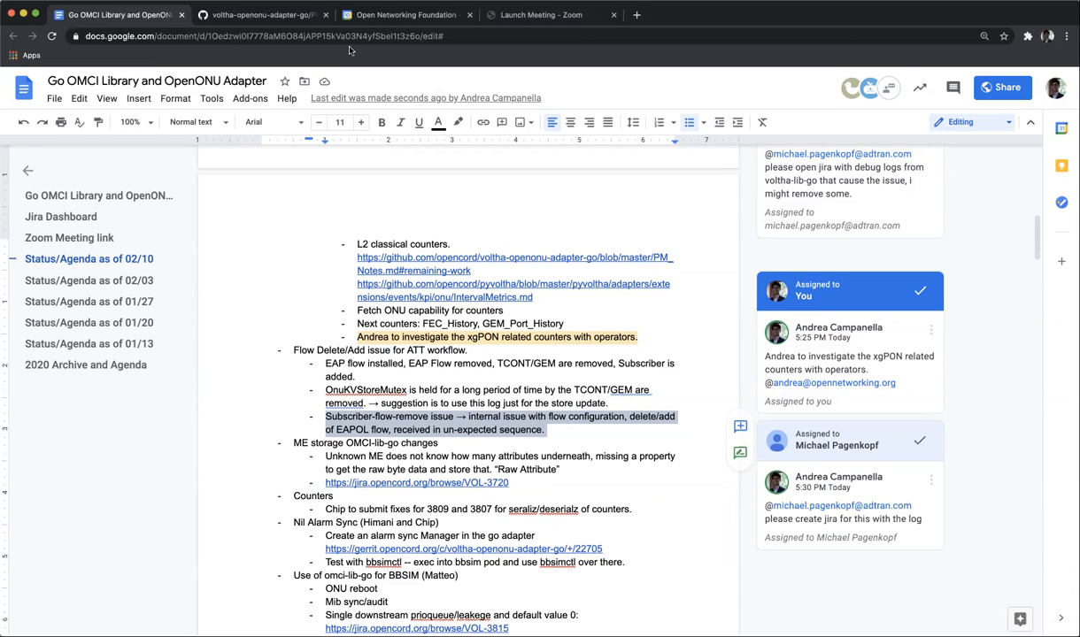
mouse_move(934, 40)
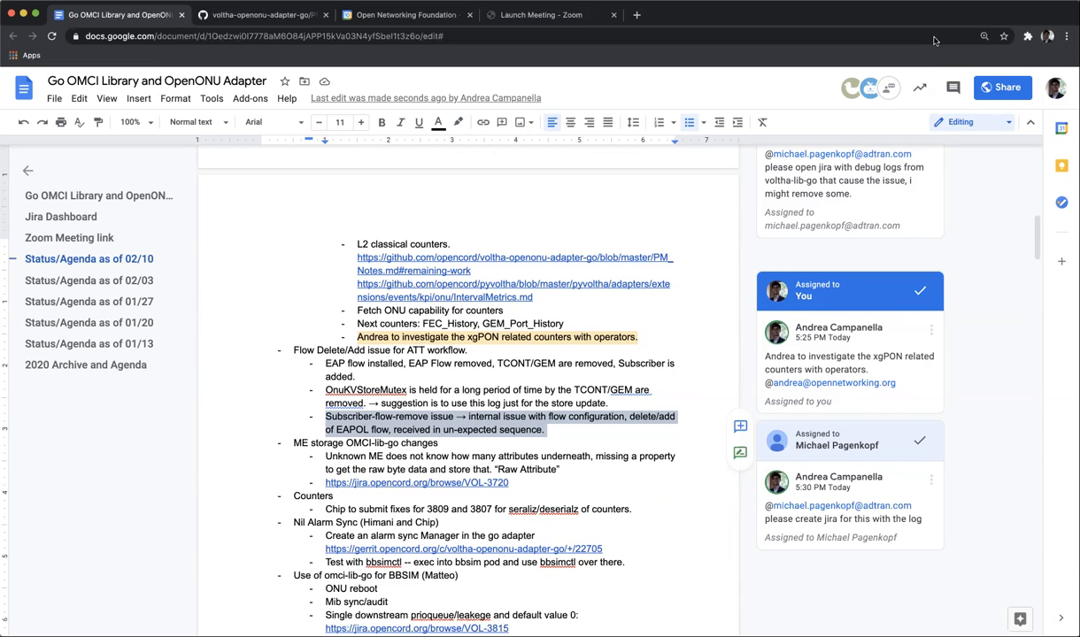
mouse_move(936, 213)
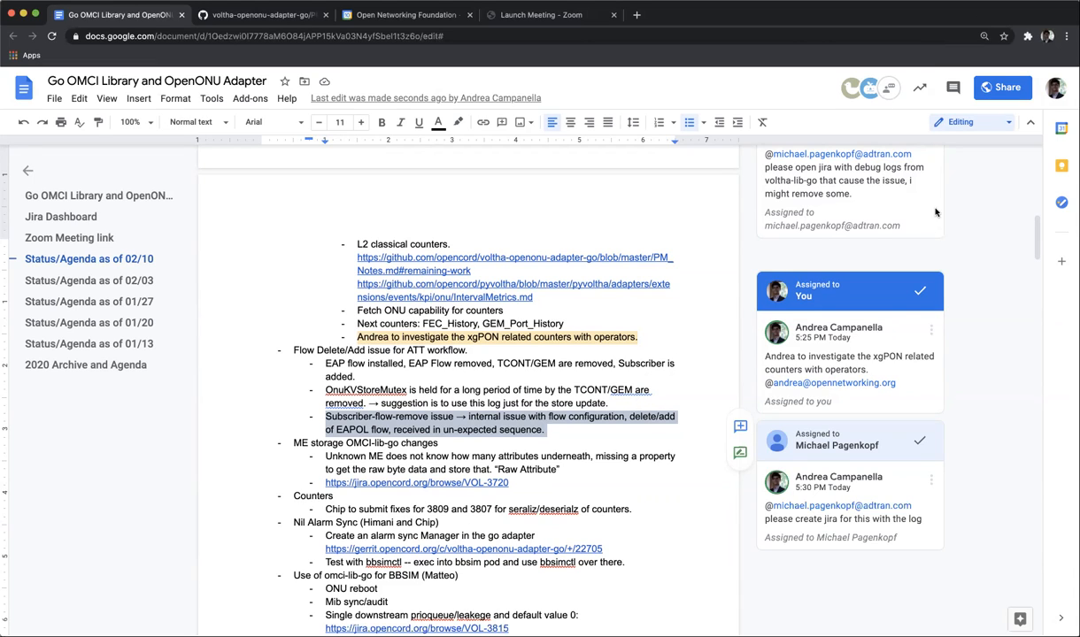
mouse_move(824, 130)
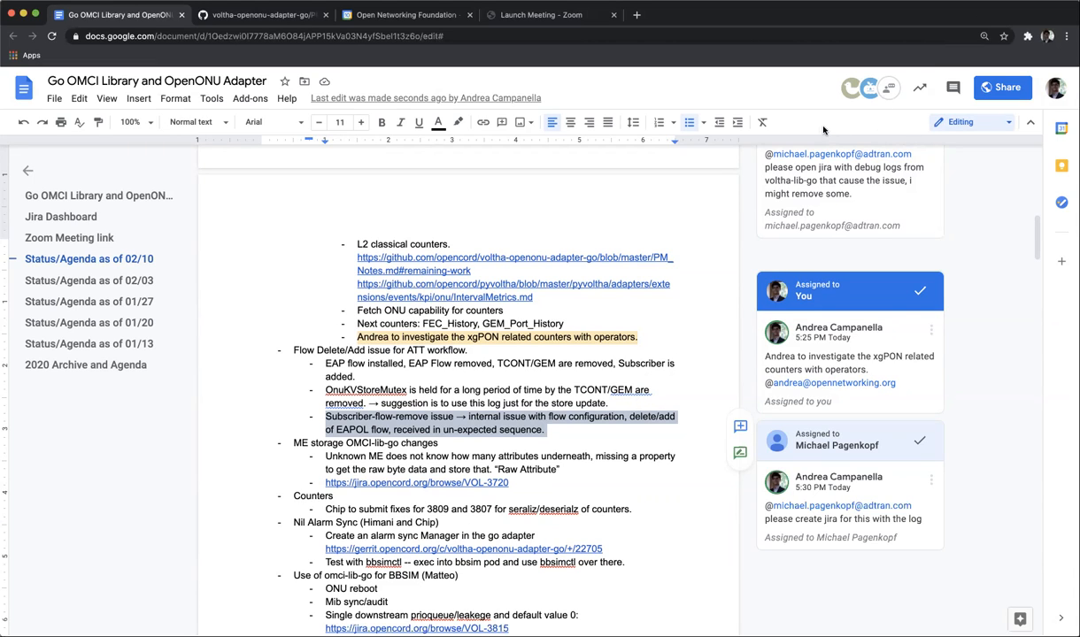
mouse_move(888, 102)
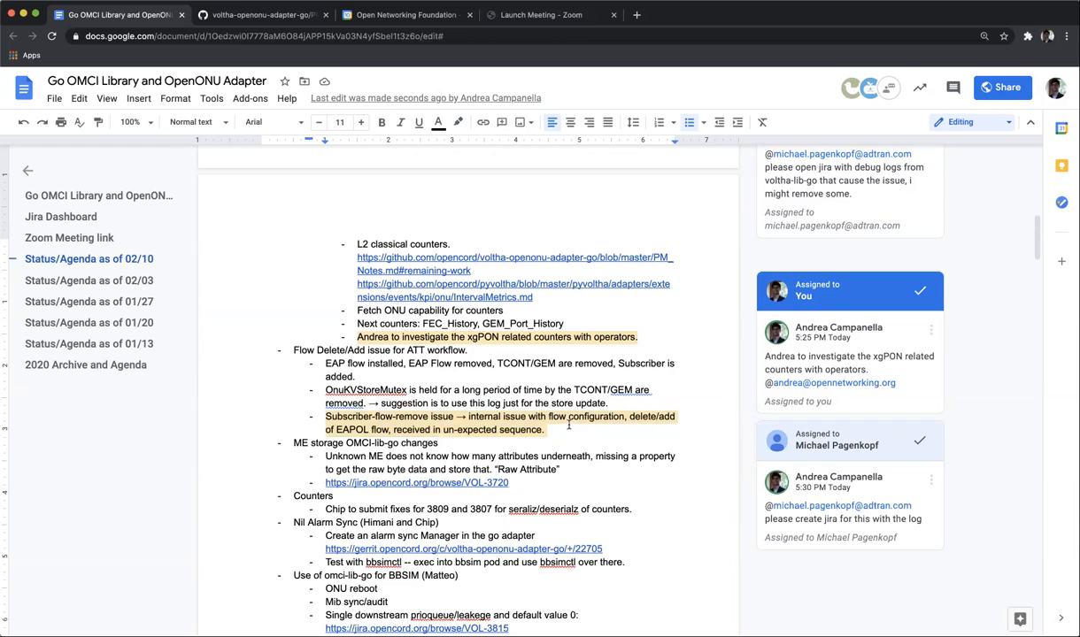
- Type 'Issue might be in sending from OLT-adapter.' after the Subscriber-flow-remove bullet
type("Issue")
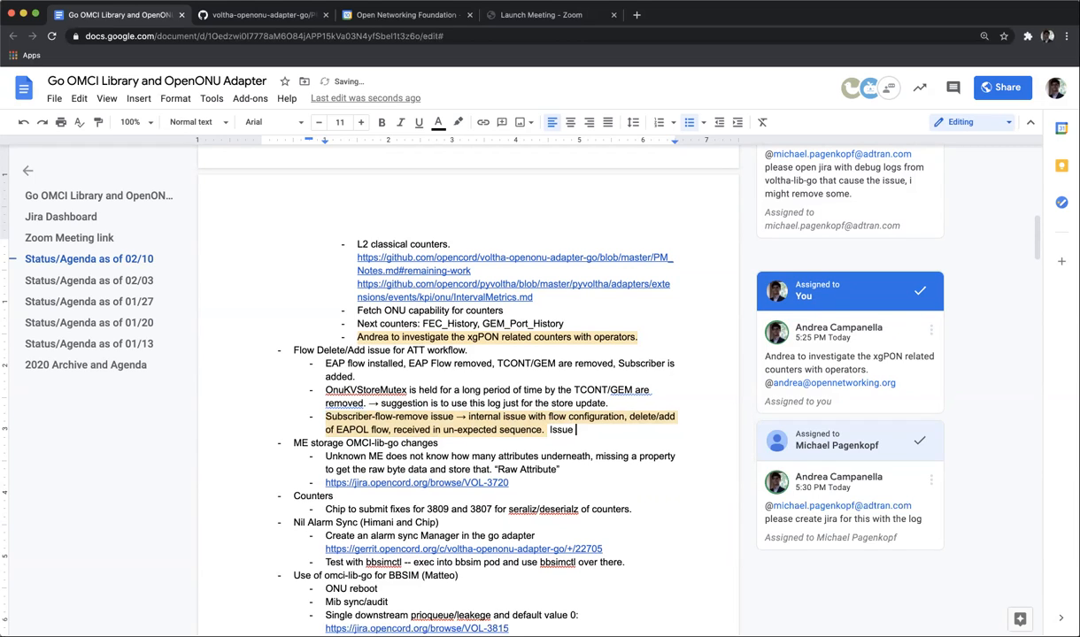
type("might be in sending from OLT-adapter.")
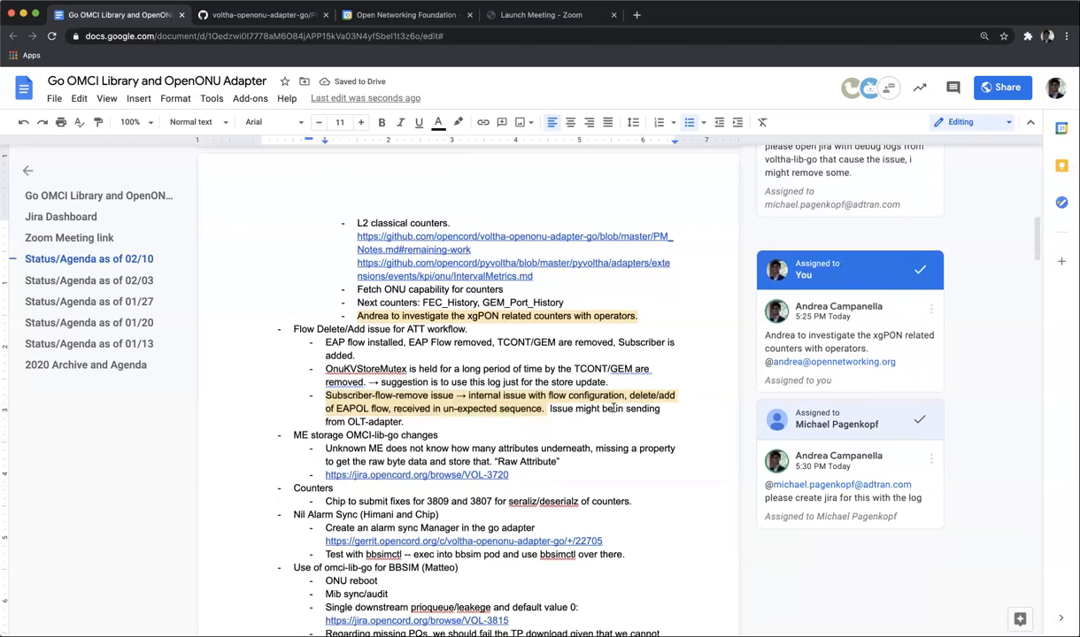
scroll("down", 3)
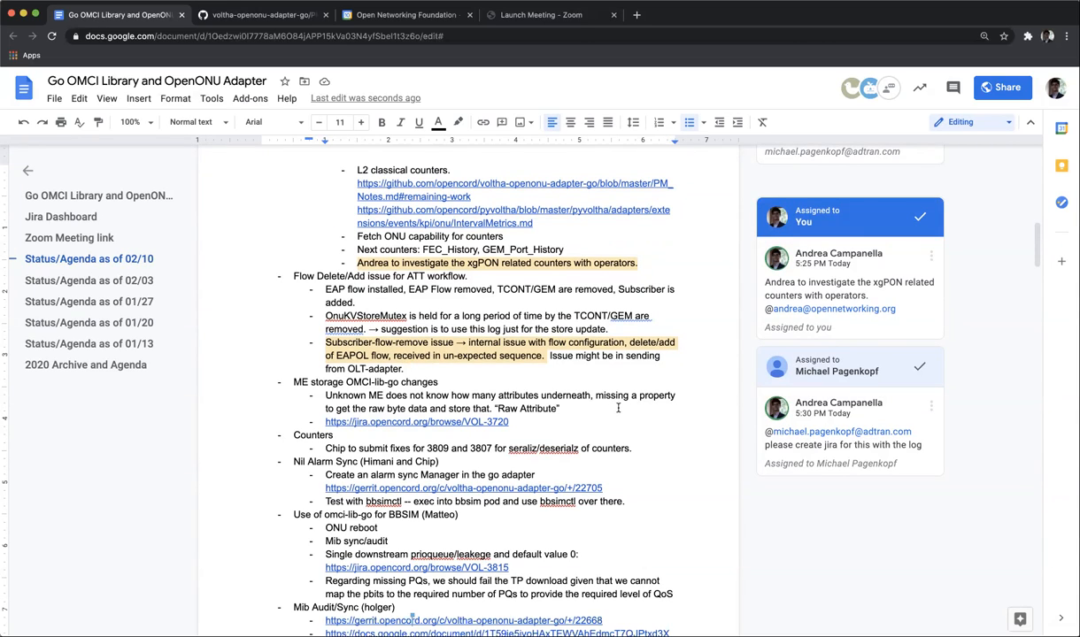
scroll("down", 3)
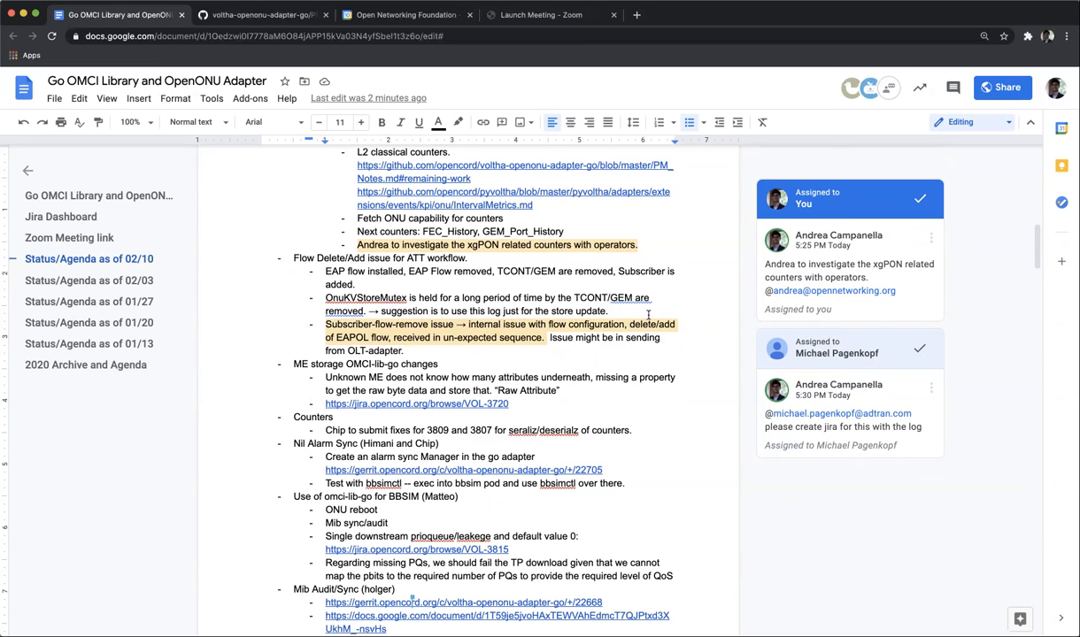
- Add '→ holger to have a closer look and give feedback to girish.' to OnuKVStoreMutex
type("→")
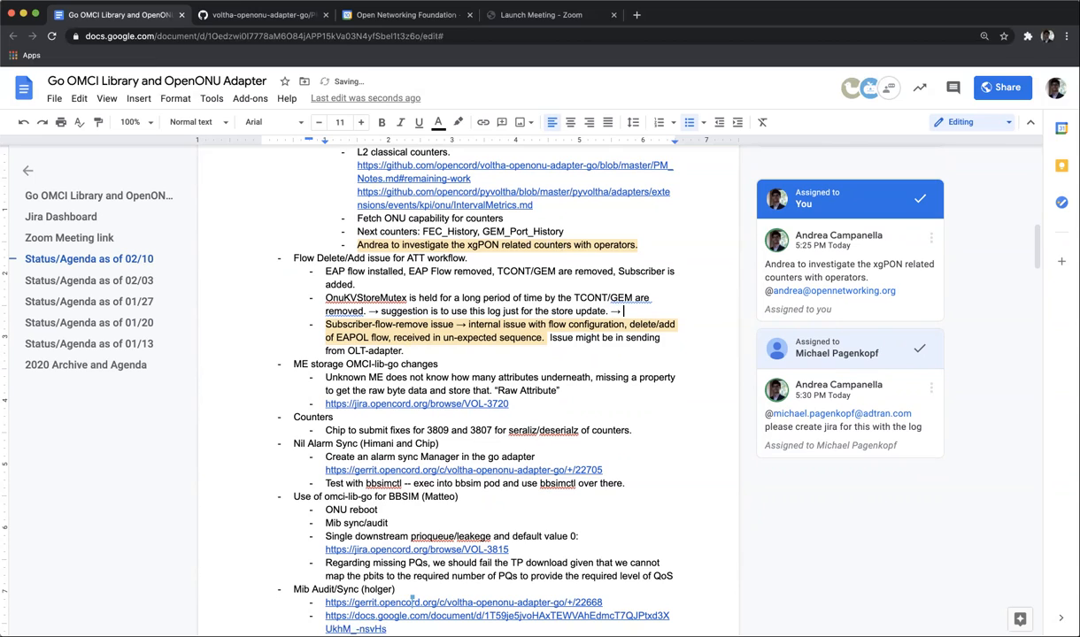
type("holger to have a")
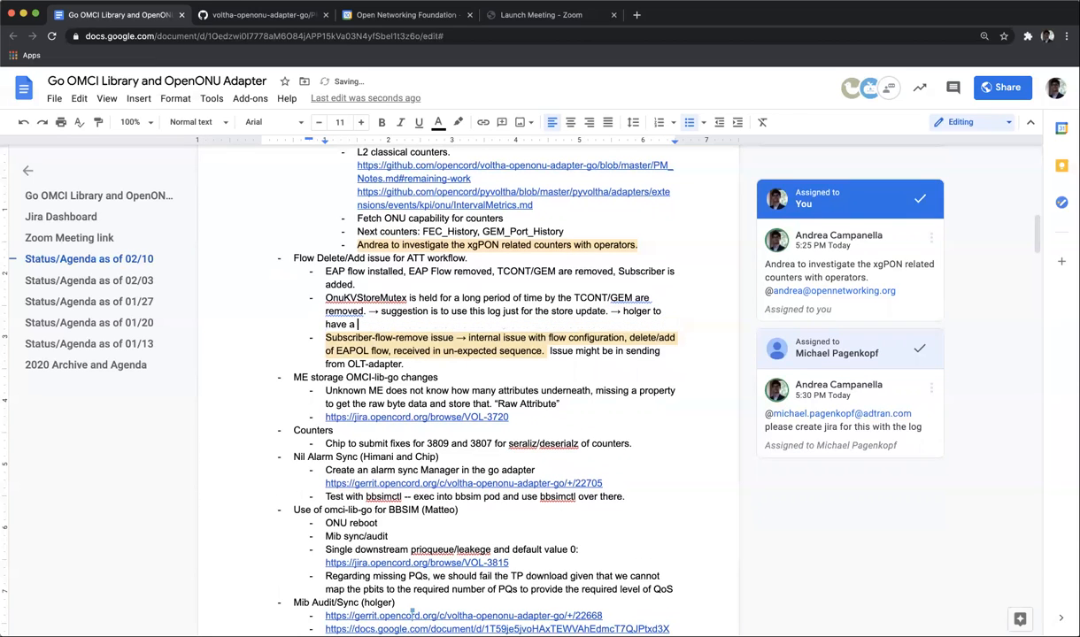
type("closer look and")
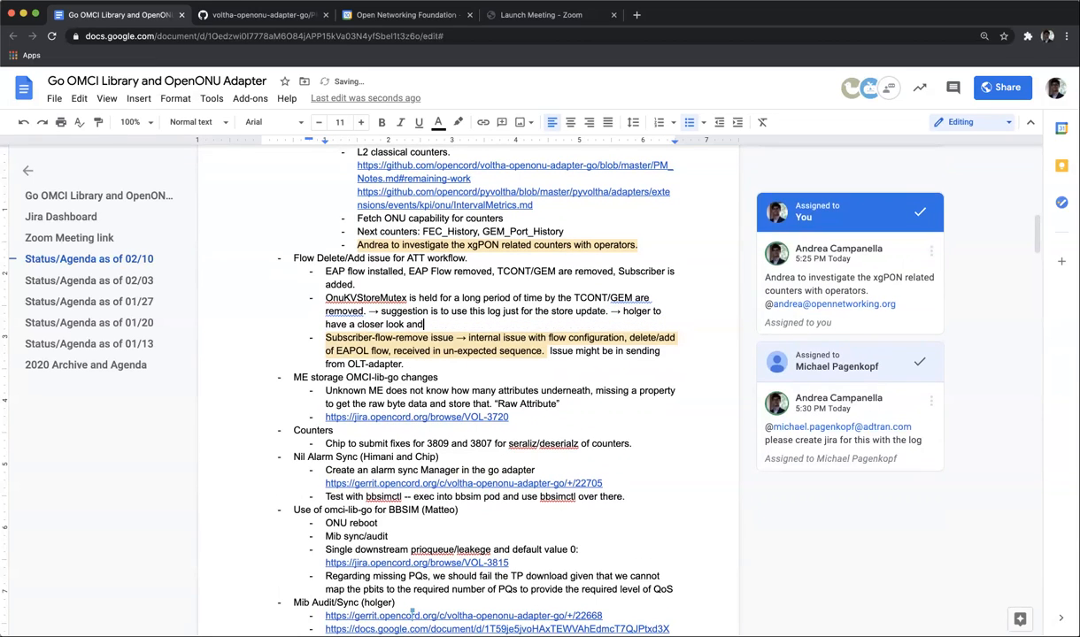
type("give feedback to girish.")
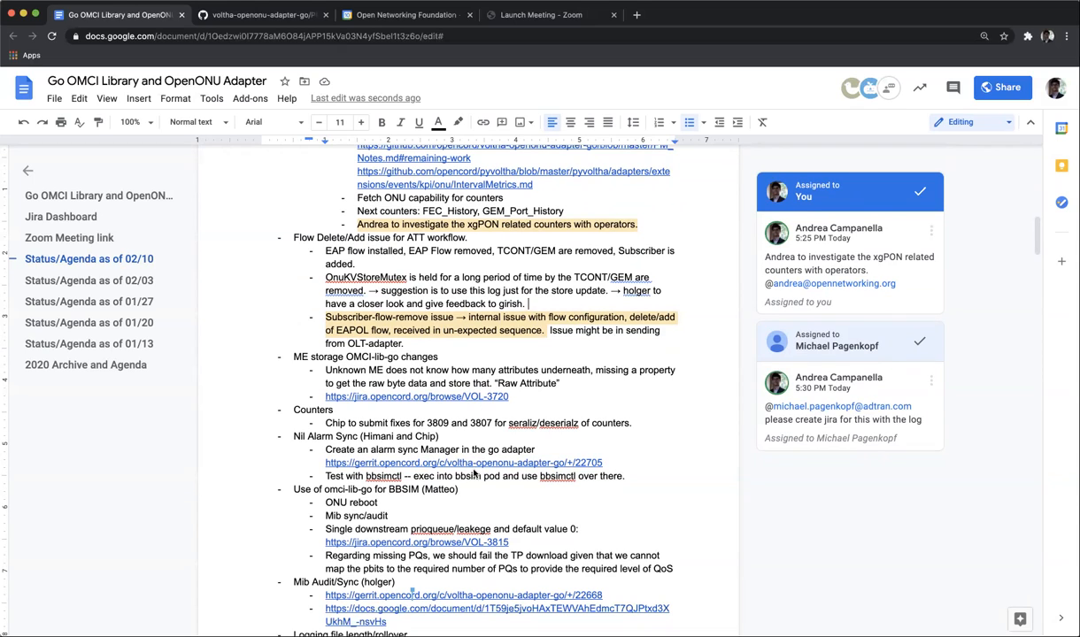
mouse_move(482, 416)
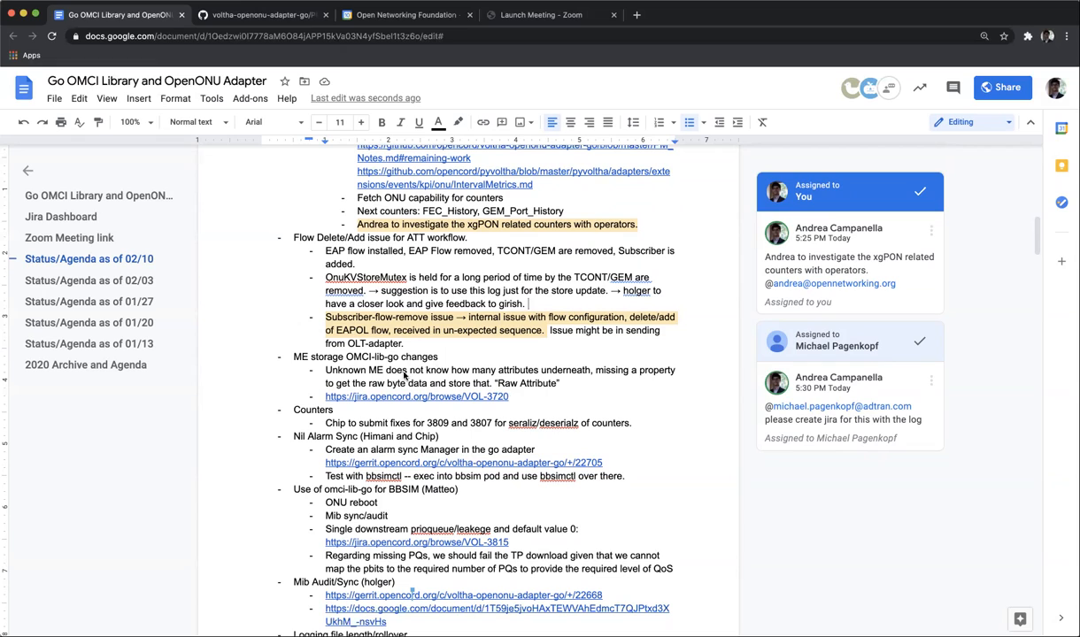
mouse_move(393, 449)
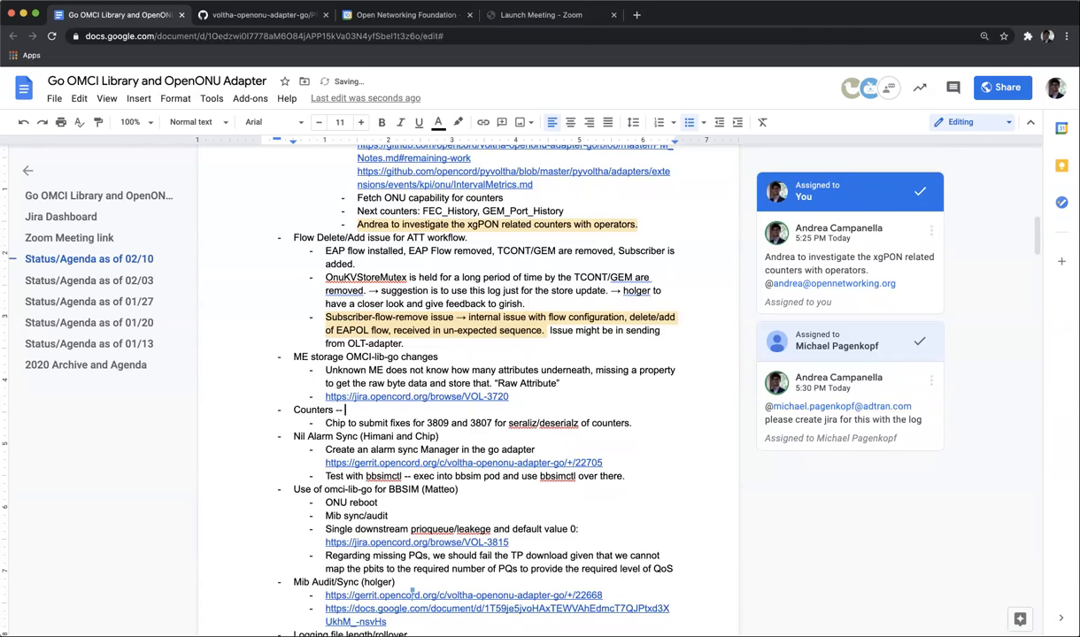
- Delete '-- DONE' from the Counters heading and mark fix 3807 as '(done)'
type("DONE")
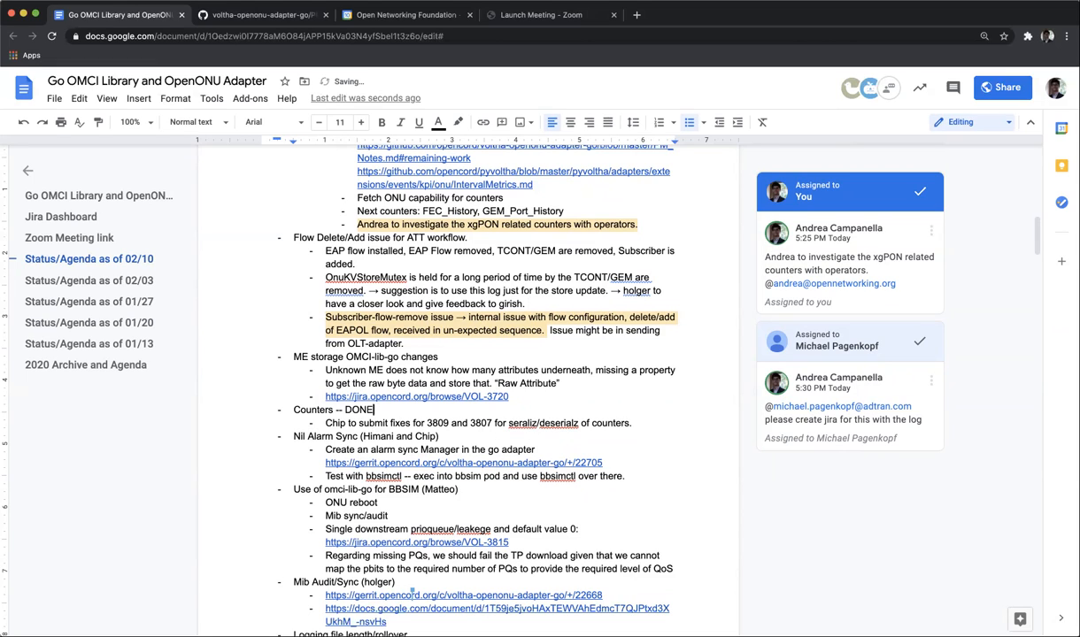
key("Backspace")
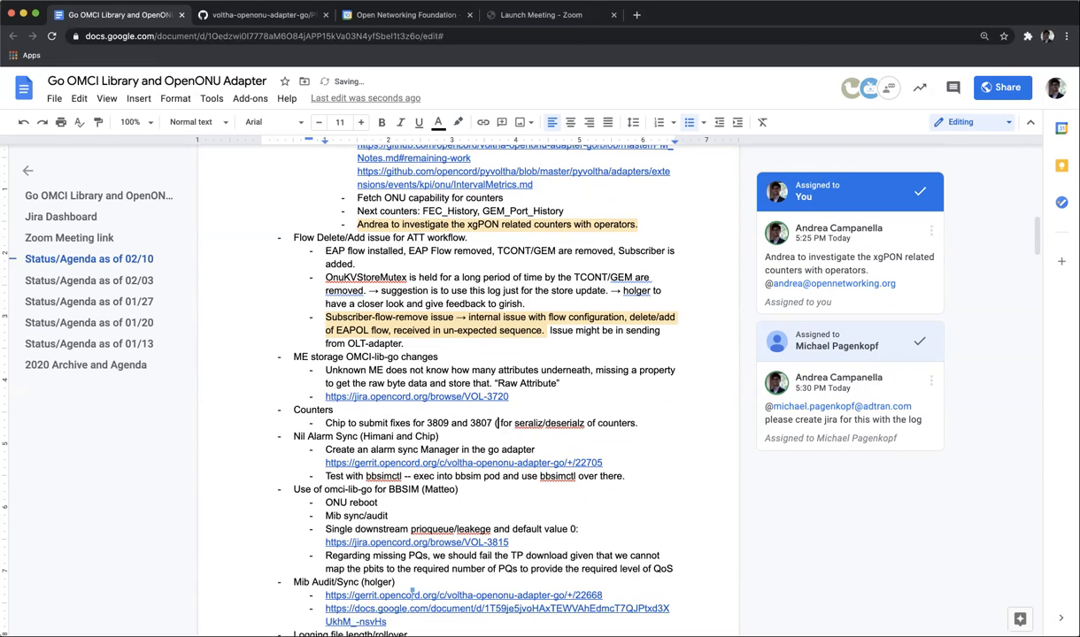
type("(done)")
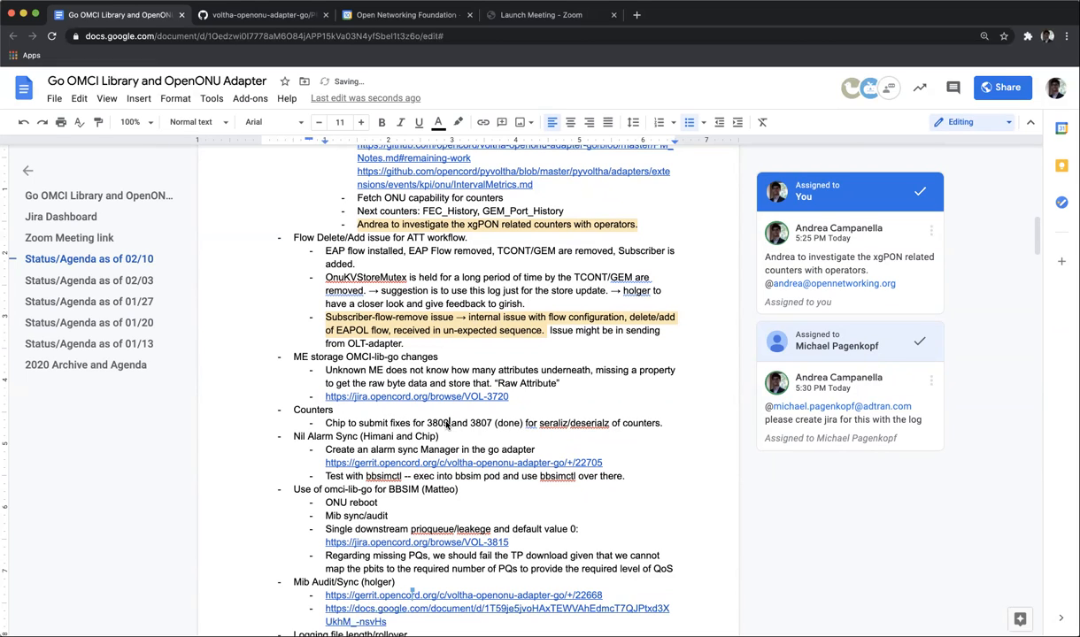
type("(")
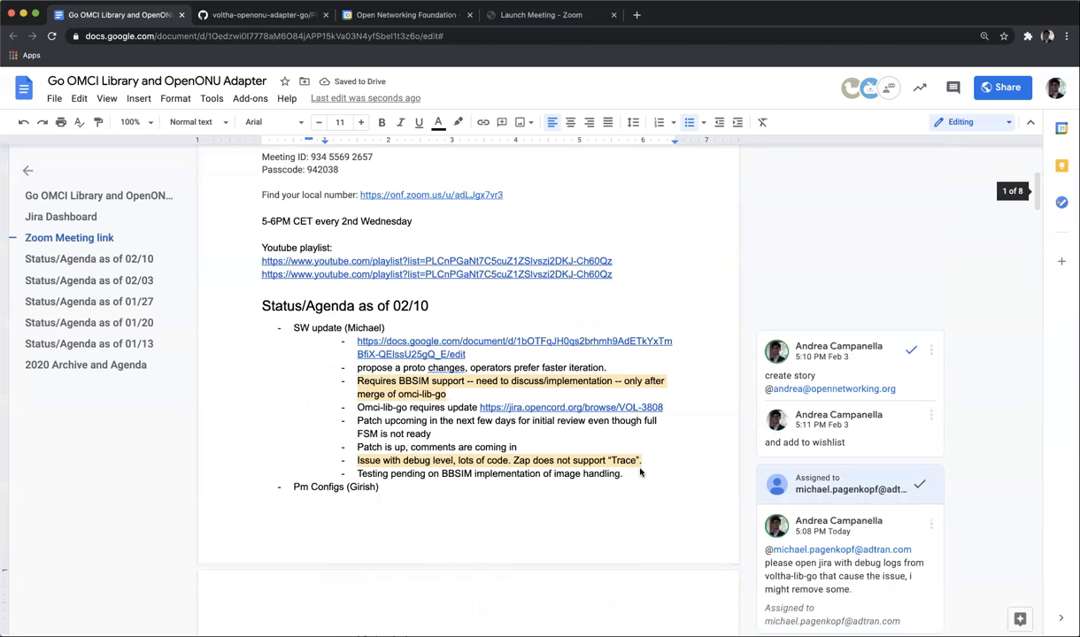
- Add a bullet '3808 on from chip' after the BBSIM image handling bullet
left_click(624, 473)
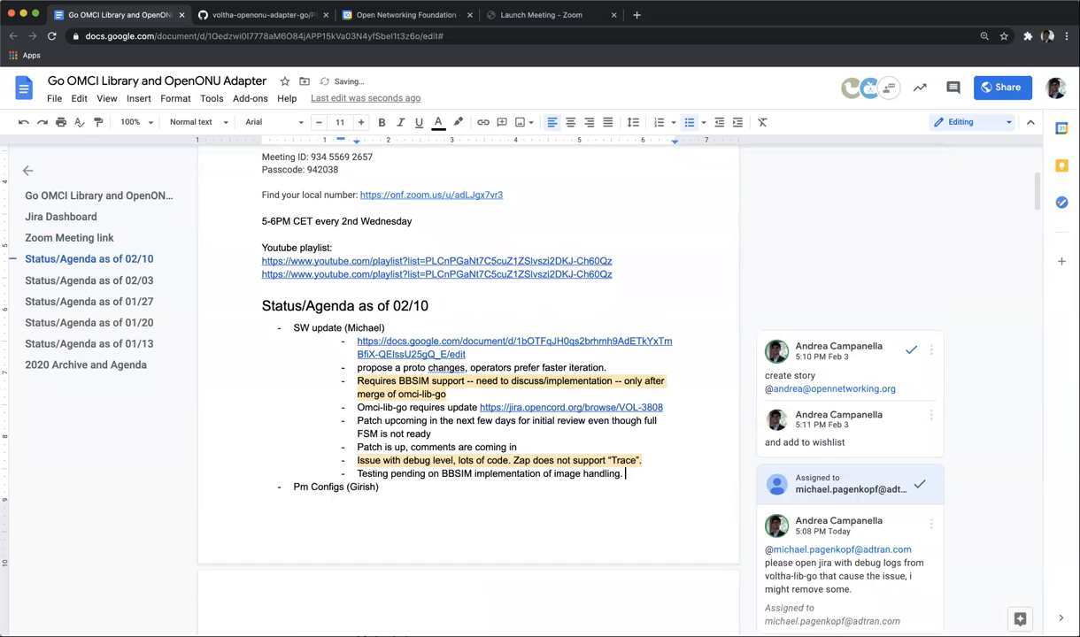
type("3")
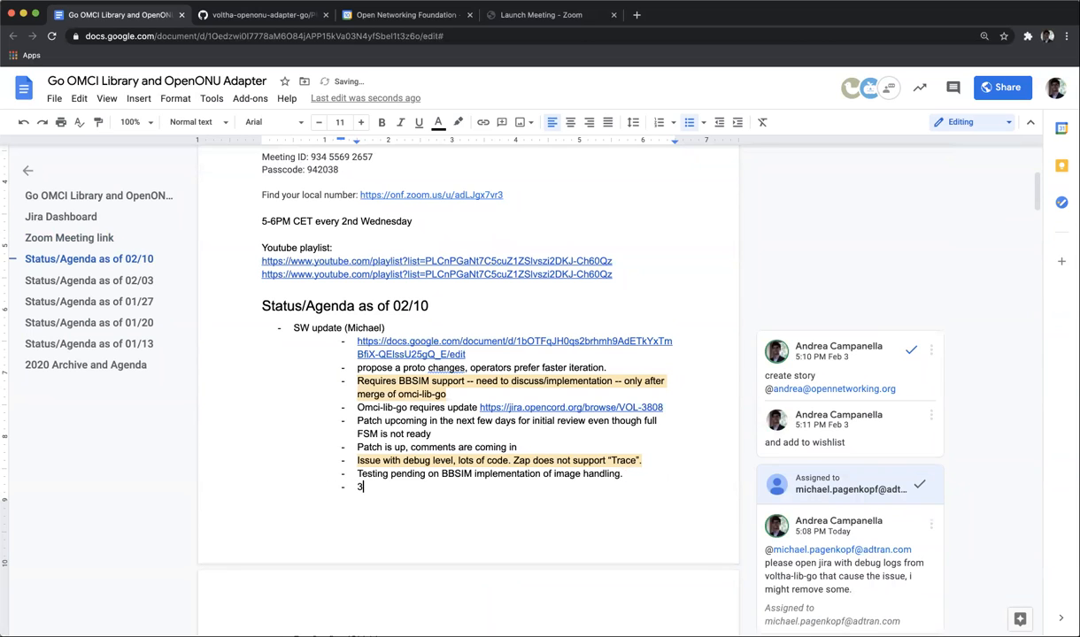
type("808 on")
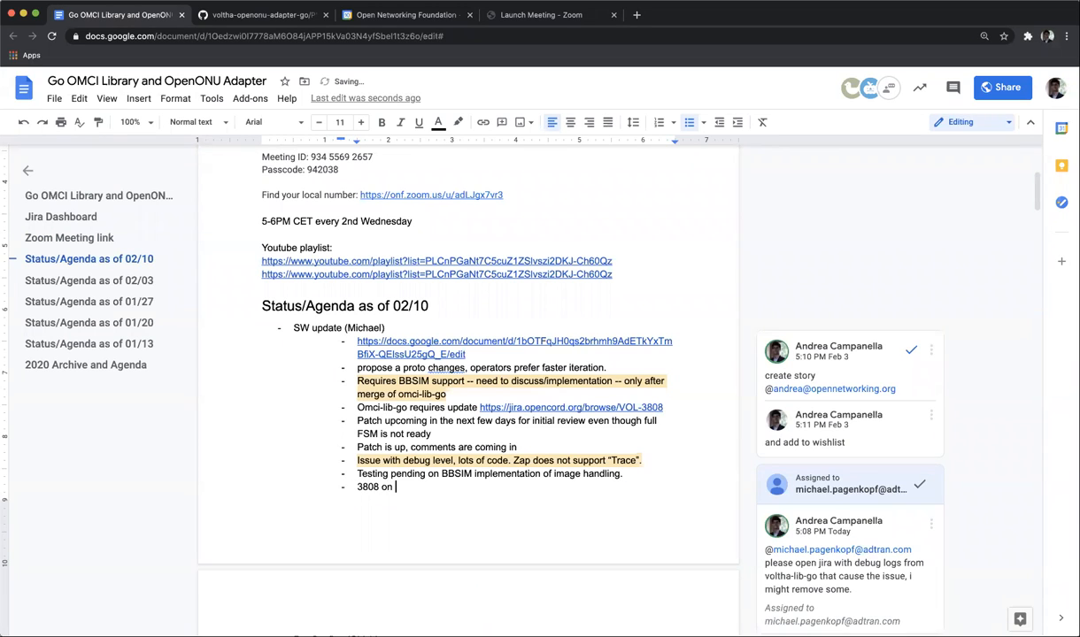
type("from chip")
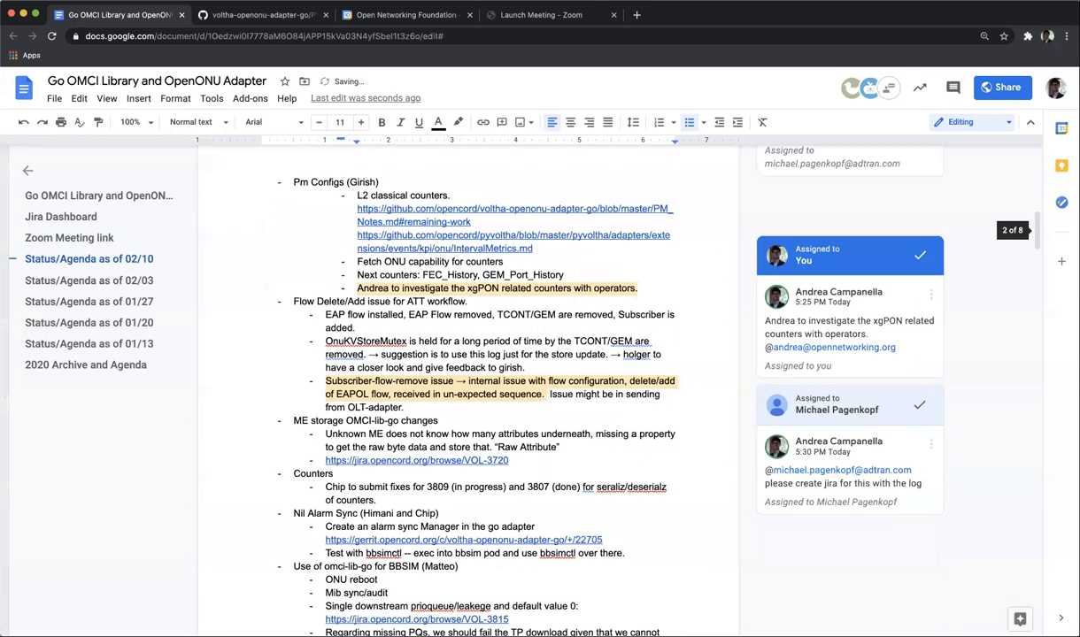
scroll("down", 3)
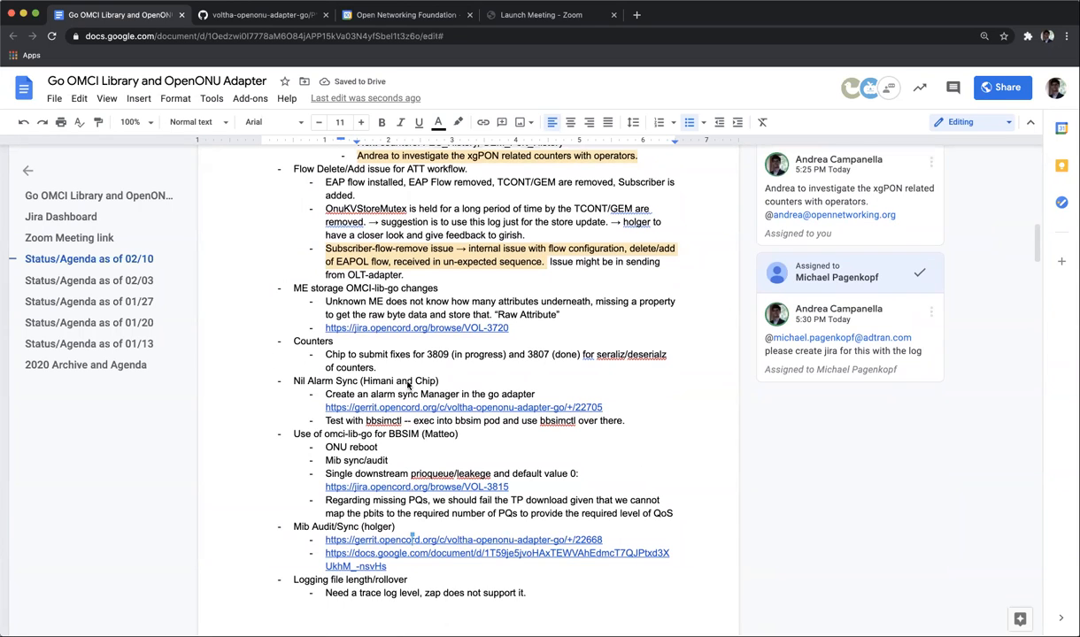
mouse_move(629, 425)
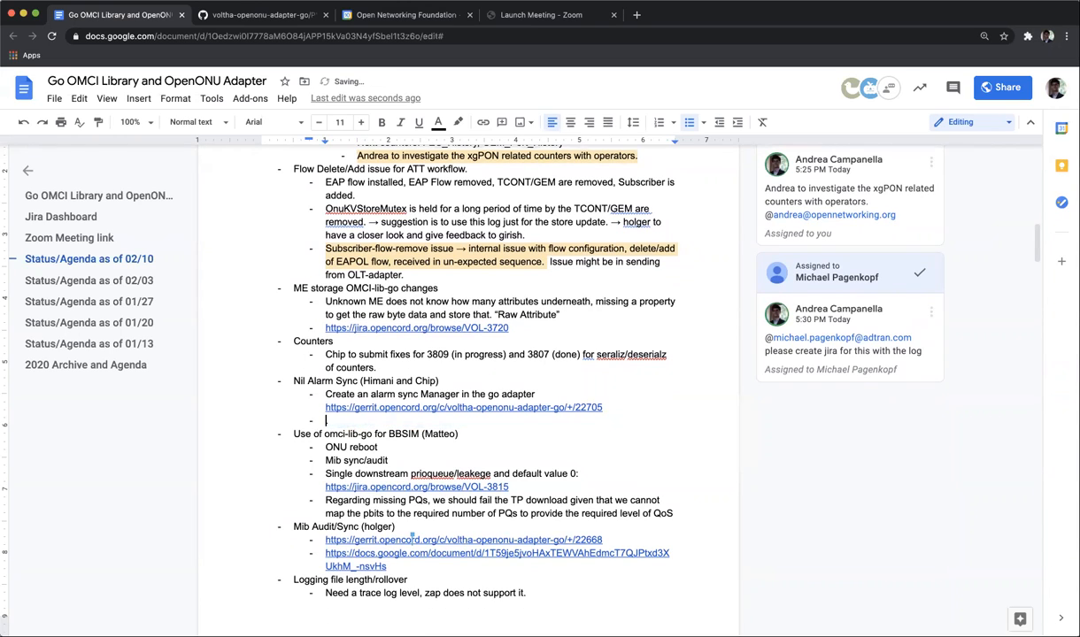
- Note that missing BBSIM implementation blocks testing and bbsimctl needs an OMCI alarm-state extension
type("Testi")
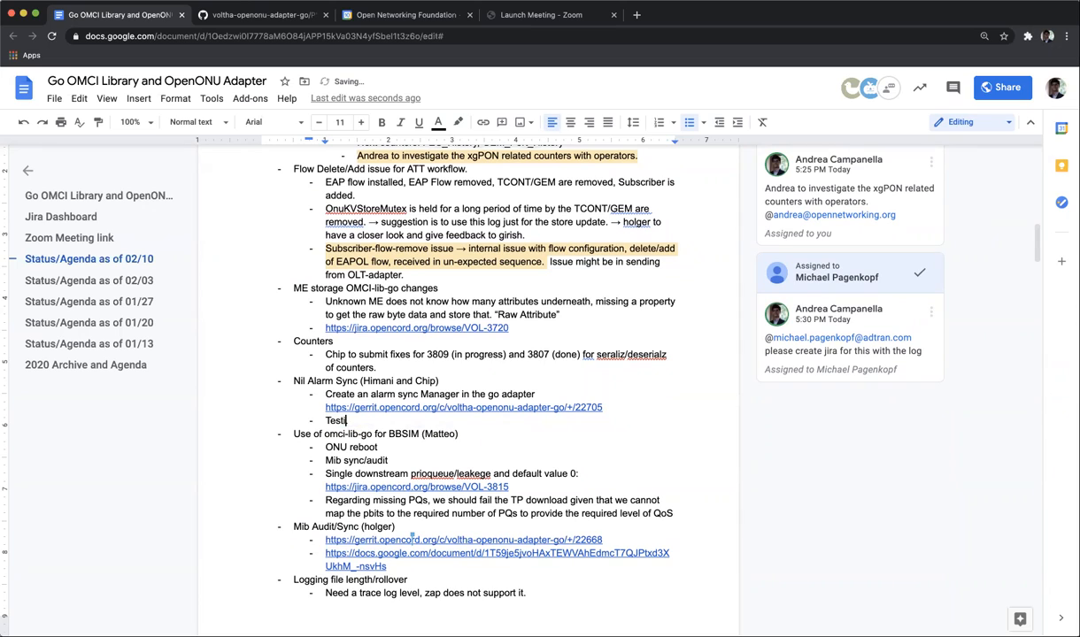
type("ing can't")
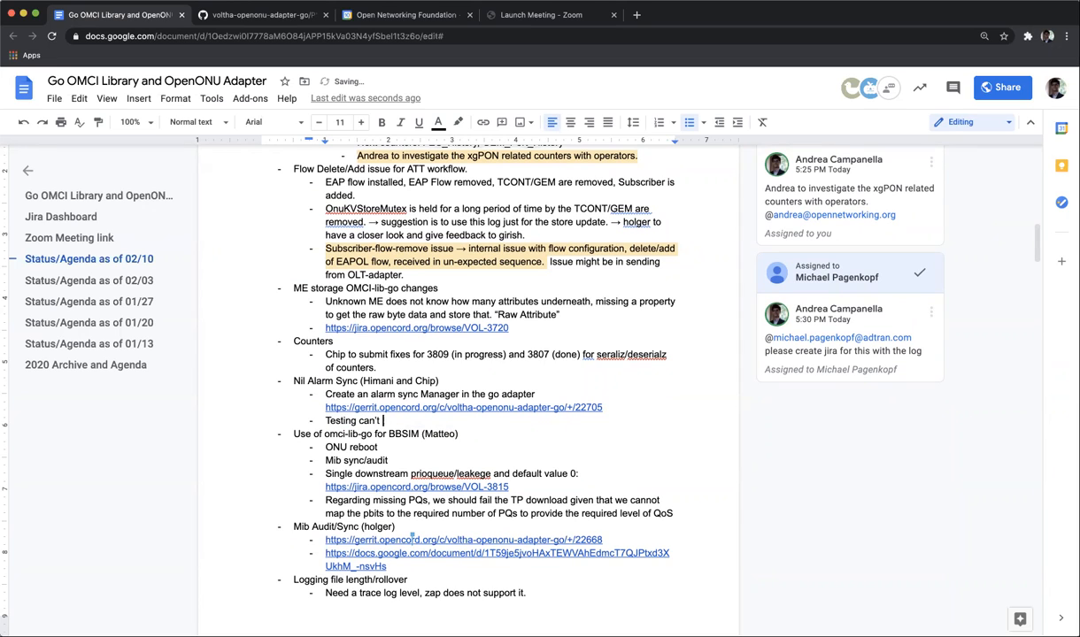
type("happen")
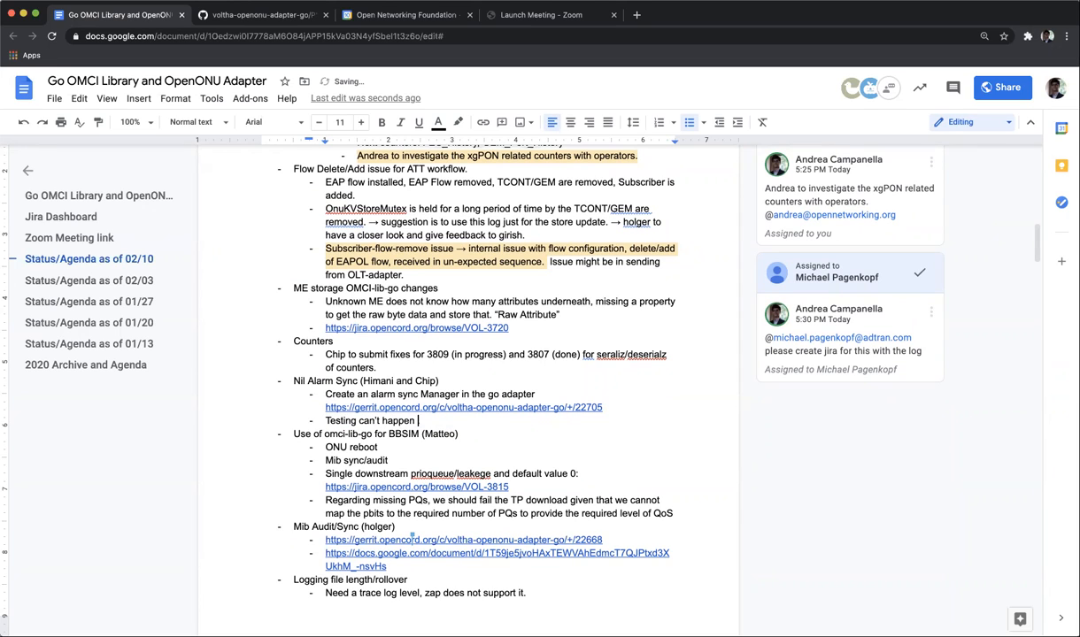
type("due to missing")
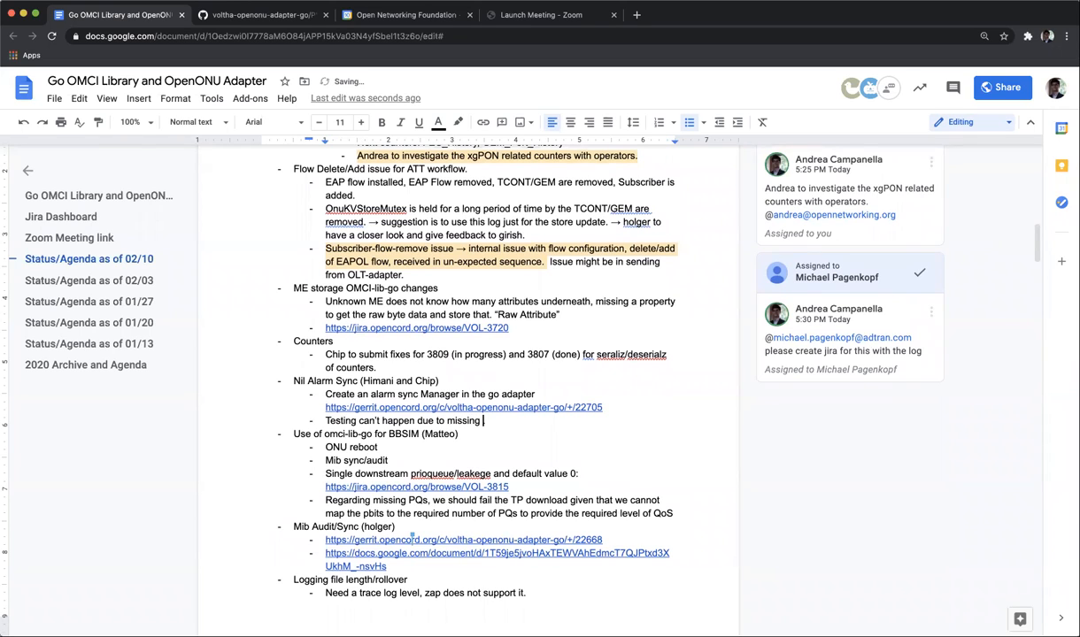
type("BBSIM im")
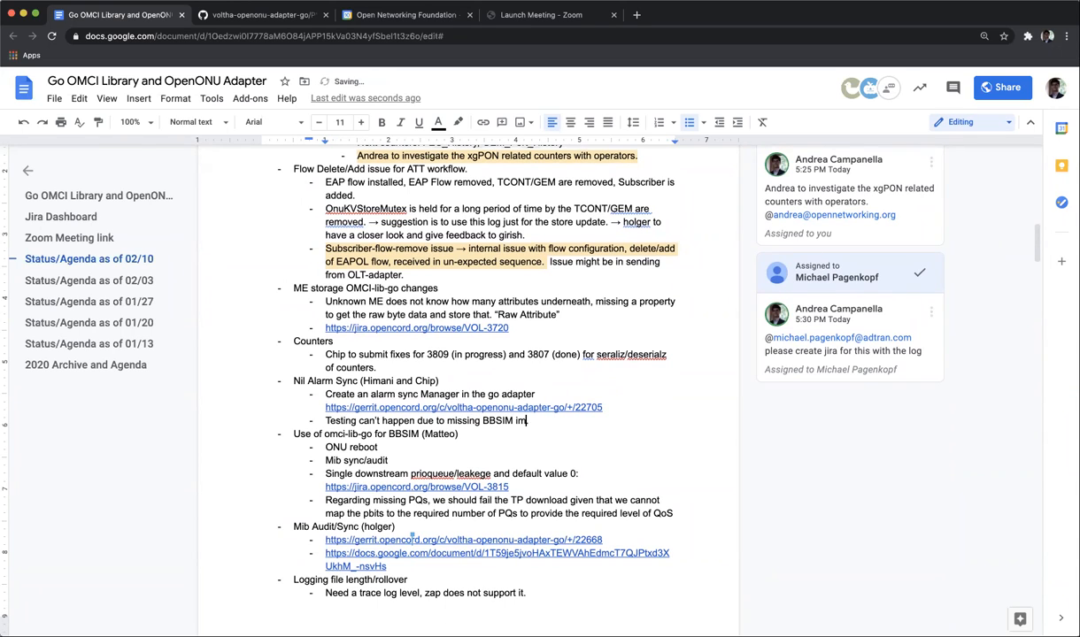
type("plementation")
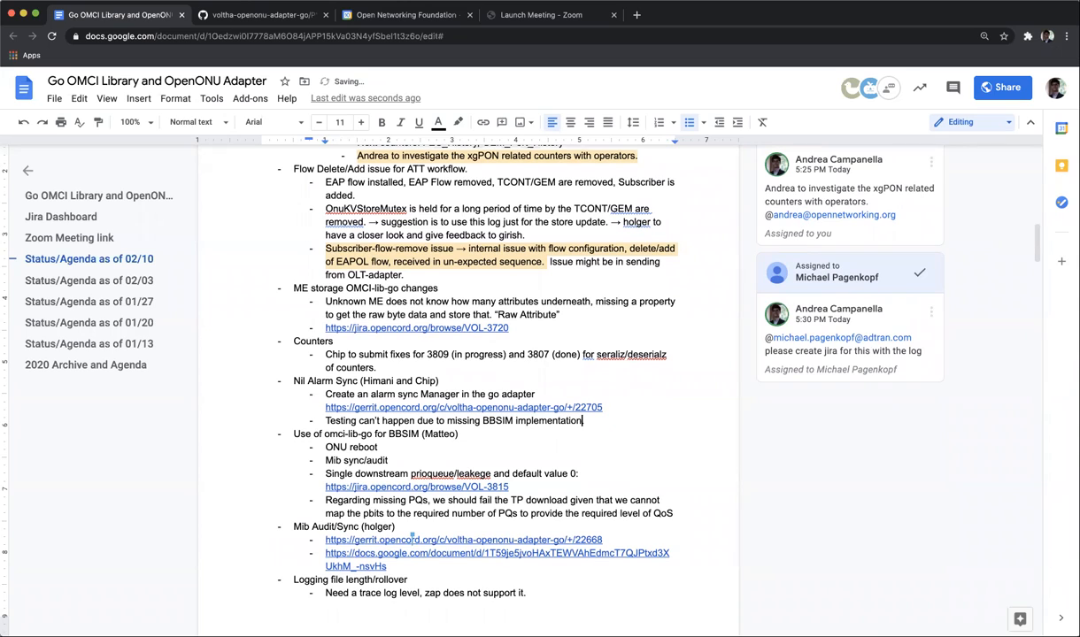
type(", bbsimctl only send alarm indication but not")
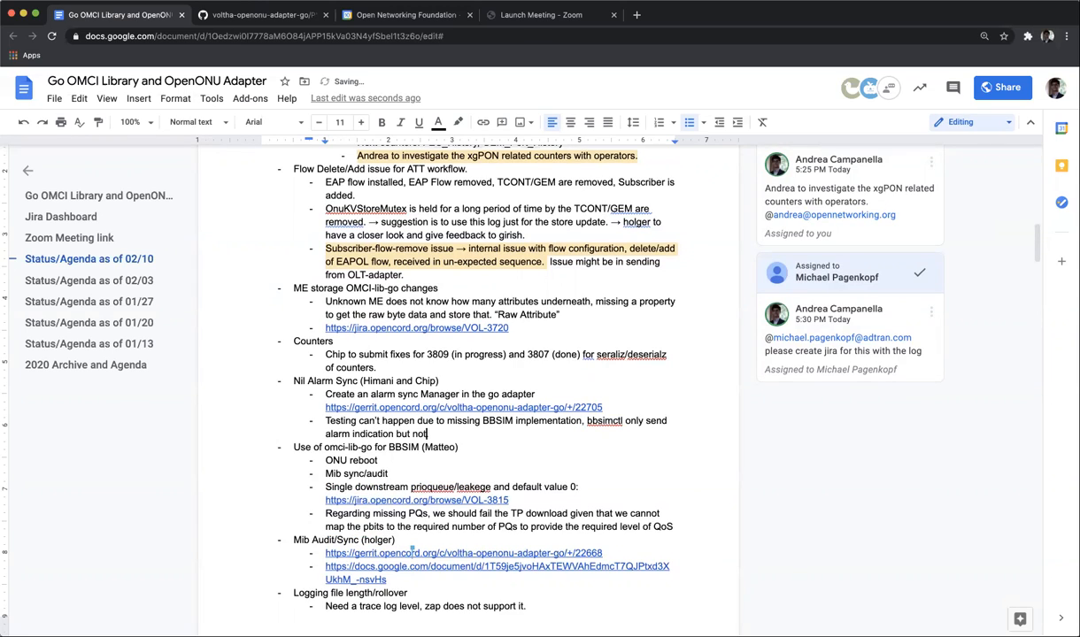
type("alarm state")
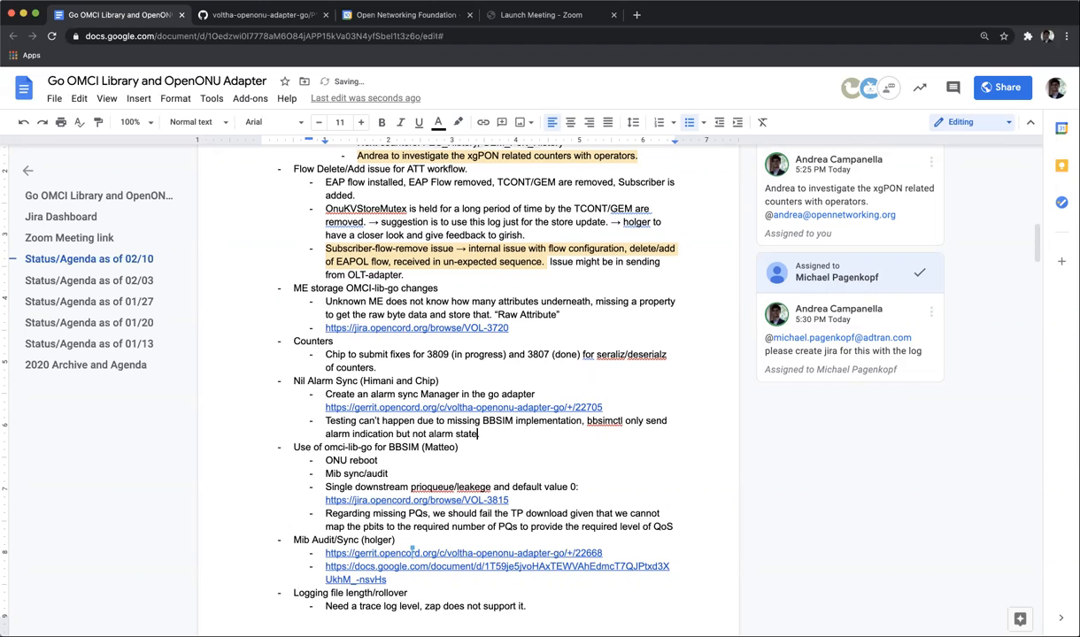
type("change for")
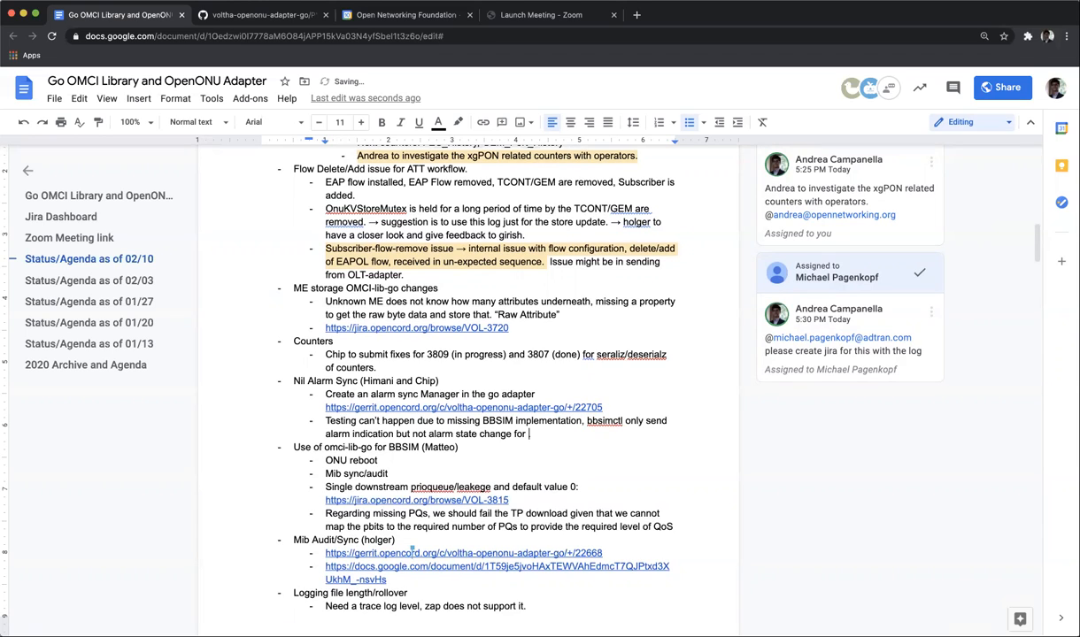
type("OMCI, needs ex")
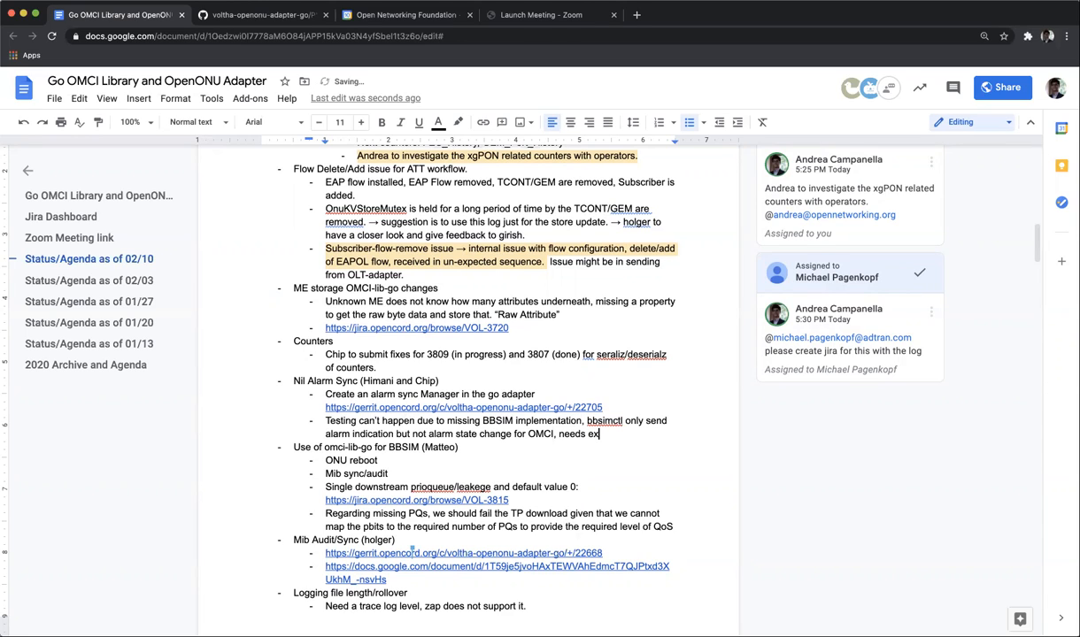
type("tension.")
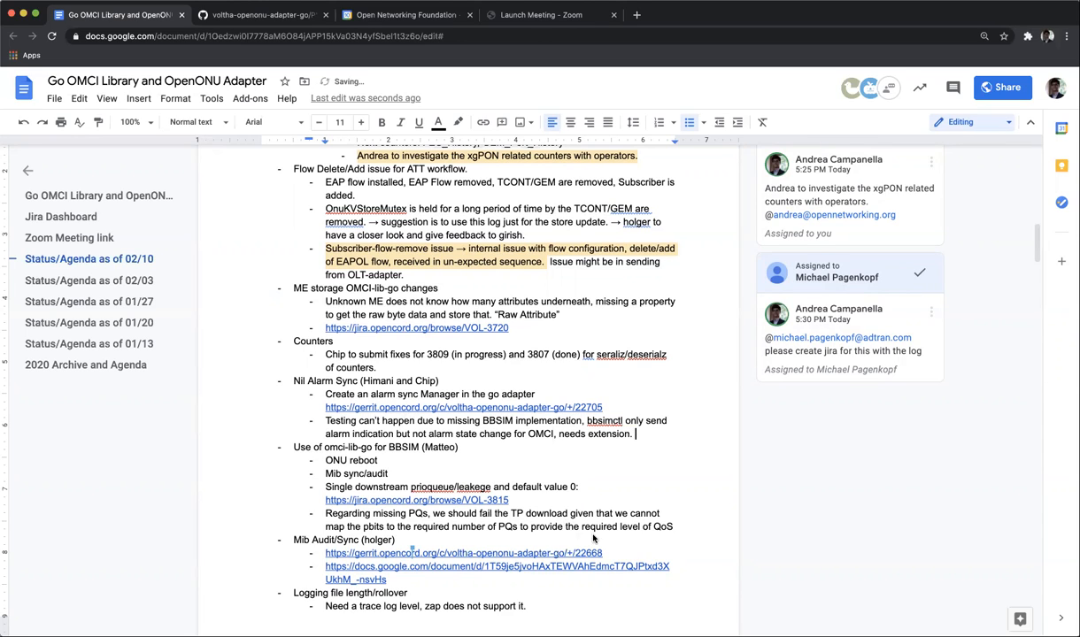
type("Himani will work on these.")
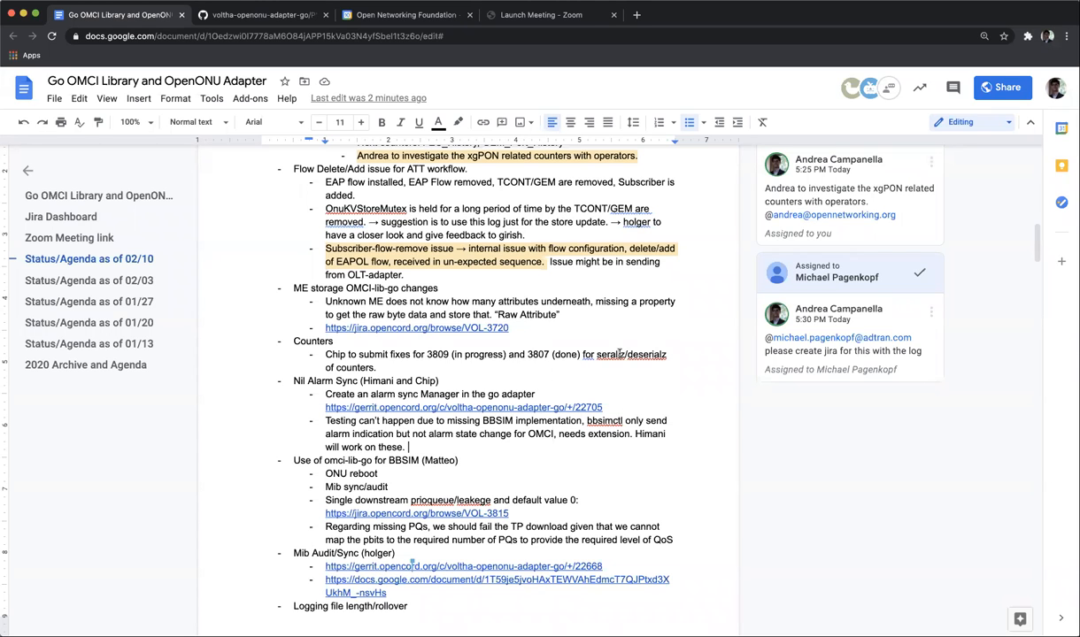
- Scroll down slightly below the finished 'Himani will work on these.' note
scroll("down", 3)
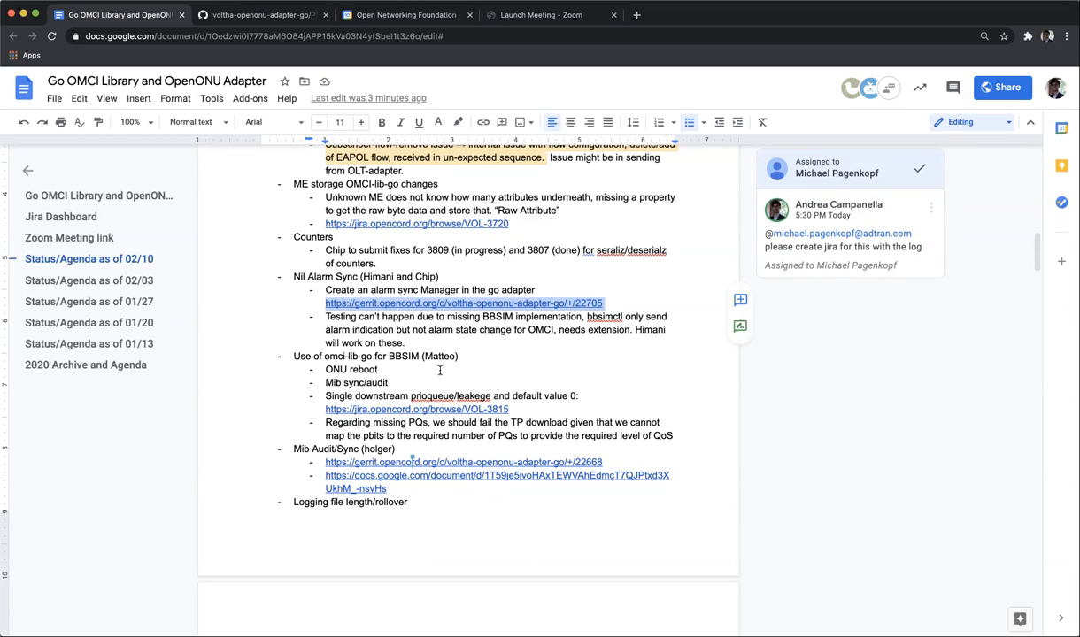
mouse_move(458, 372)
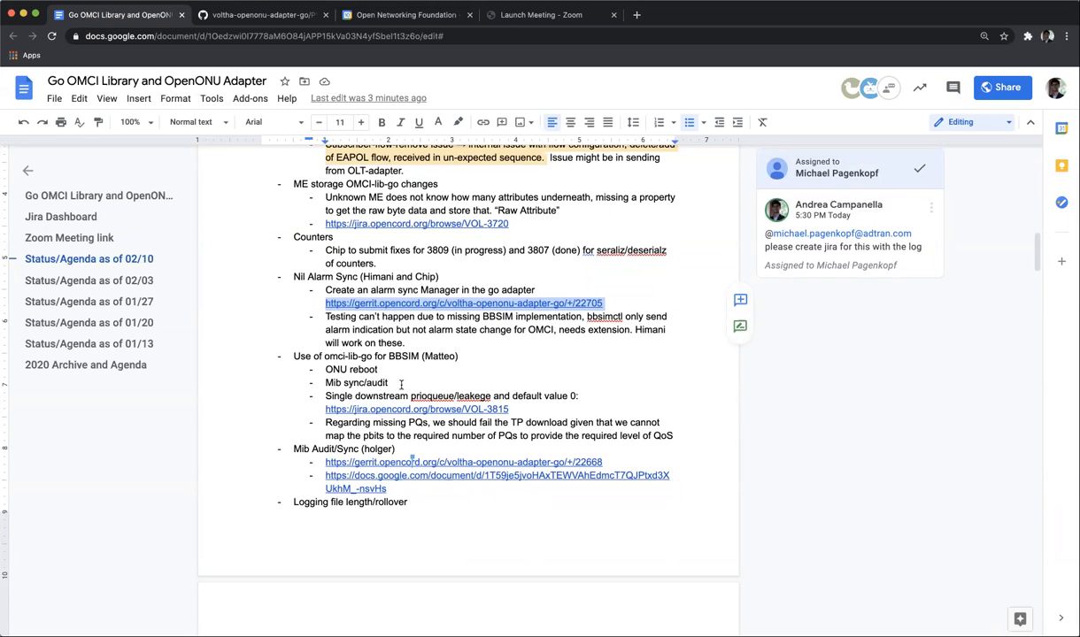
- Mark 'Mib sync/audit' under Use of omci-lib-go for BBSIM as '-- done'
left_click_drag(325, 369, 388, 382)
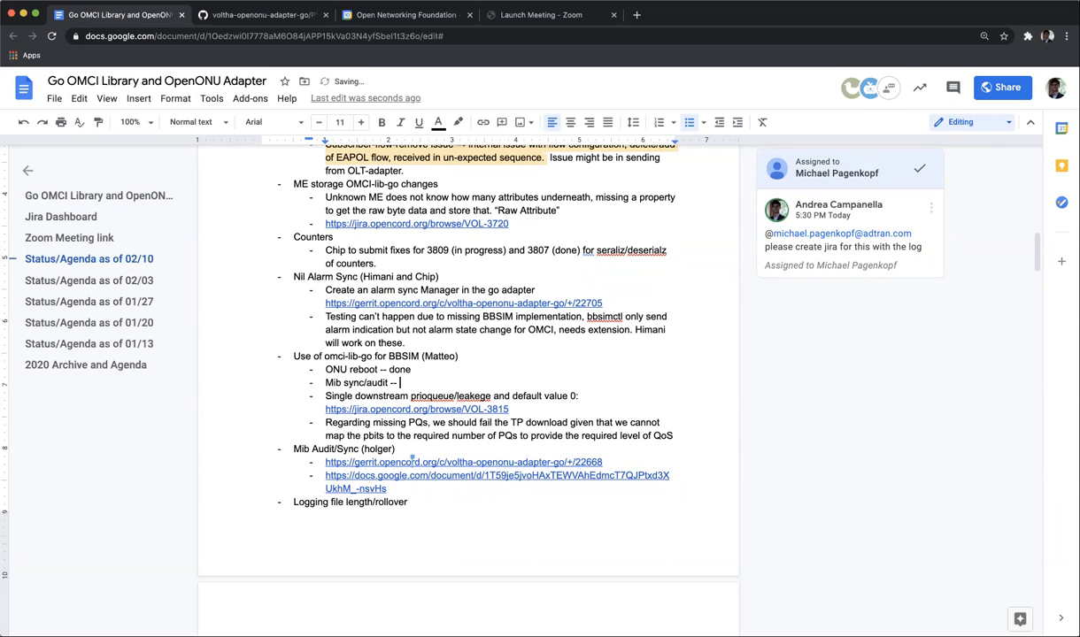
type("done")
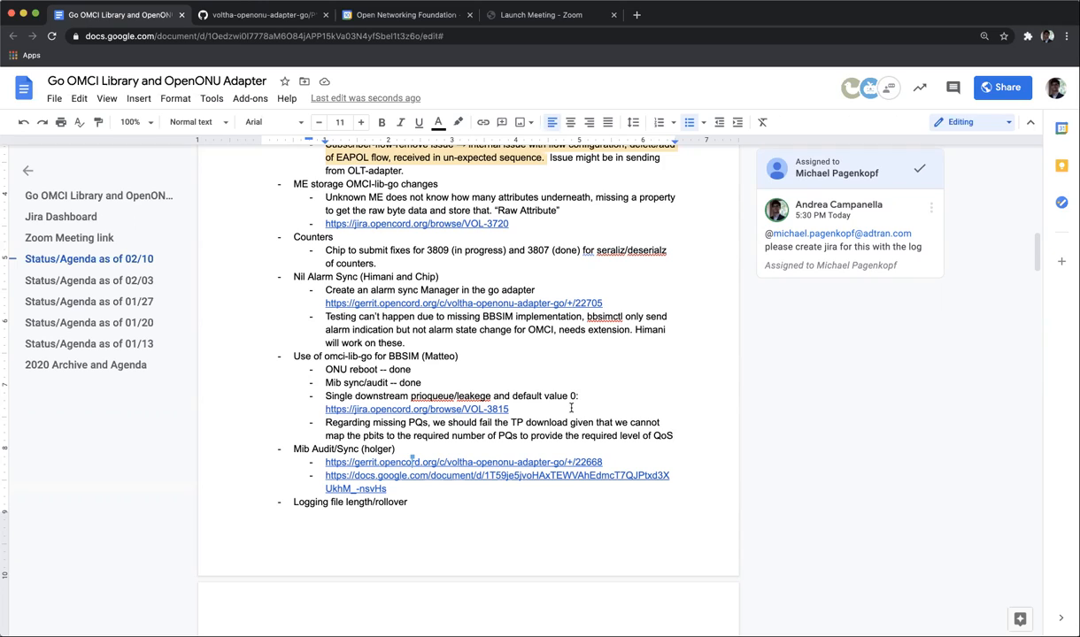
mouse_move(359, 44)
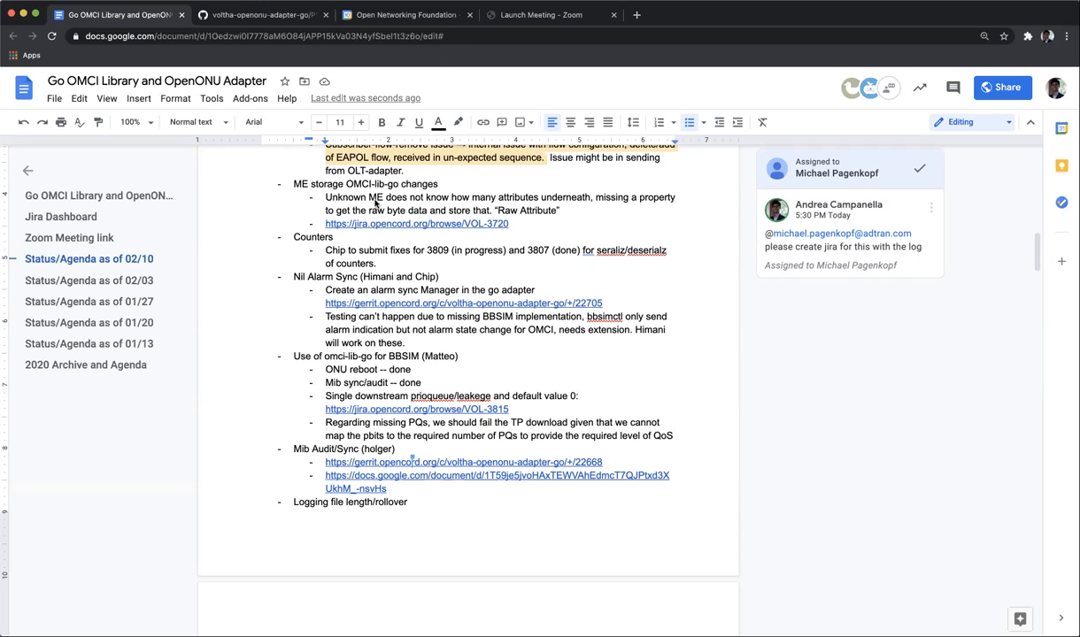
mouse_move(350, 51)
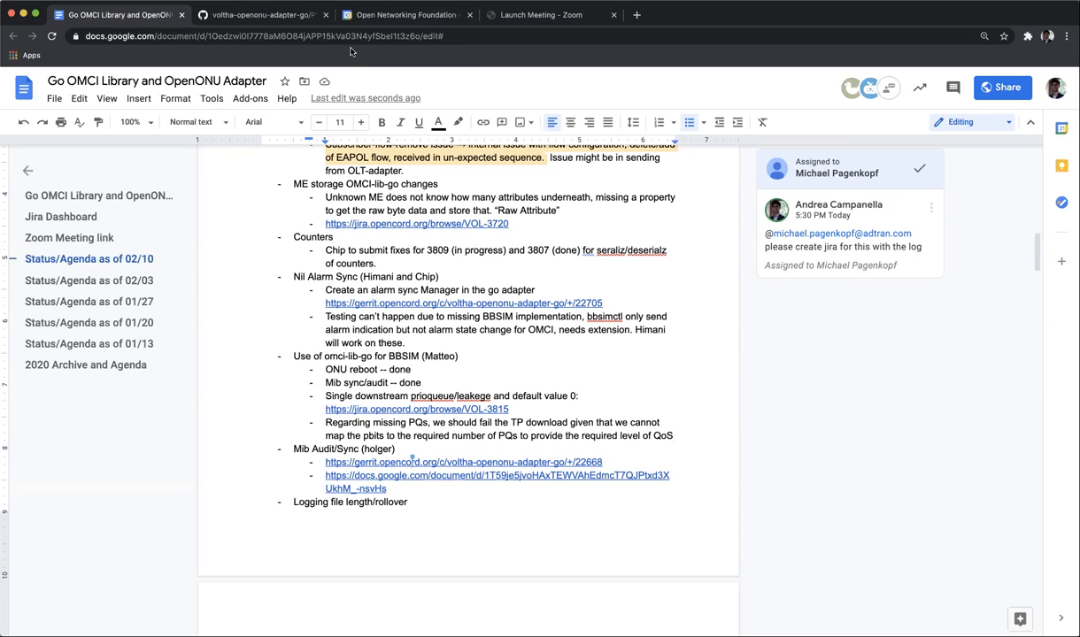
mouse_move(678, 439)
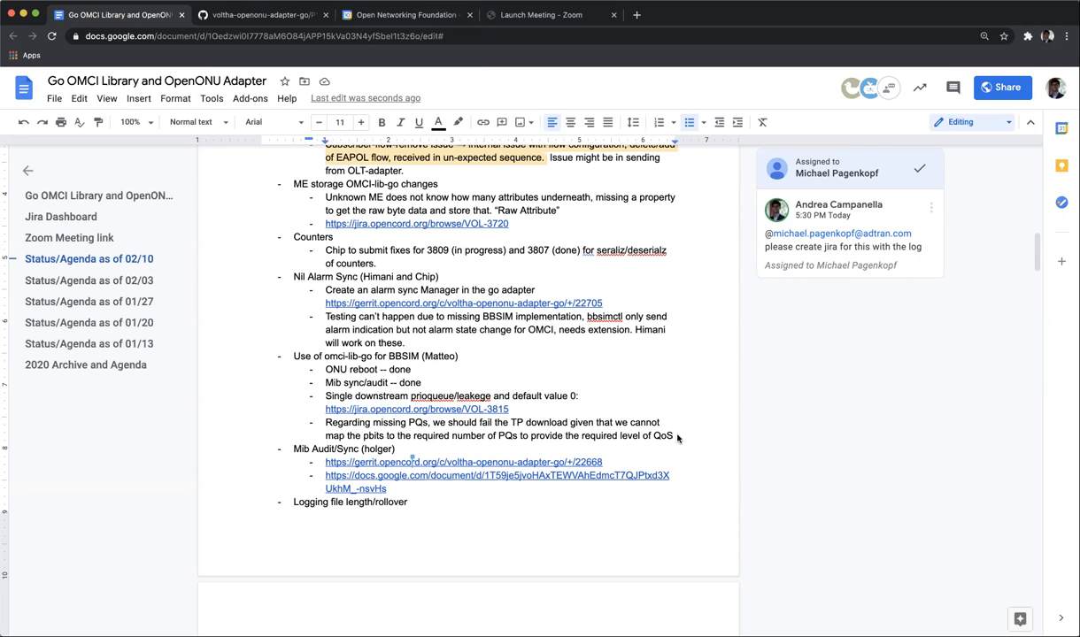
left_click_drag(325, 423, 673, 436)
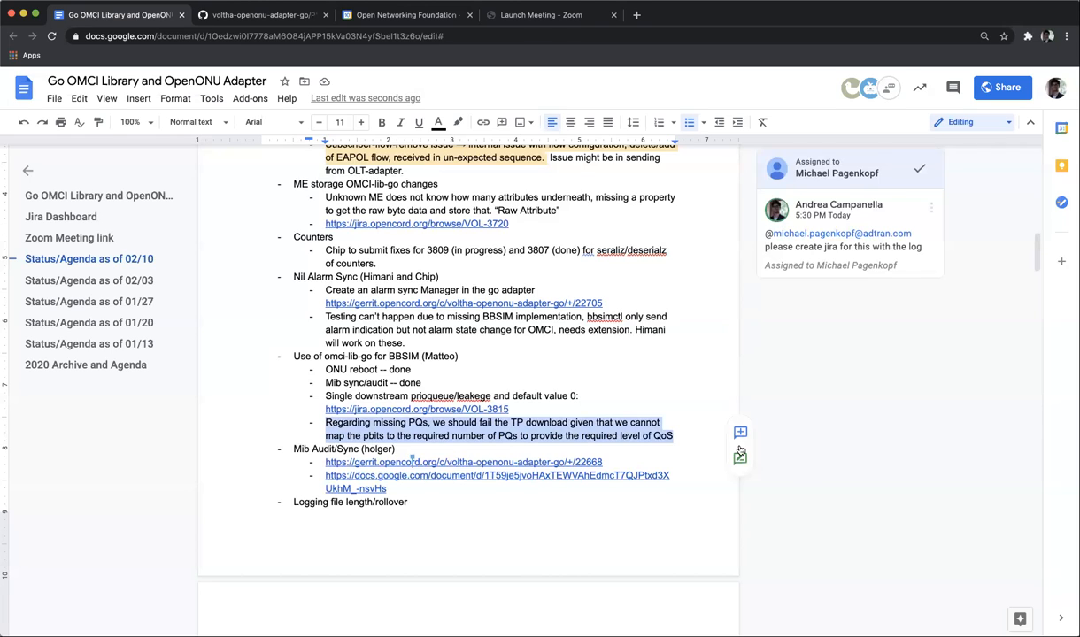
left_click(740, 433)
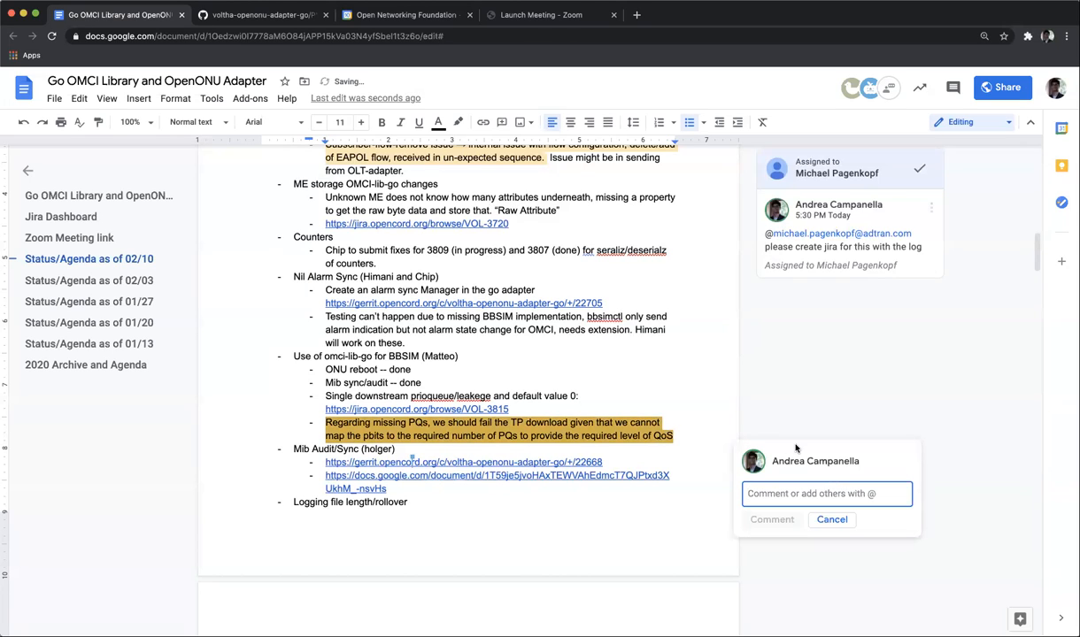
type("+")
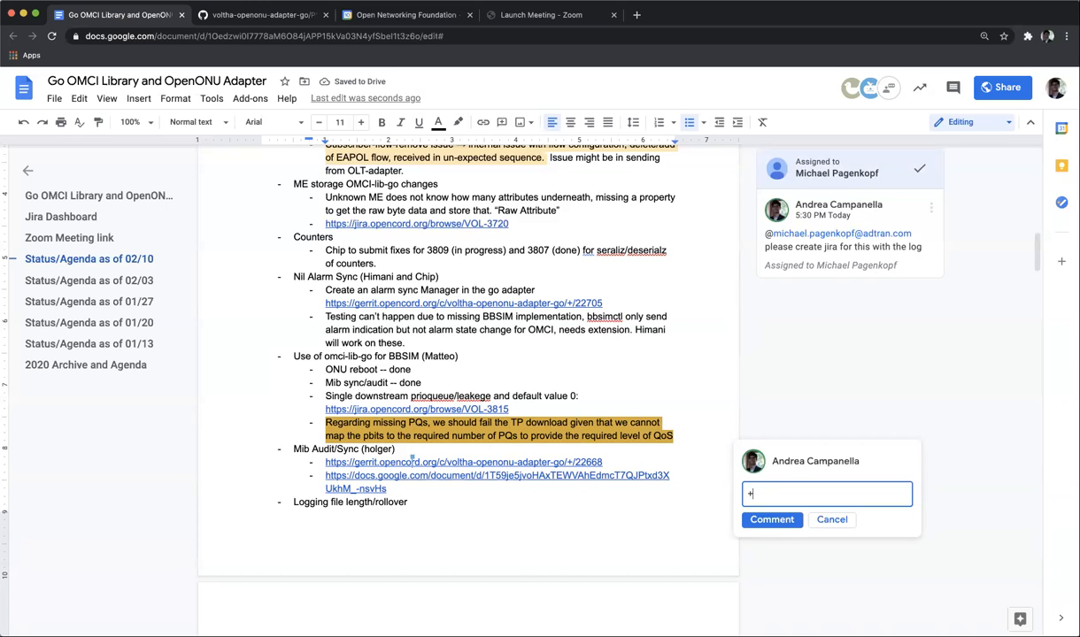
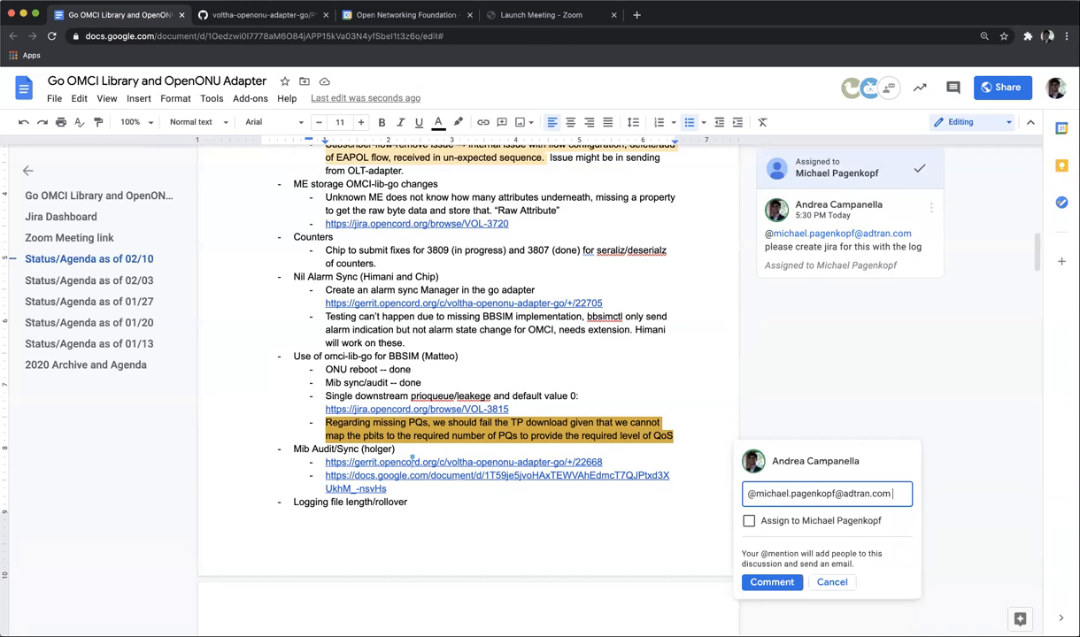
type("create or")
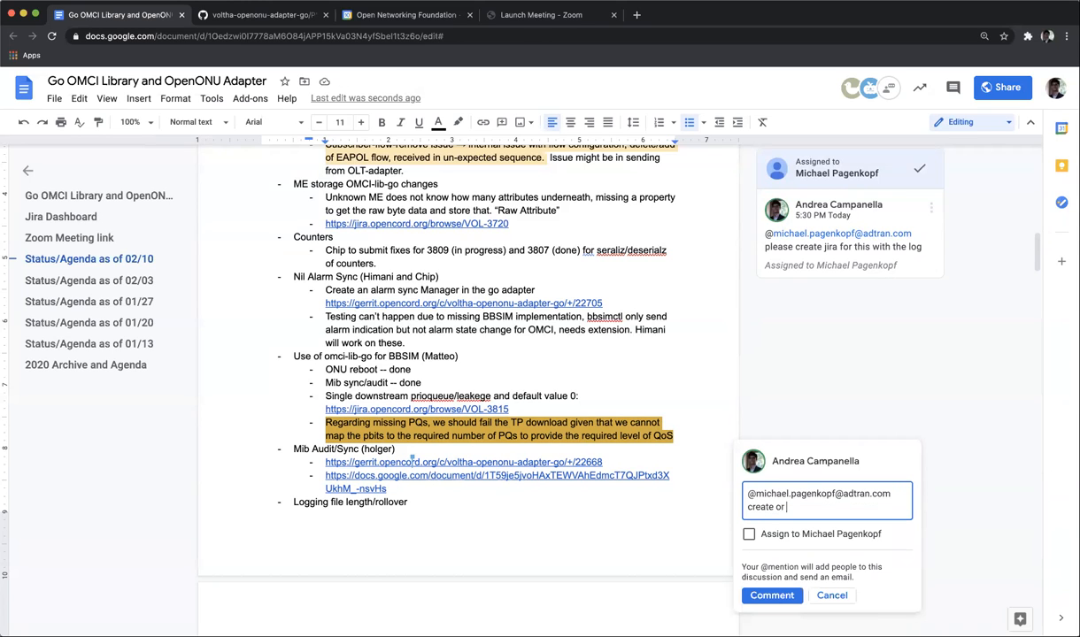
type("link jira.")
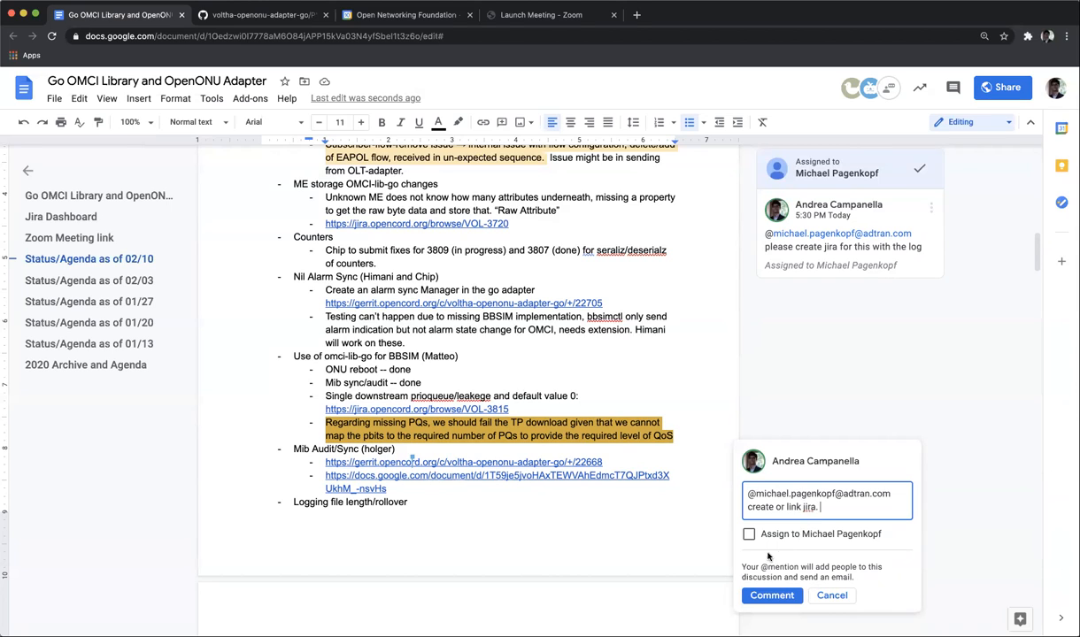
left_click(749, 534)
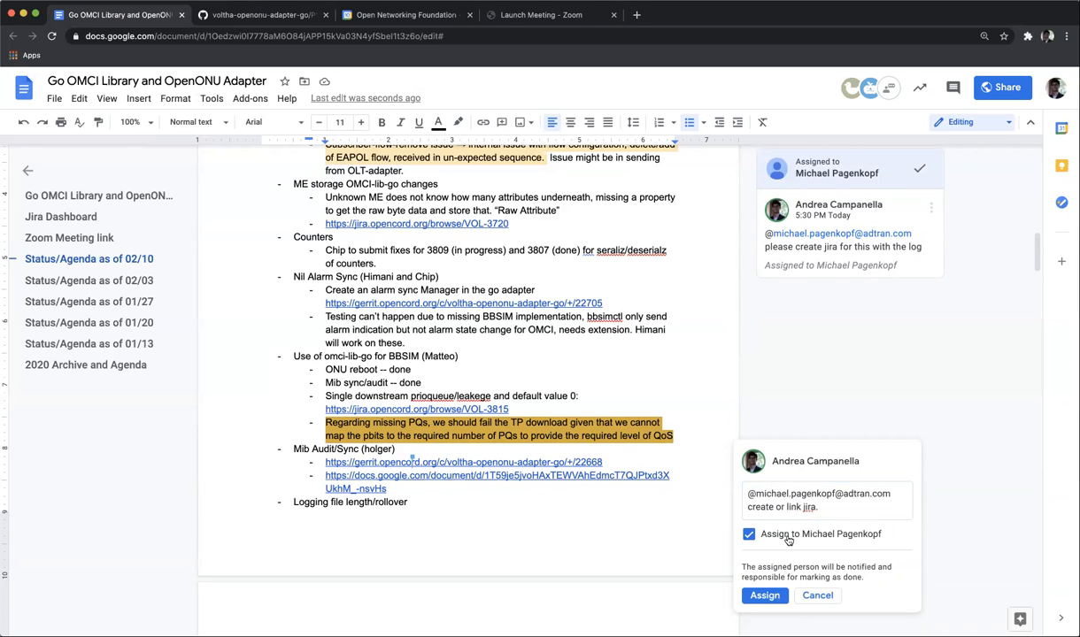
left_click(764, 595)
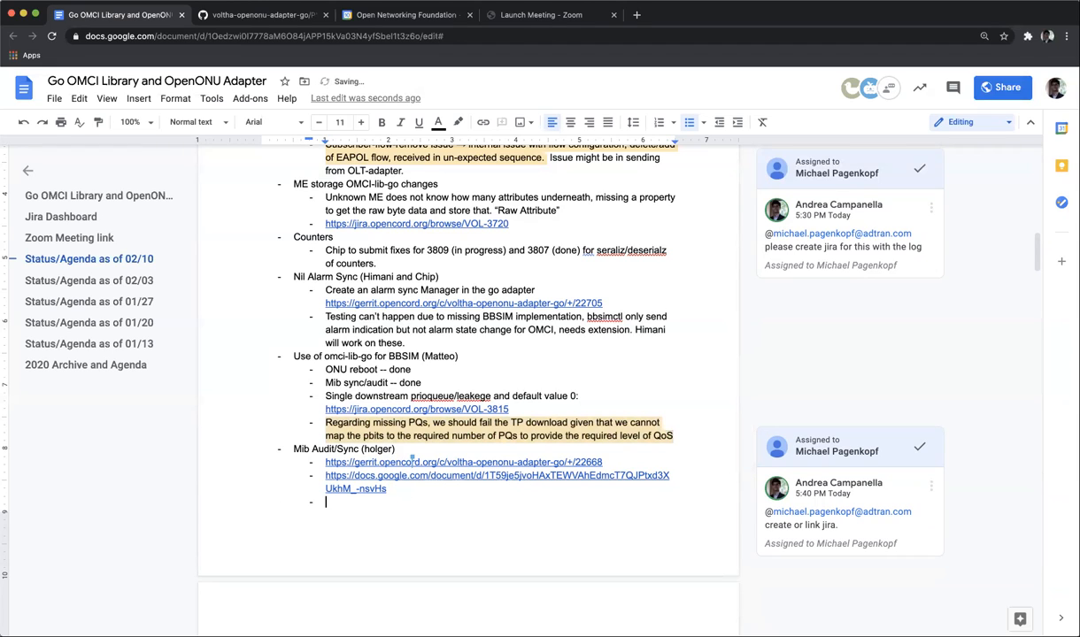
type("Disabled by default.")
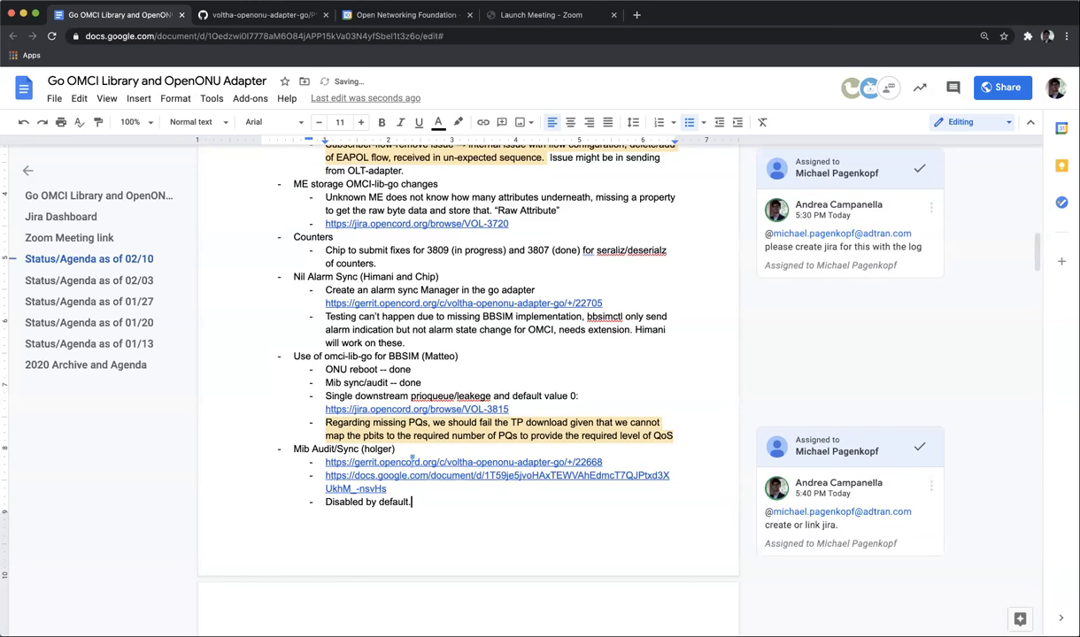
scroll("down", 3)
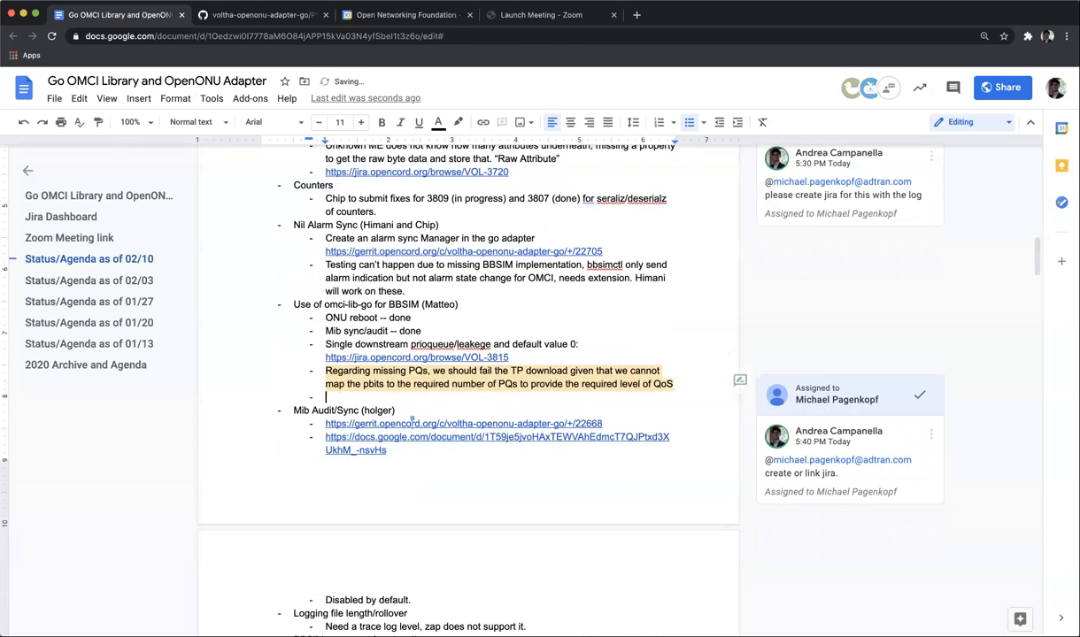
- Type the sub-bullet 'Respond with error to OLT adapter.' under missing PQs
type("resp")
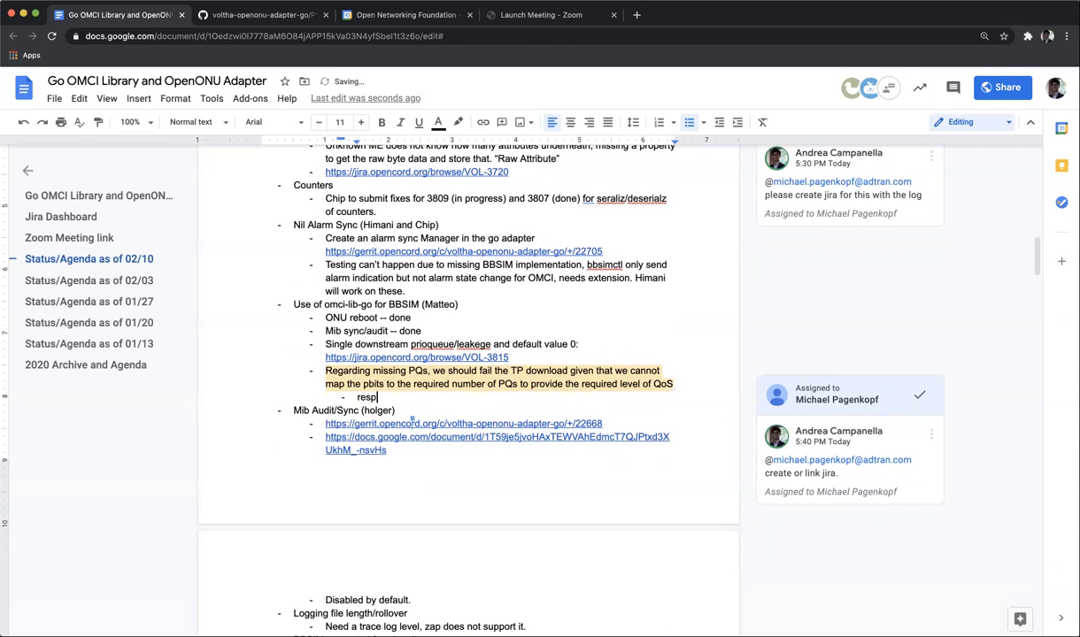
type("espond with error to")
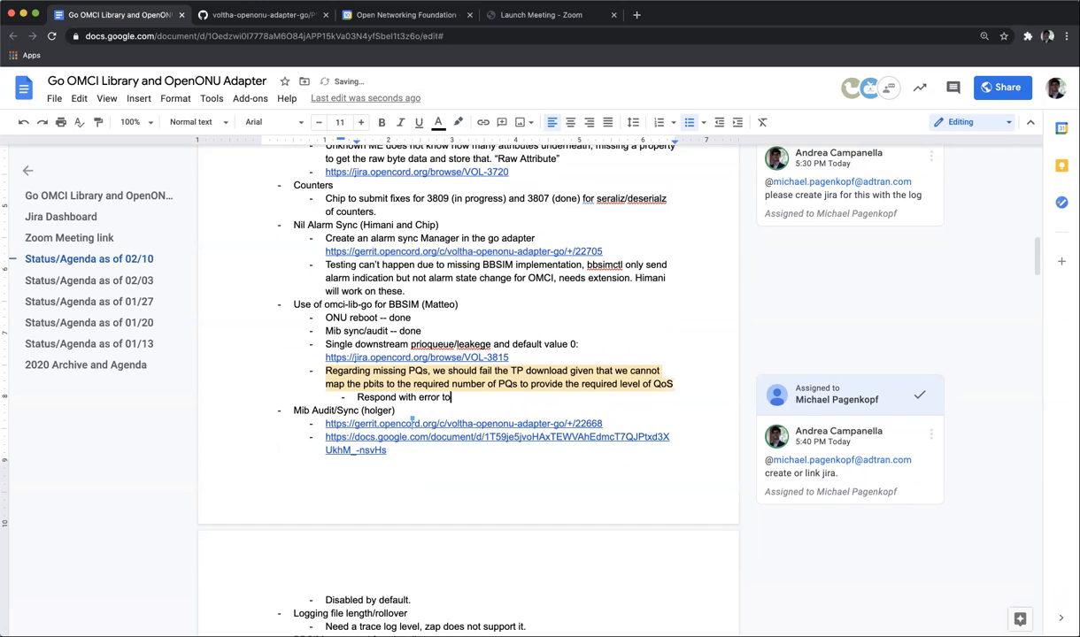
type("OLT adapter in")
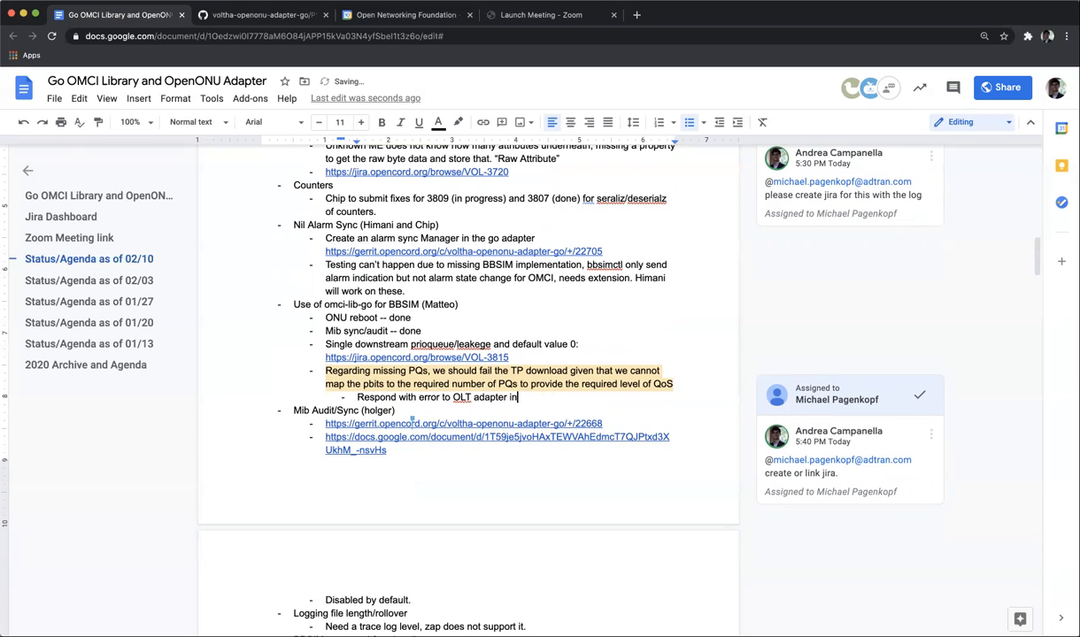
type(".")
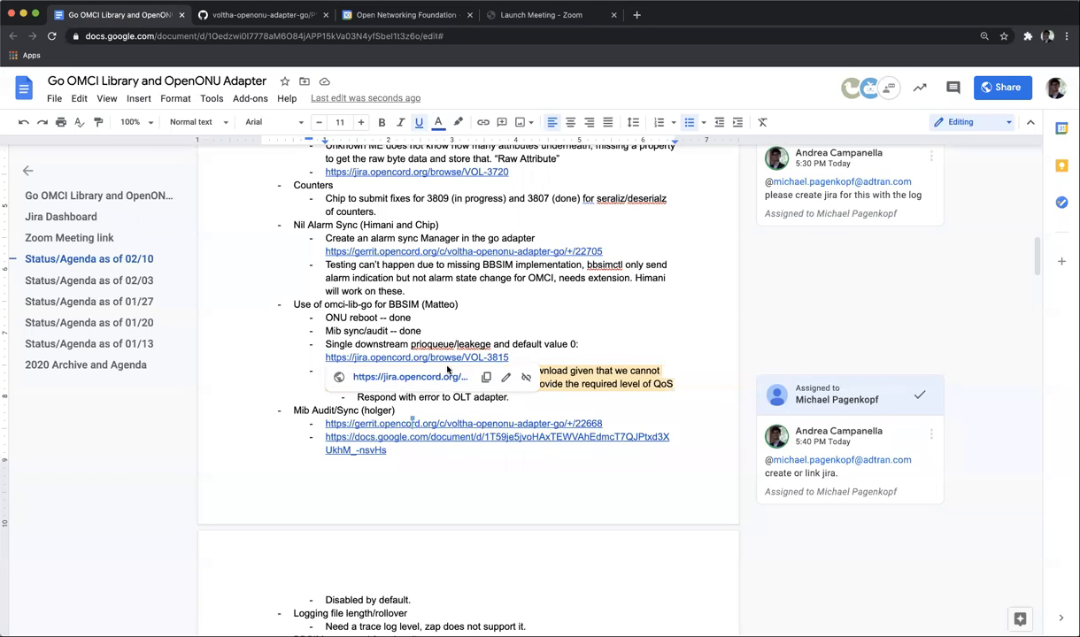
- Clear the 'create or link jira' comment on the missing-PQs bullet and scroll to the next page
left_click(416, 357)
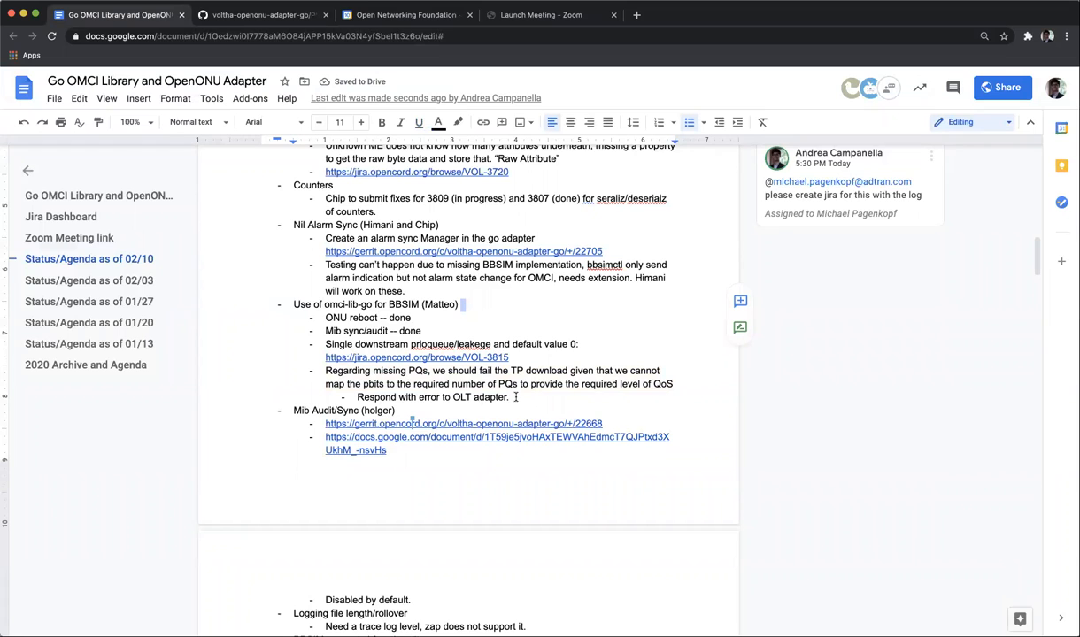
scroll("down", 3)
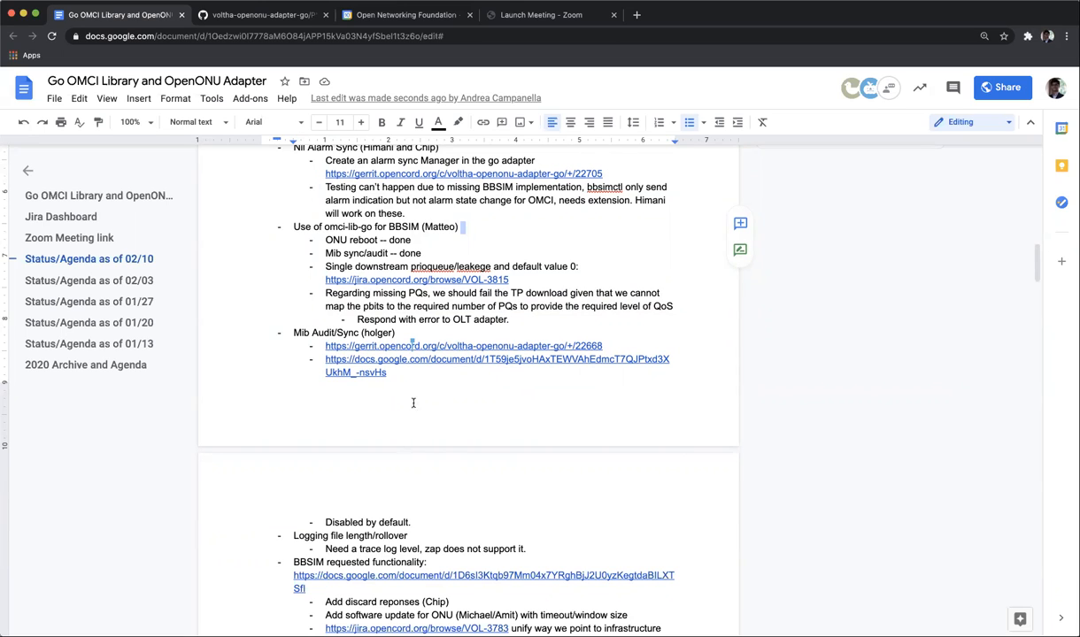
- Complete the notes 'MDS based solution is merged.' and 'Disabled by default as per DT request.'
type("MDS based solution is merg")
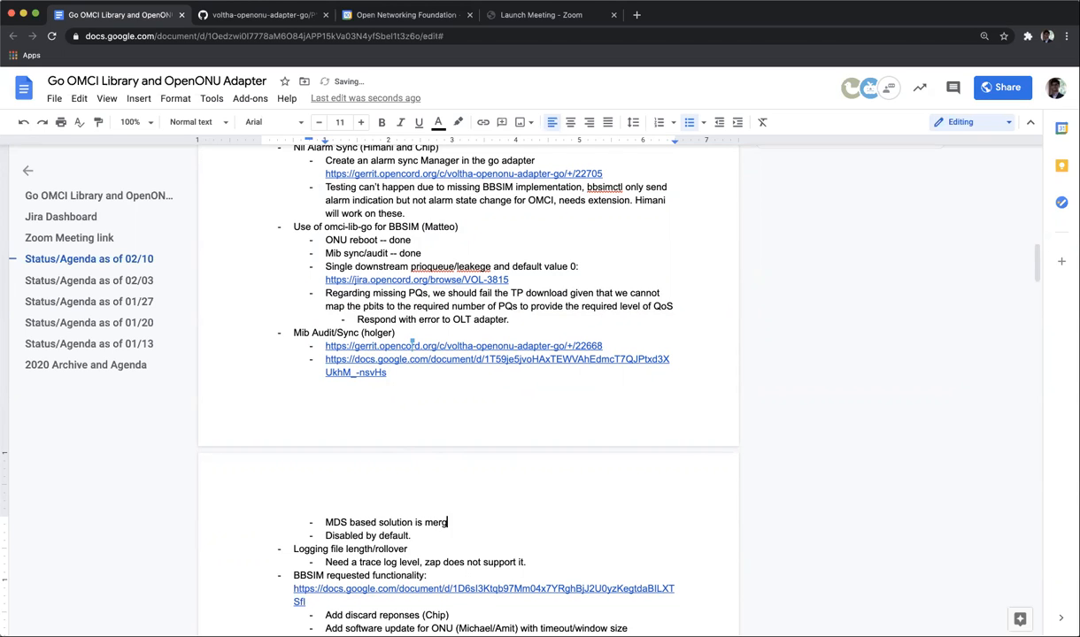
type("ed.")
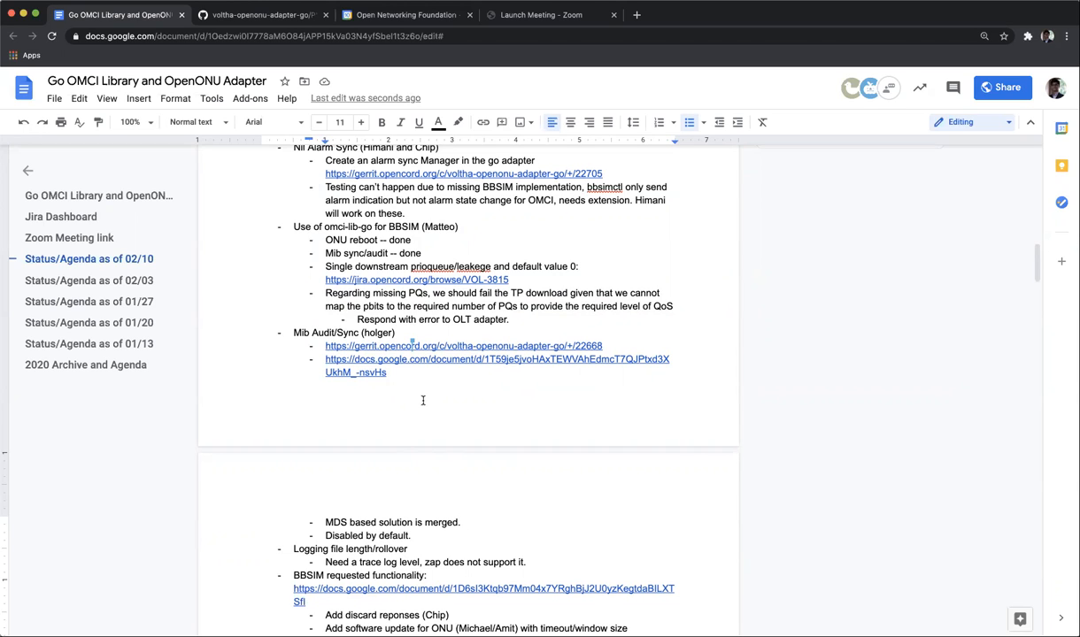
left_click(411, 536)
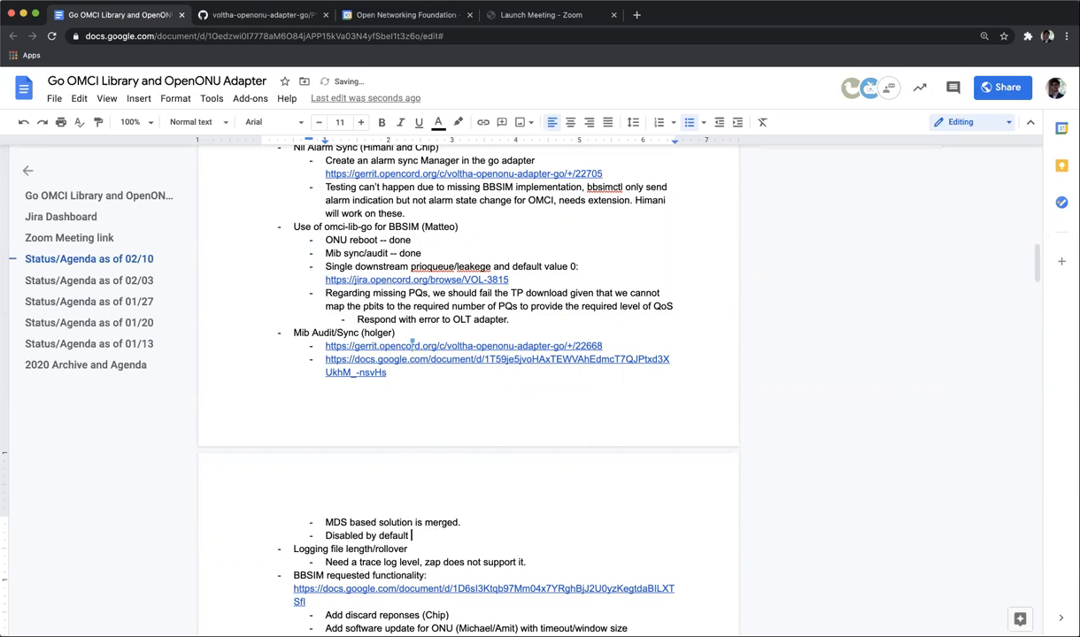
type("as per D")
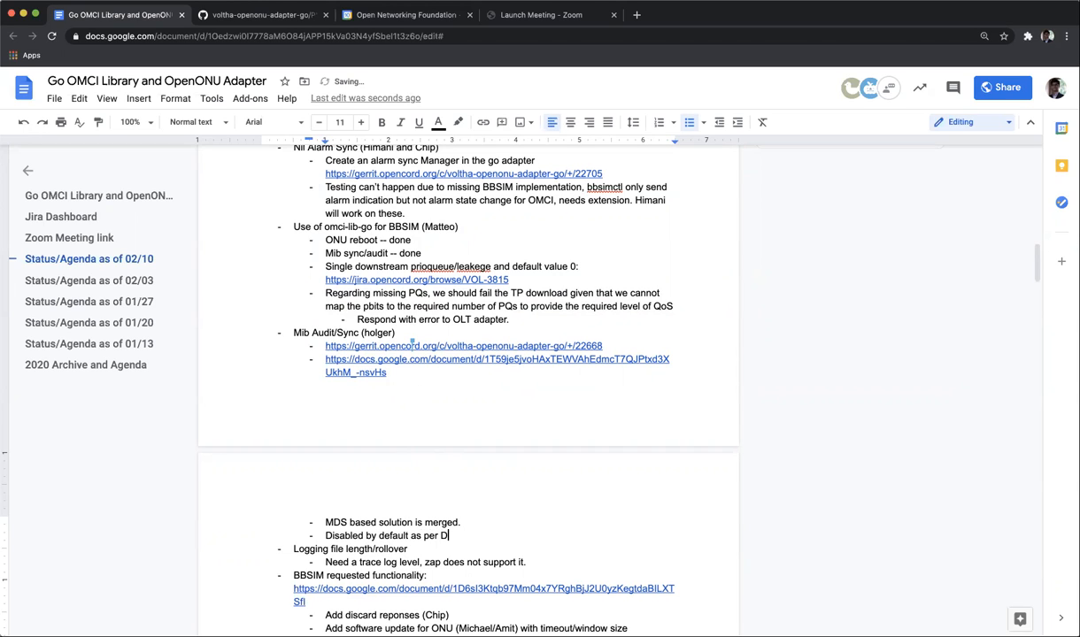
type("request.")
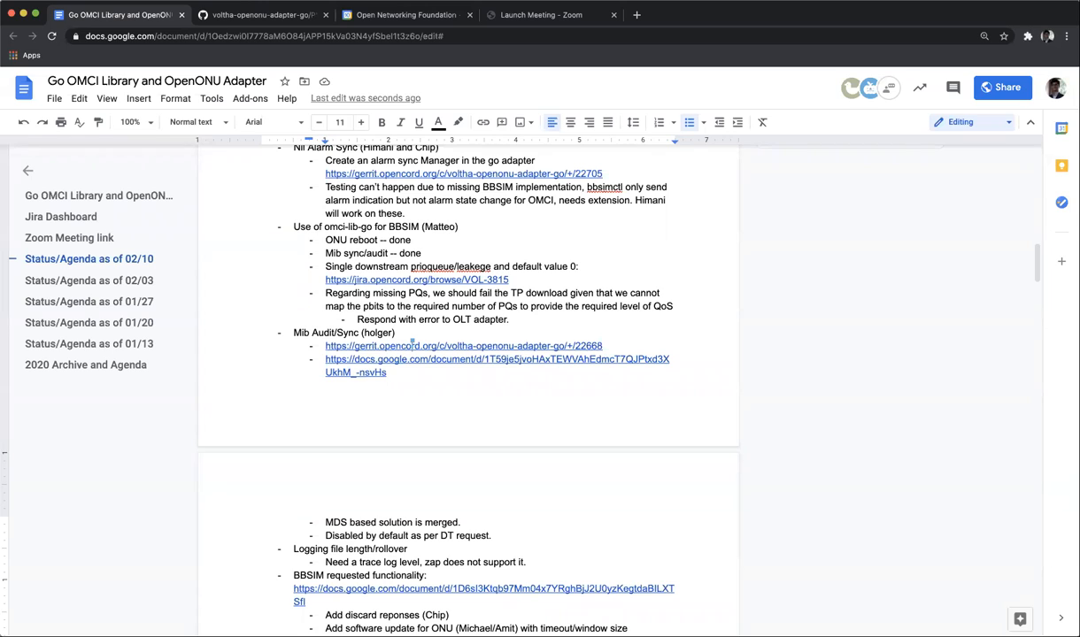
- Put the cursor at the end of the Mib Audit/Sync (holger) line
left_click(396, 332)
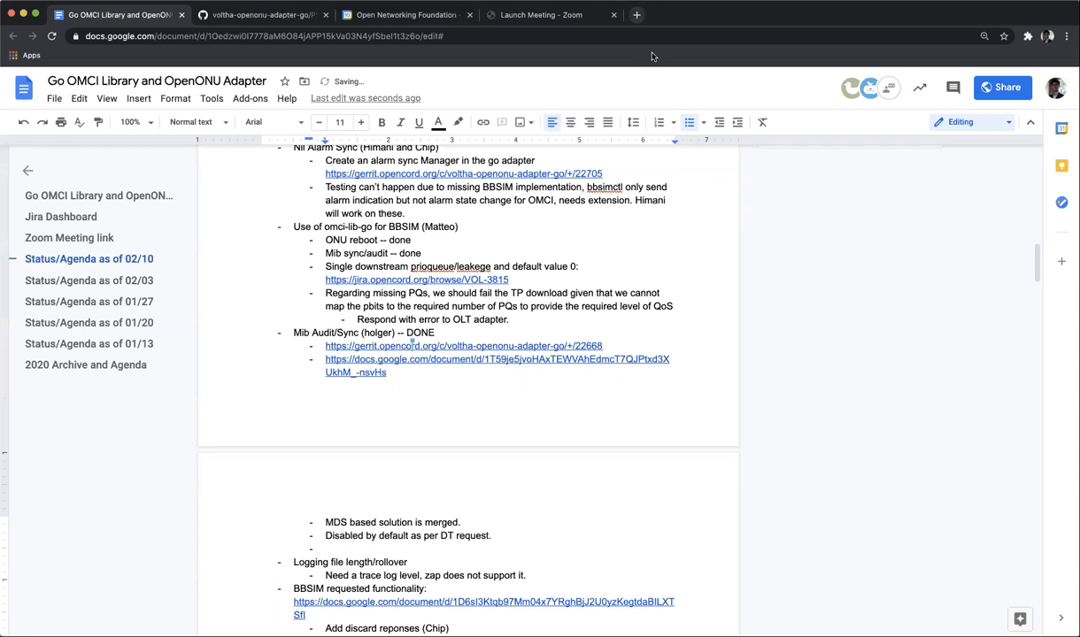
- Write the item 'Reconciliation of MIB against ONU after Adapter restart.' and start a new line
type("Rec")
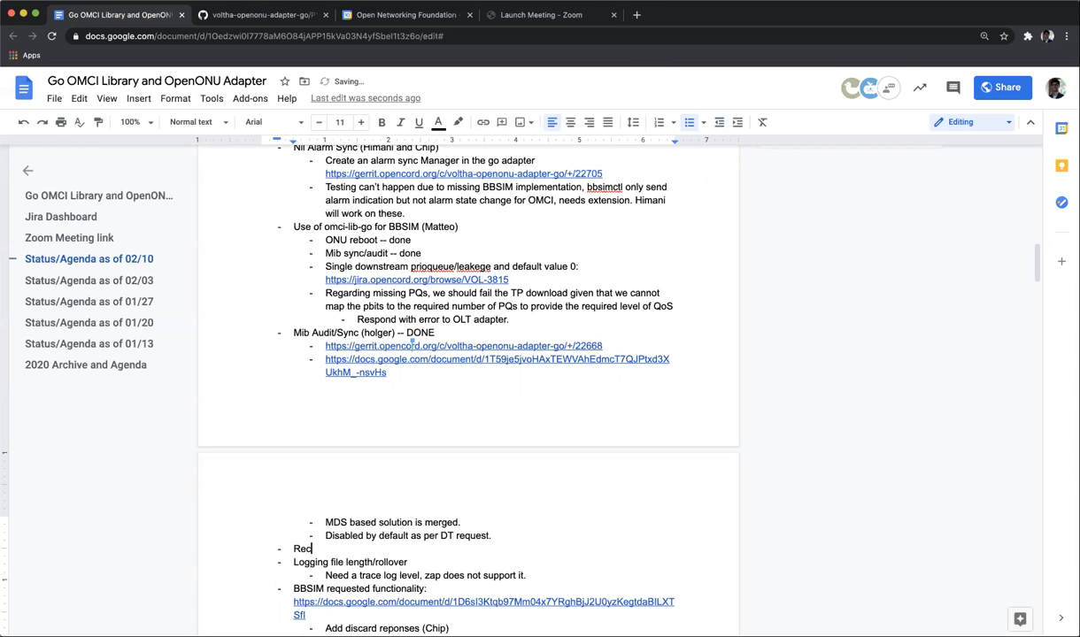
type("onciliation")
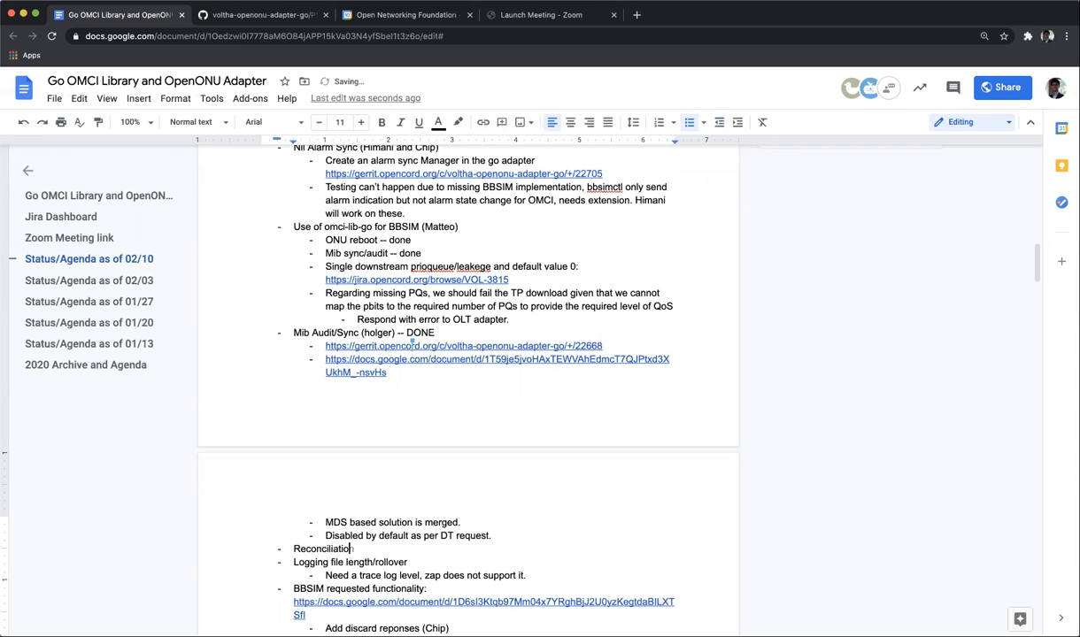
type("o")
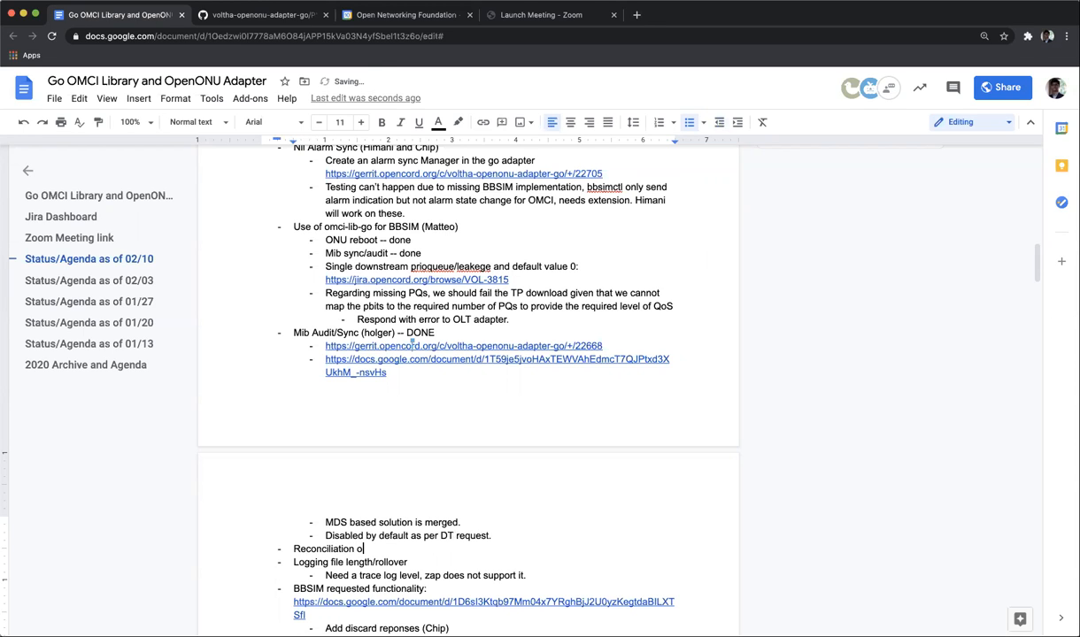
type("MIB against ONU")
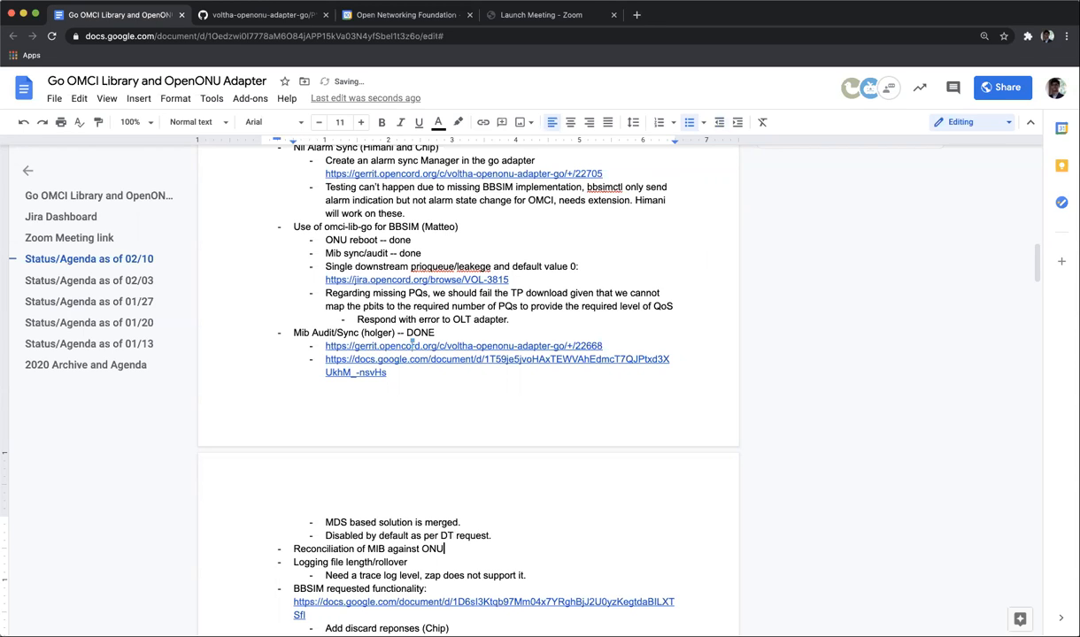
type("after")
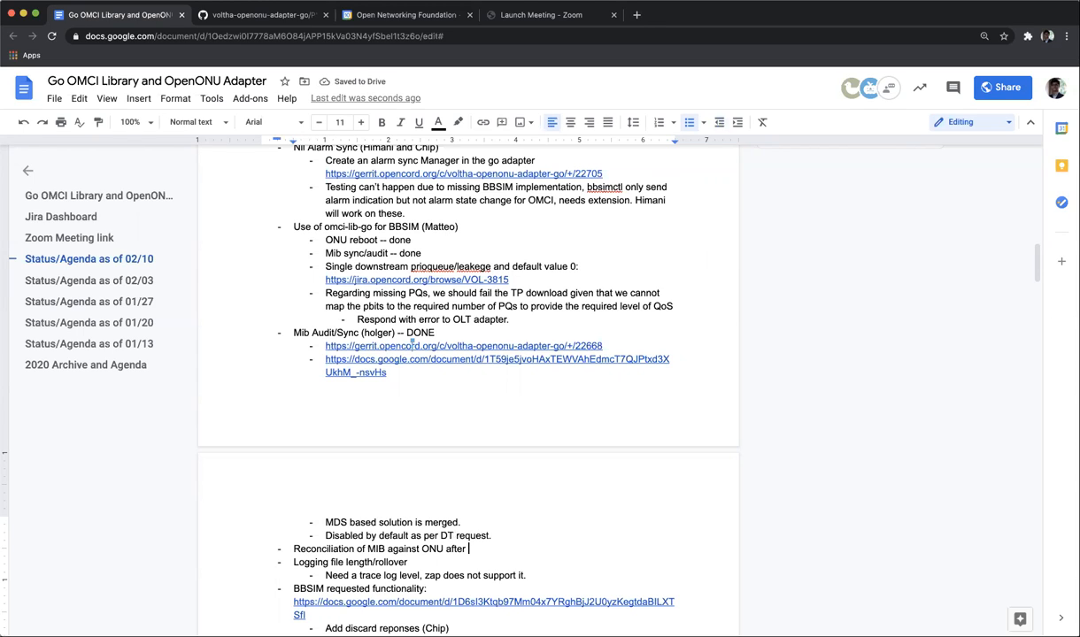
type("Adapter restart.")
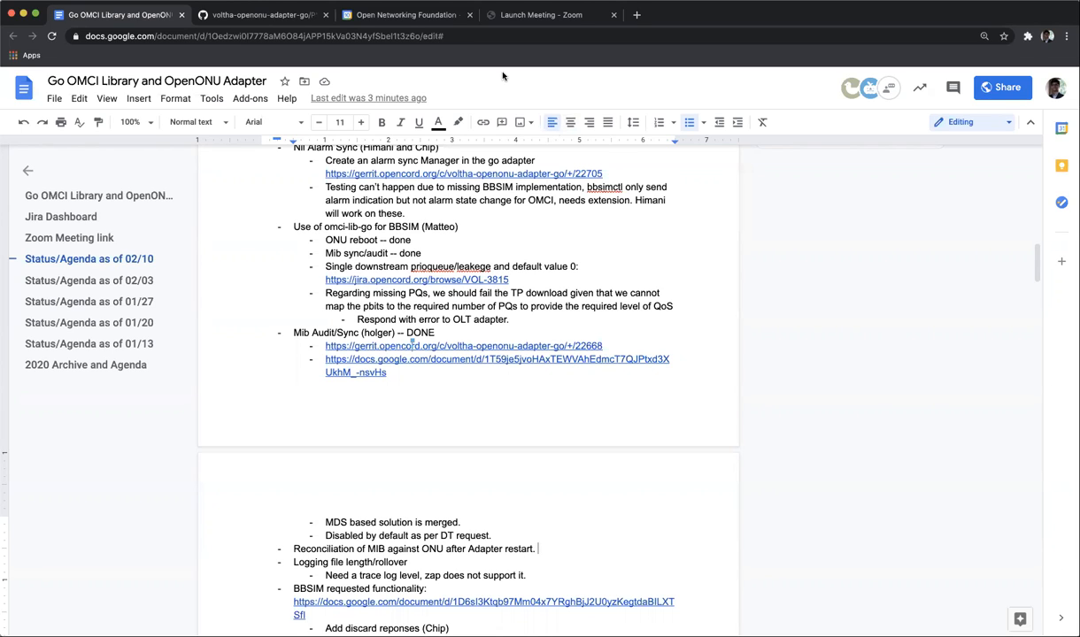
mouse_move(355, 54)
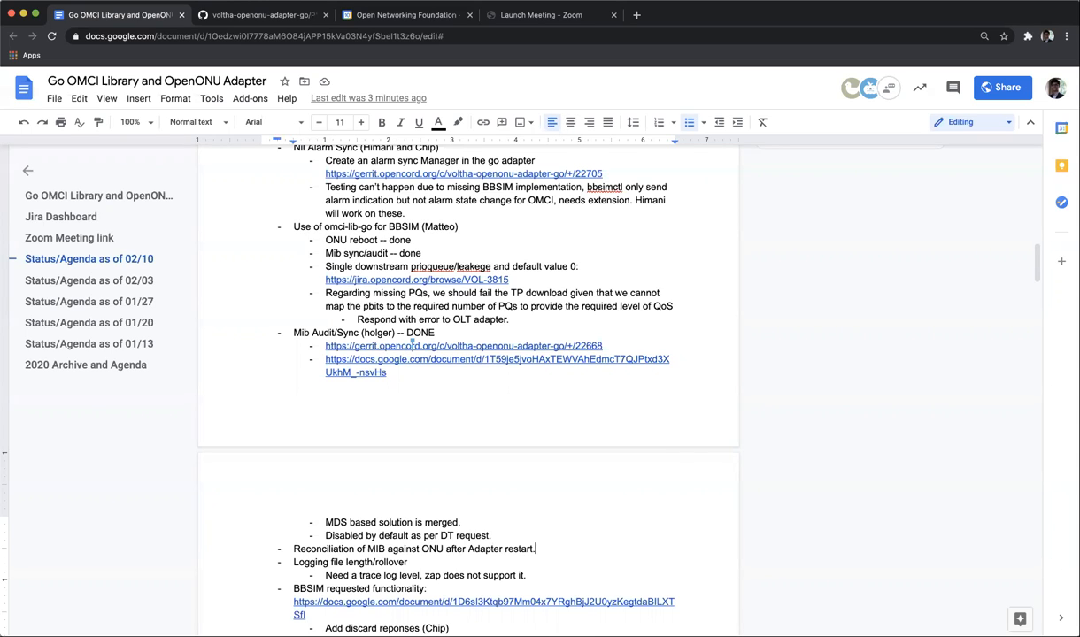
key("enter")
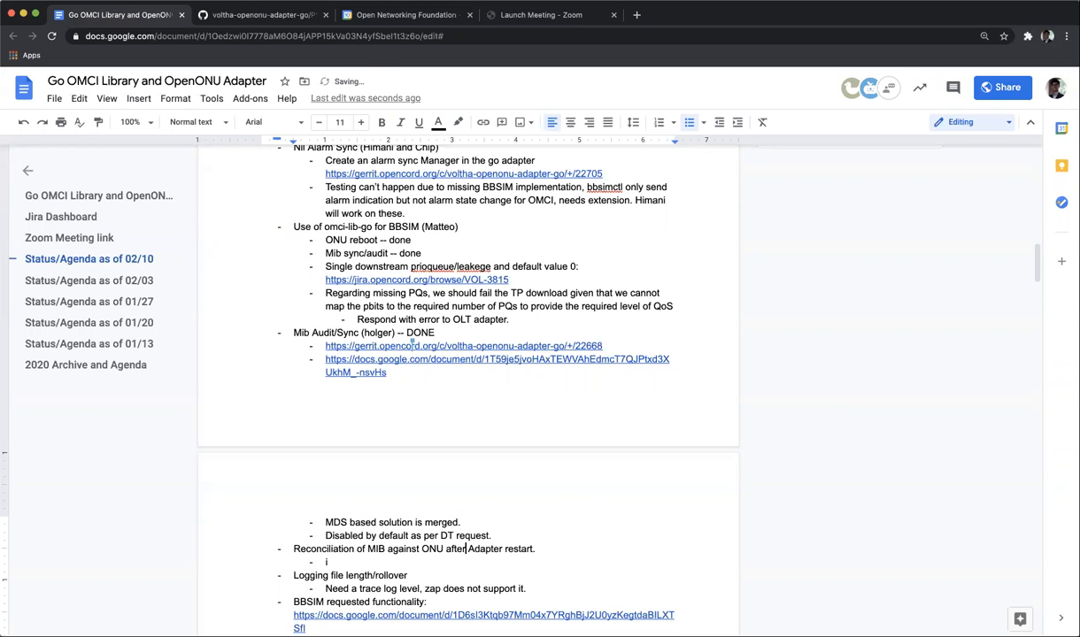
- Add the sub-bullet 'Investigate this for 2.7, allows for in service update of the adapter.'
type("nvestigate this for 2")
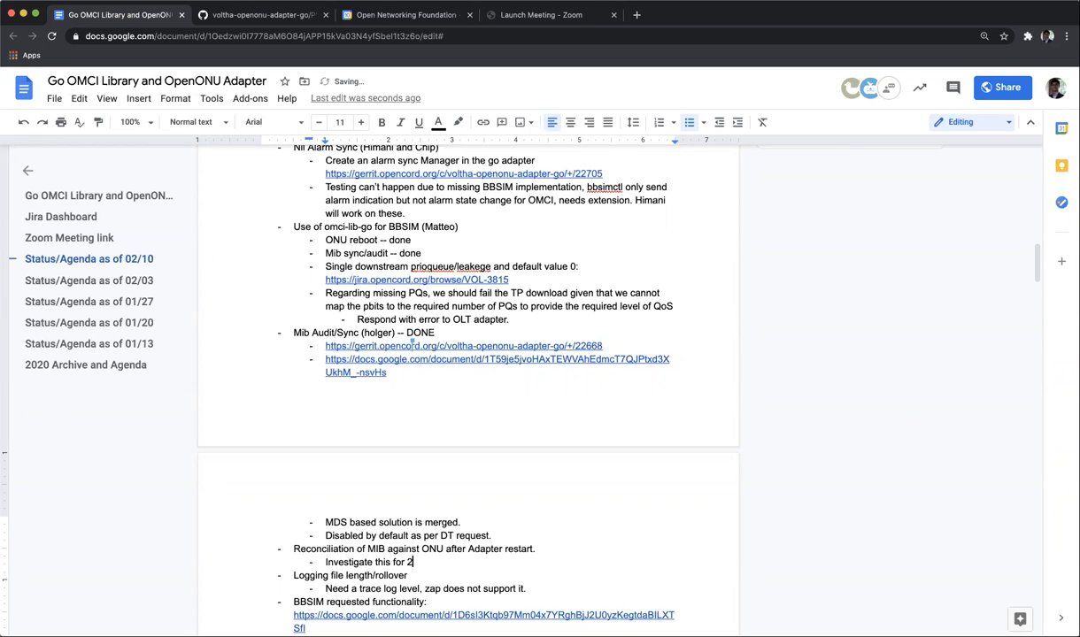
type(".7")
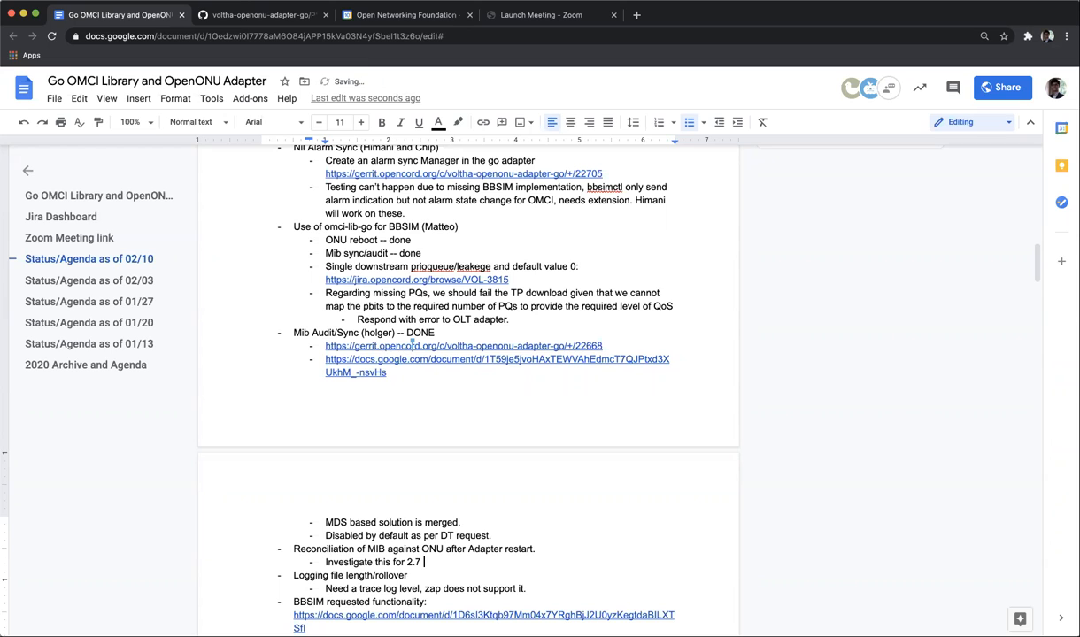
type("allows for in service updat")
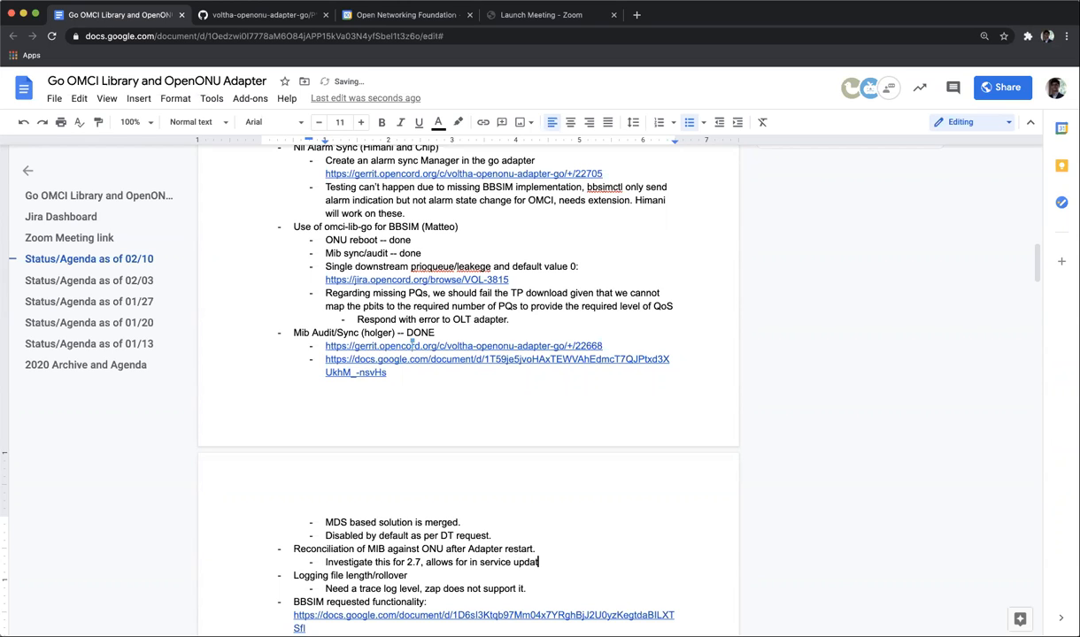
type("e of the adapter.")
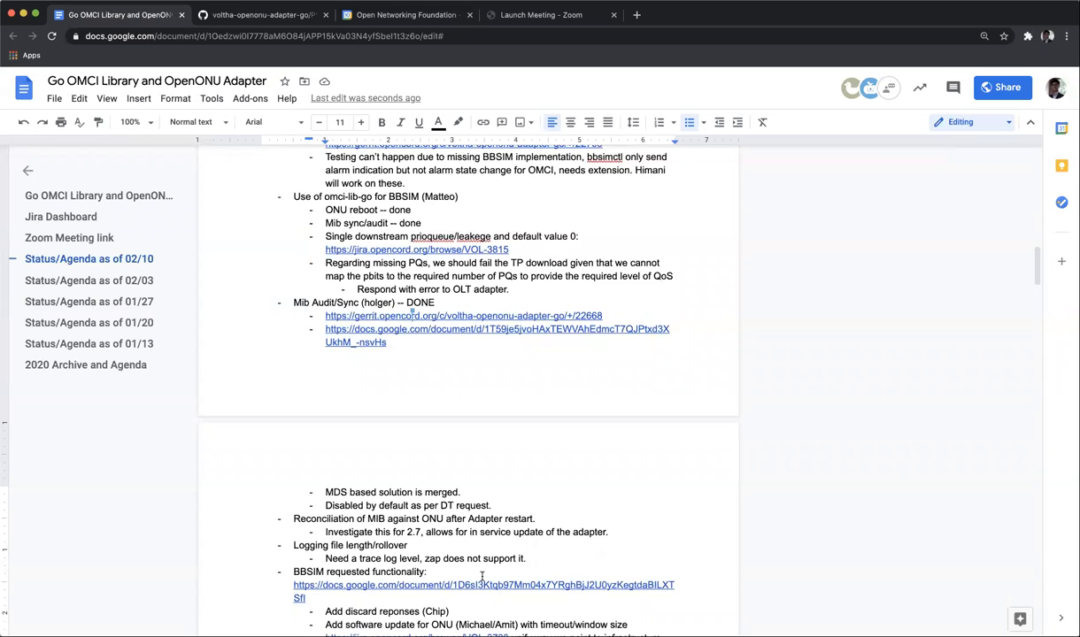
- Select the 'Need a trace log level' note under Logging file length/rollover, scrolling down
scroll("down", 3)
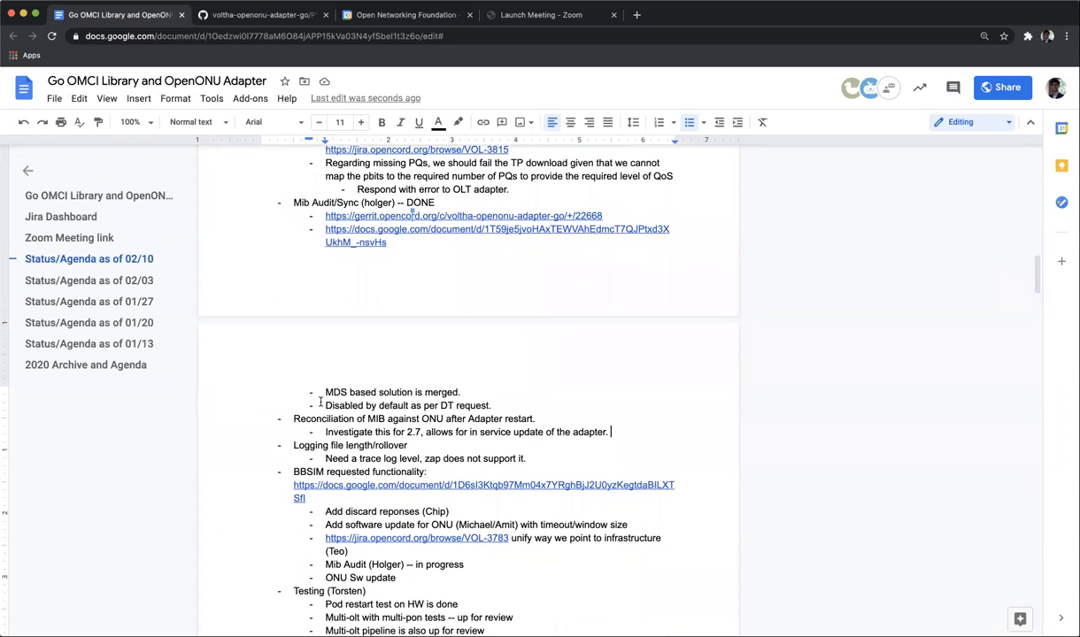
triple_click(425, 458)
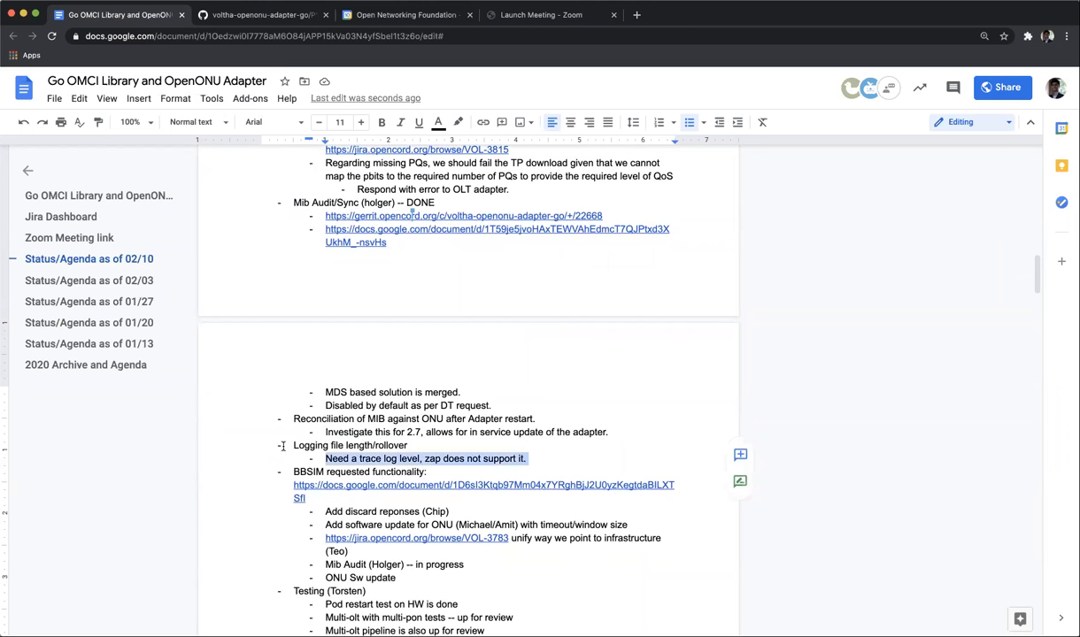
scroll("down", 3)
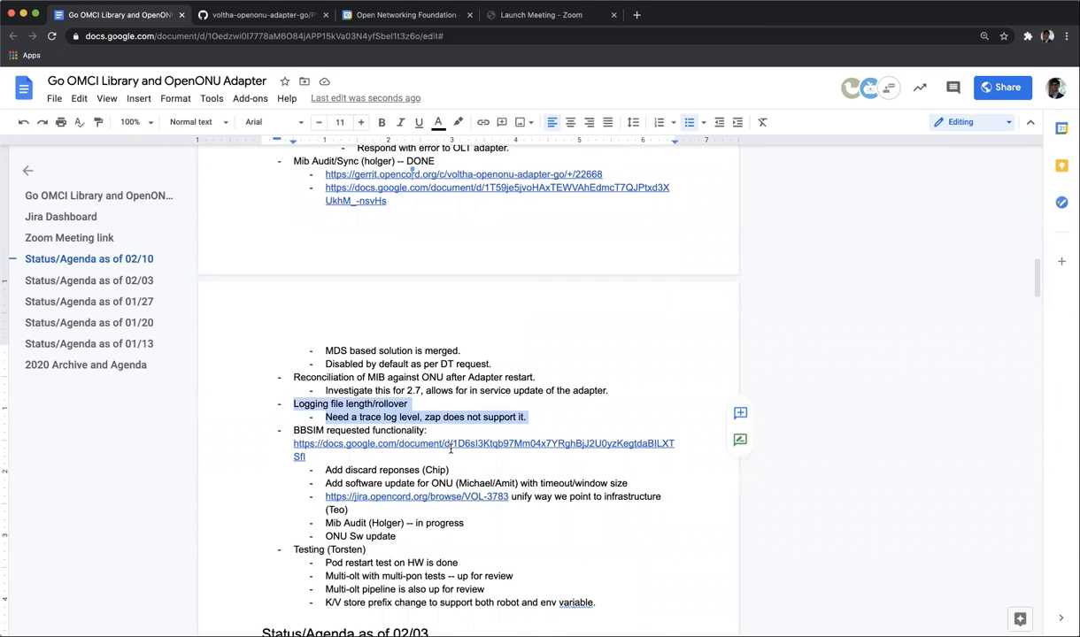
scroll("down", 3)
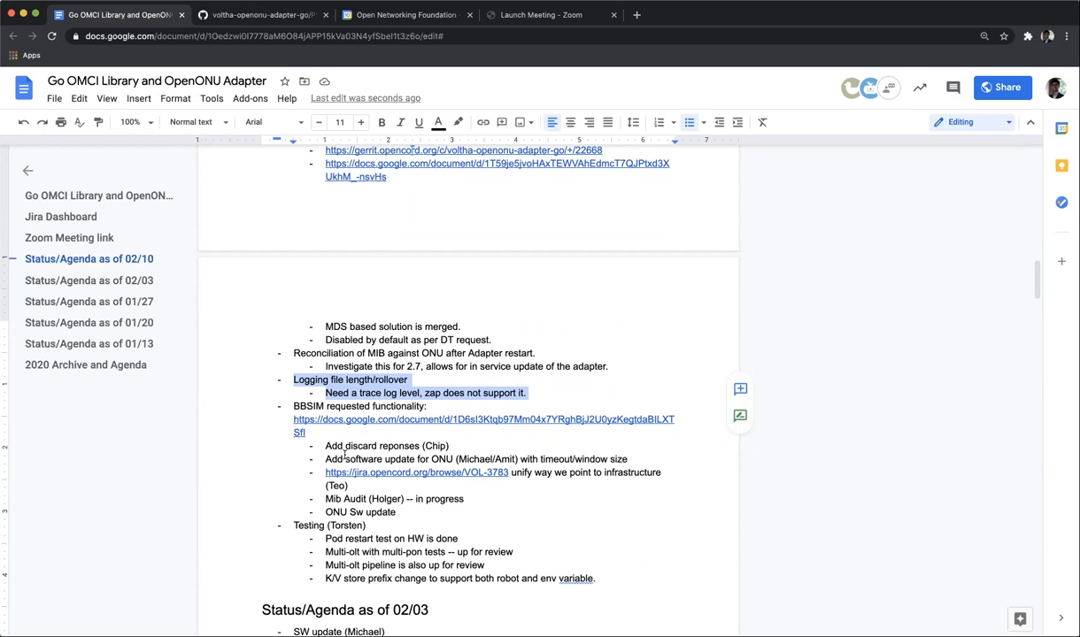
mouse_move(398, 493)
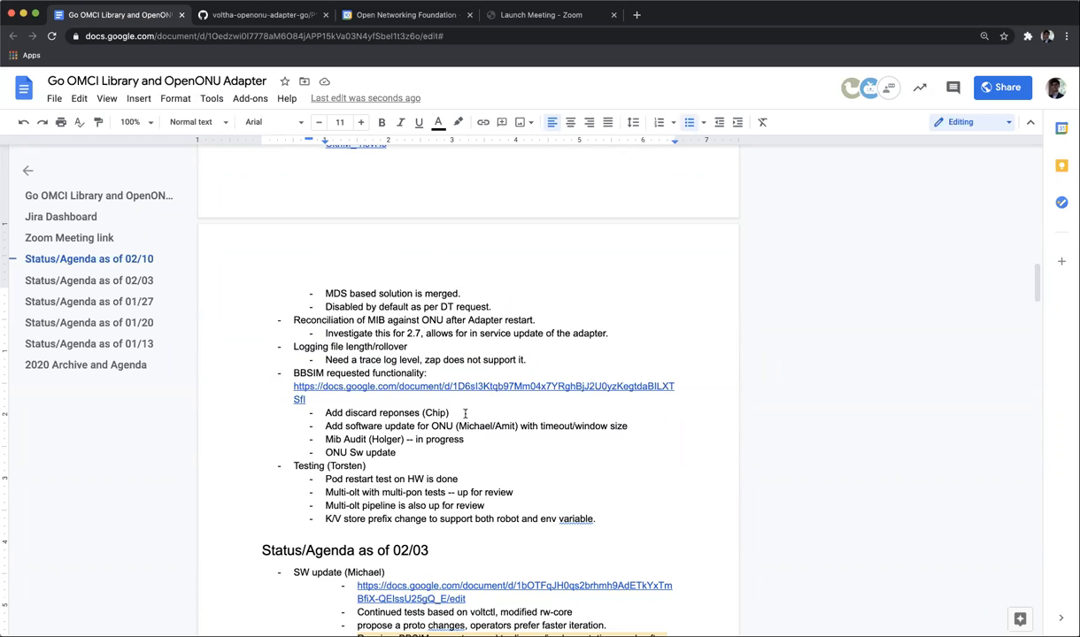
mouse_move(451, 412)
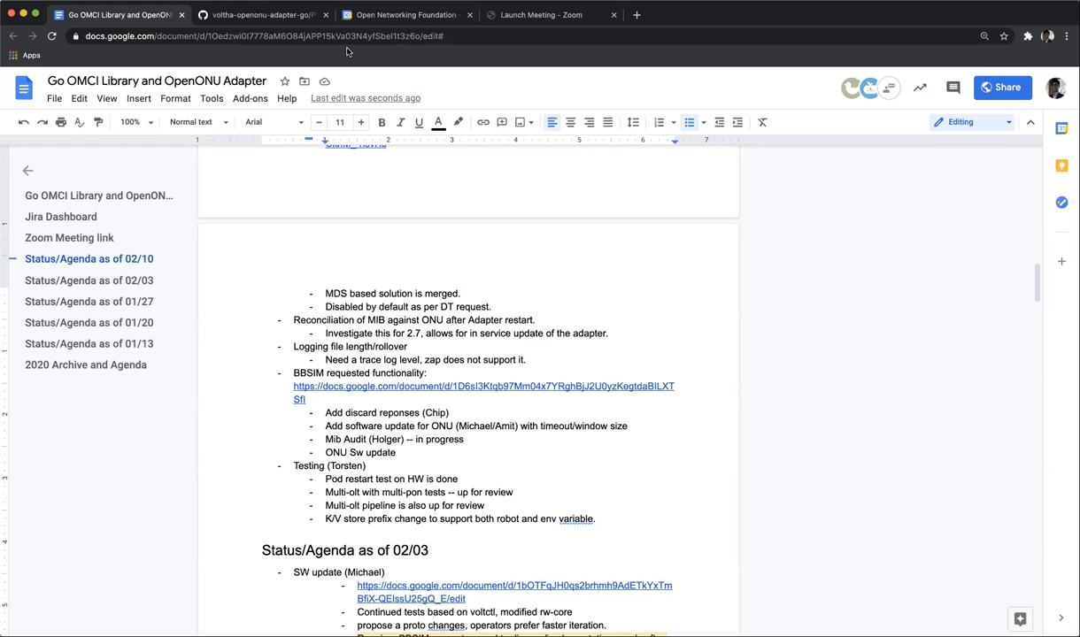
- Put the cursor right after the software update bullet in the BBSIM list
left_click(631, 426)
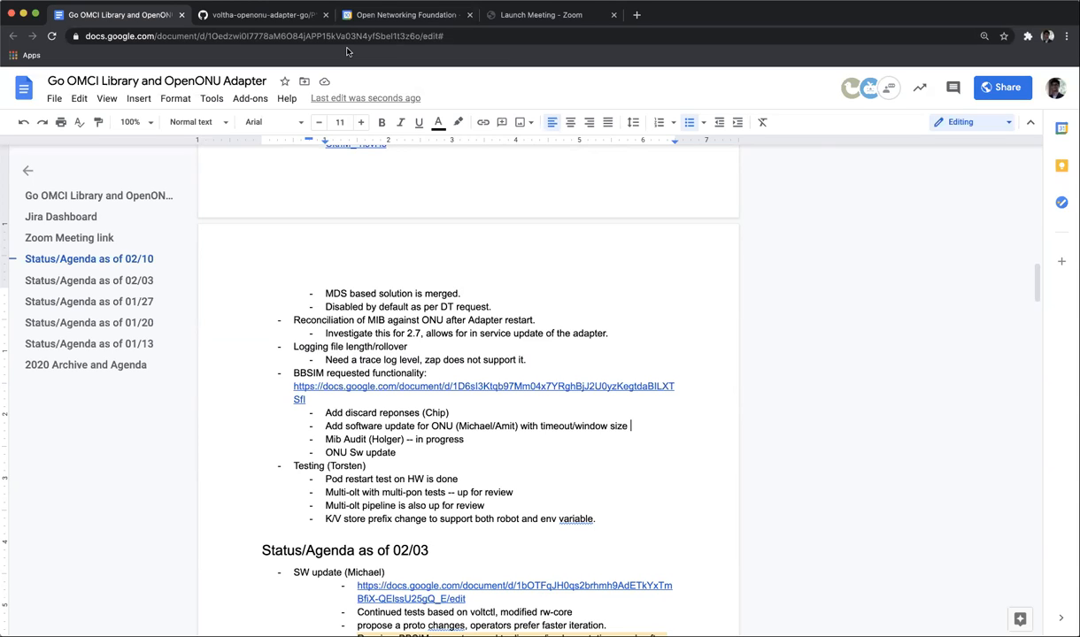
mouse_move(505, 482)
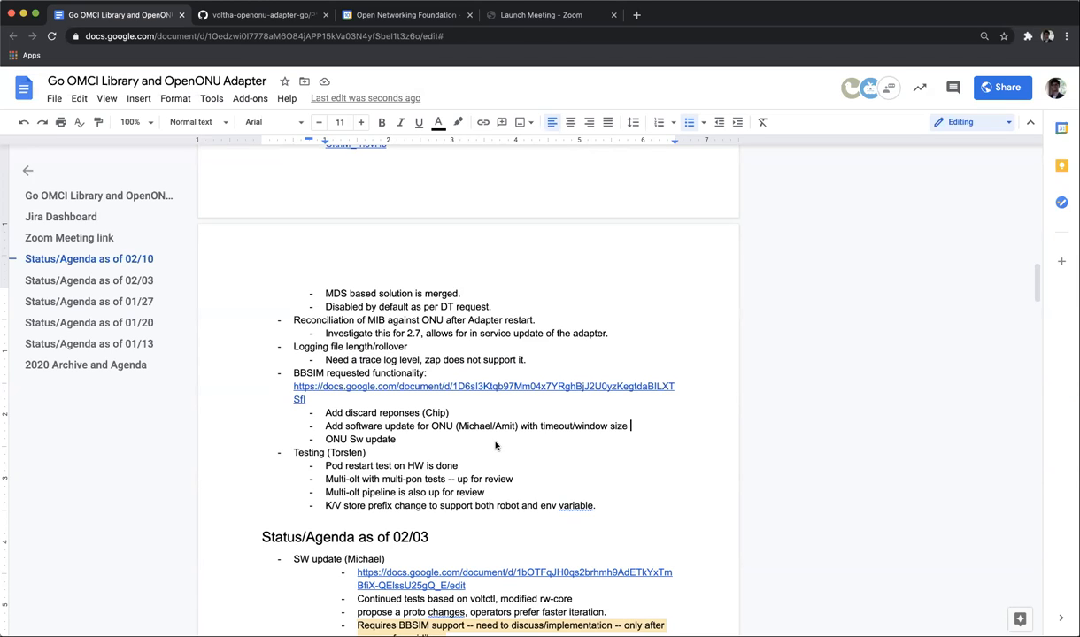
mouse_move(479, 52)
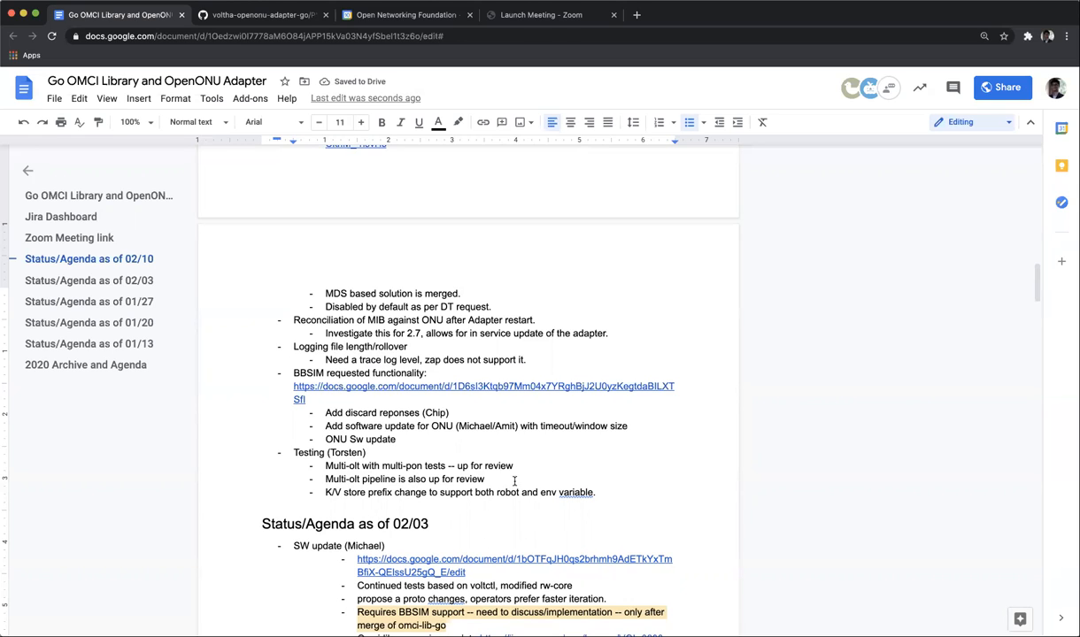
- Mark both Multi-olt Testing items '-- DONE', replacing the 'also up for review' wording
left_click_drag(325, 466, 485, 478)
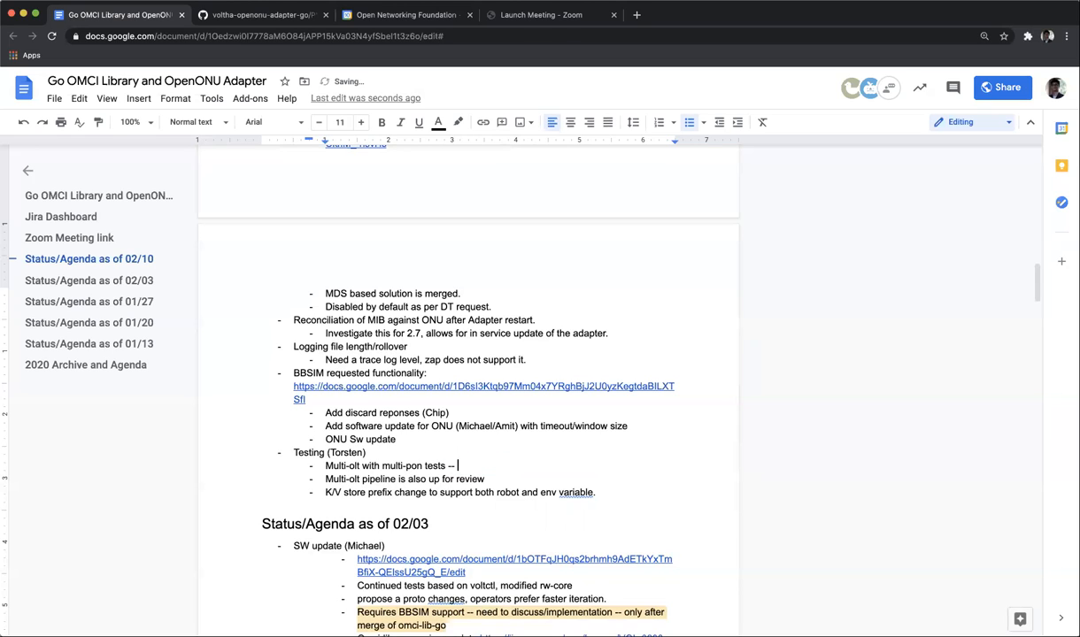
type("DONE")
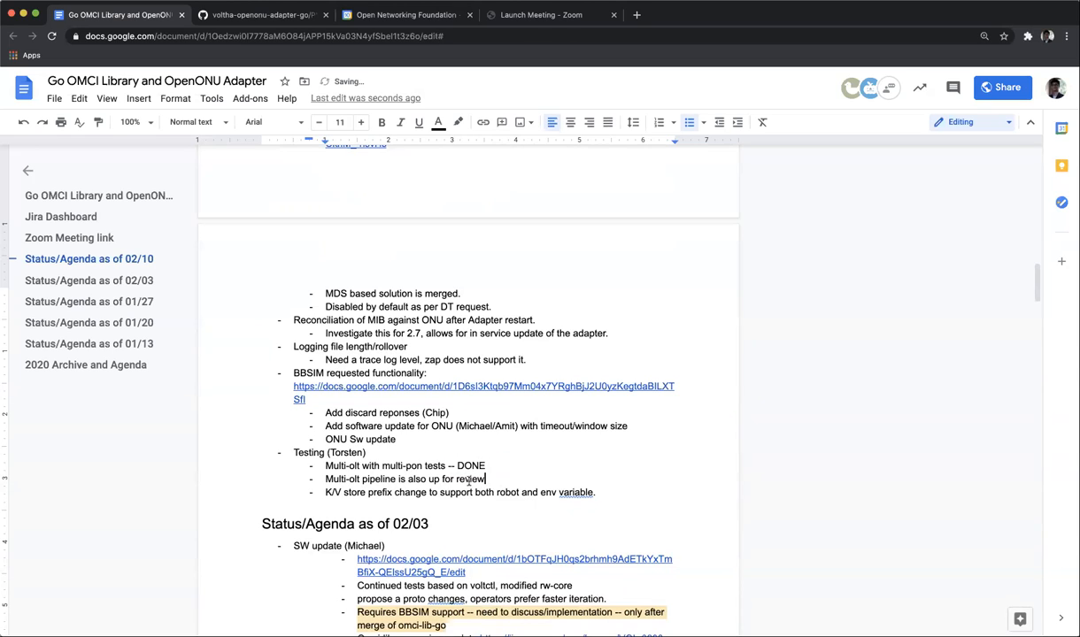
key("Backspace")
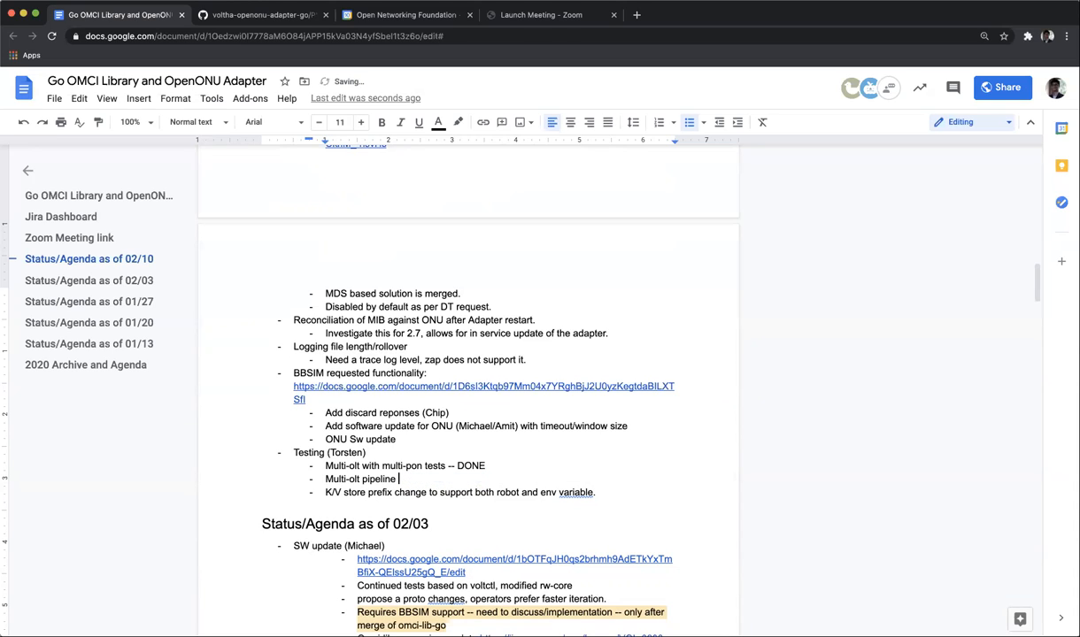
type("-- DONE")
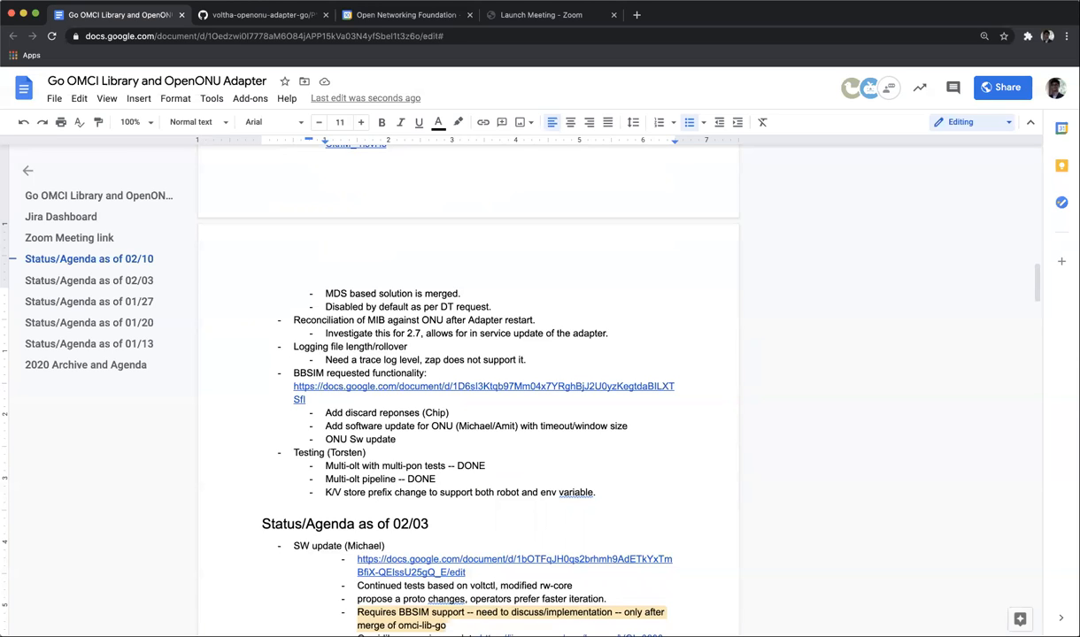
- Reposition the cursor at the end of the Multi-olt pipeline line
left_click(436, 479)
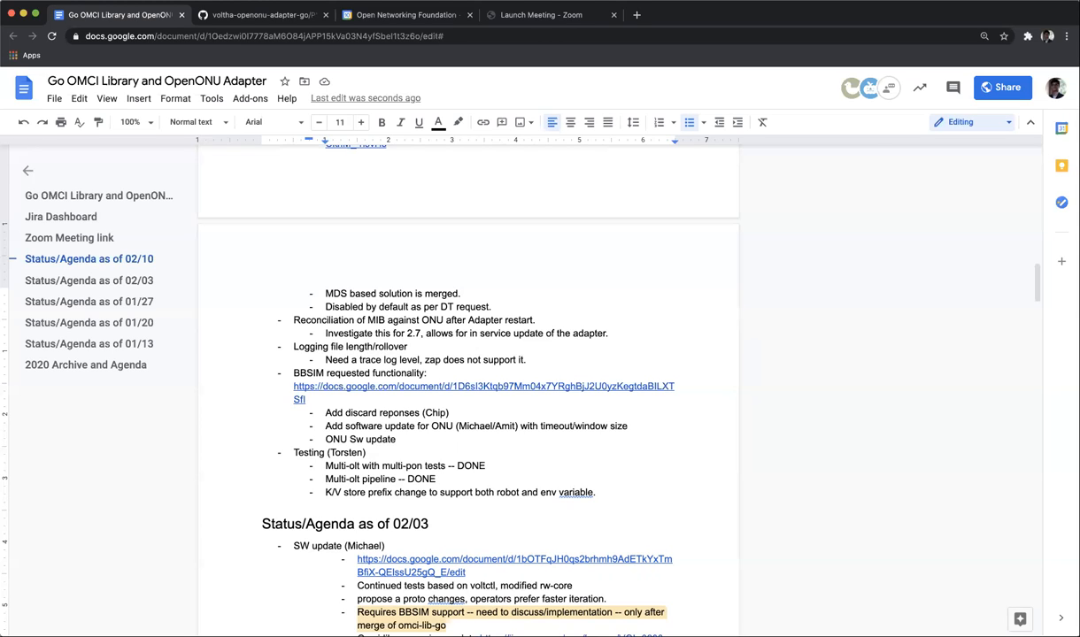
left_click(436, 478)
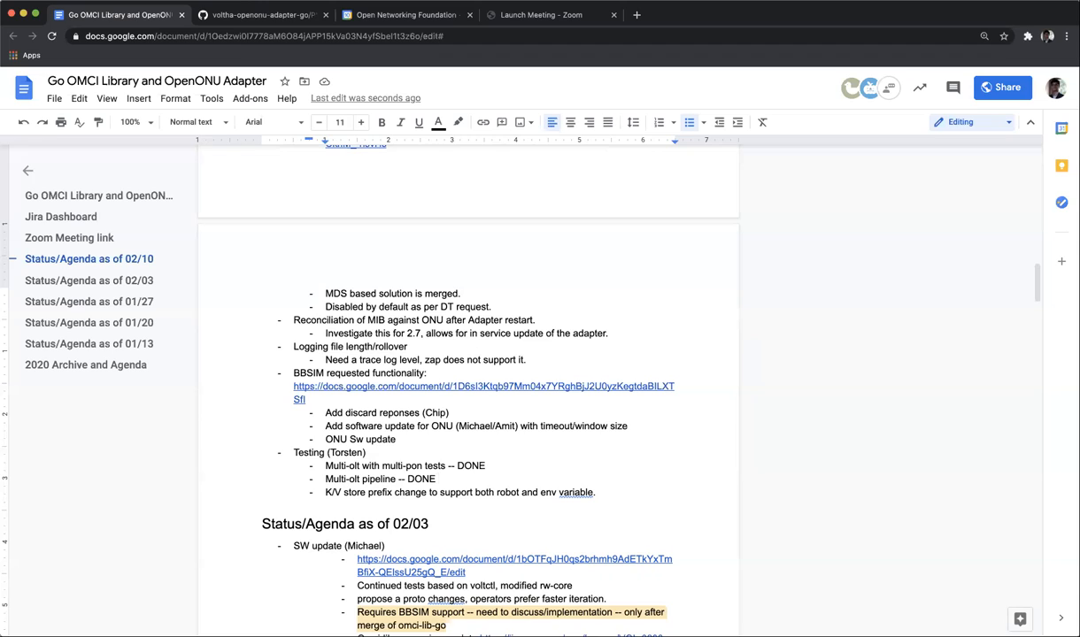
left_click(433, 479)
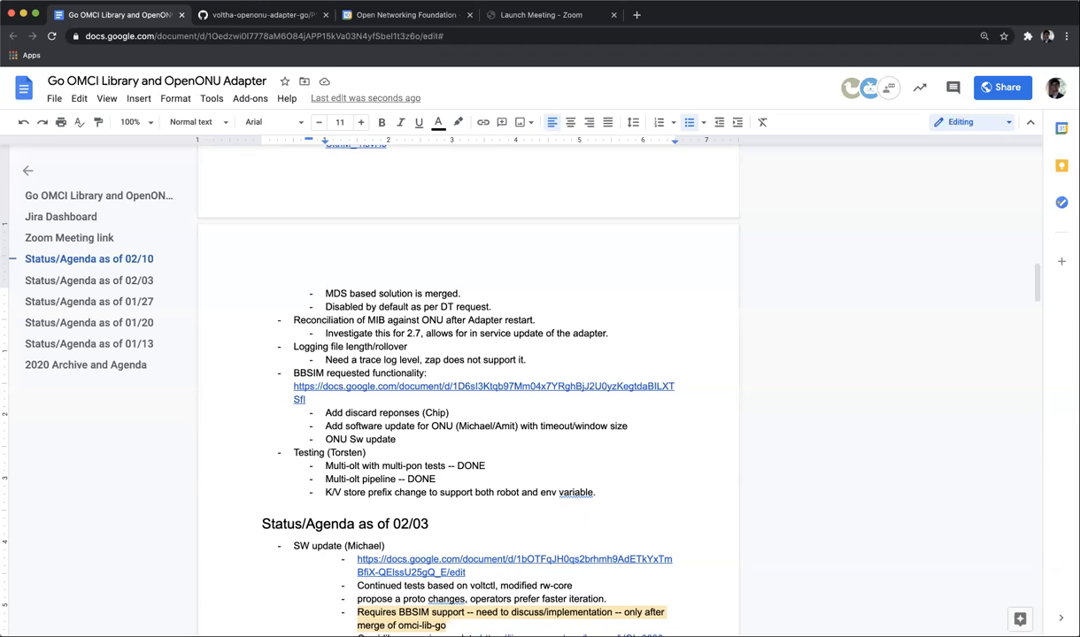
left_click(436, 479)
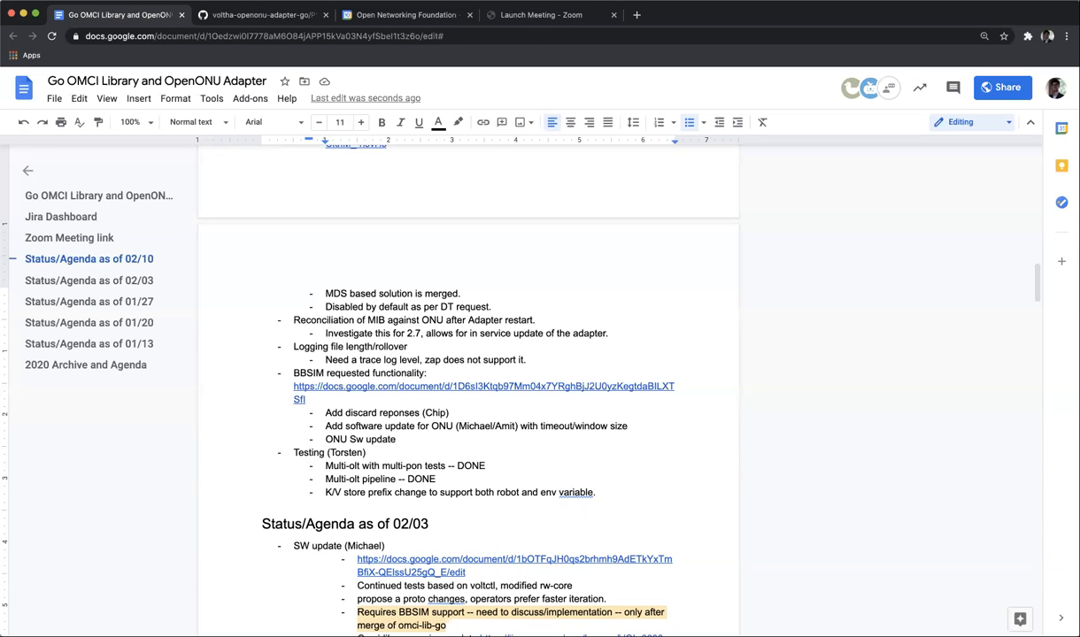
- Append '-- fixes are in progress' to the Multi-olt items, then move after the K/V store item
type("--")
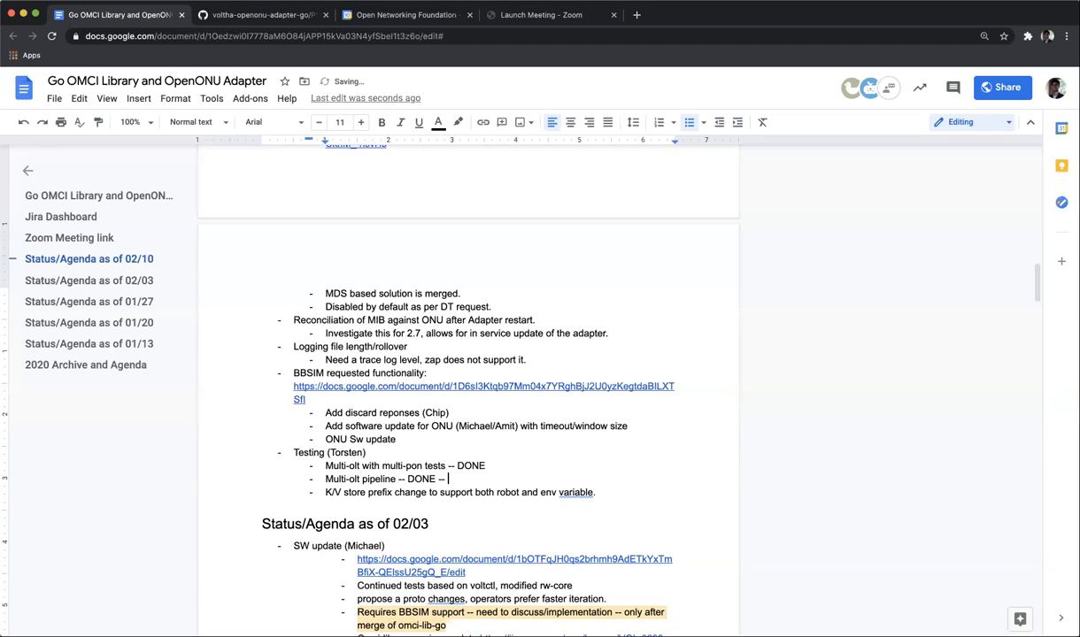
type("fixes are i")
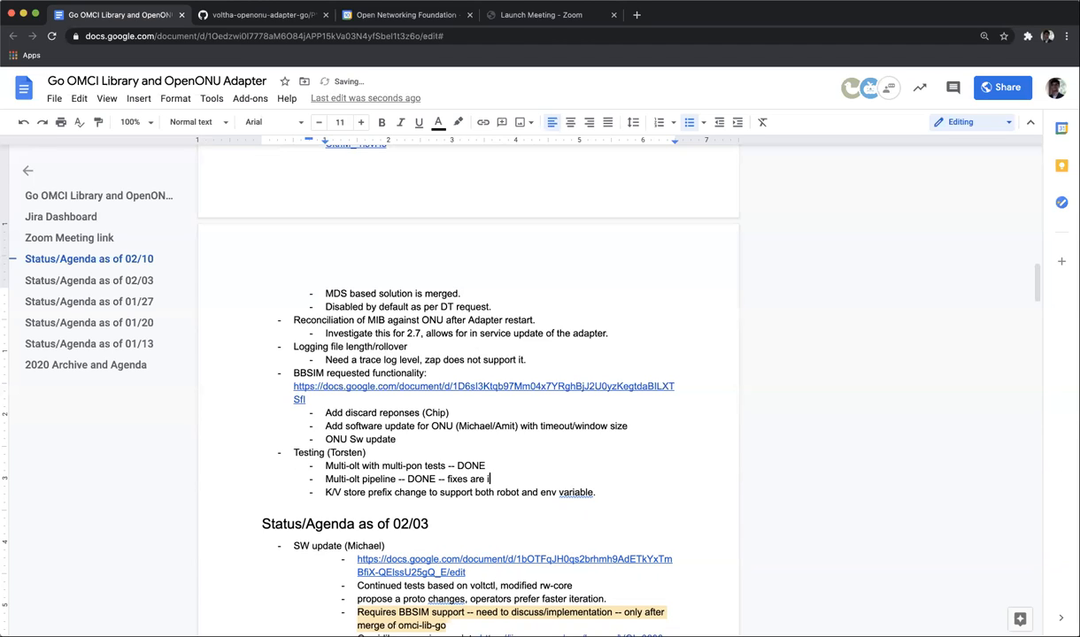
type("n progress")
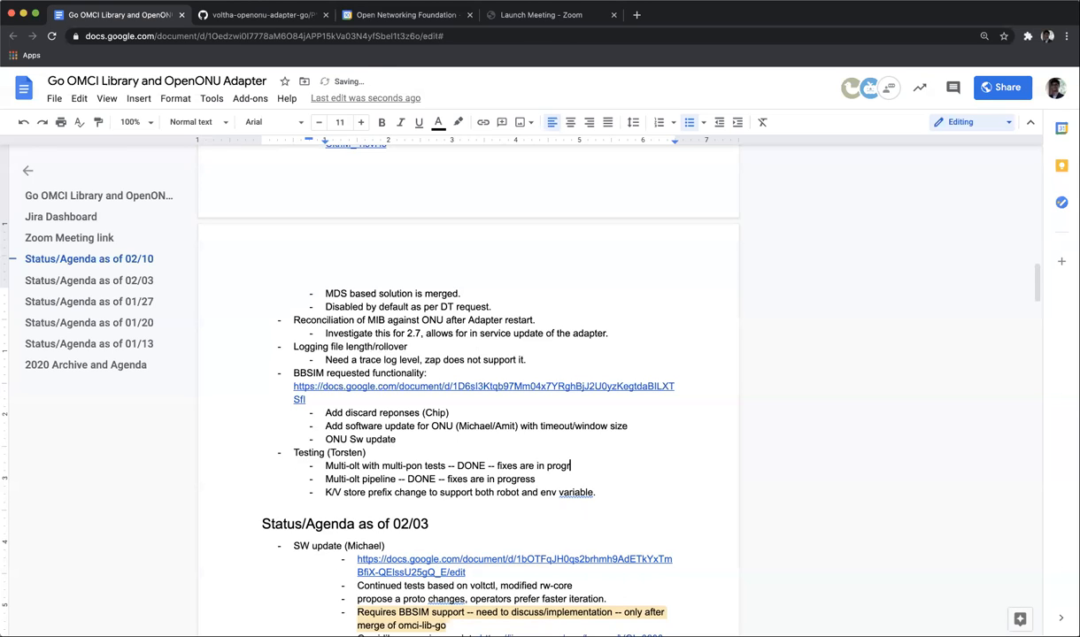
type("ess")
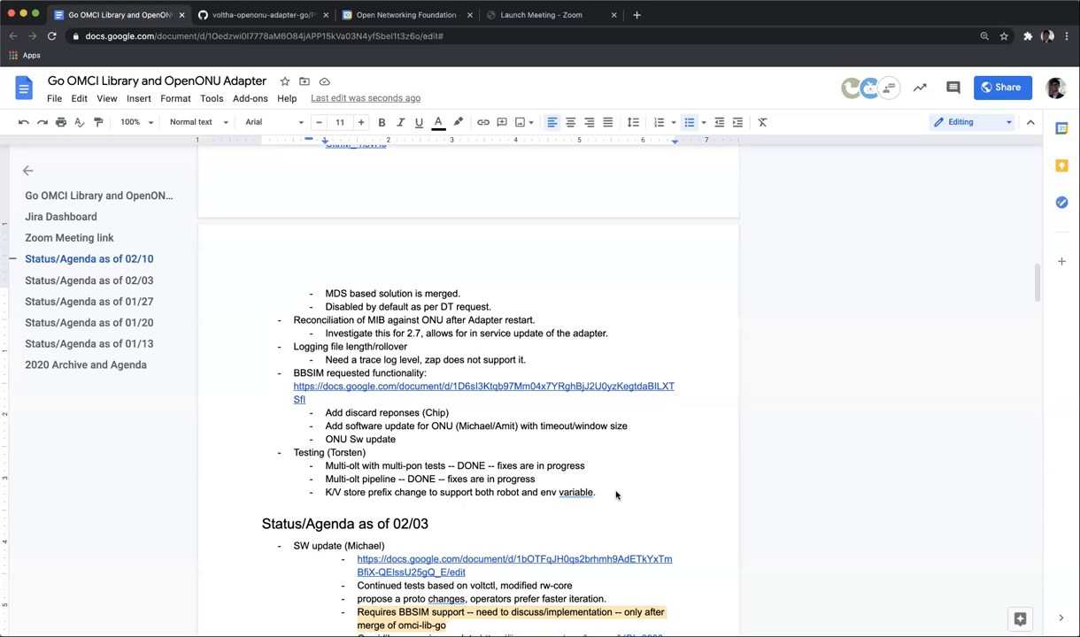
left_click(598, 492)
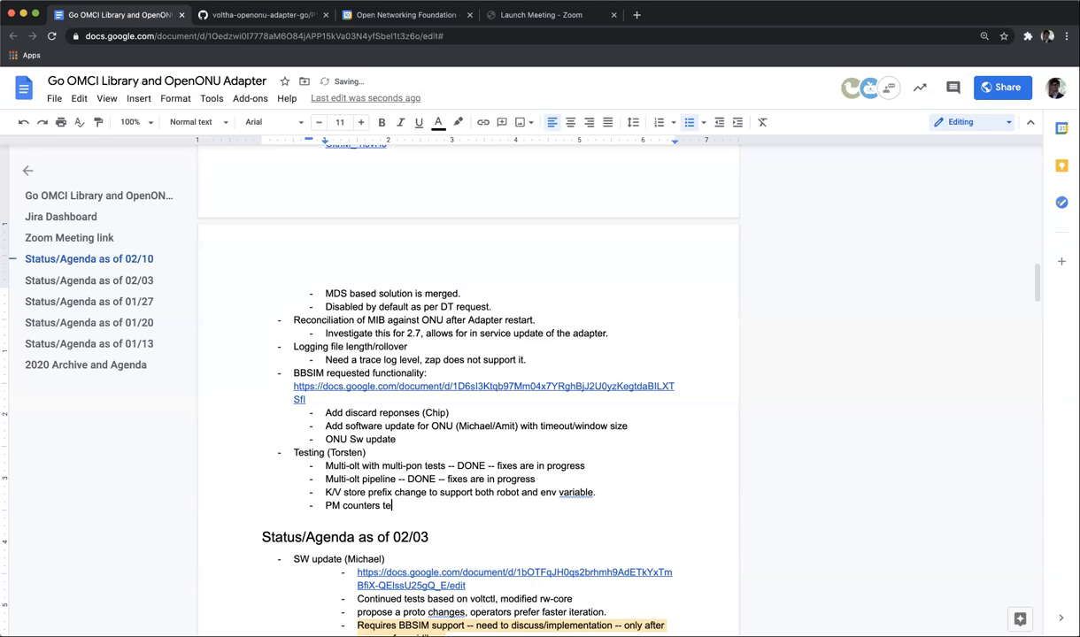
- Add '-- patch upcoming' to the K/V store item and '-- in progress.' to PM counters test
type("st")
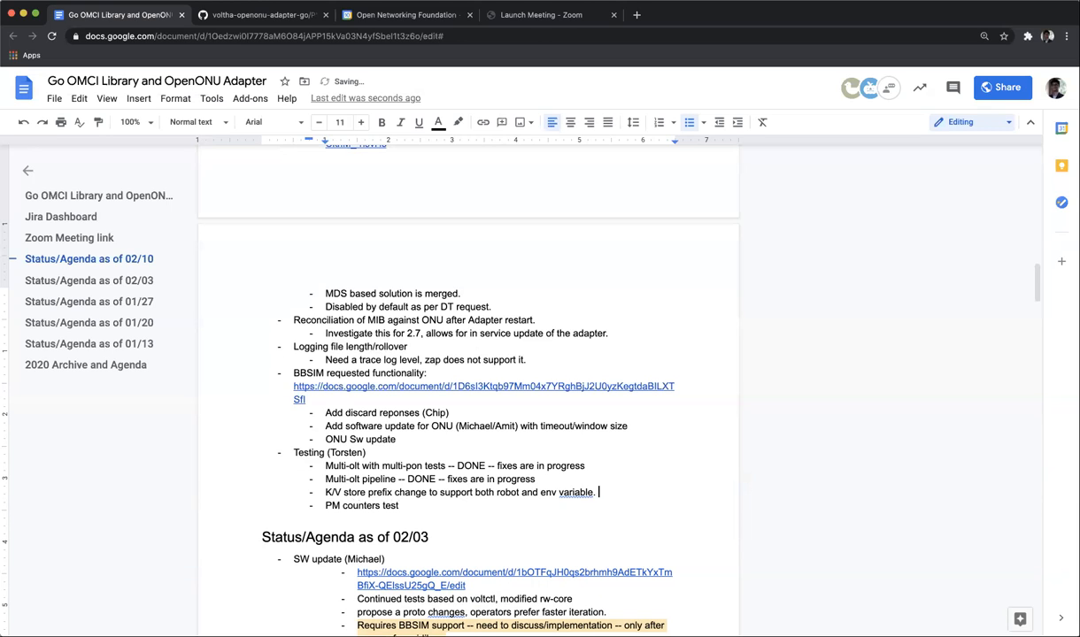
type("-- patch upcoming")
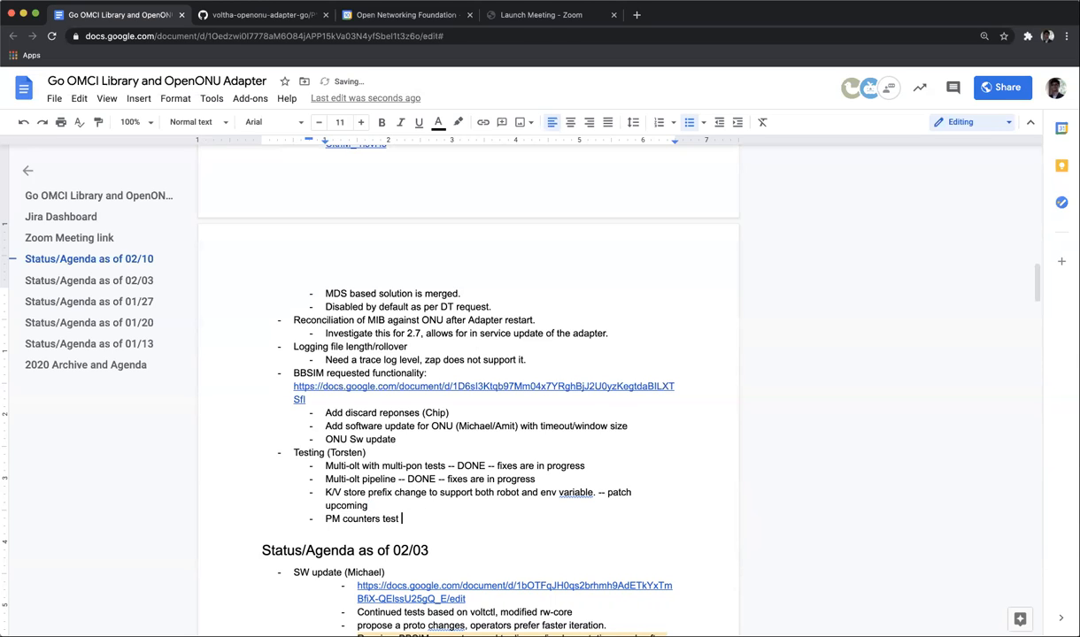
type("-- in progrss")
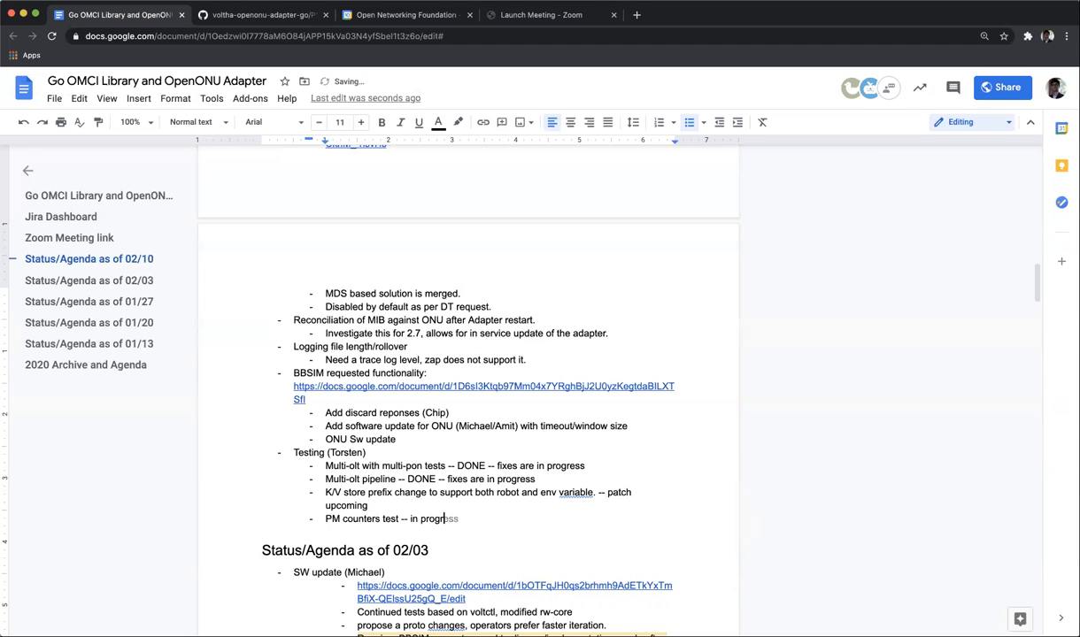
type(".")
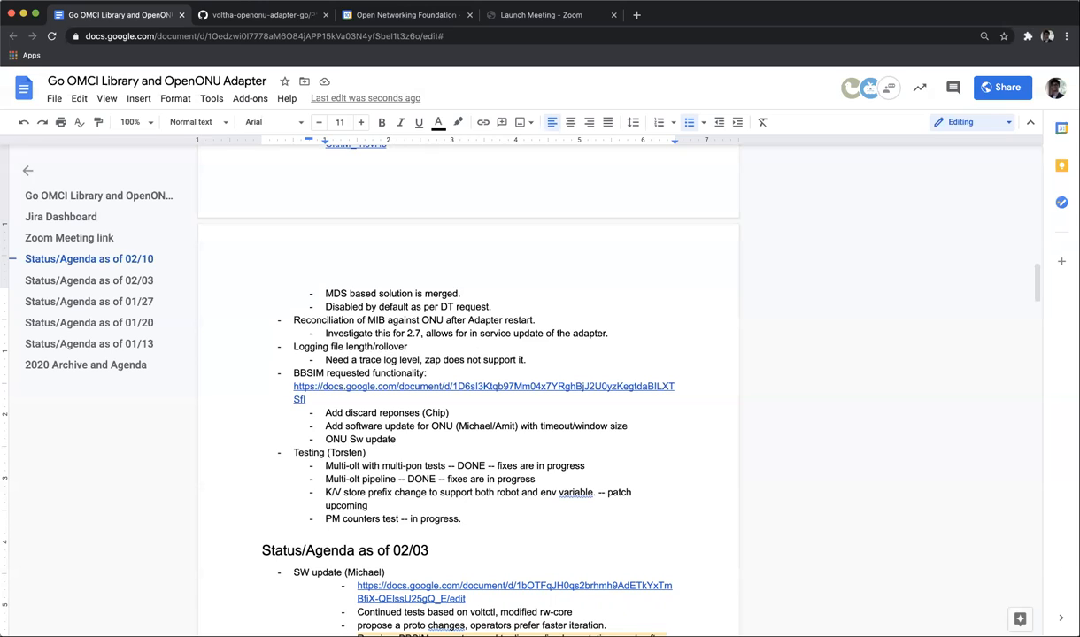
left_click(462, 519)
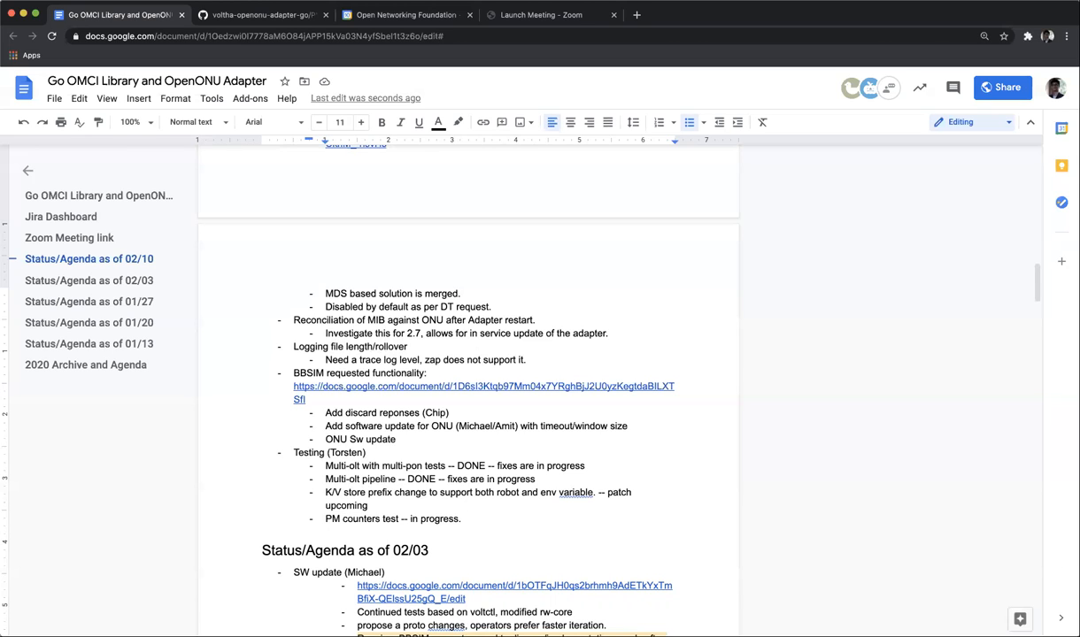
type("-- issue")
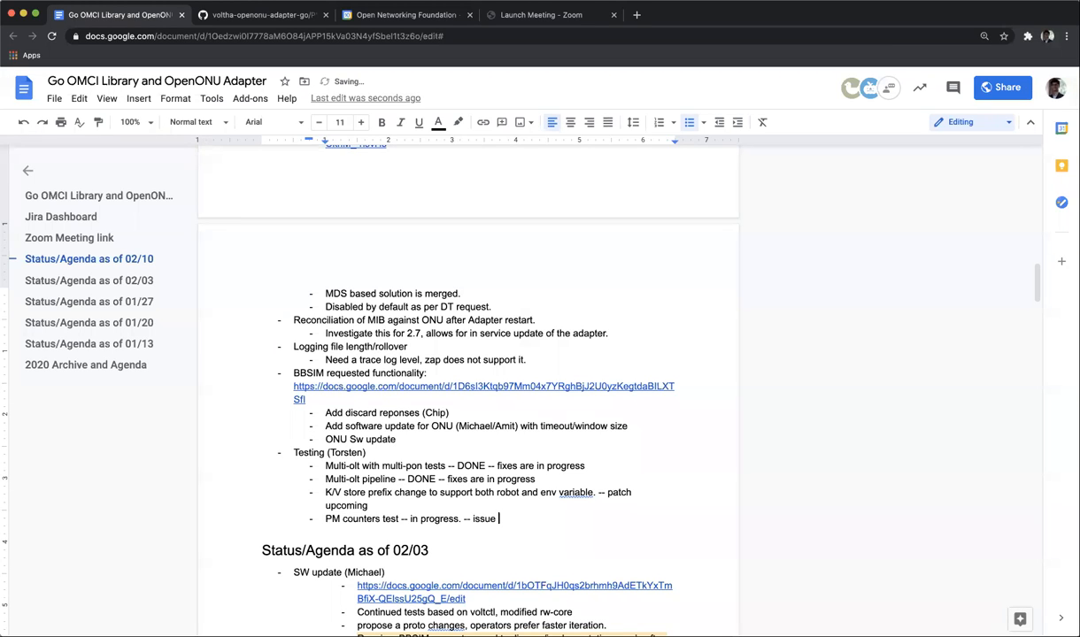
type("is that")
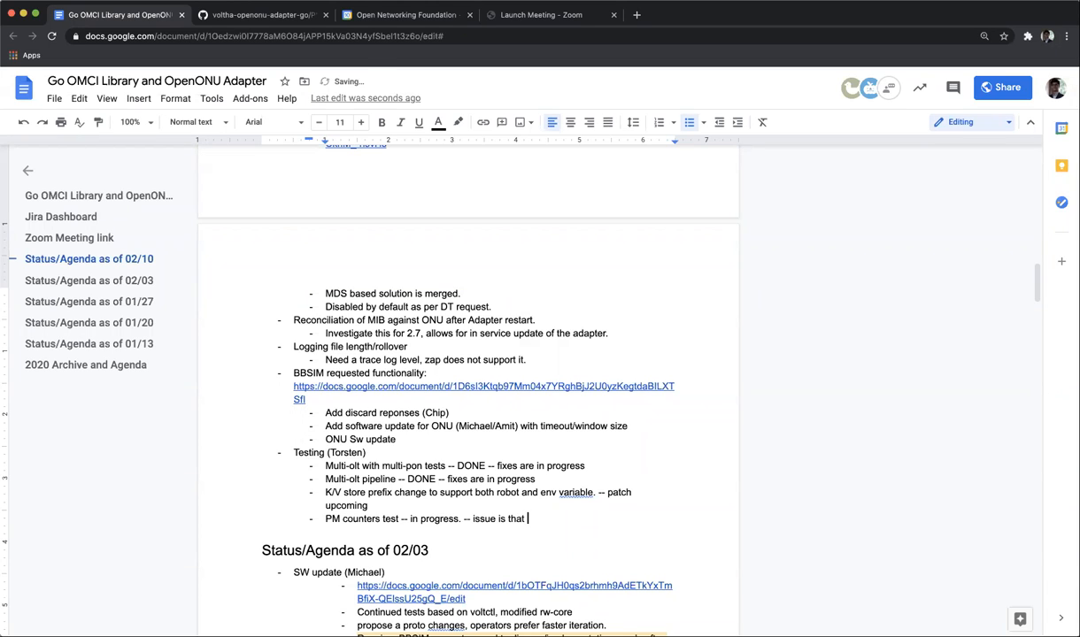
type("kafka pod")
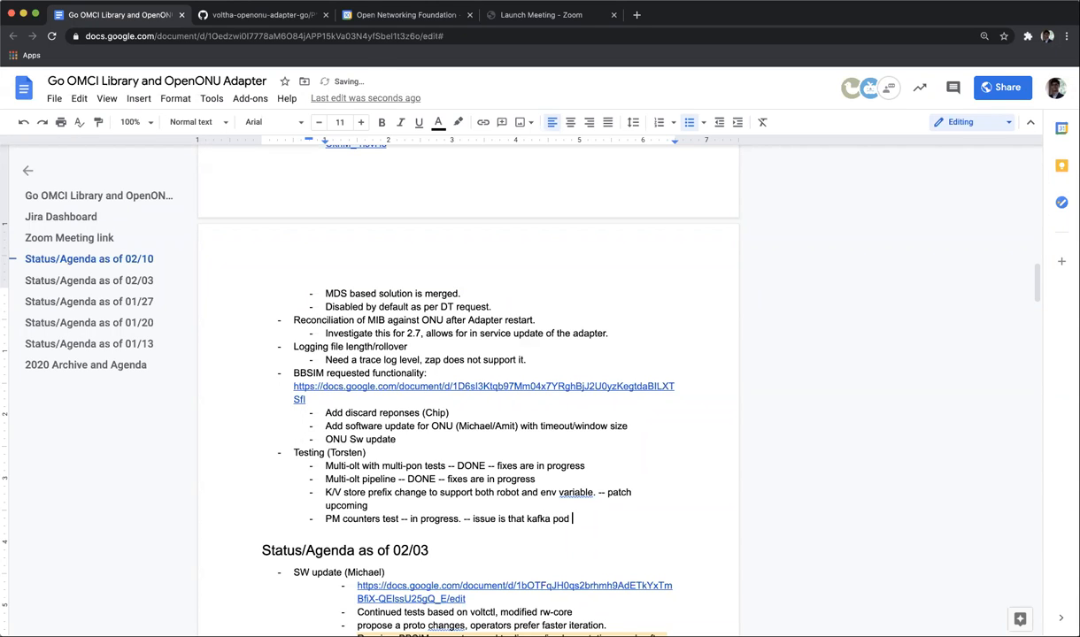
type("is not getting resolved")
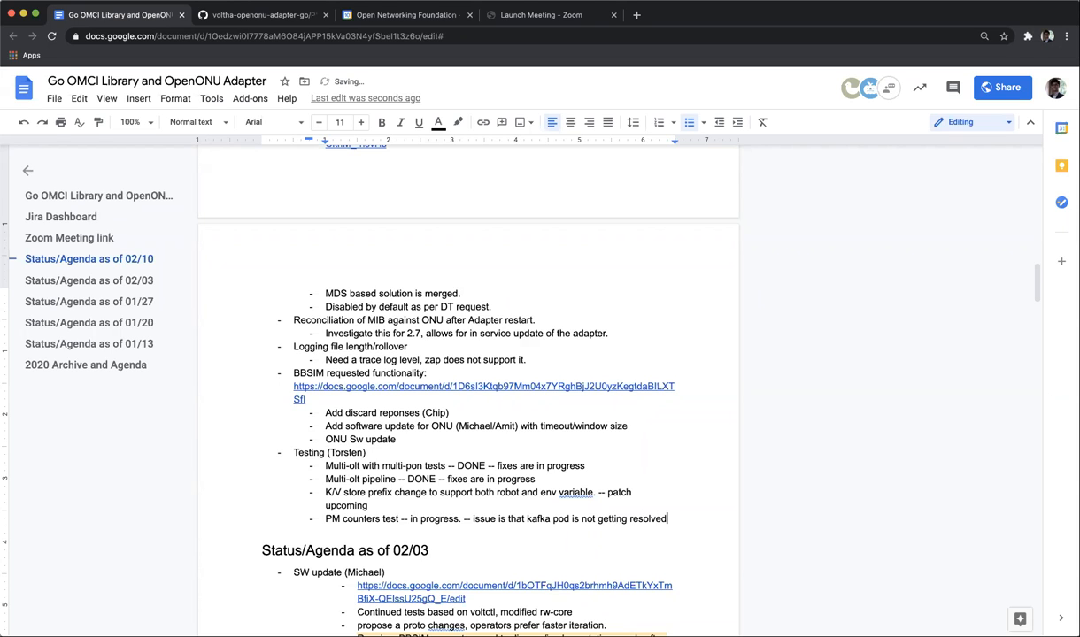
type("from outside the cluster -")
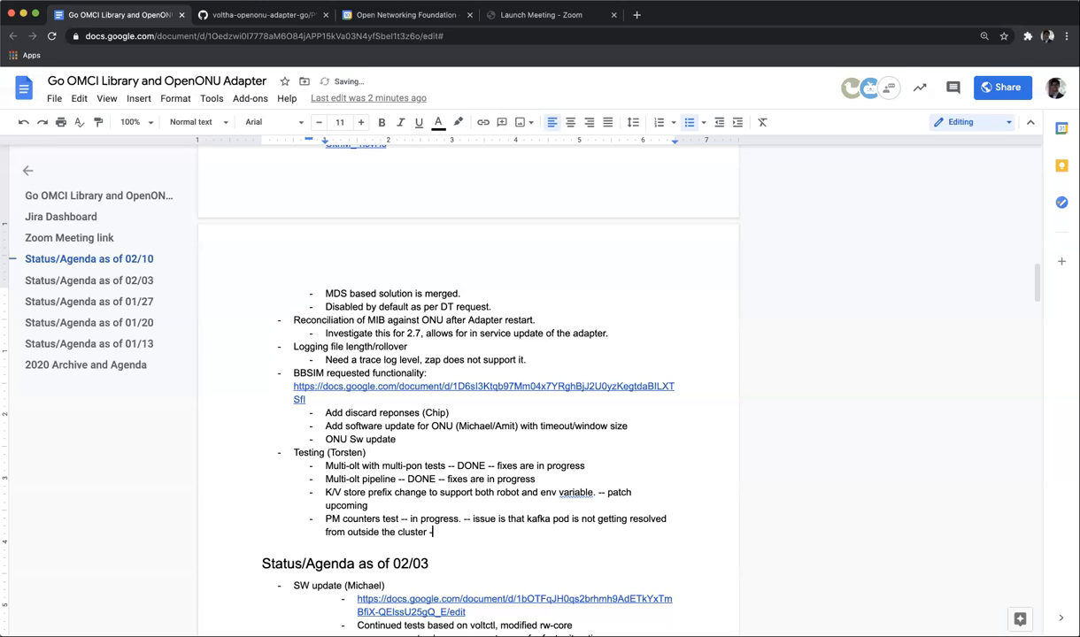
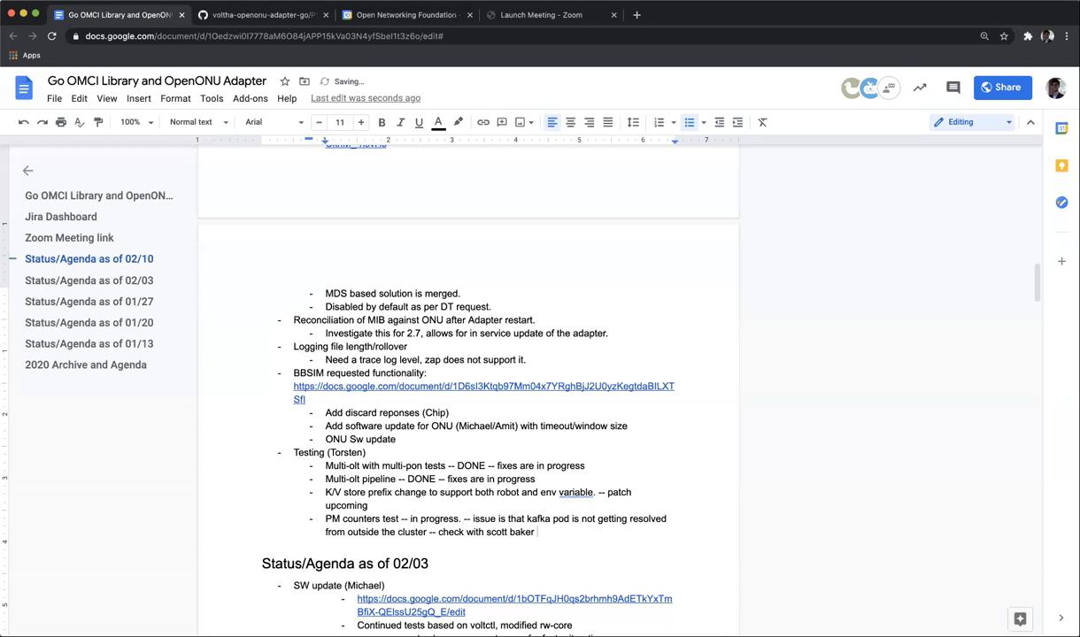
type("from ONF.")
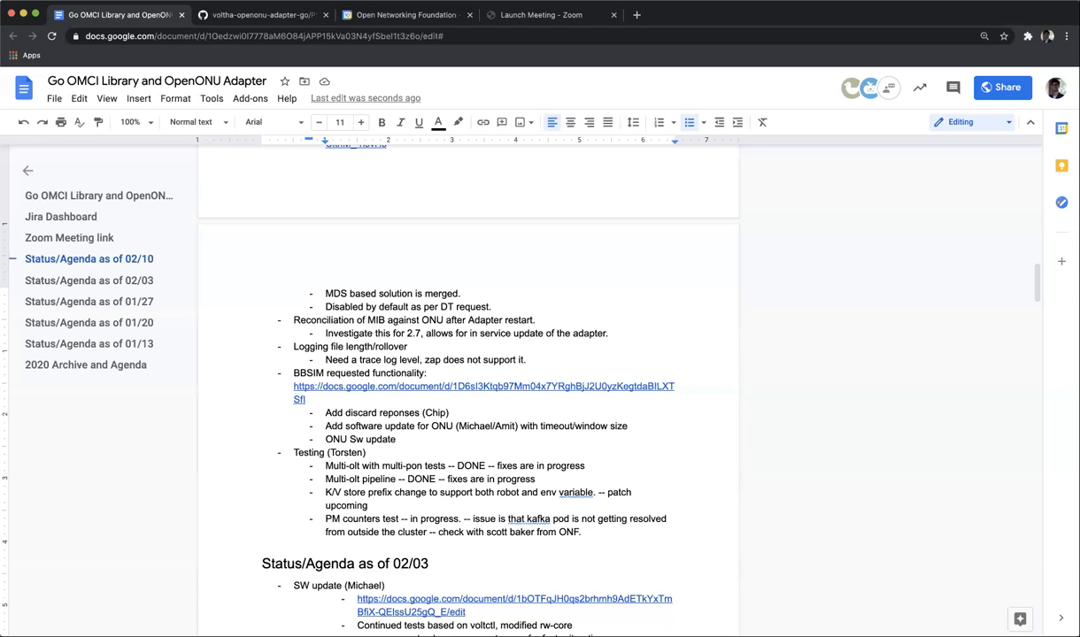
mouse_move(1050, 18)
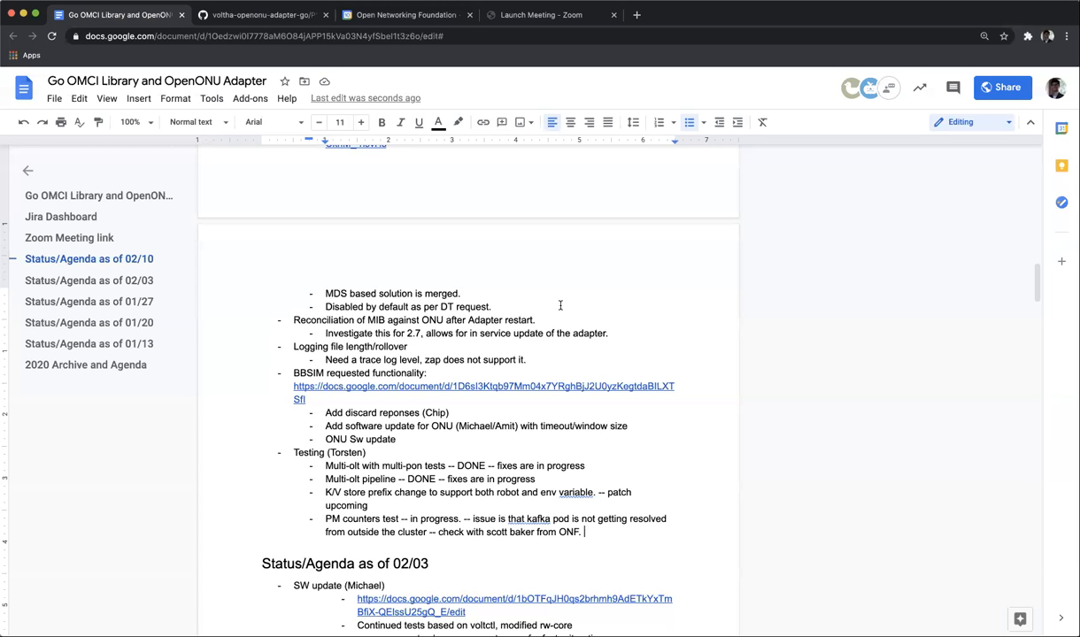
mouse_move(507, 69)
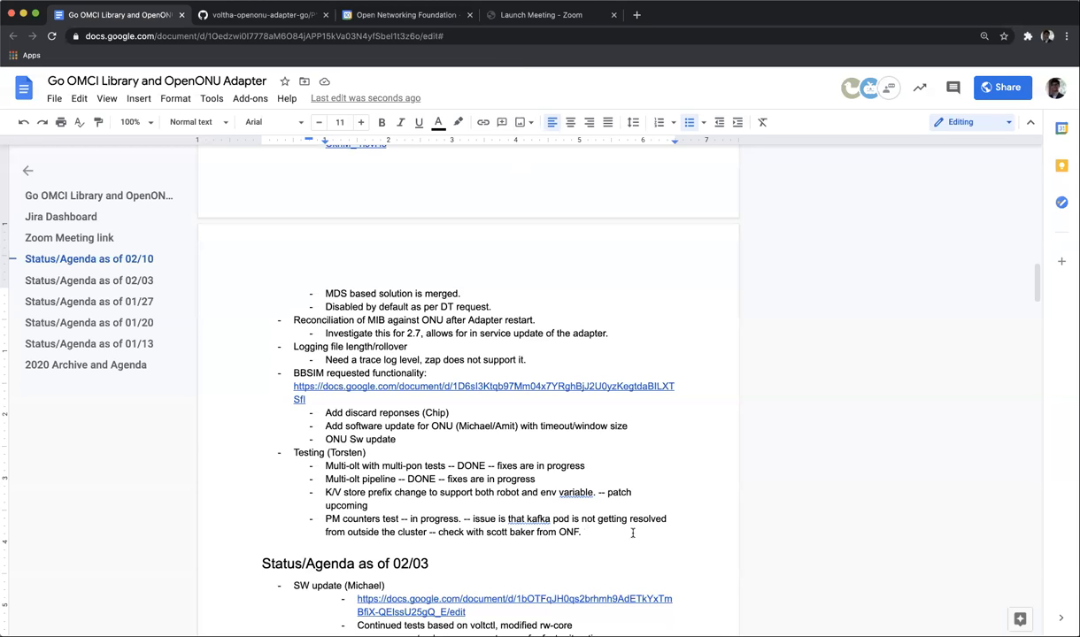
- Add a 'Go profiling' bullet after the Testing items and start a new line beneath it
type("Go")
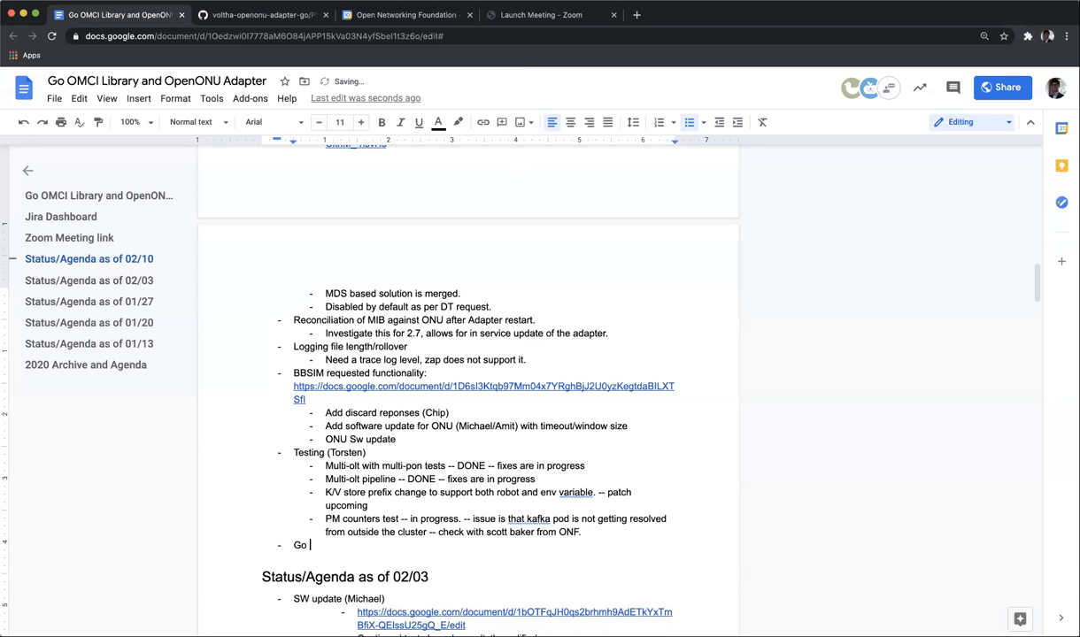
type("profiling")
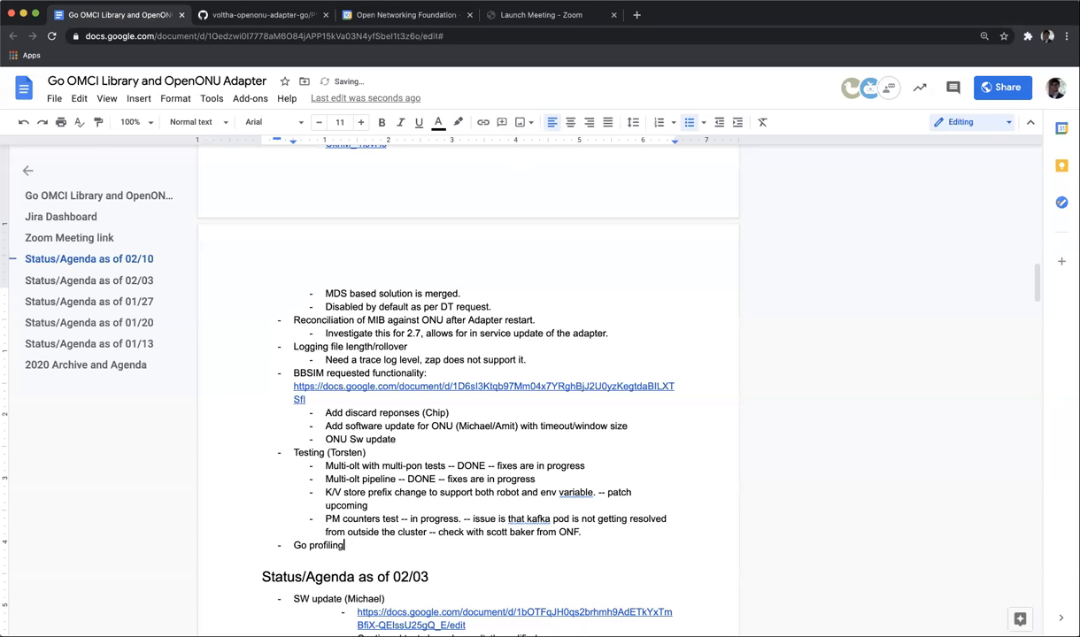
key("enter")
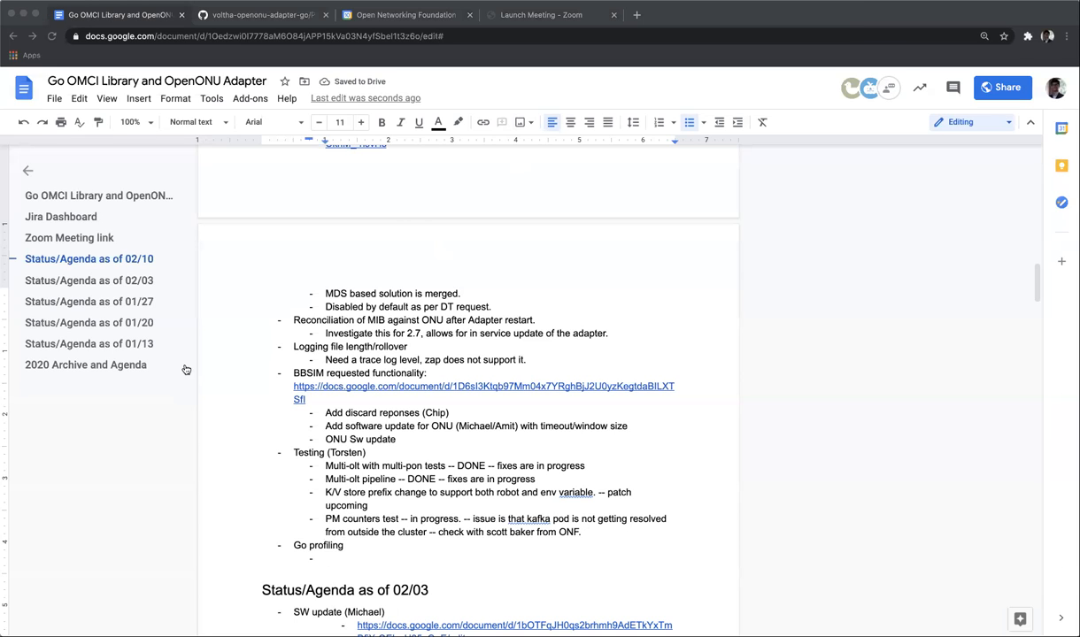
mouse_move(169, 489)
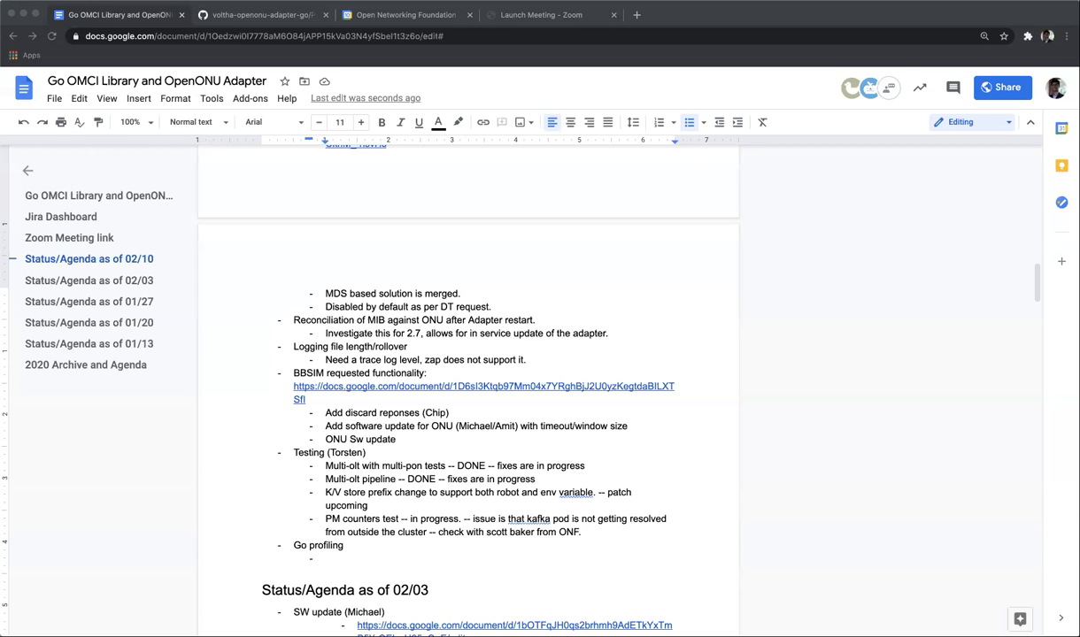
mouse_move(162, 401)
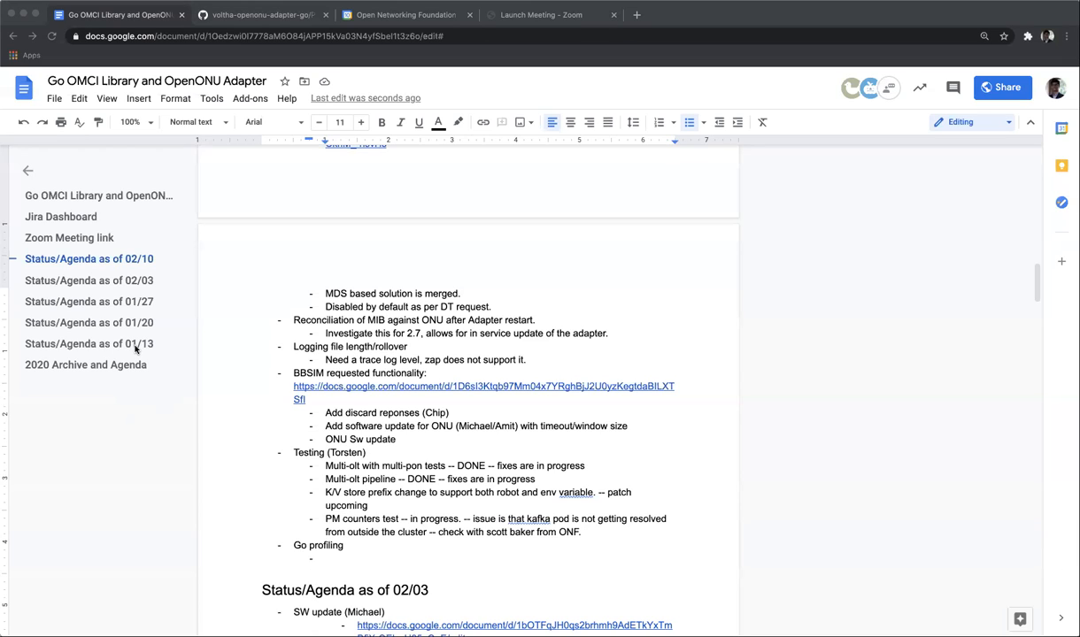
mouse_move(138, 350)
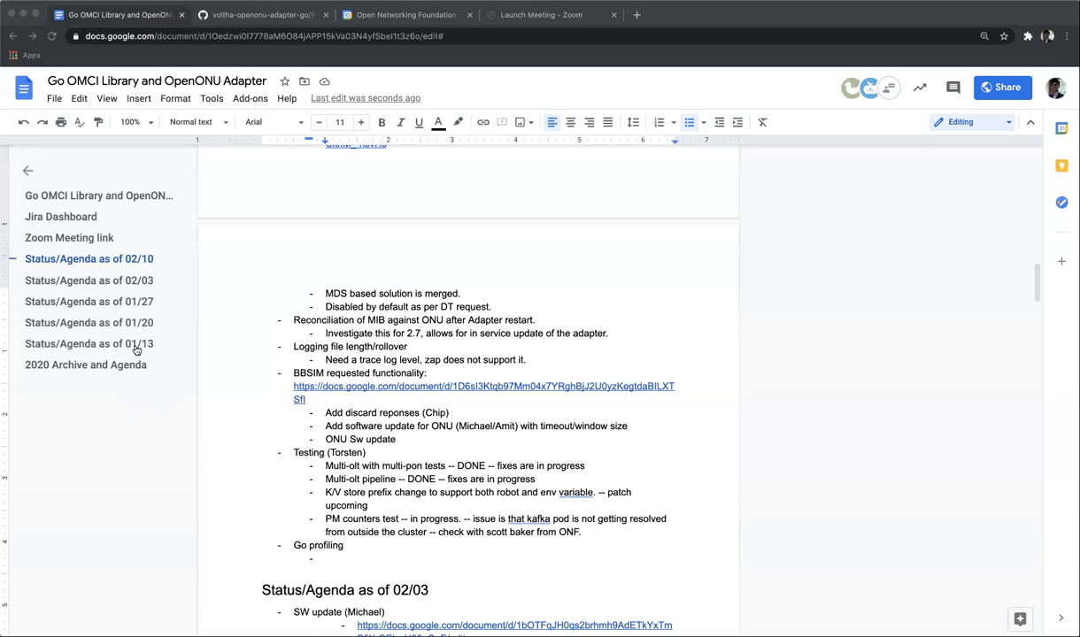
mouse_move(554, 365)
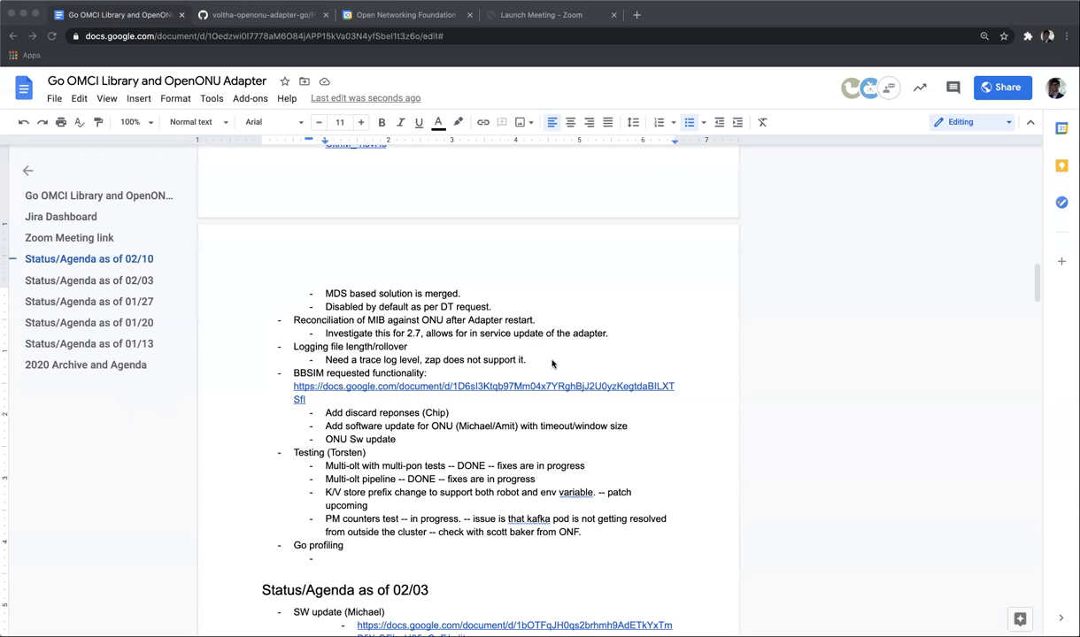
mouse_move(823, 98)
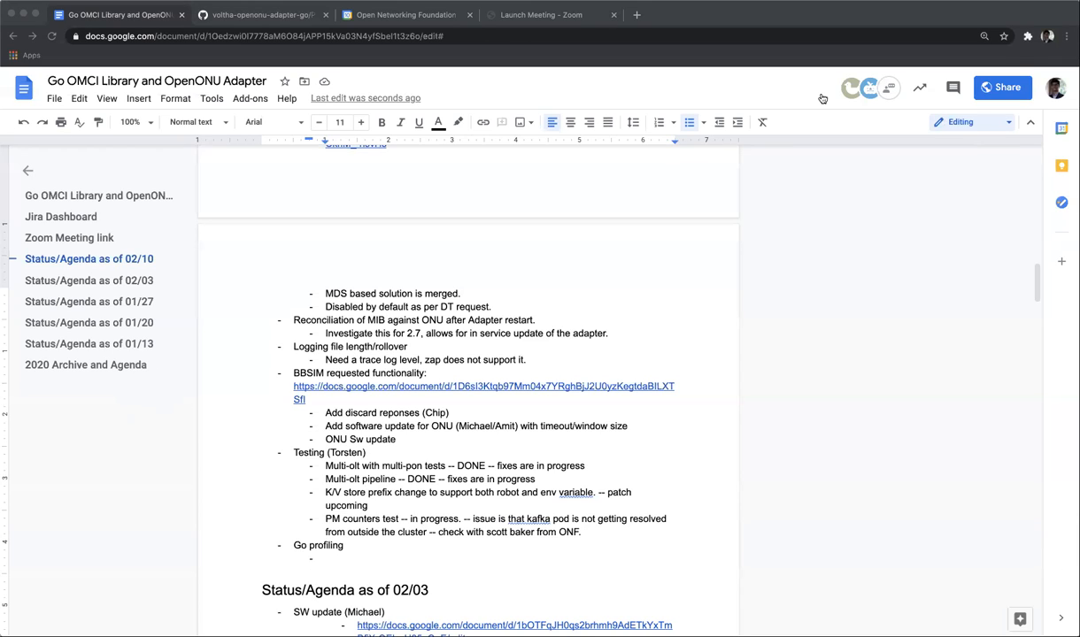
mouse_move(109, 342)
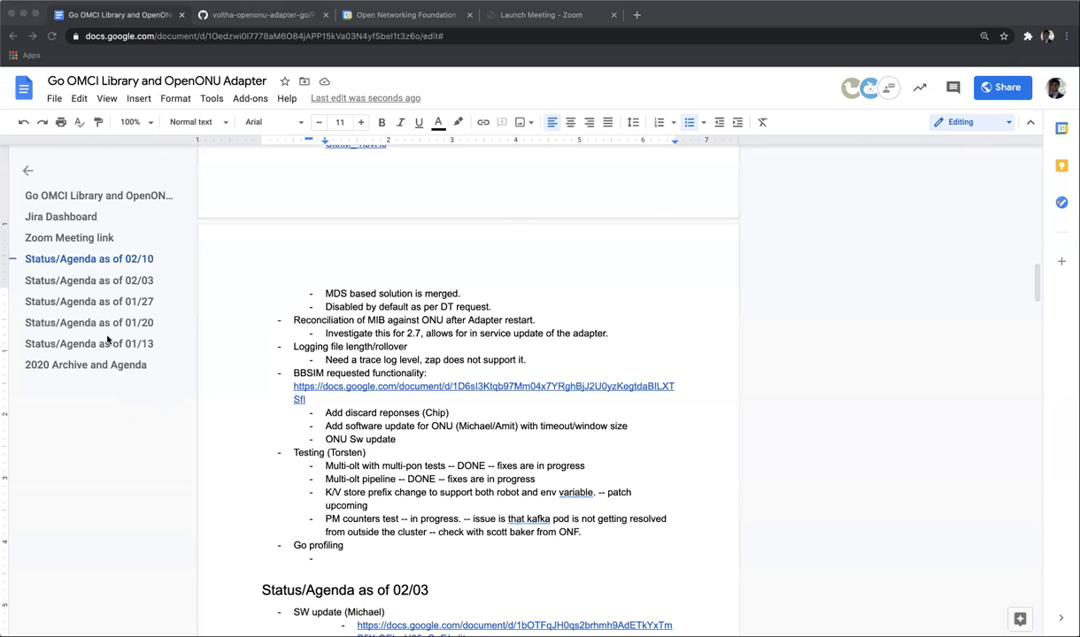
mouse_move(125, 300)
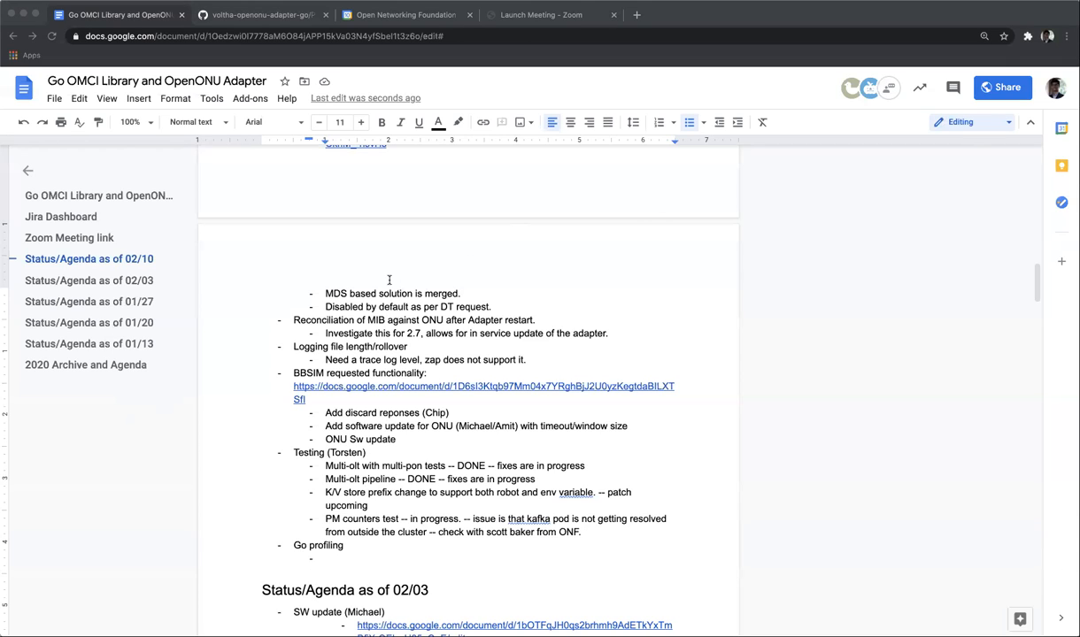
mouse_move(537, 290)
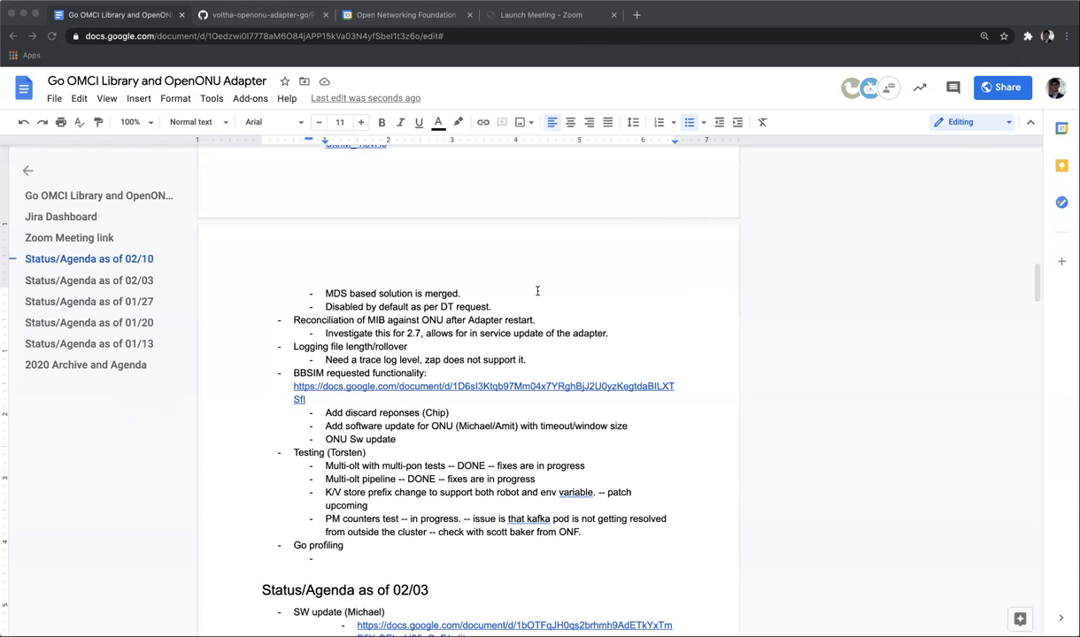
mouse_move(500, 280)
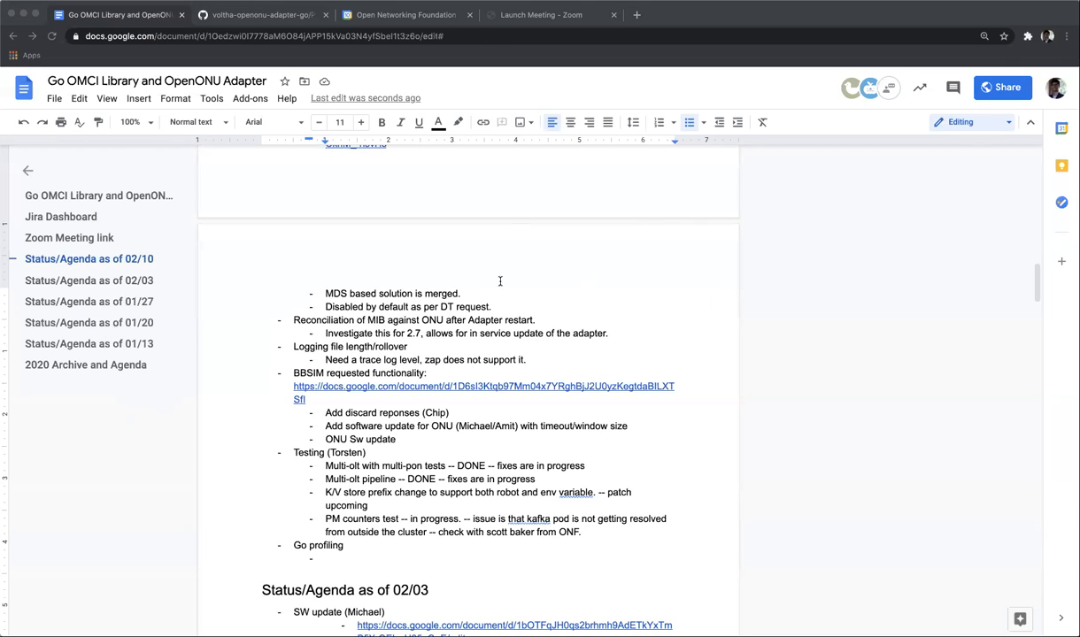
mouse_move(724, 362)
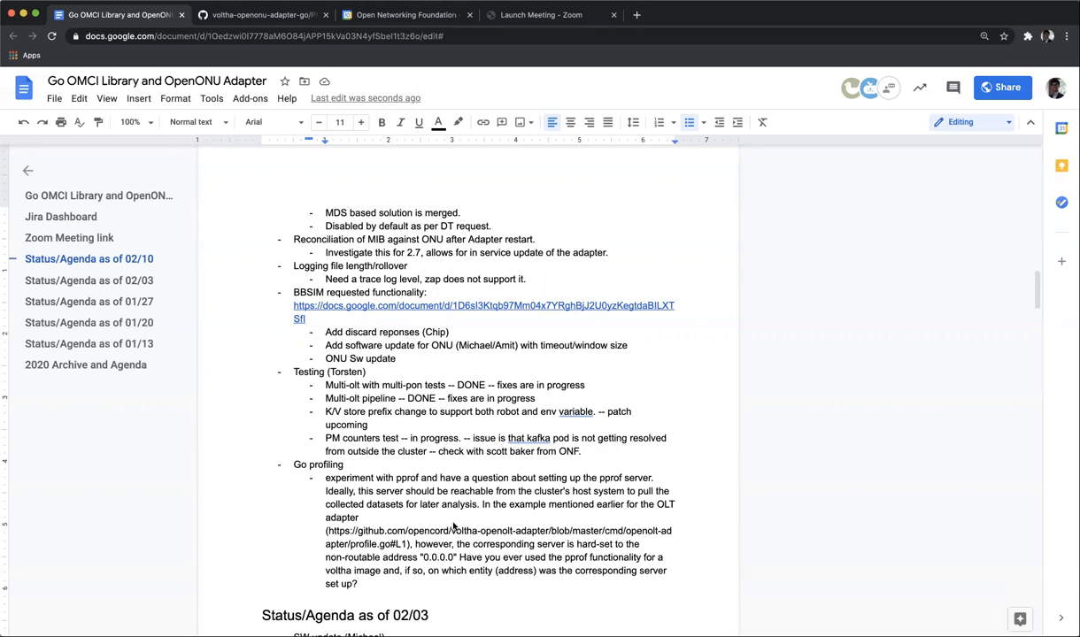
left_click(358, 584)
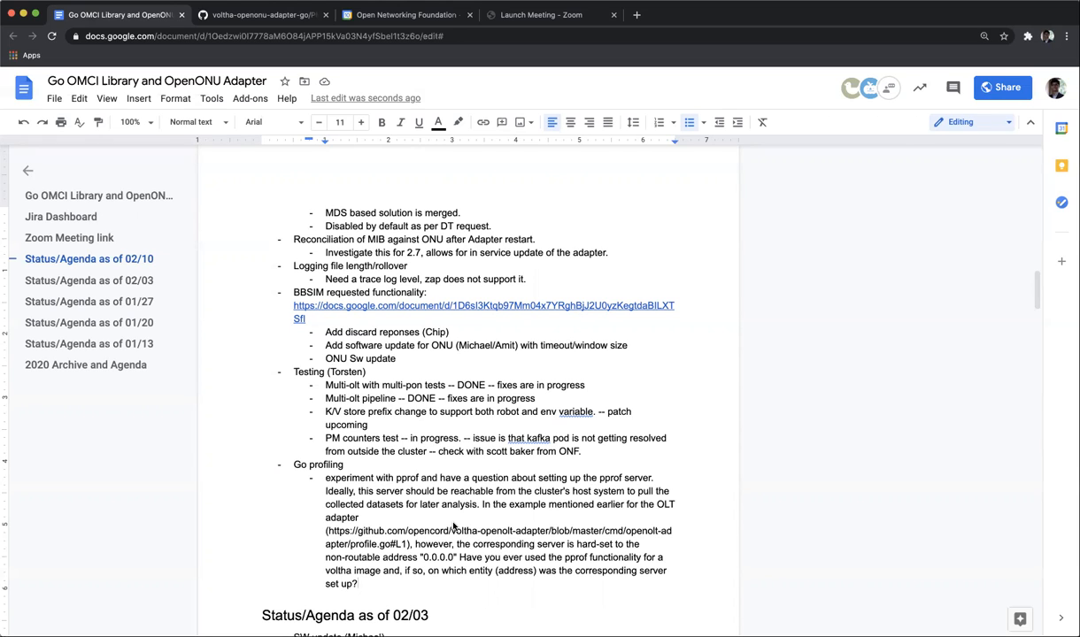
left_click(357, 583)
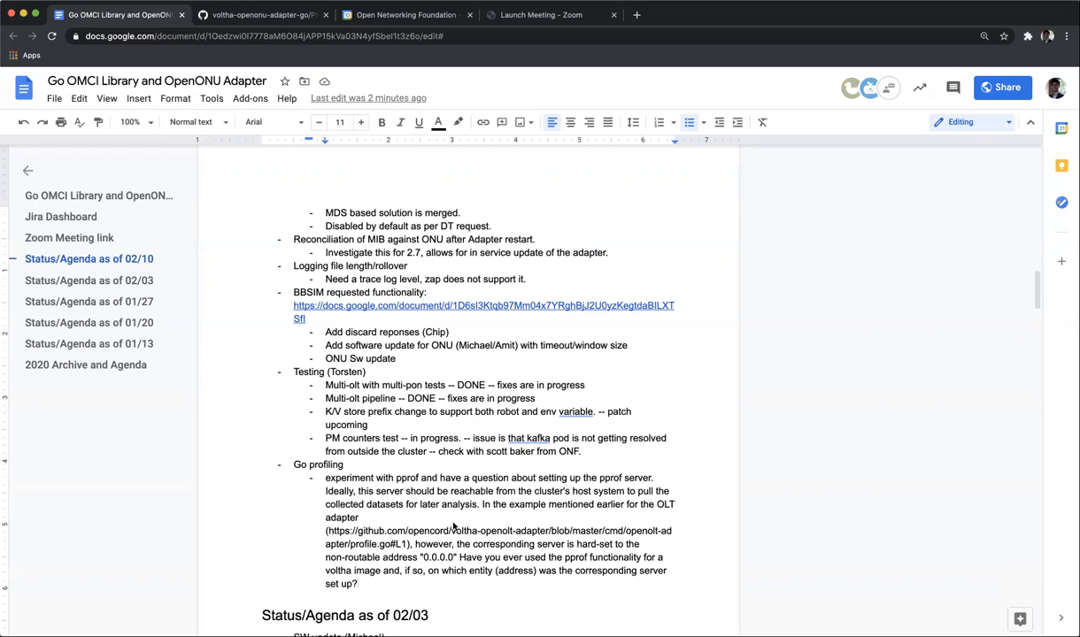
left_click(359, 583)
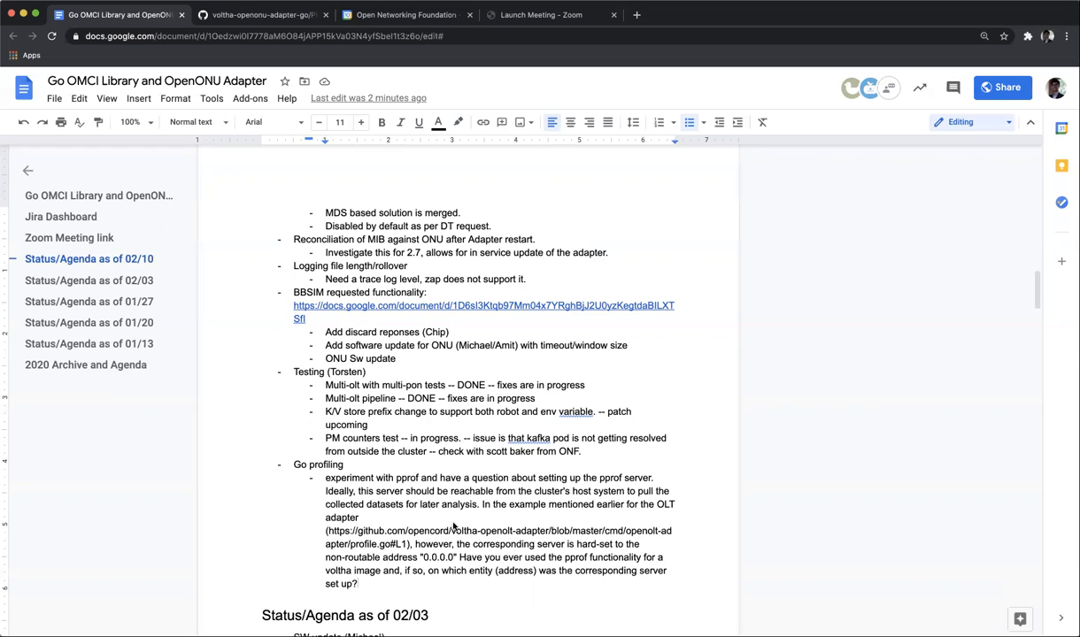
left_click(358, 585)
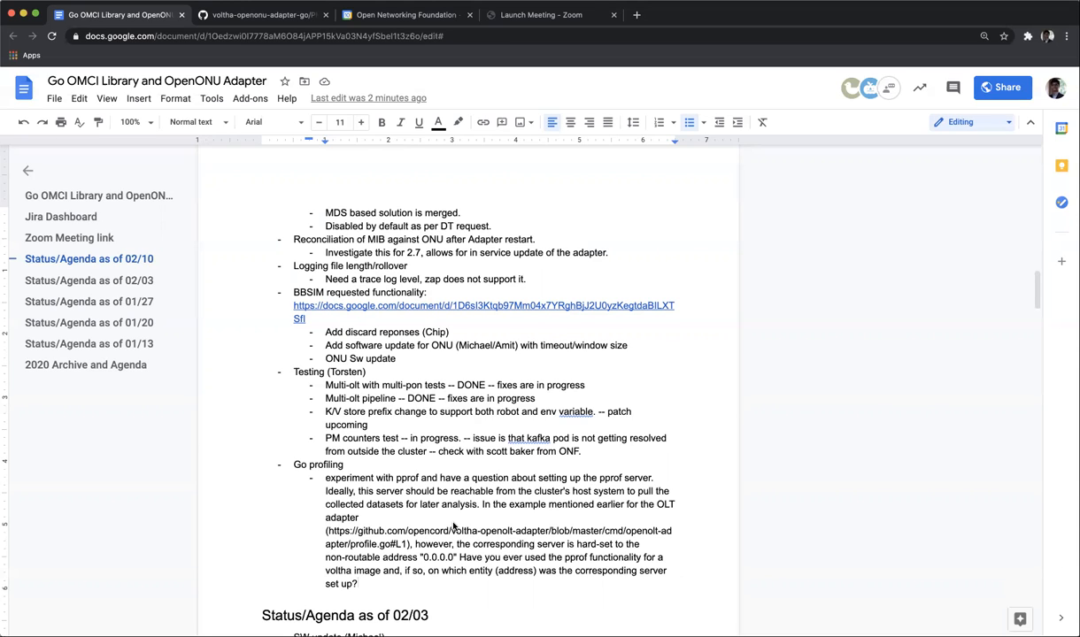
mouse_move(567, 374)
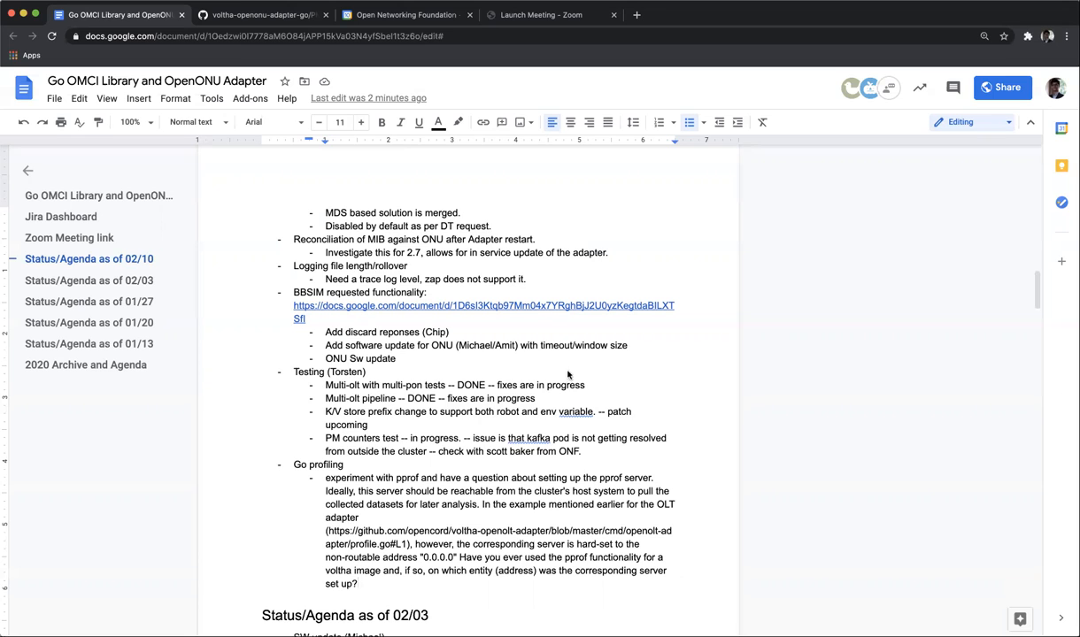